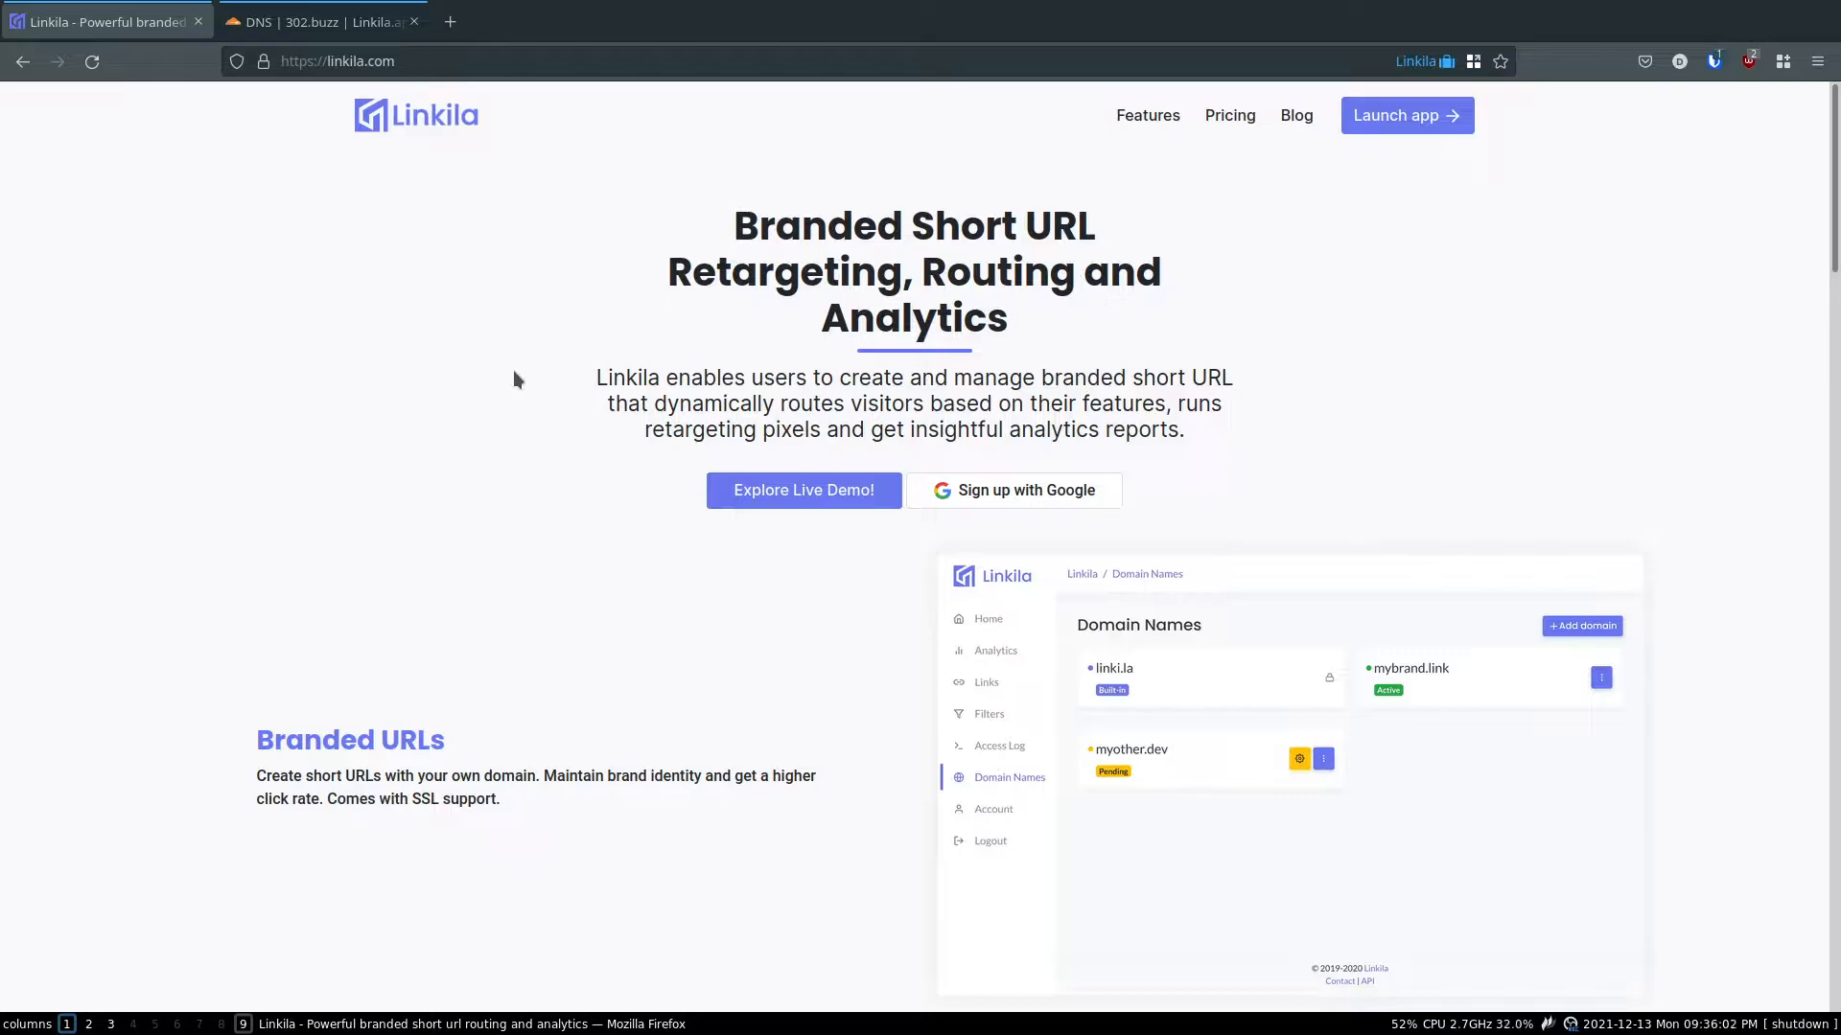
# - Launch the Linkila web app and go to the Domain Names page
pyautogui.click(804, 490)
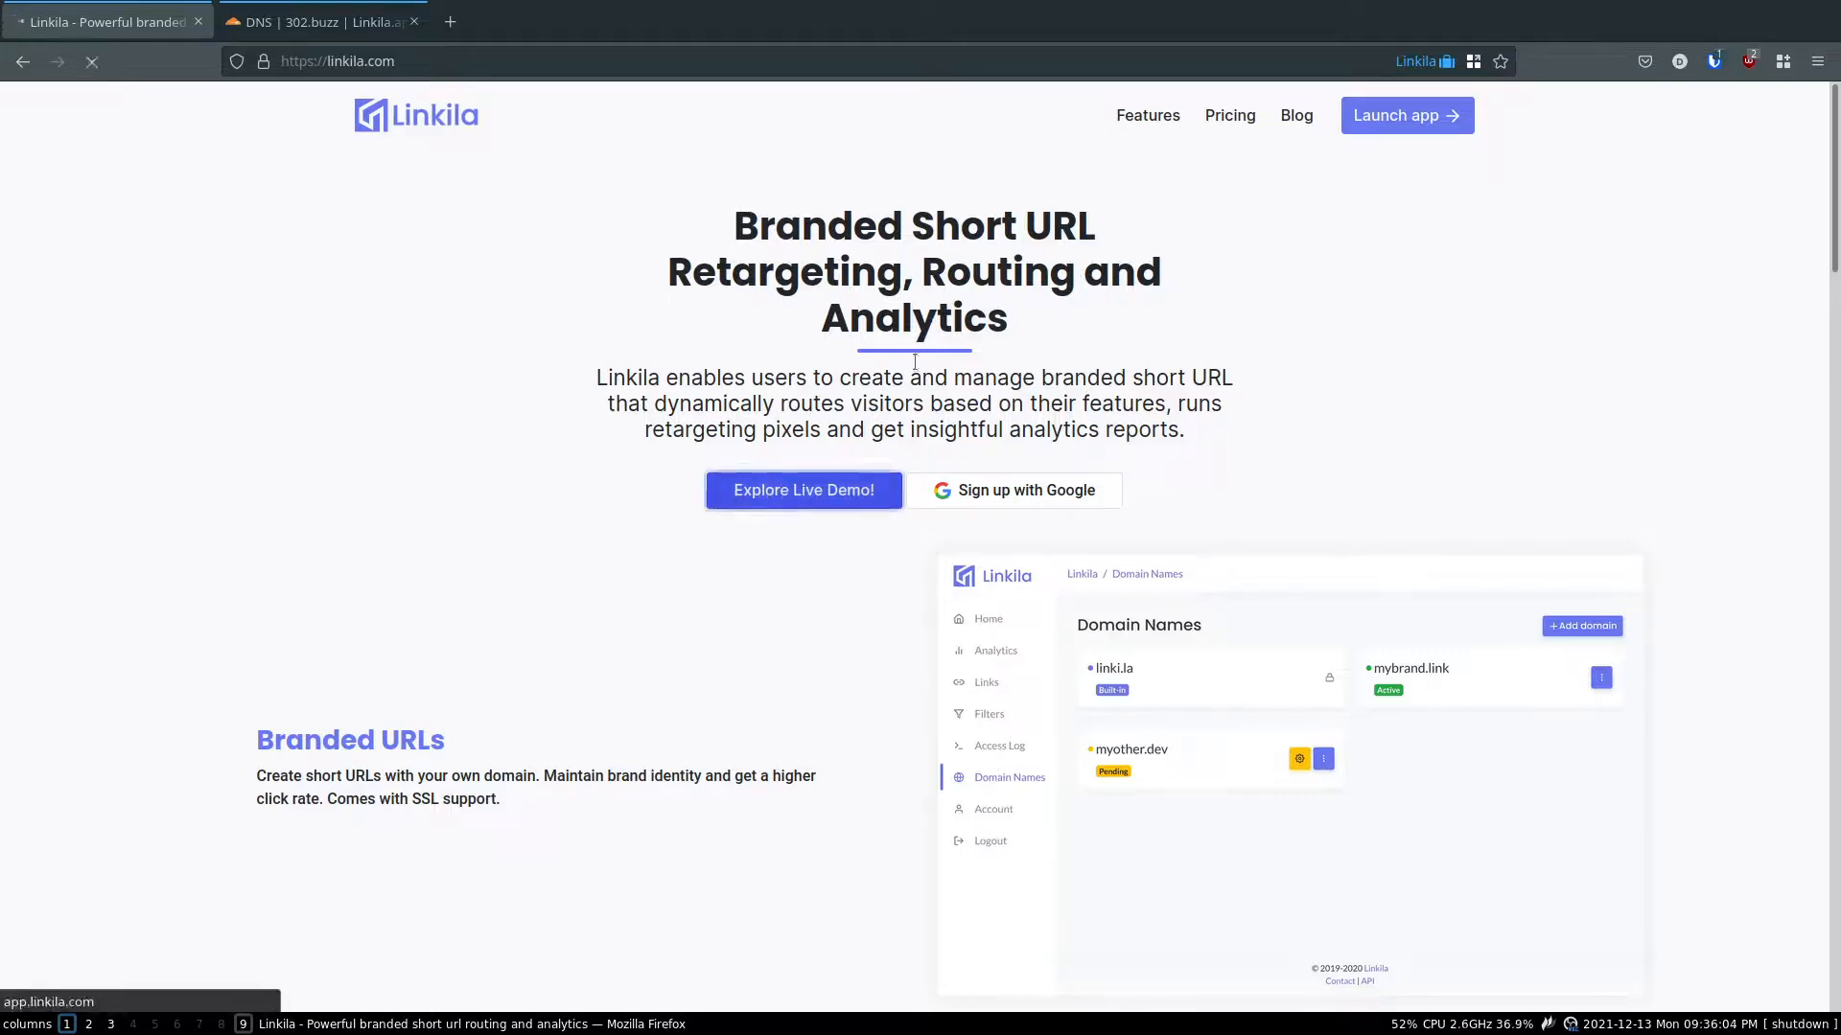
pyautogui.click(804, 489)
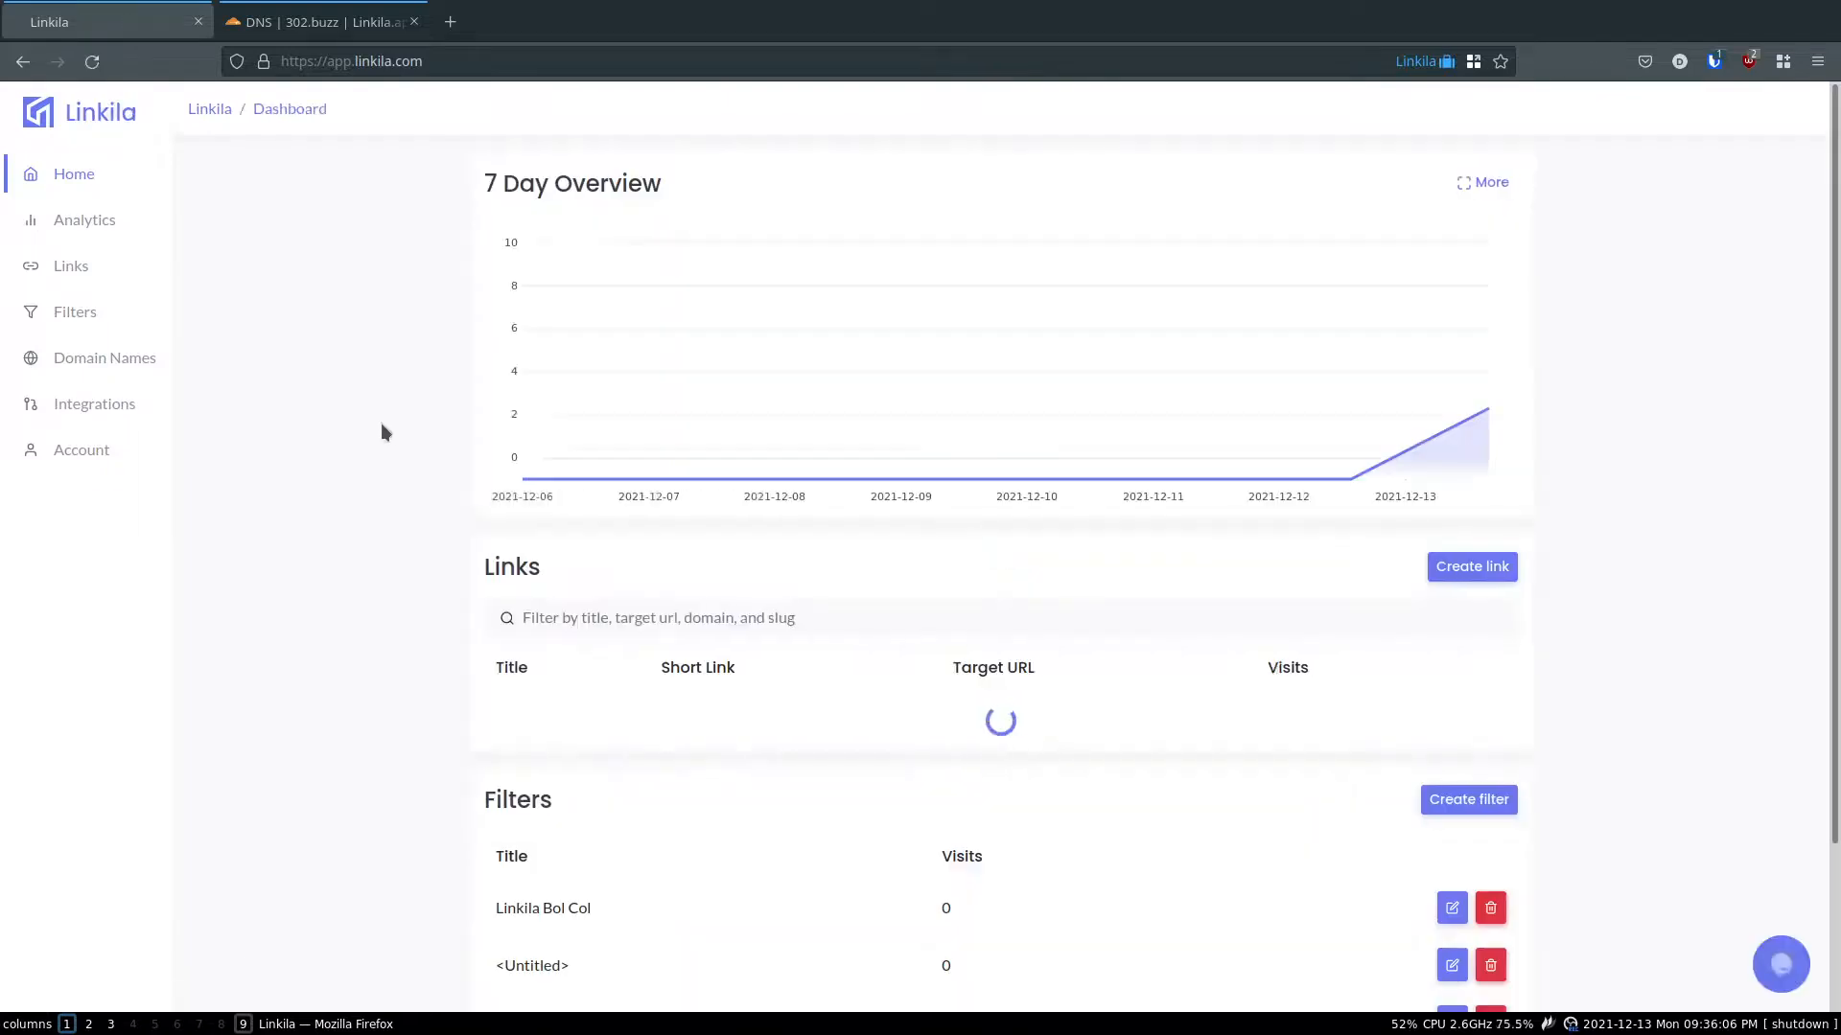
pyautogui.click(103, 356)
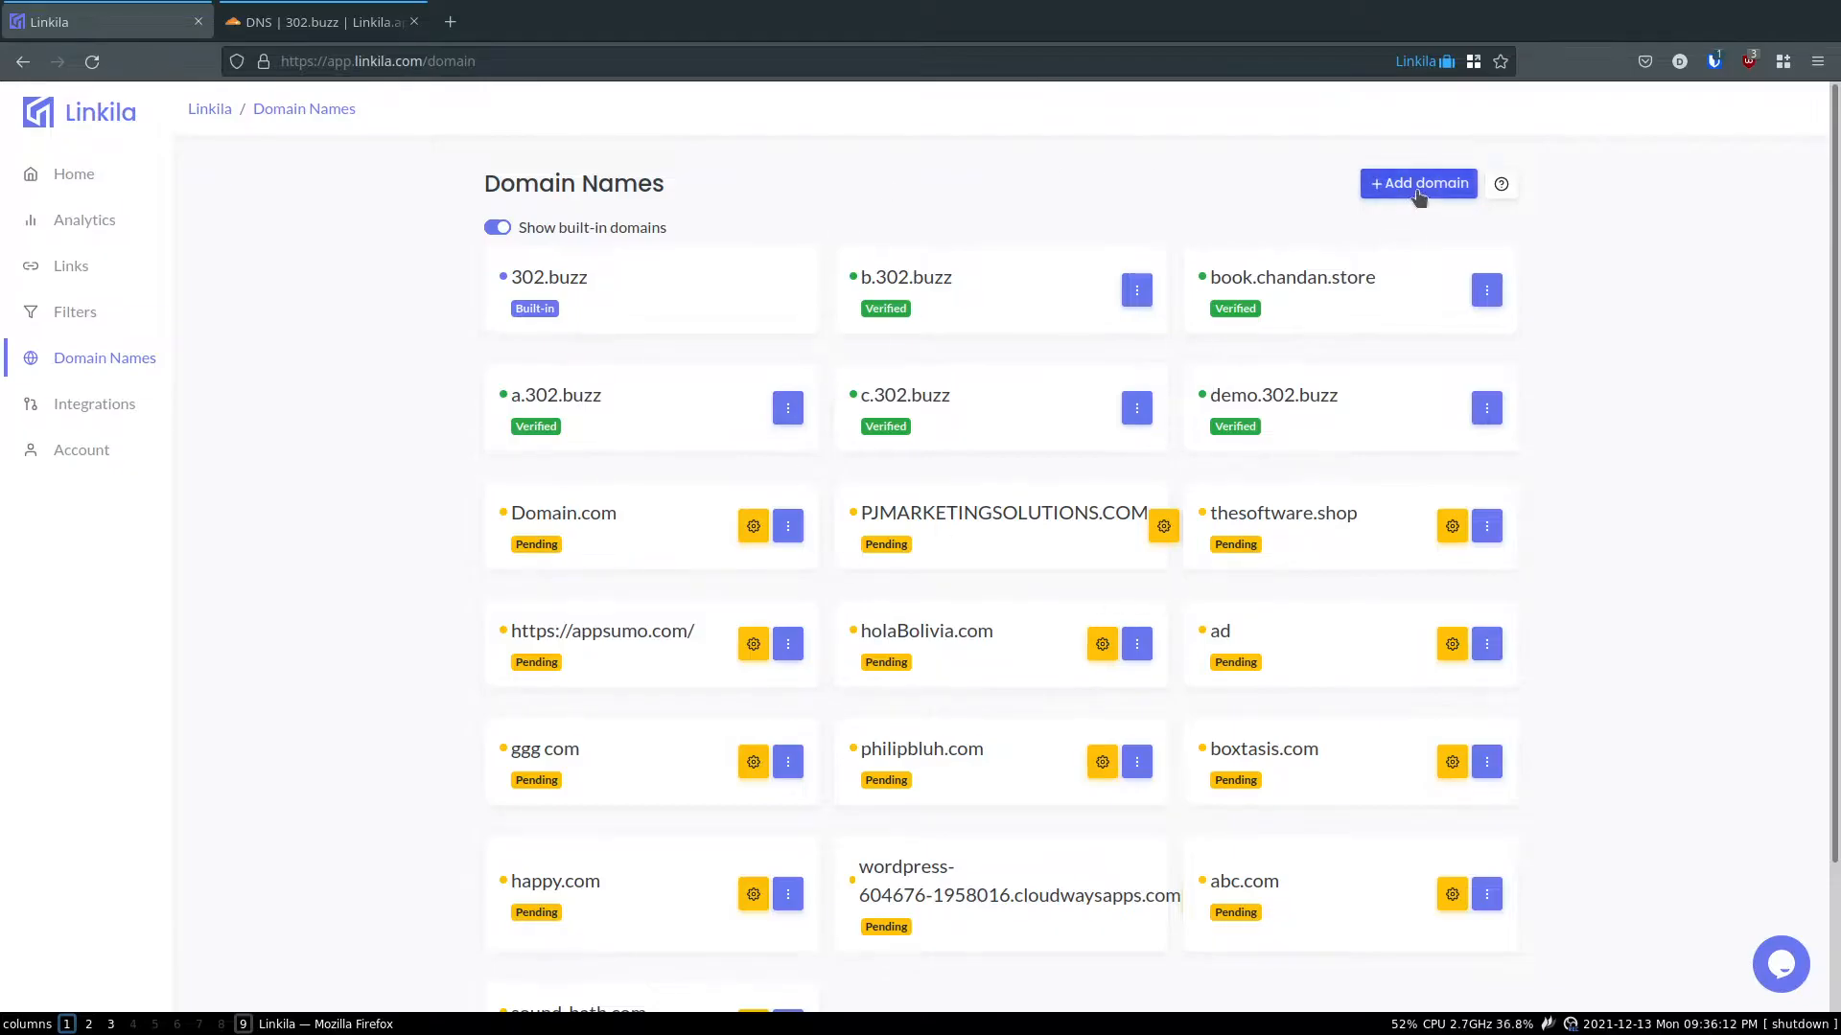
# - Add the domain foo.302.buzz and copy its TXT verification value
pyautogui.click(1417, 184)
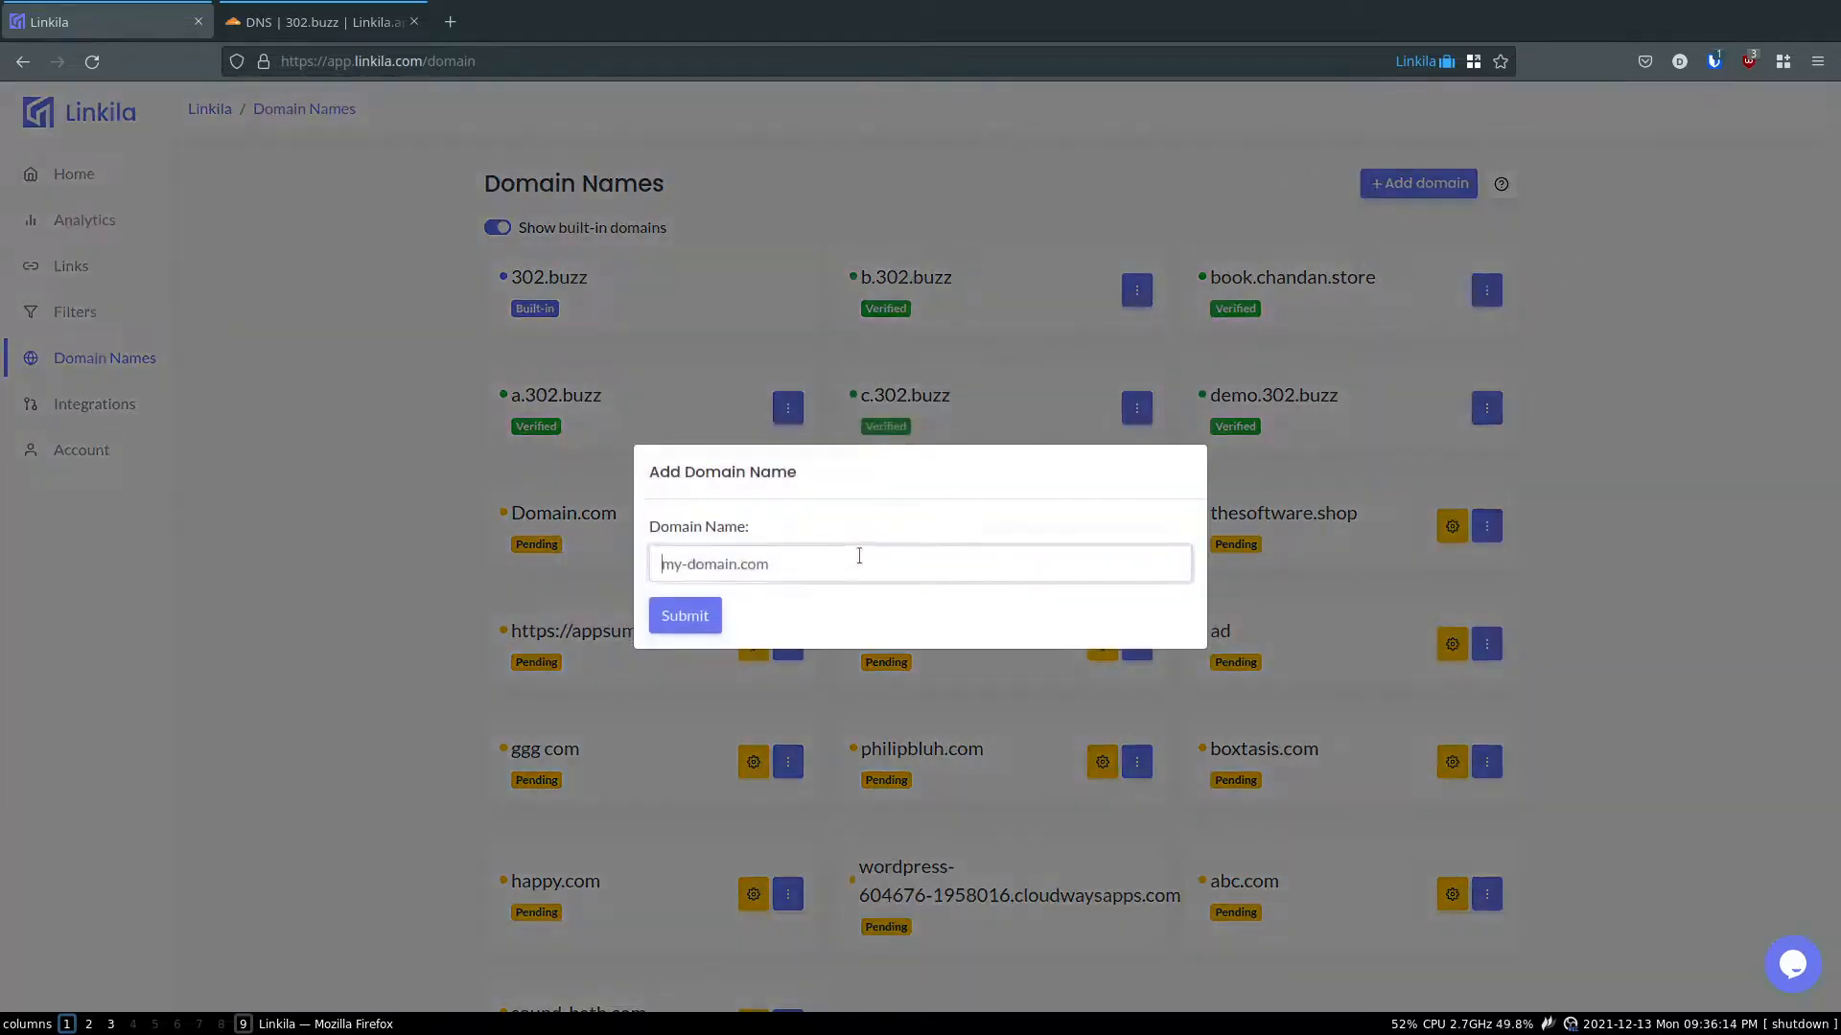
pyautogui.click(920, 564)
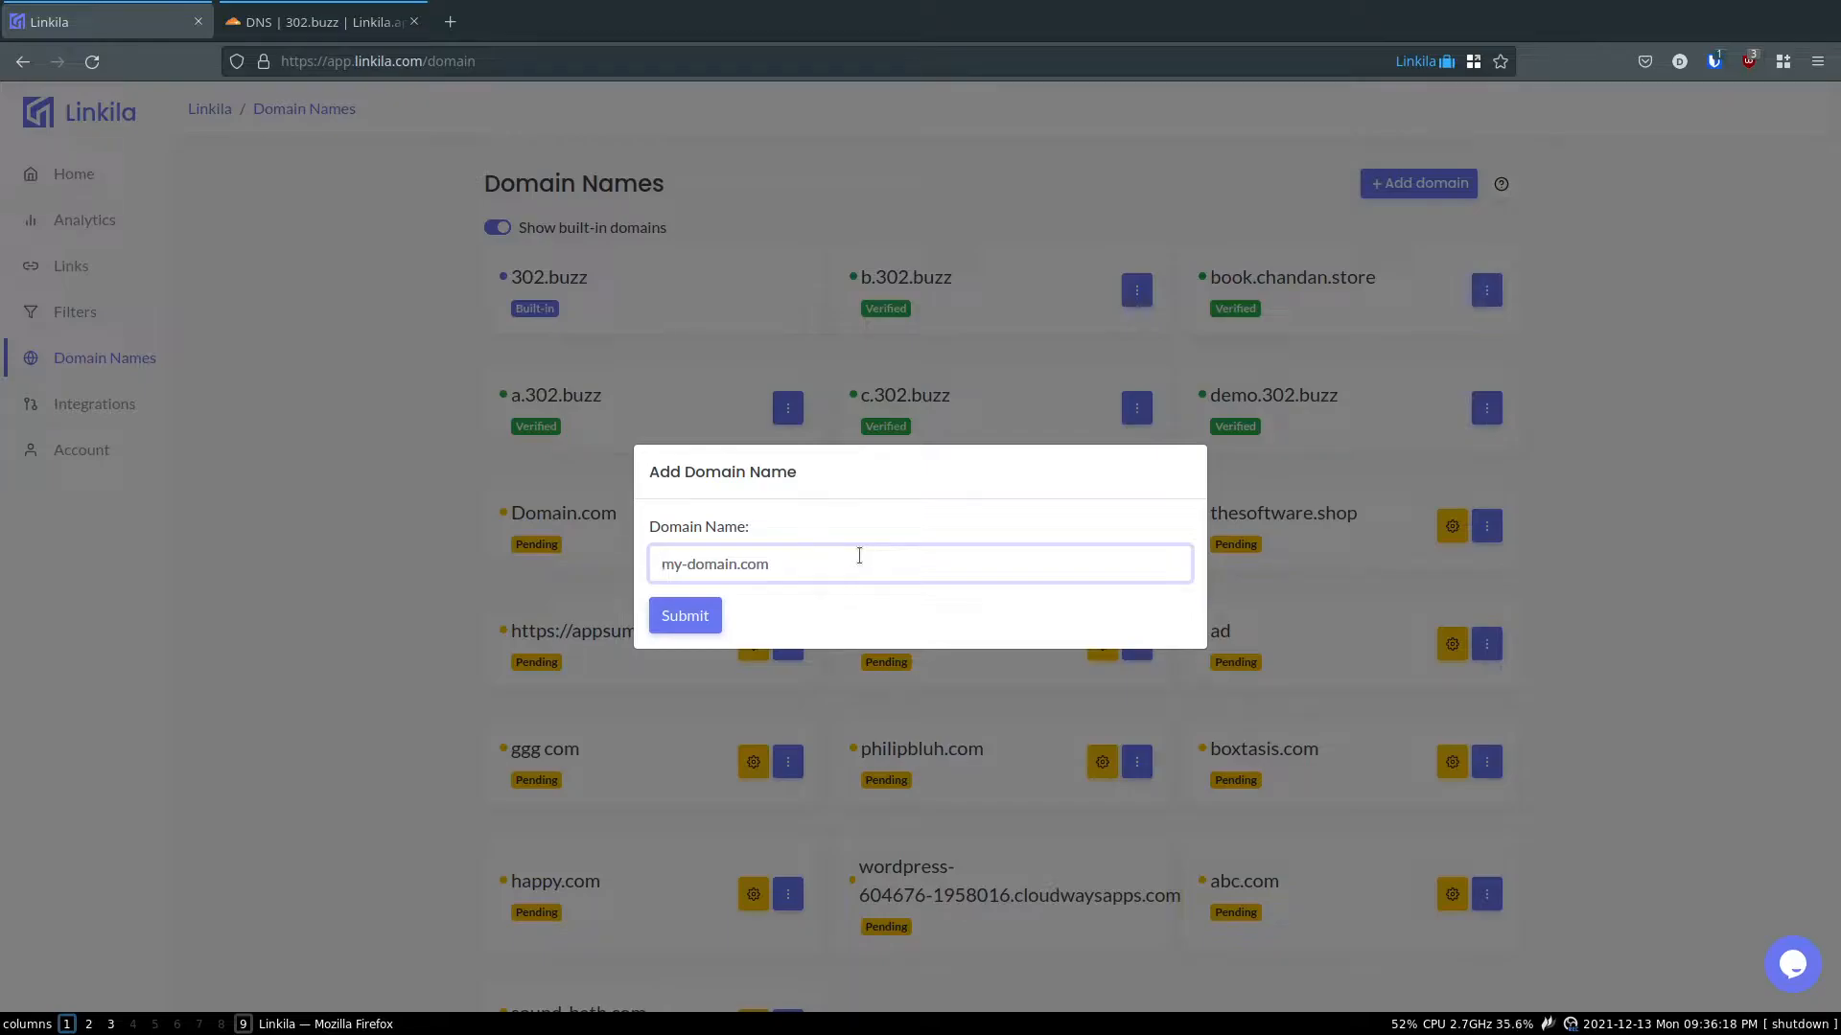
pyautogui.write('foo.302')
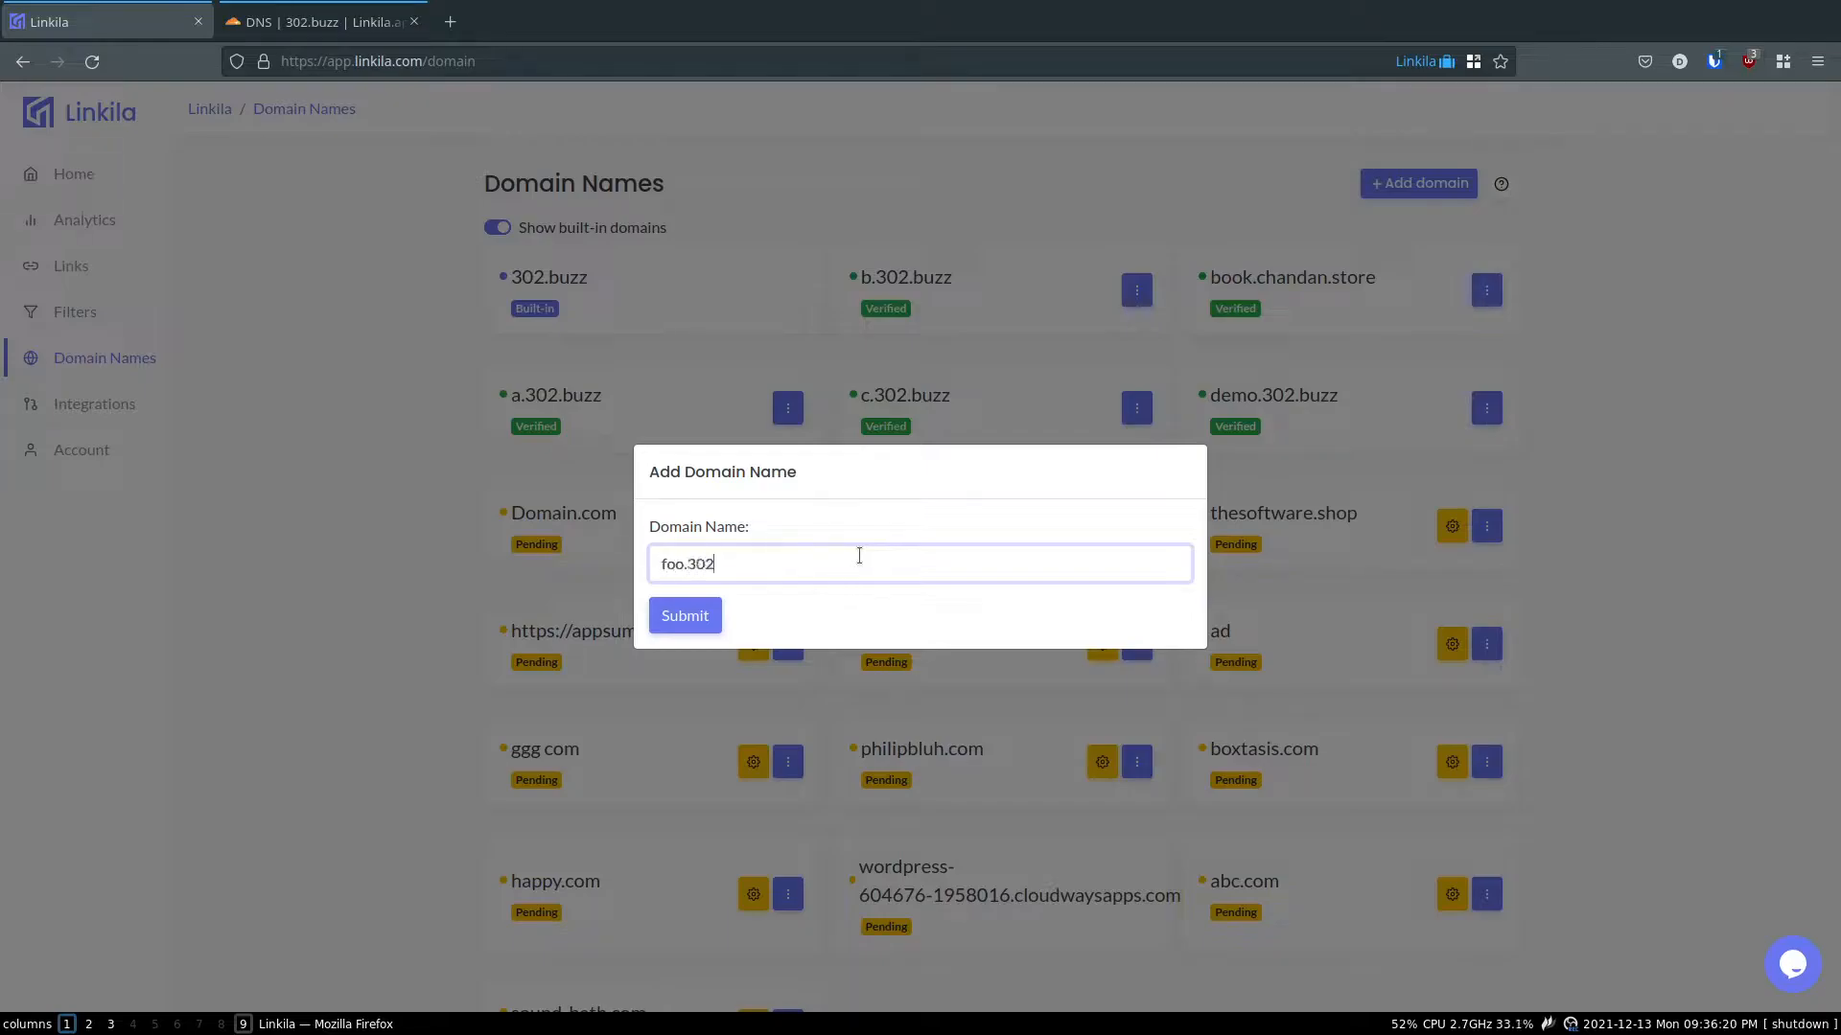
pyautogui.write('.buzz')
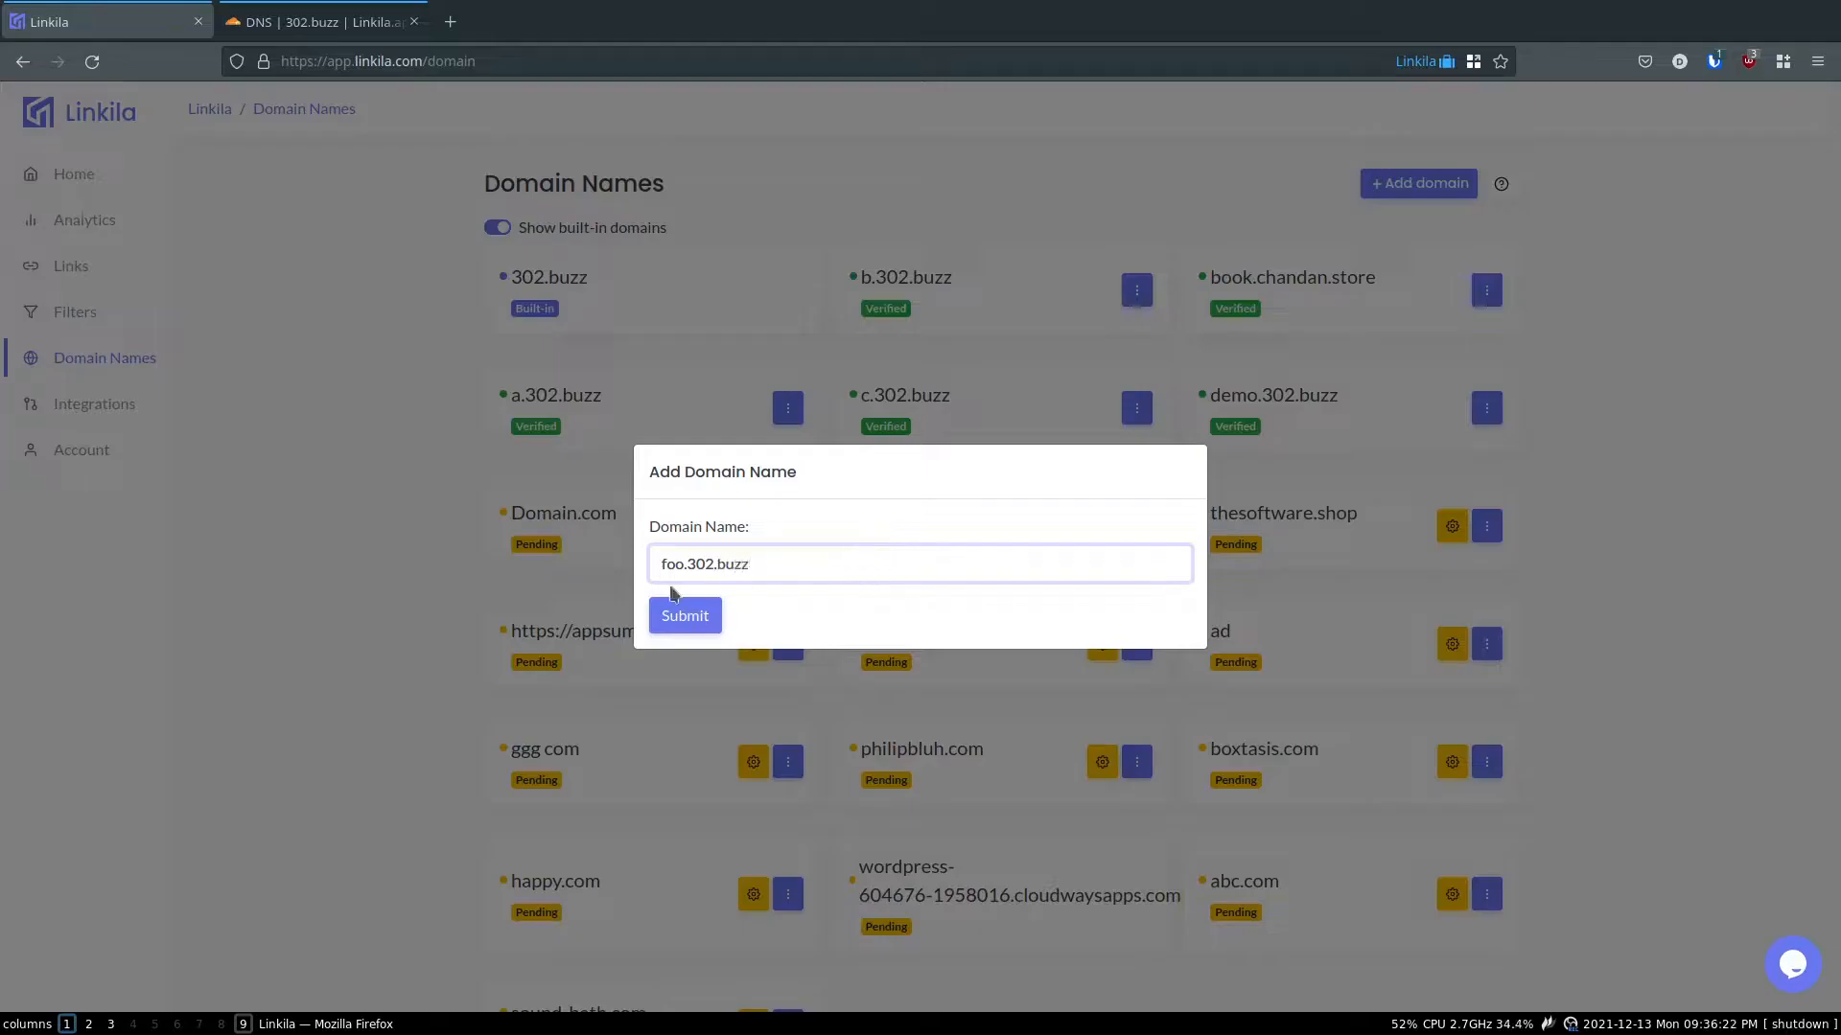
pyautogui.click(684, 615)
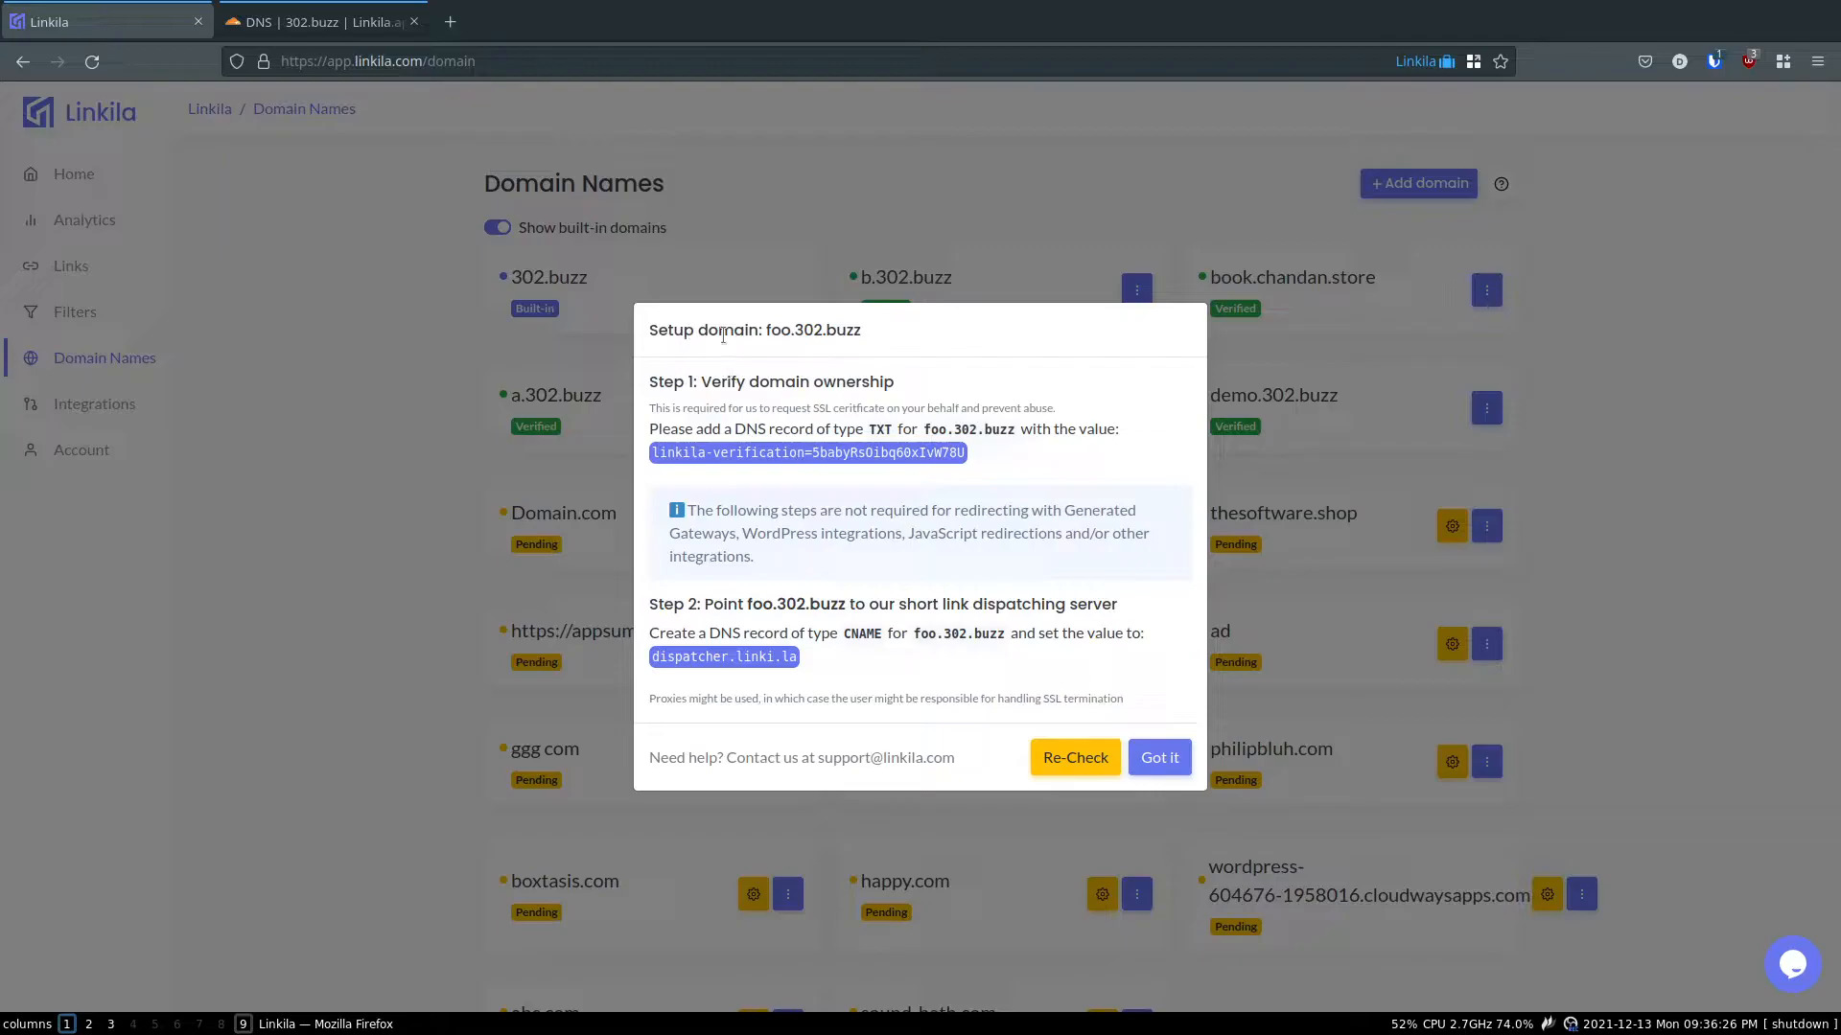
pyautogui.moveTo(1021, 404)
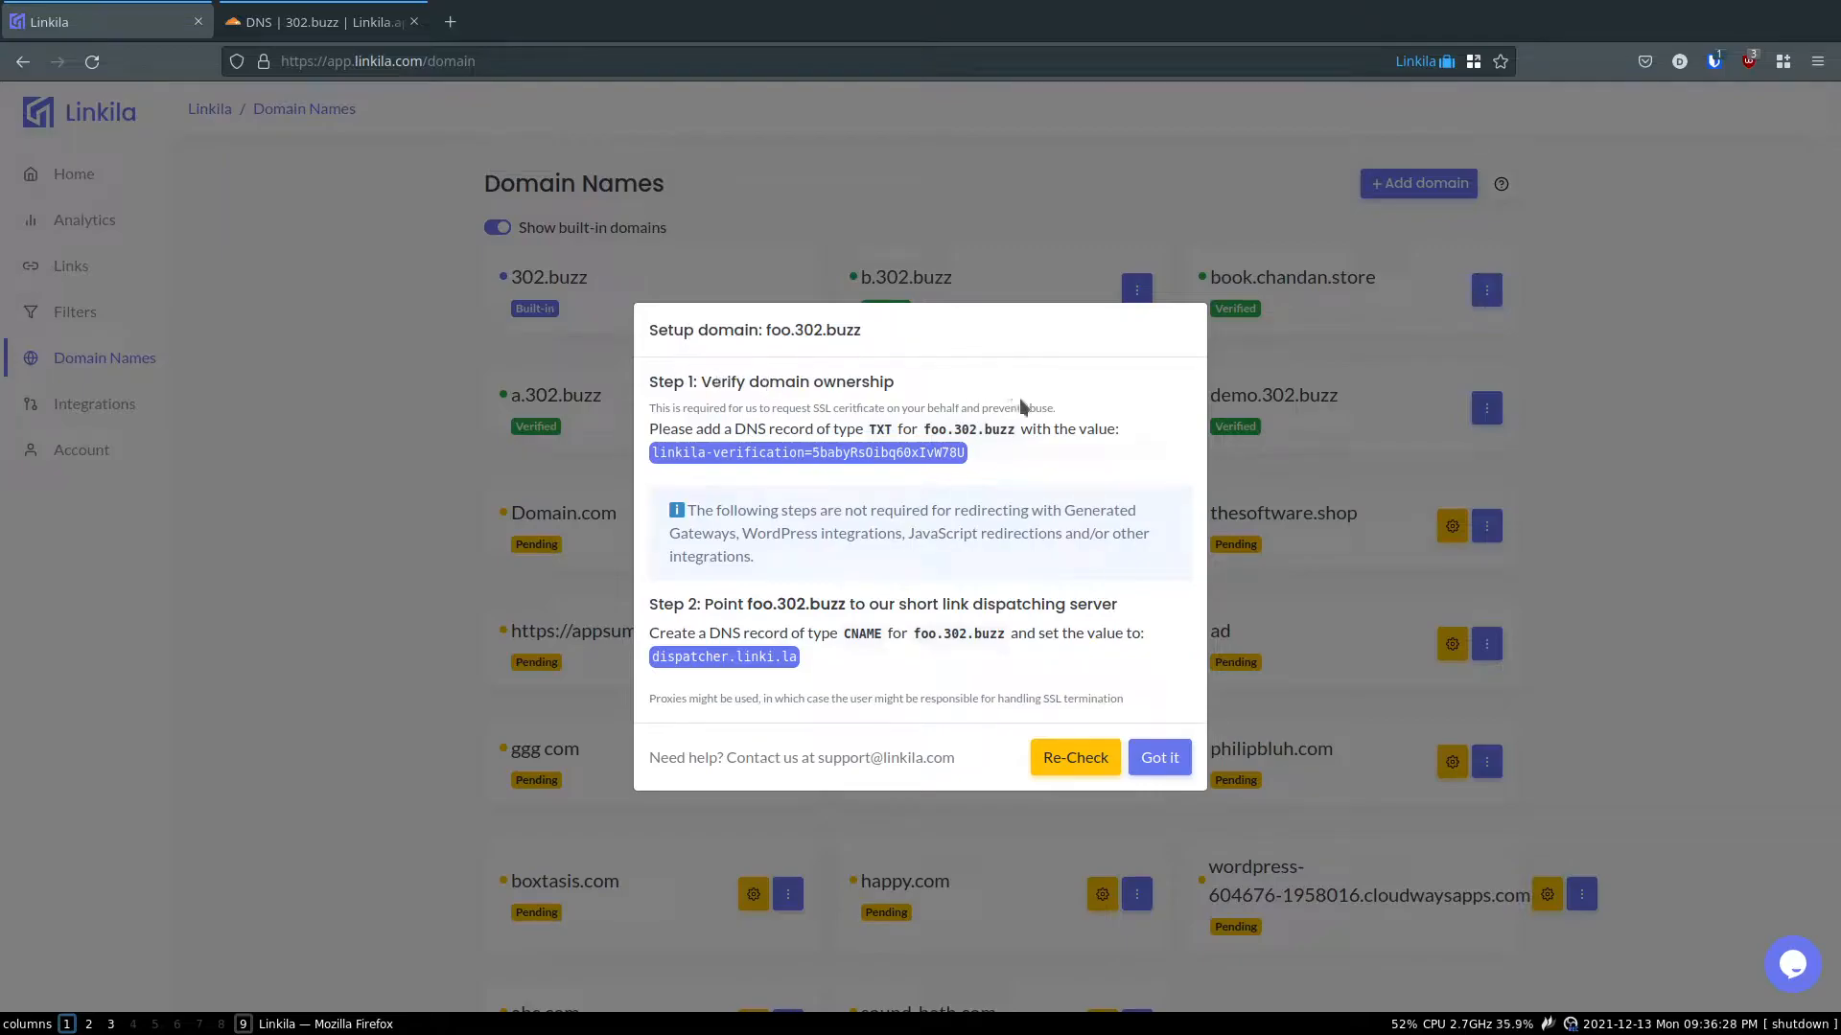
pyautogui.moveTo(716, 495)
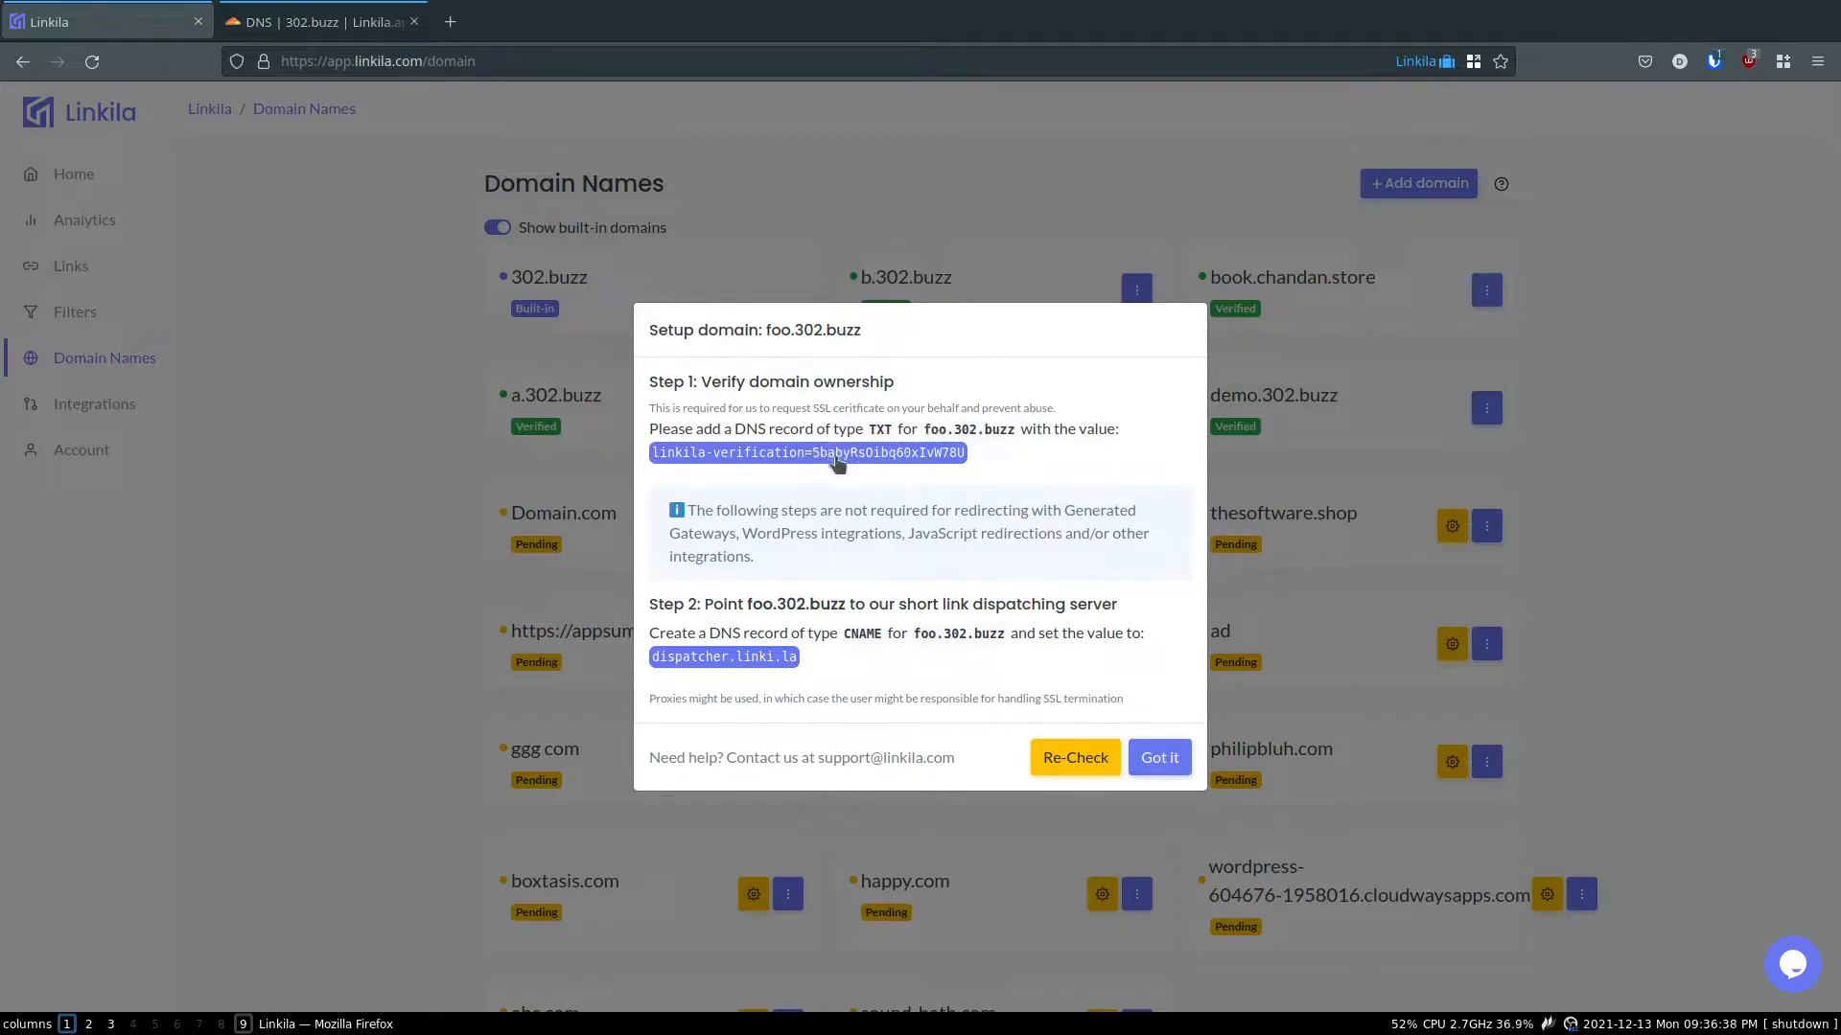
pyautogui.click(807, 452)
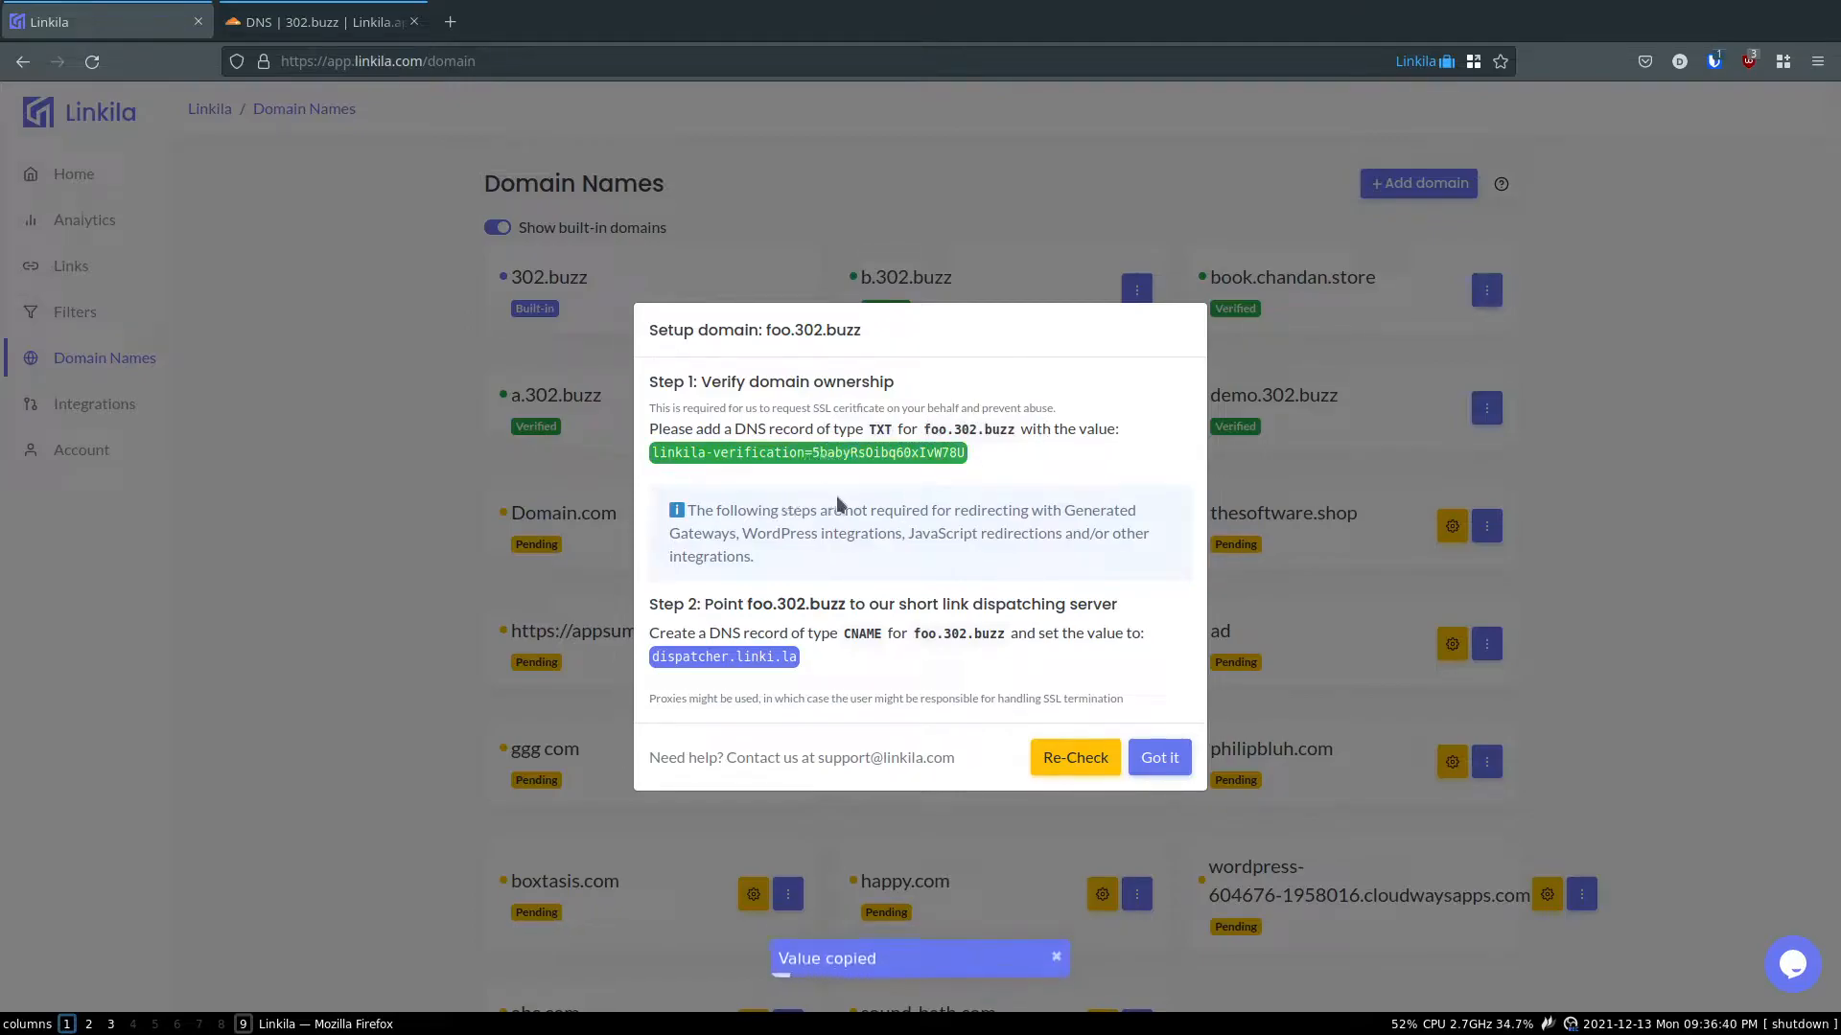
pyautogui.click(323, 21)
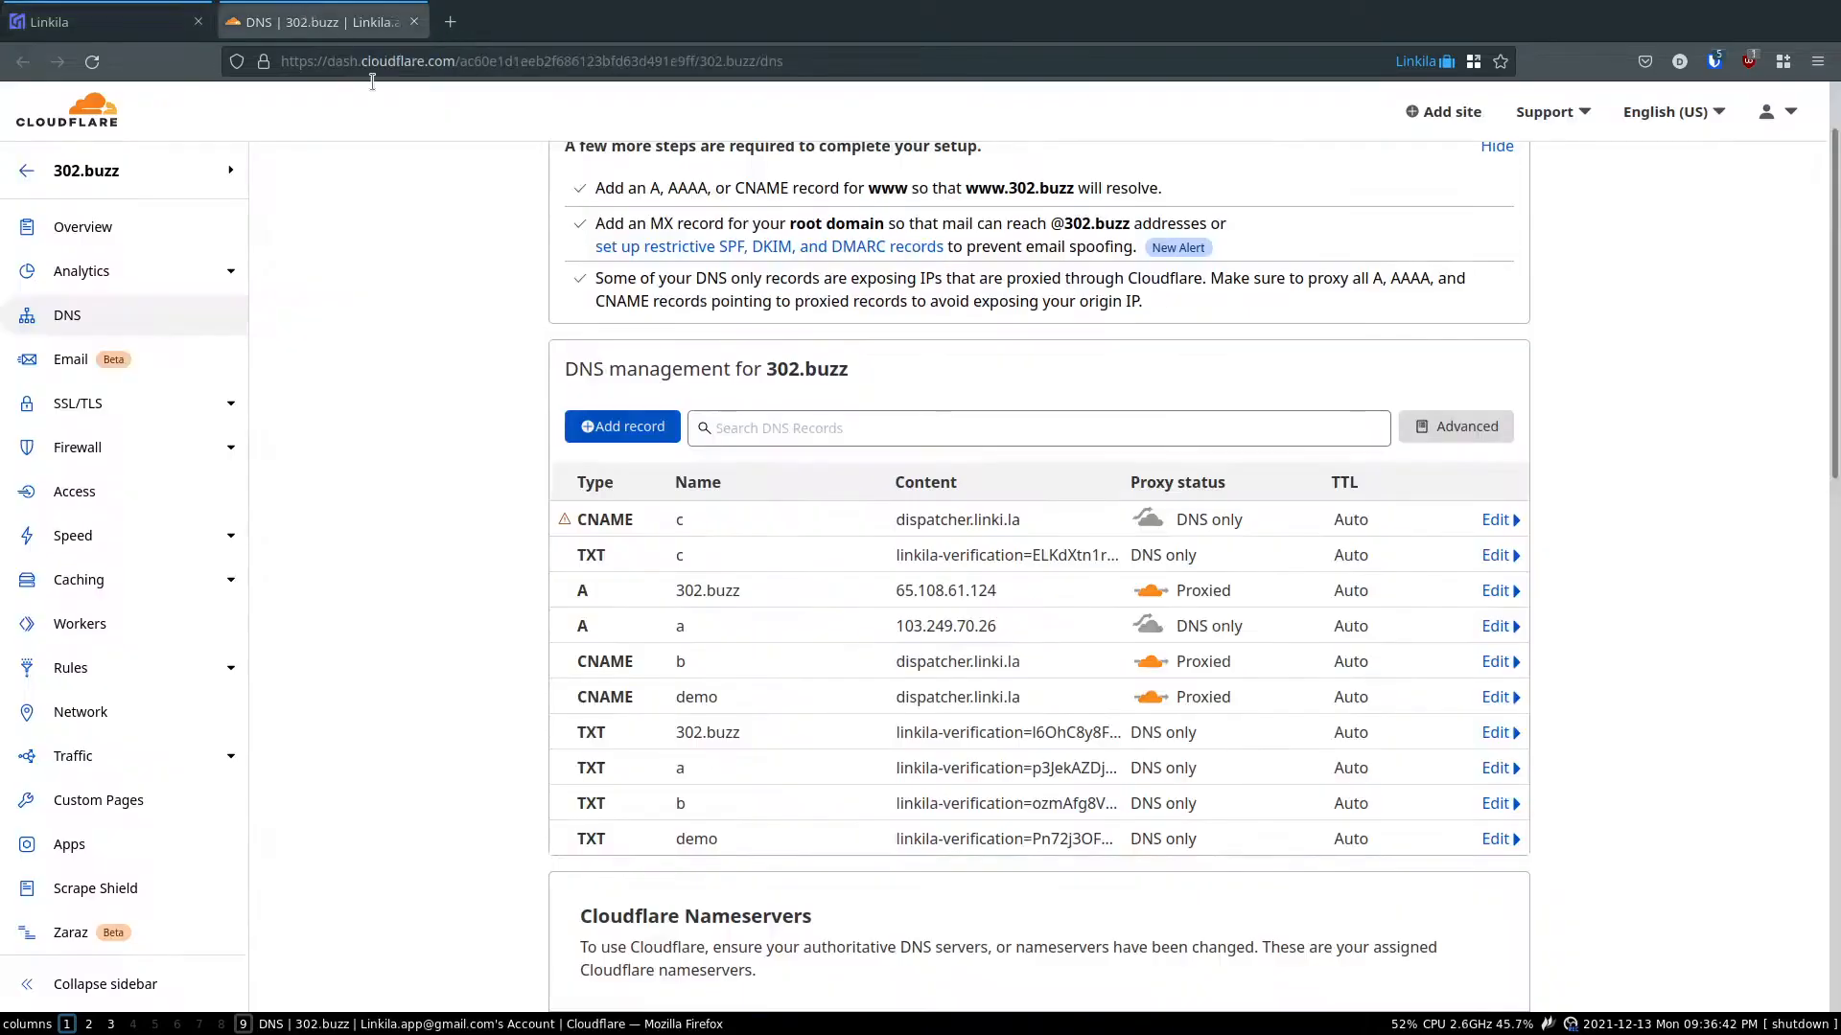
# - Save a Cloudflare TXT record foo with content linkila-verification=5babyRsOibq60xIvW78U
pyautogui.click(105, 21)
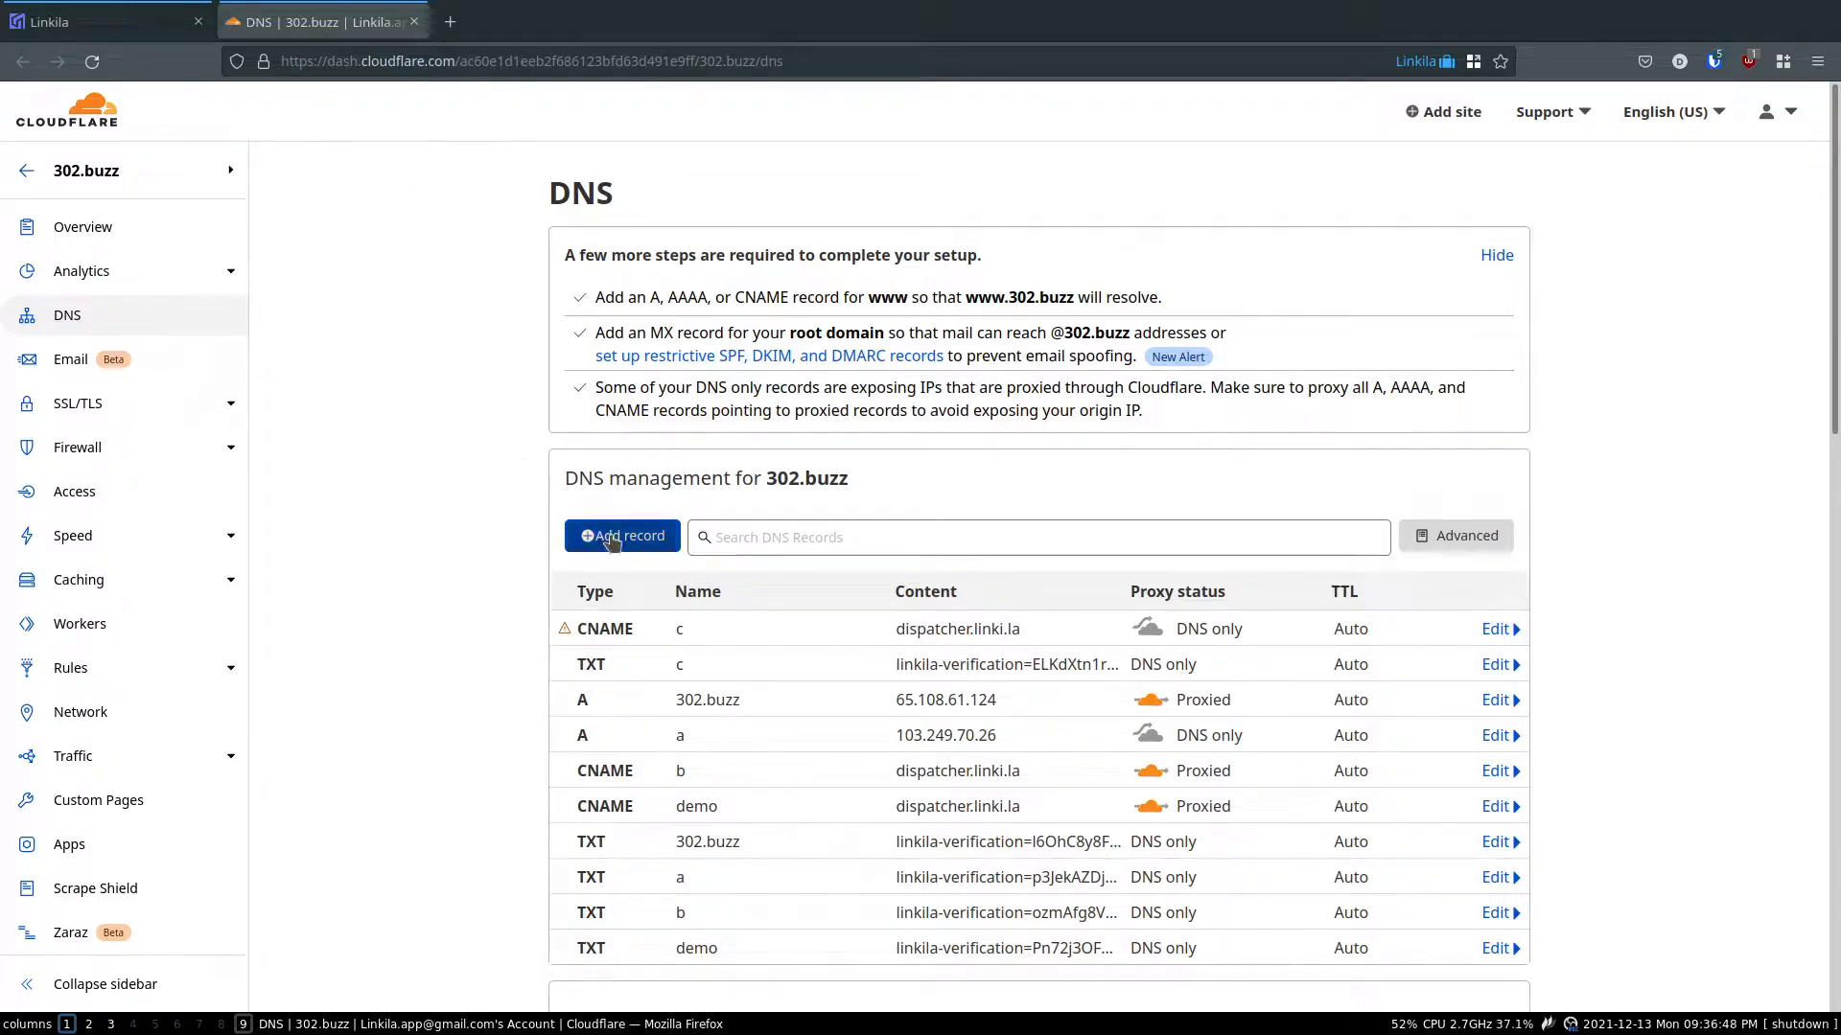
pyautogui.click(622, 535)
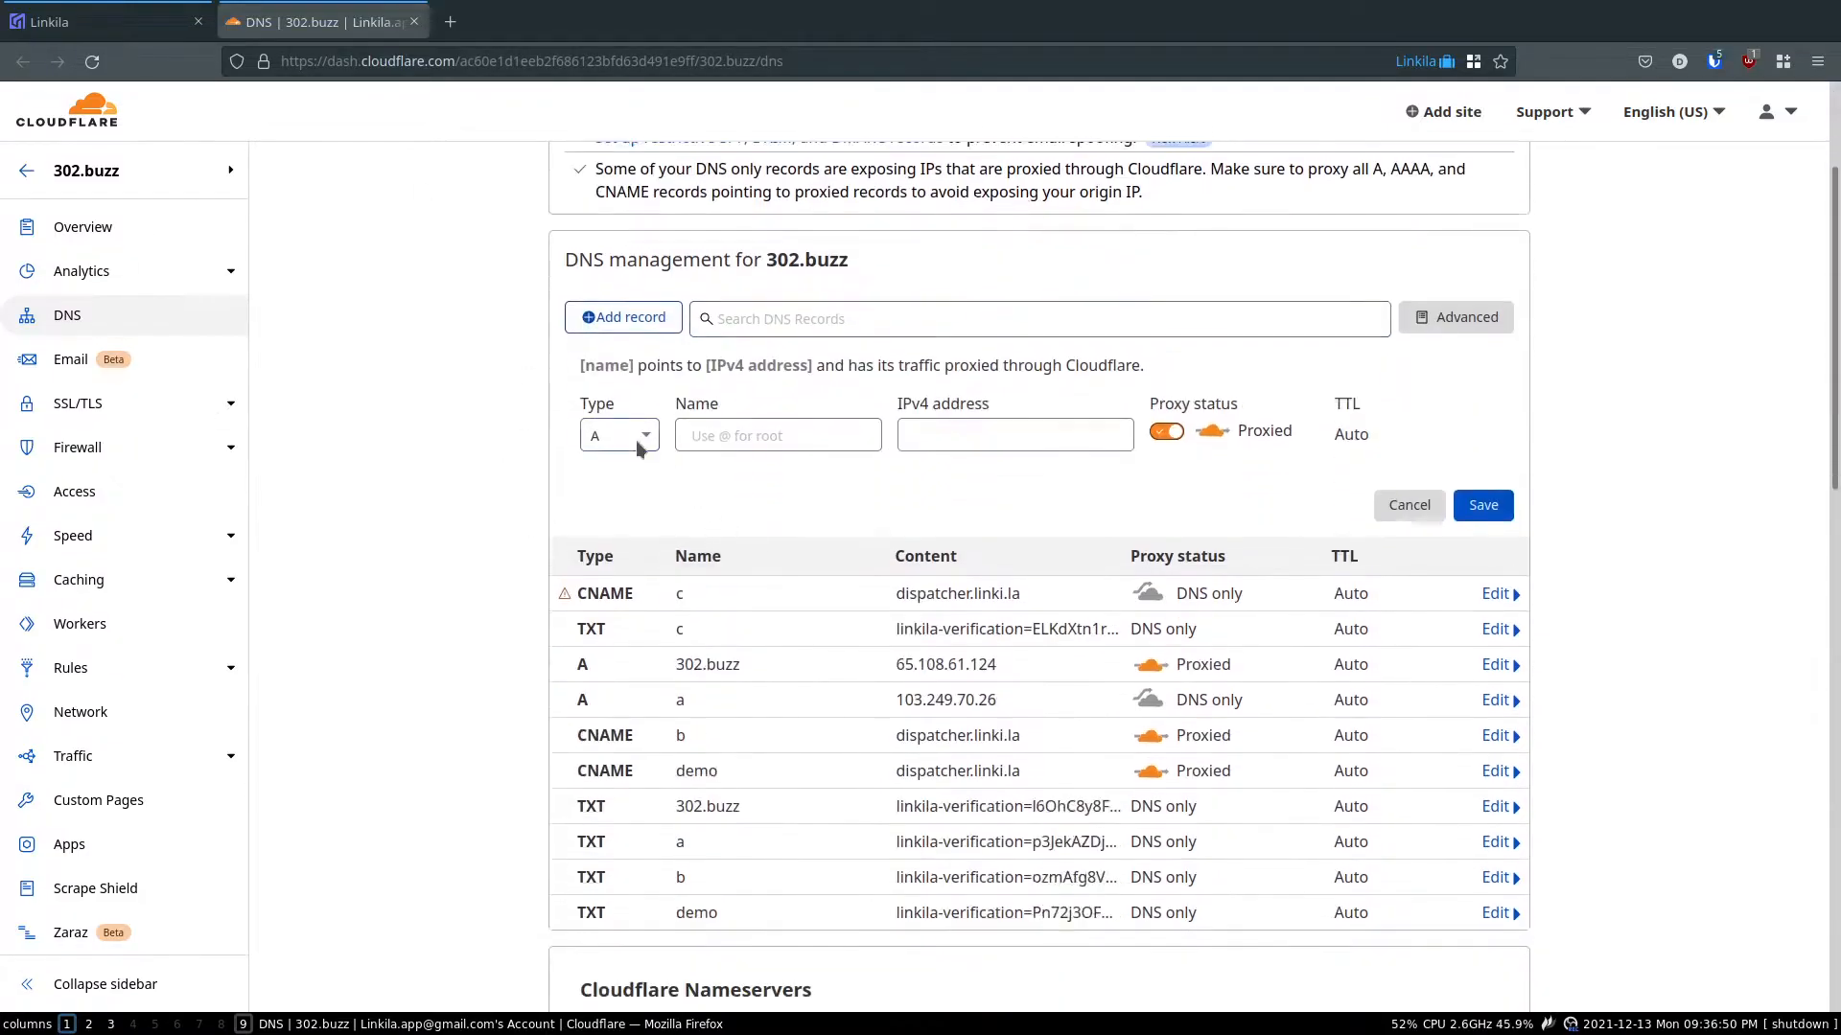
pyautogui.click(619, 435)
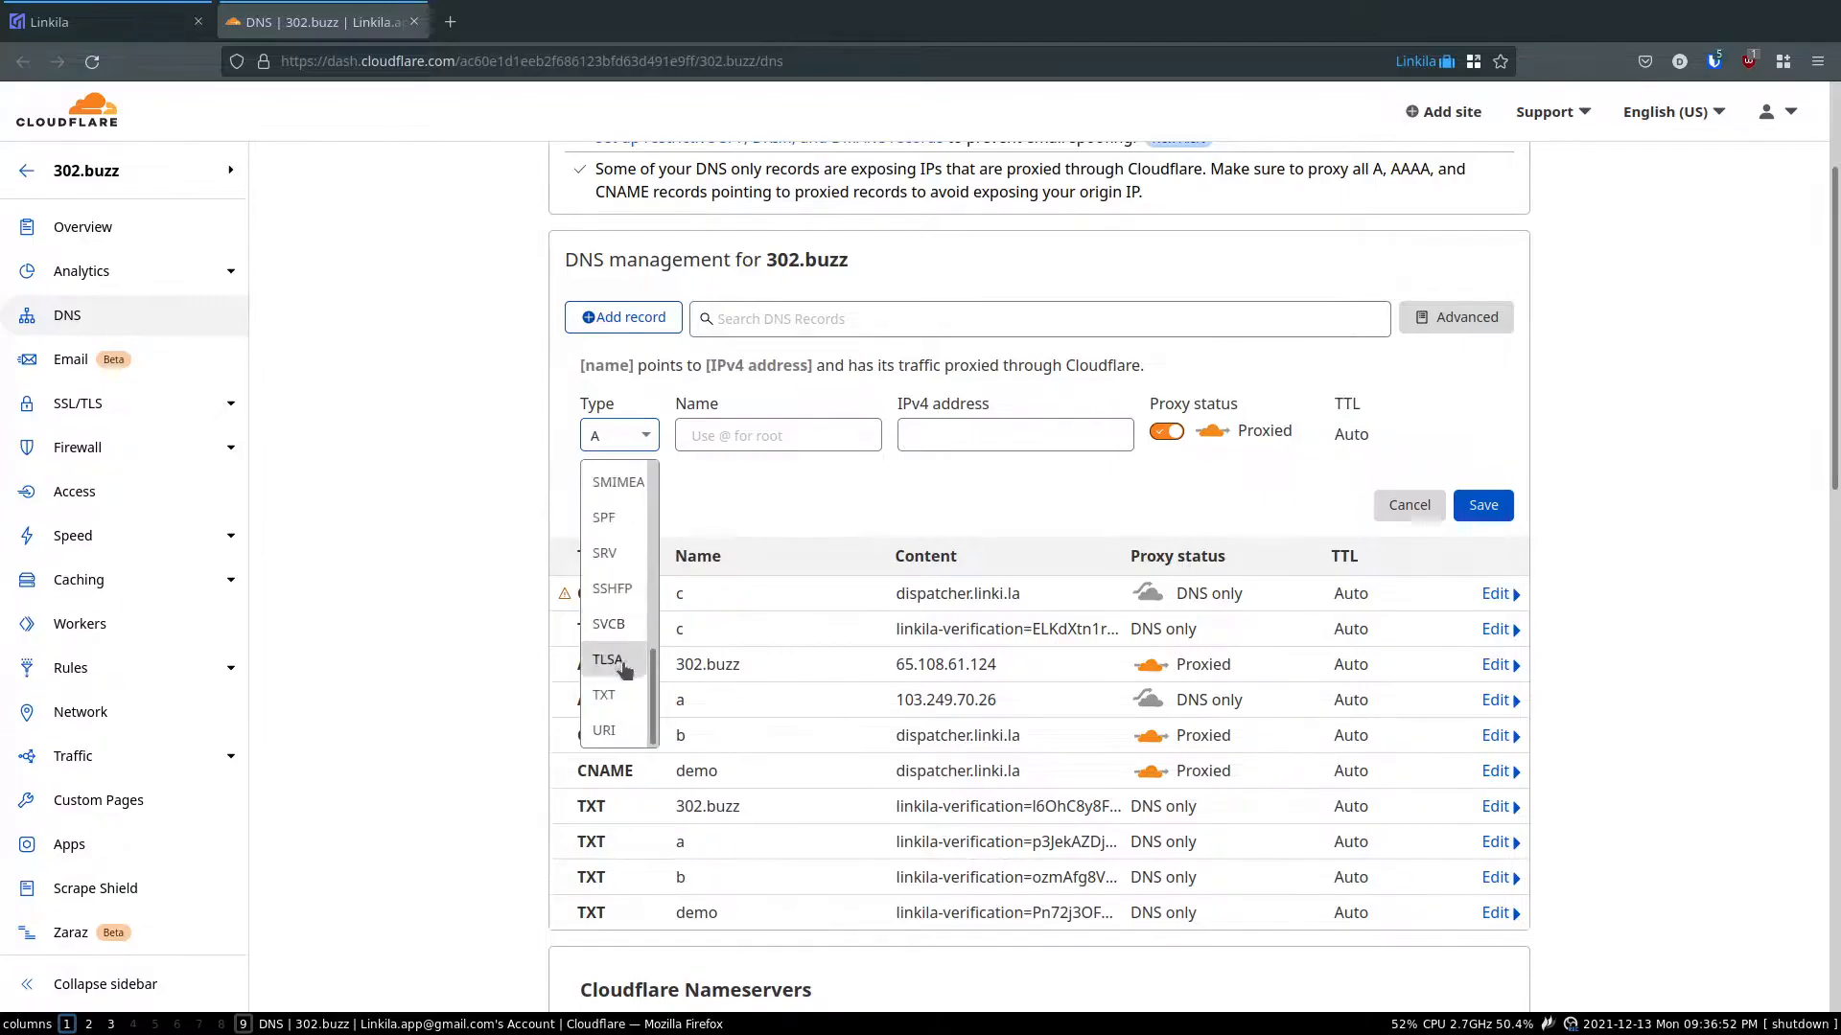
pyautogui.click(603, 694)
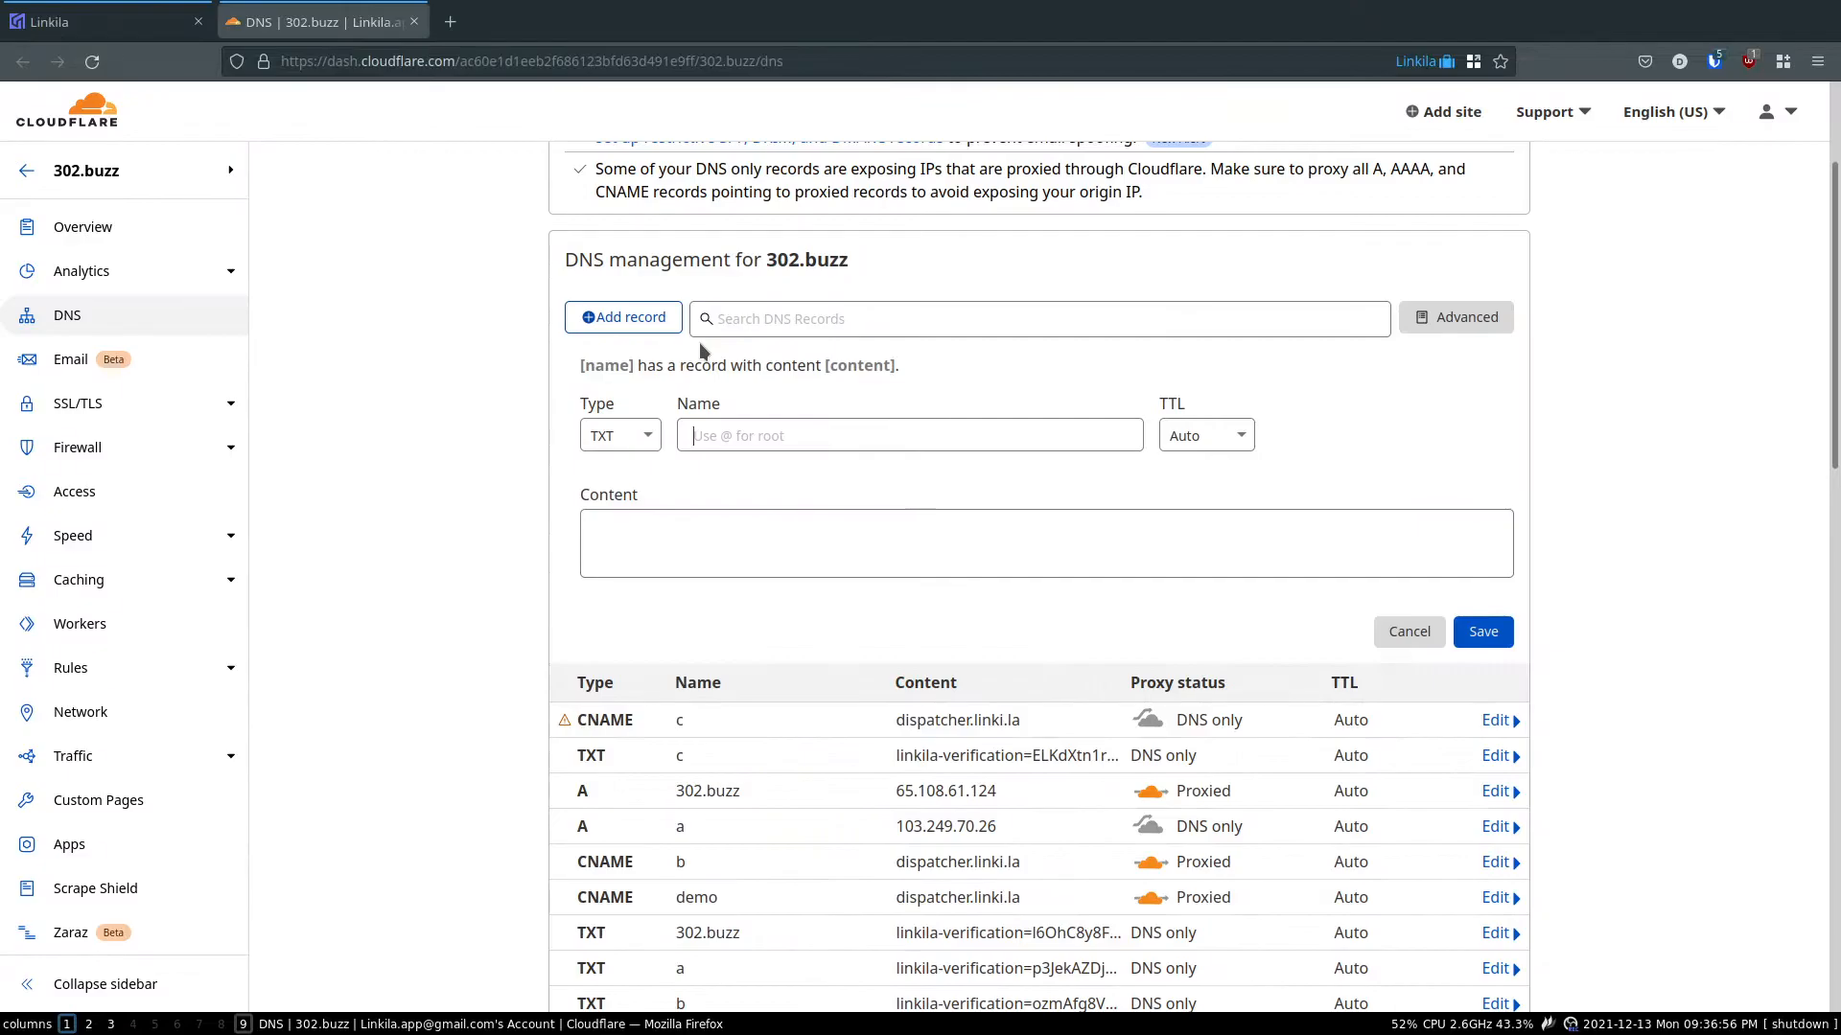
pyautogui.write('linkila-verification=5babyRsOibq60xIvW78U')
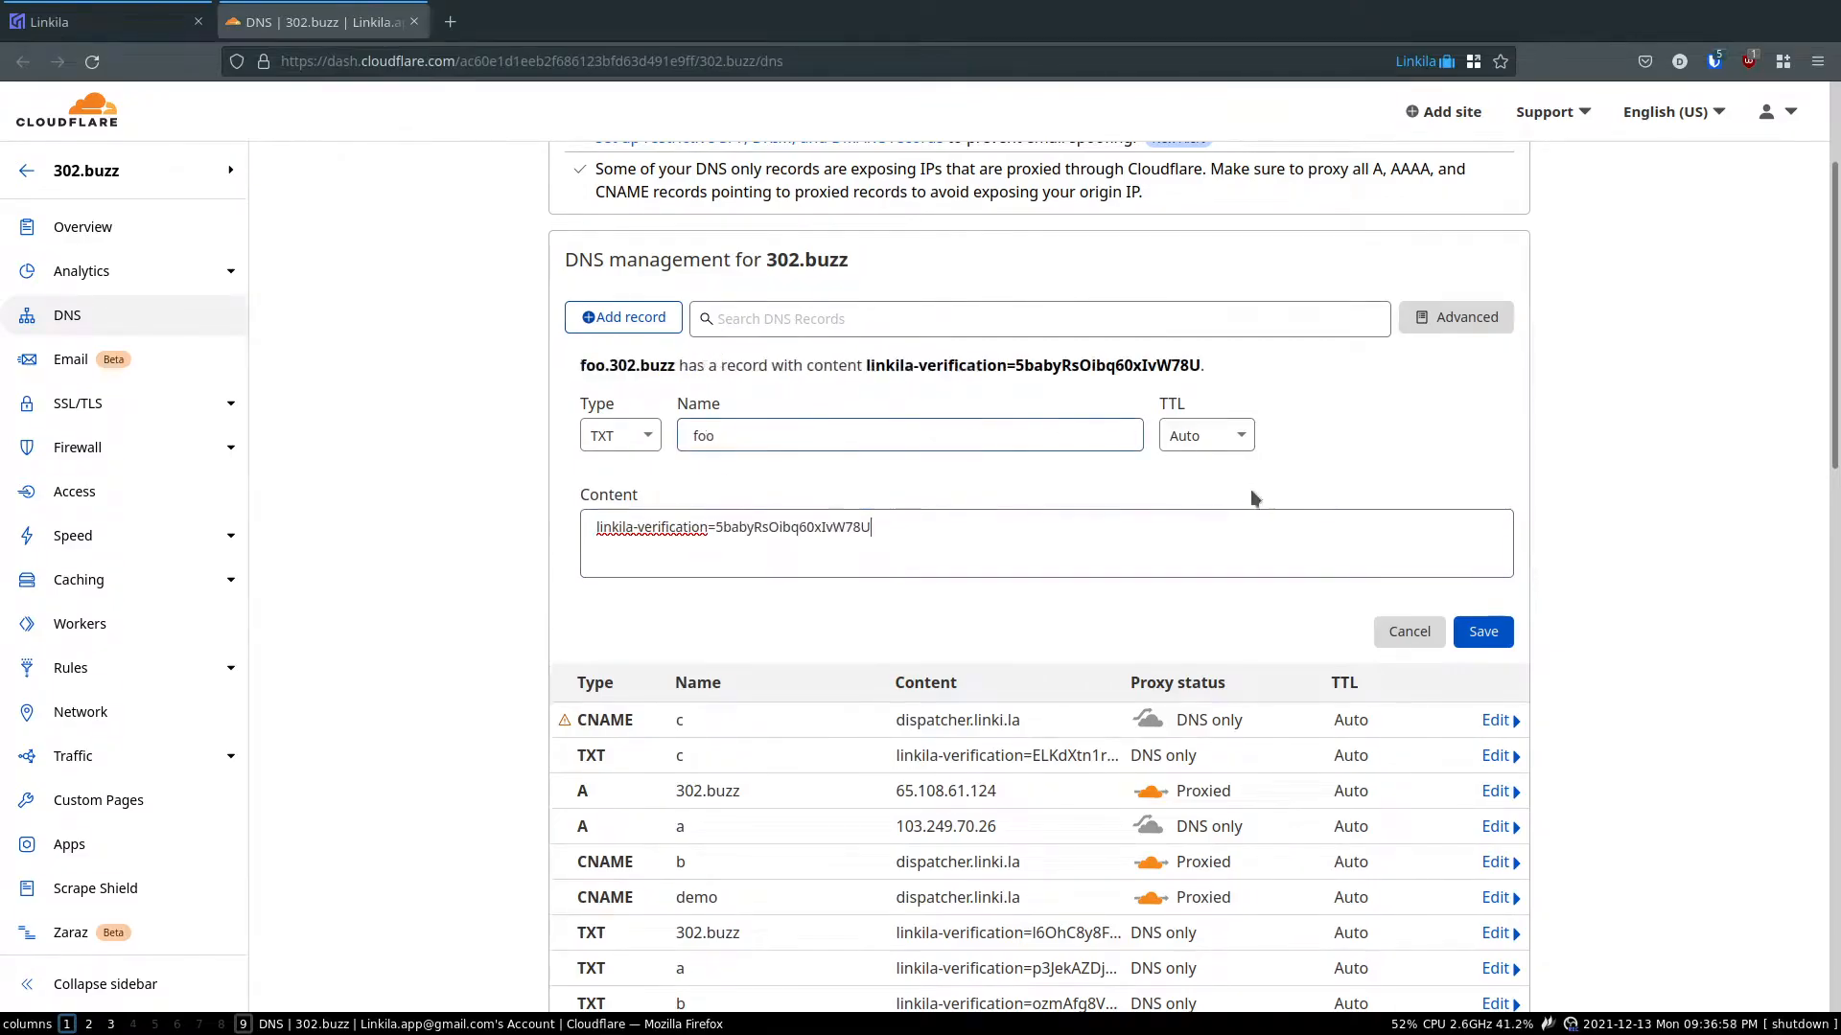
pyautogui.click(1483, 632)
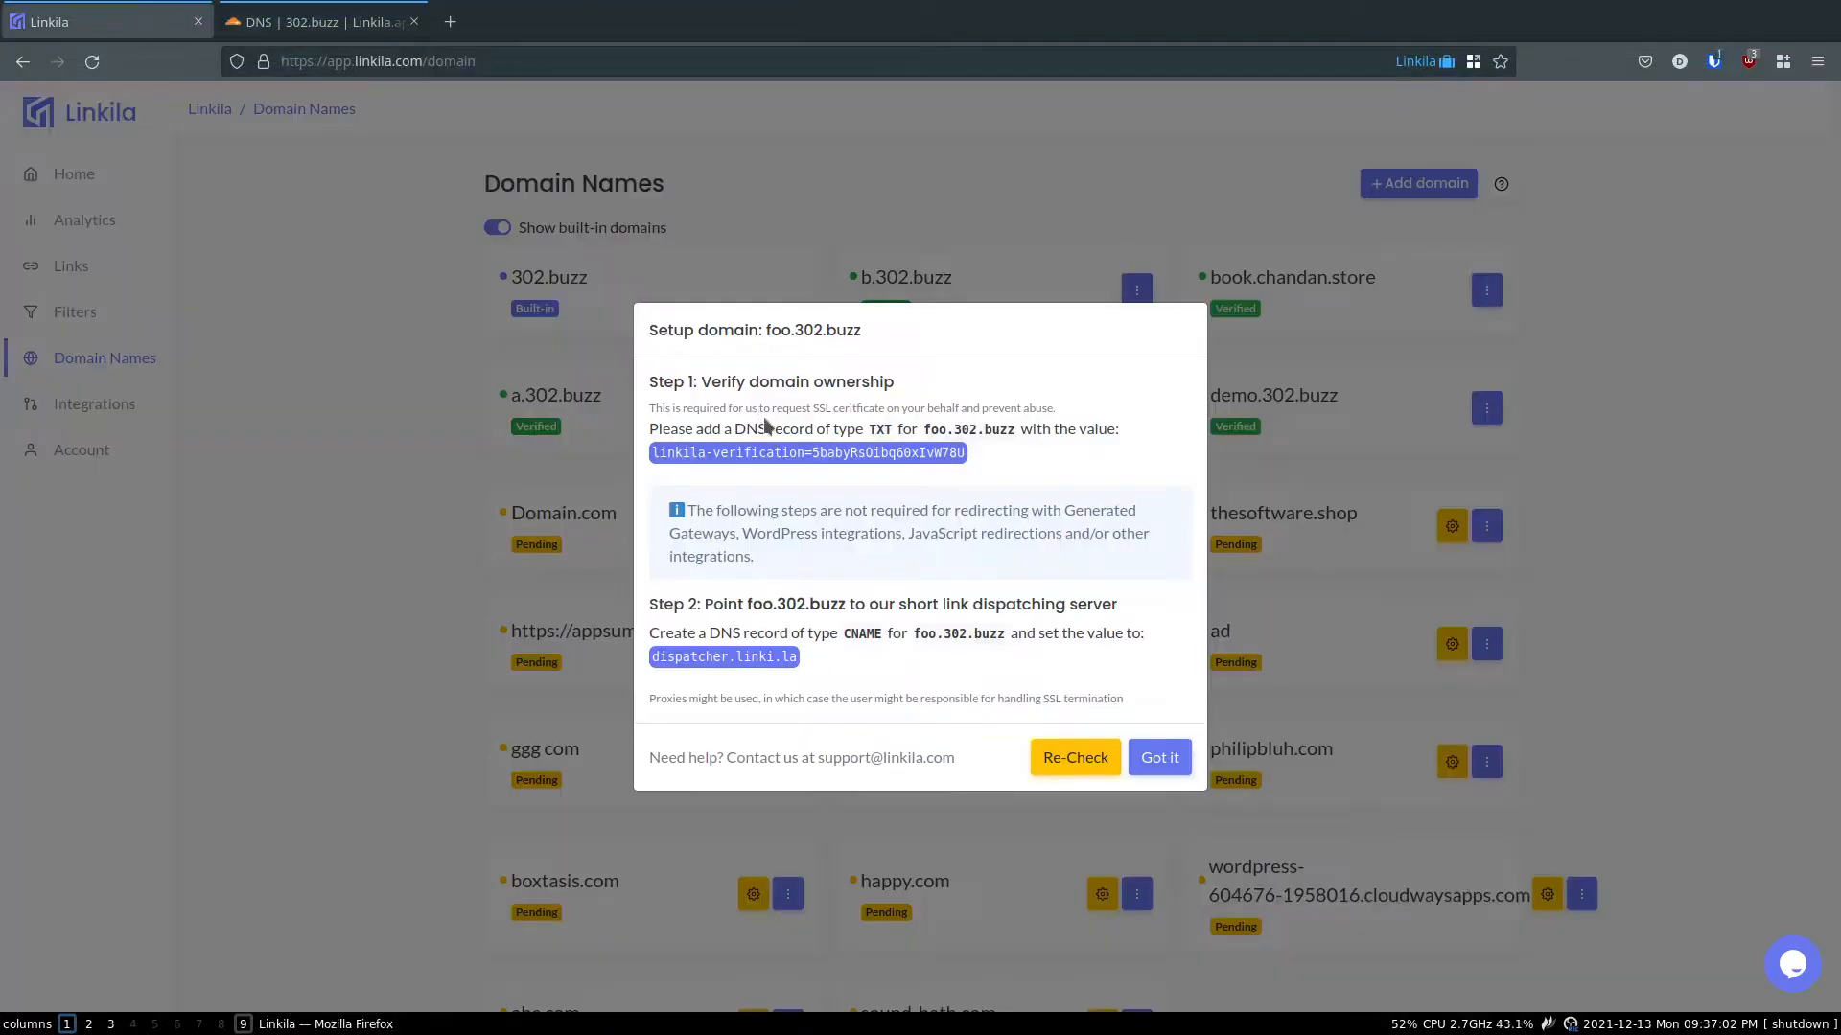
pyautogui.moveTo(1019, 495)
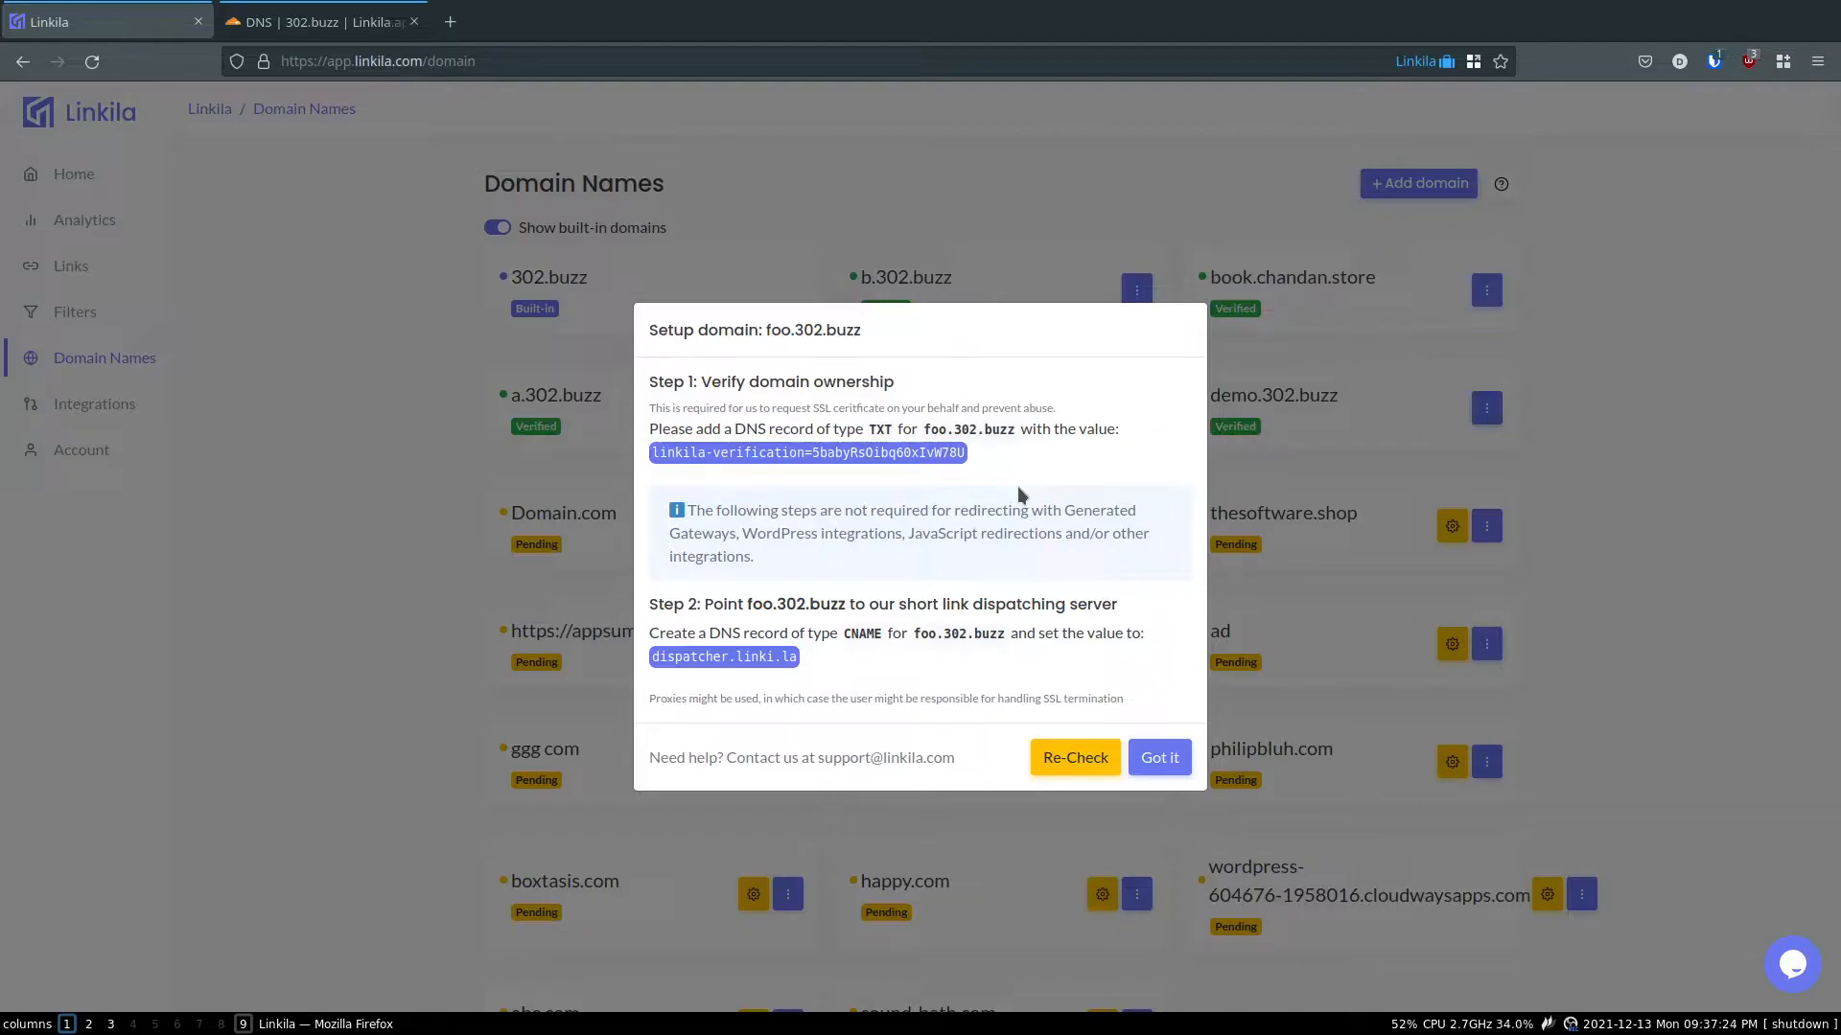
pyautogui.moveTo(910, 563)
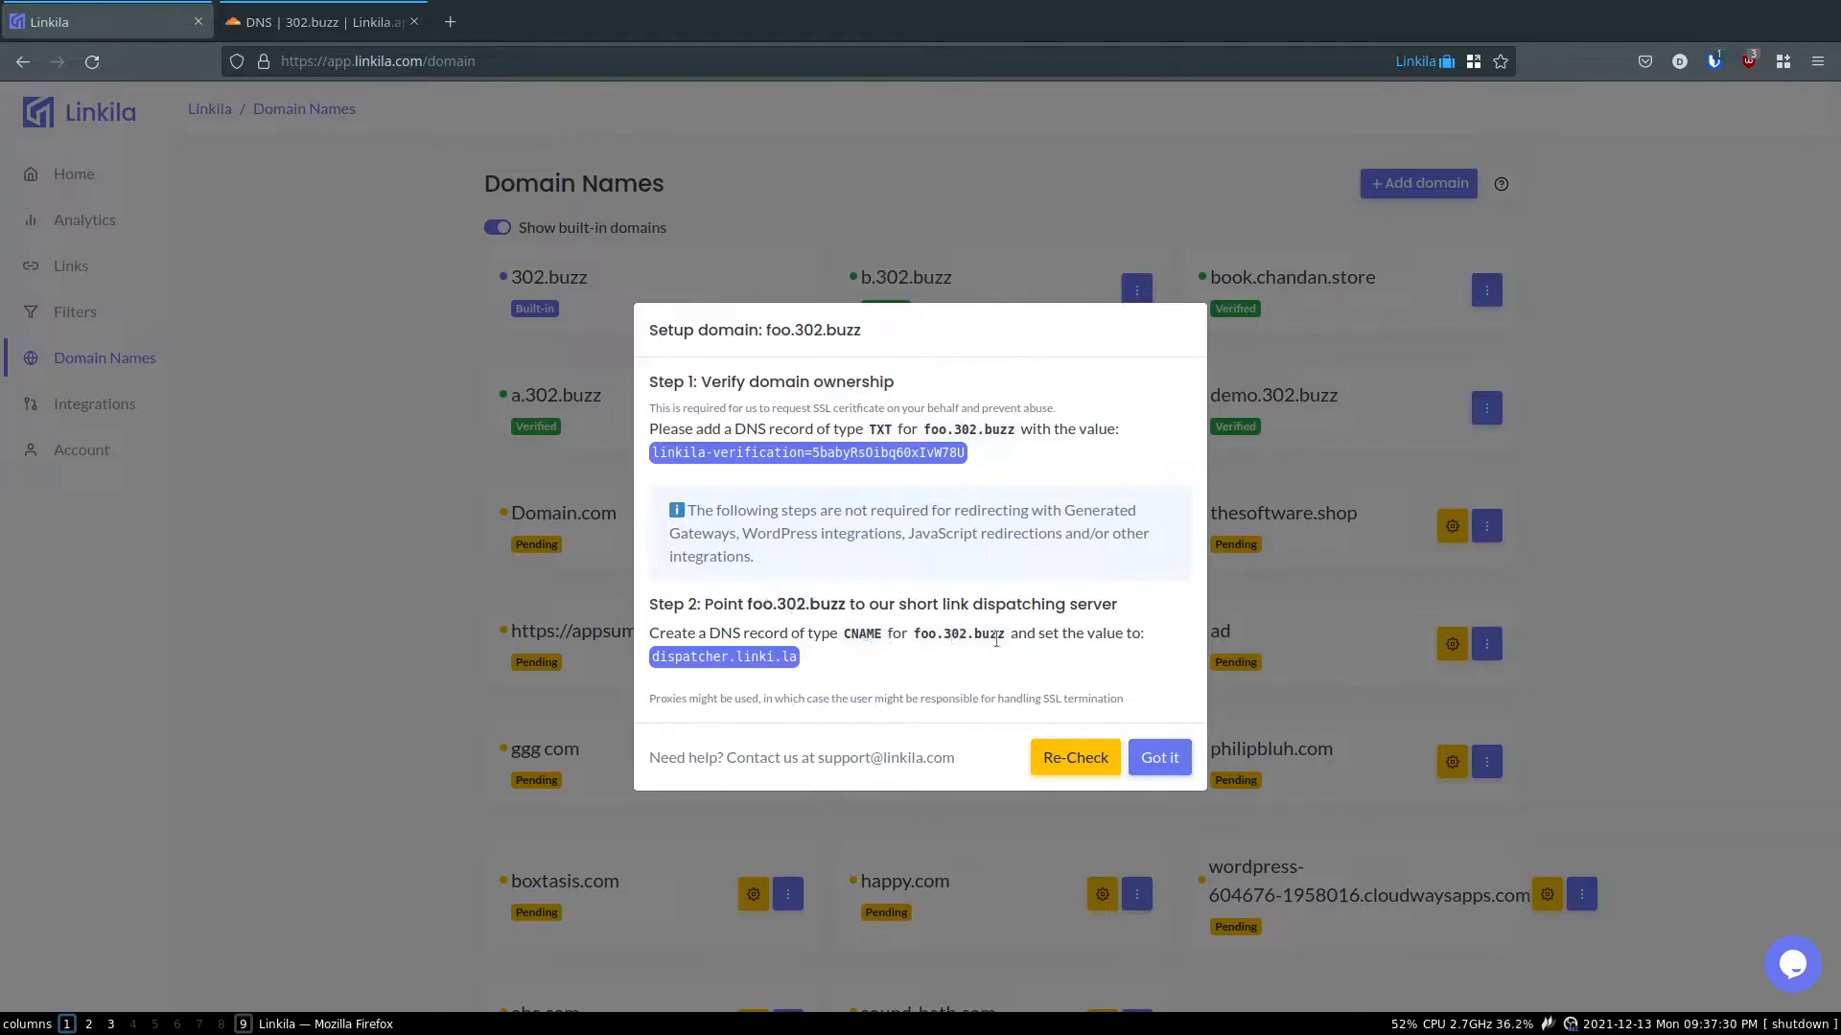
# - Copy the dispatcher.linki.la CNAME target from the Step 2 setup instructions
pyautogui.click(723, 656)
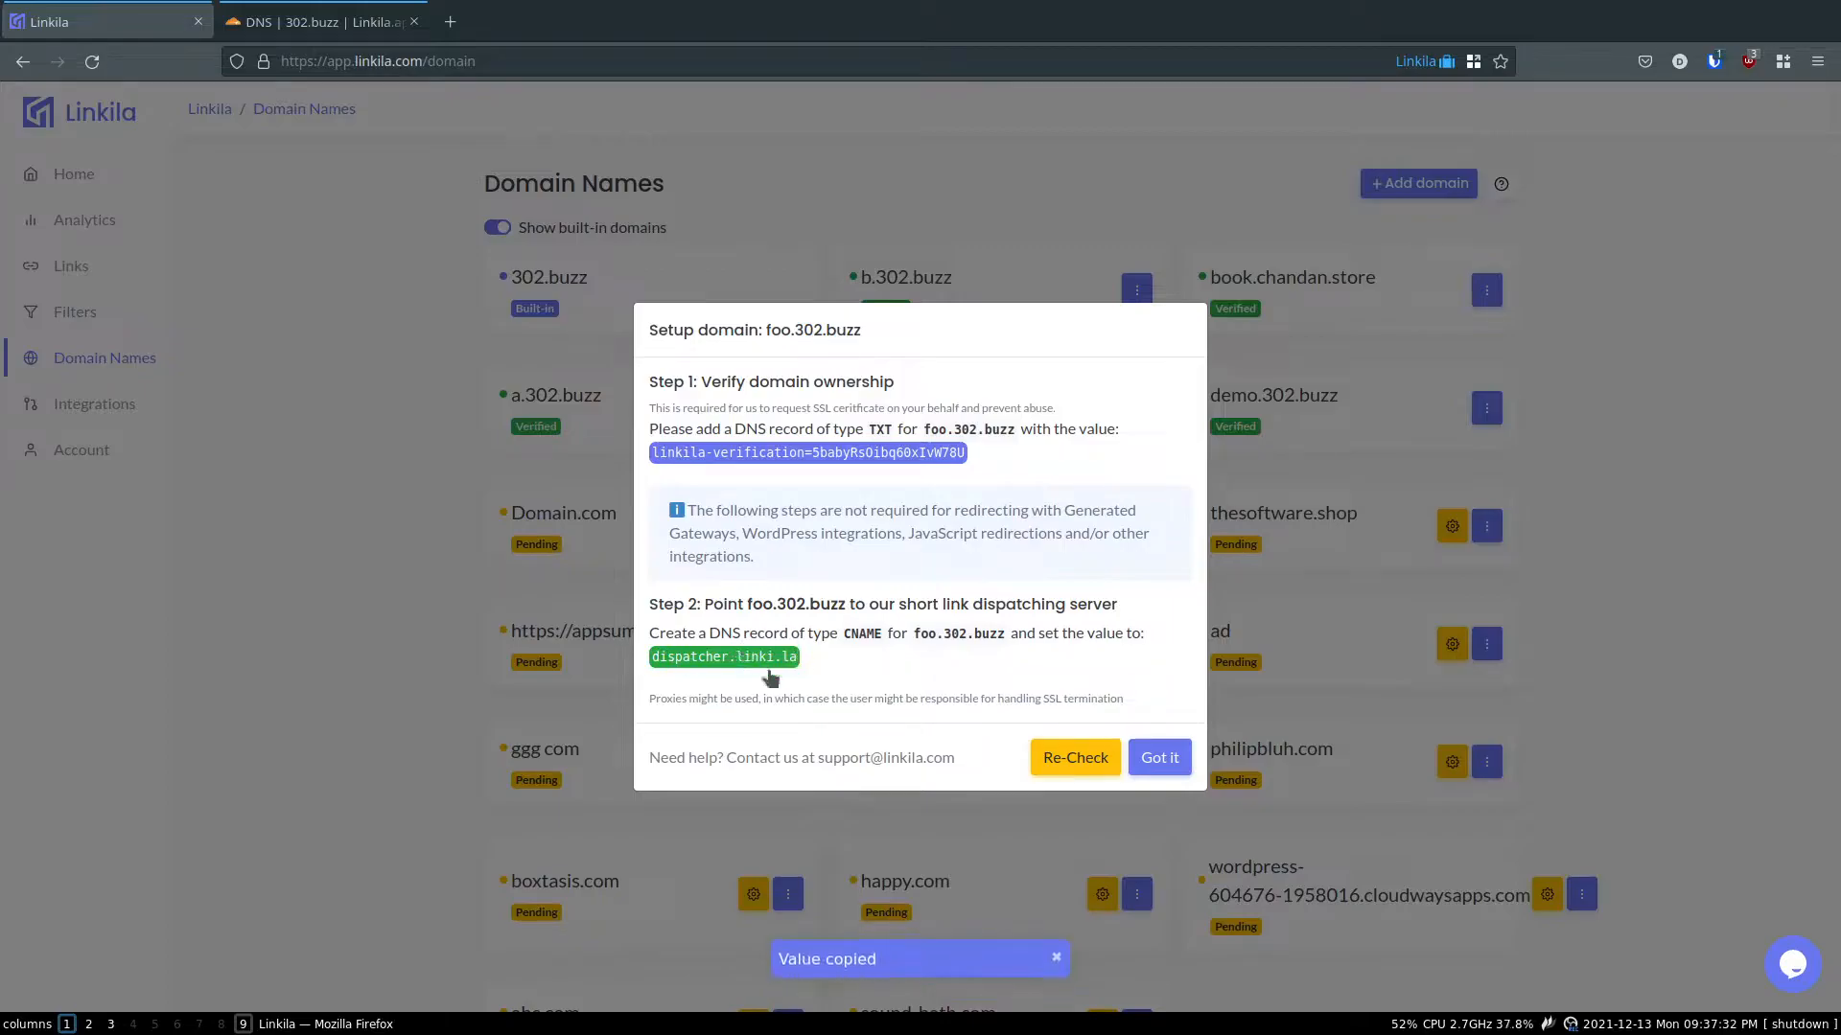
pyautogui.click(723, 655)
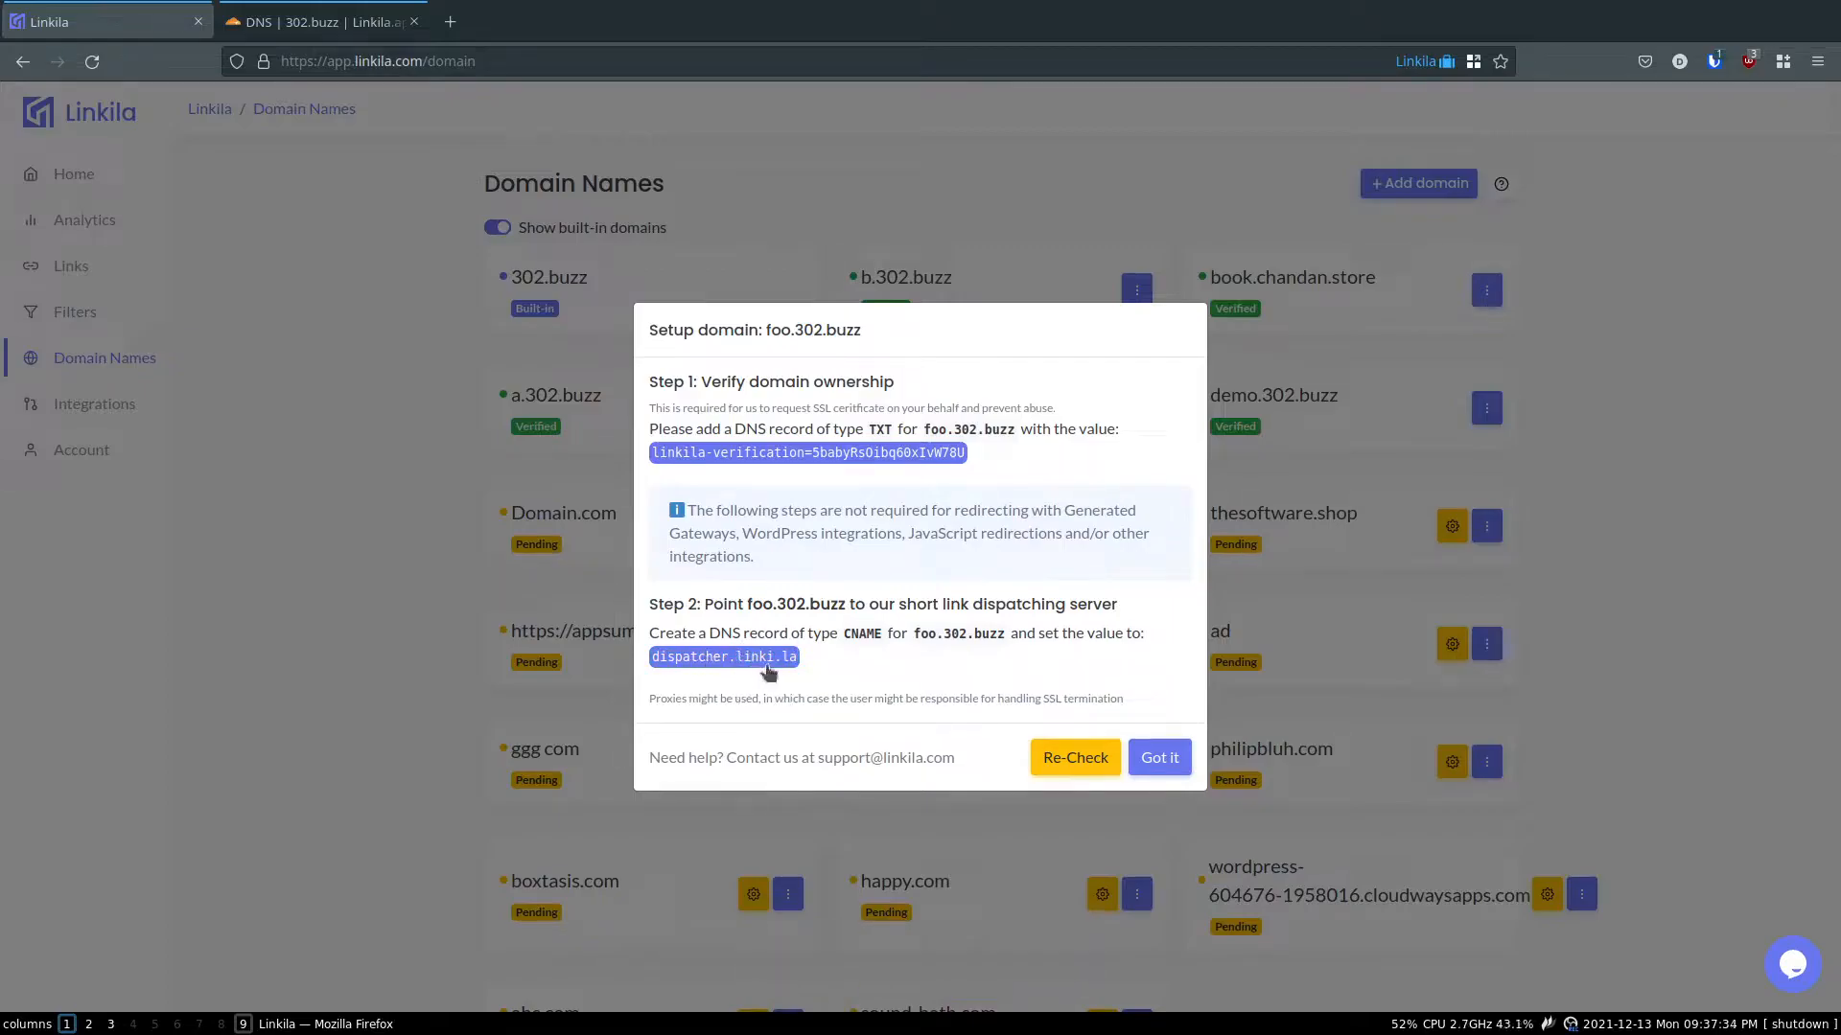
pyautogui.click(723, 656)
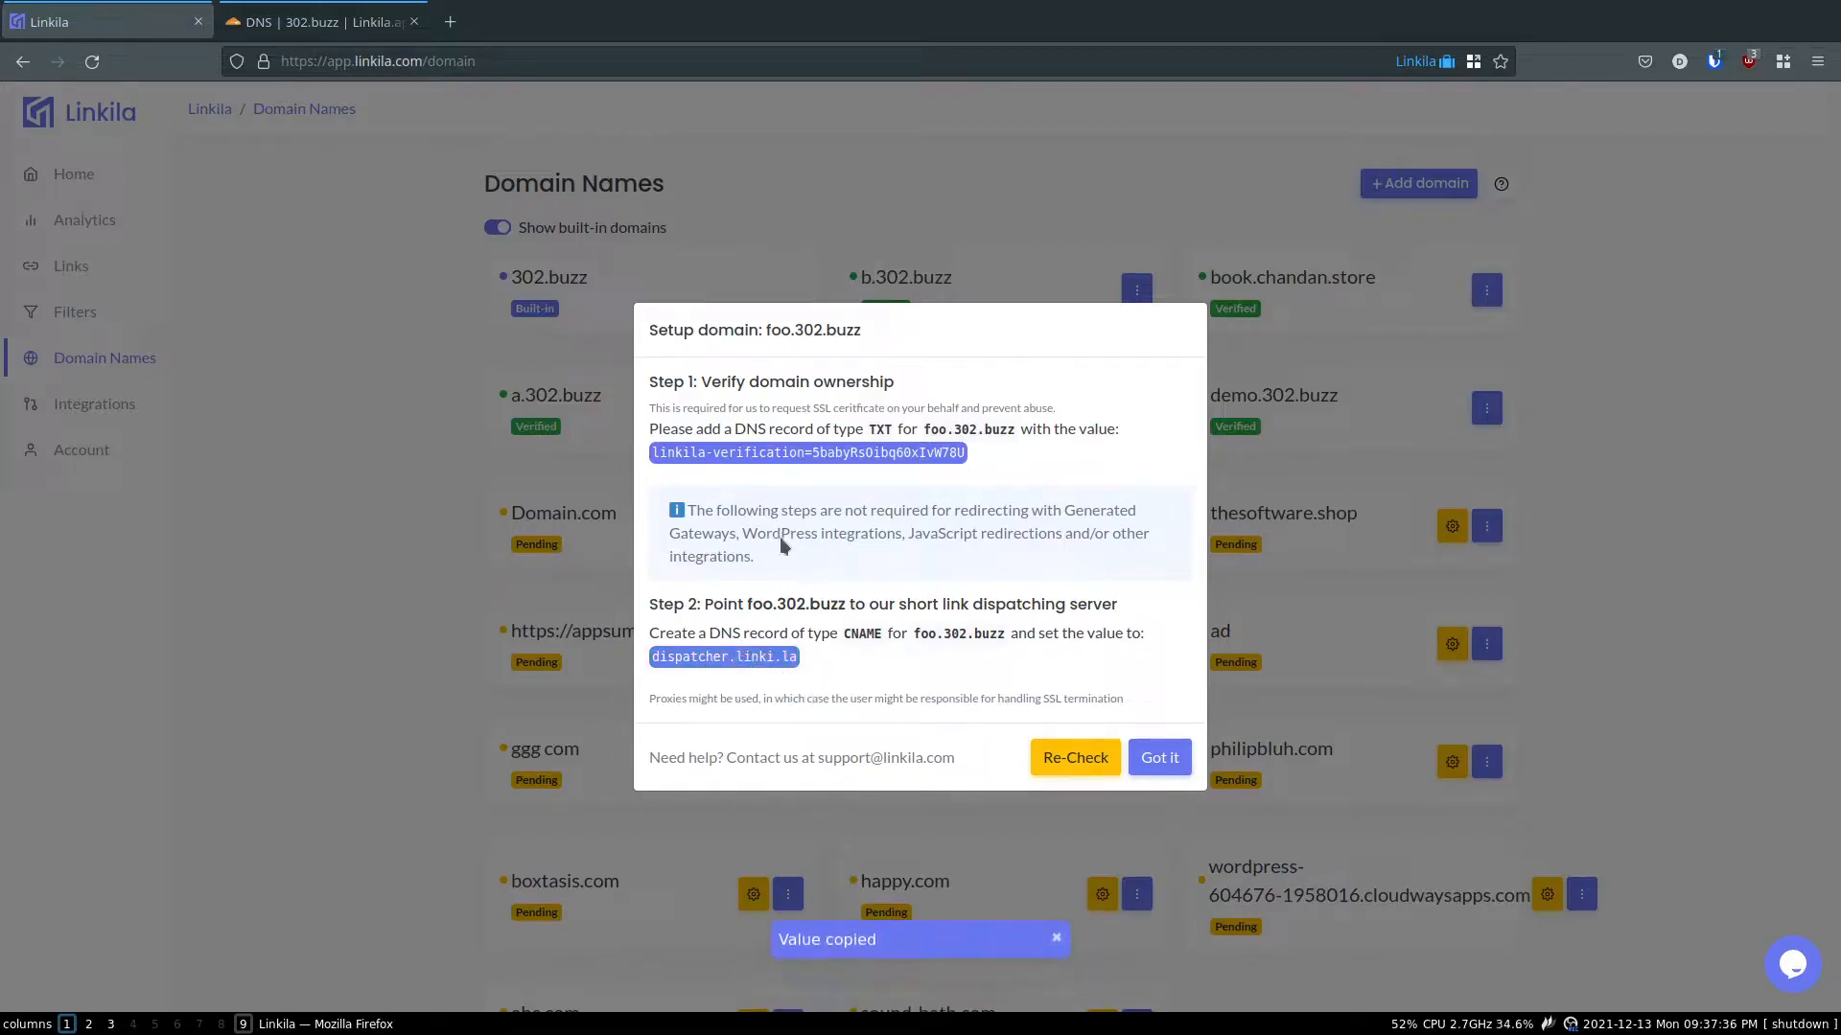
# - Save a DNS-only Cloudflare CNAME record foo pointing to dispatcher.linki.la
pyautogui.click(323, 21)
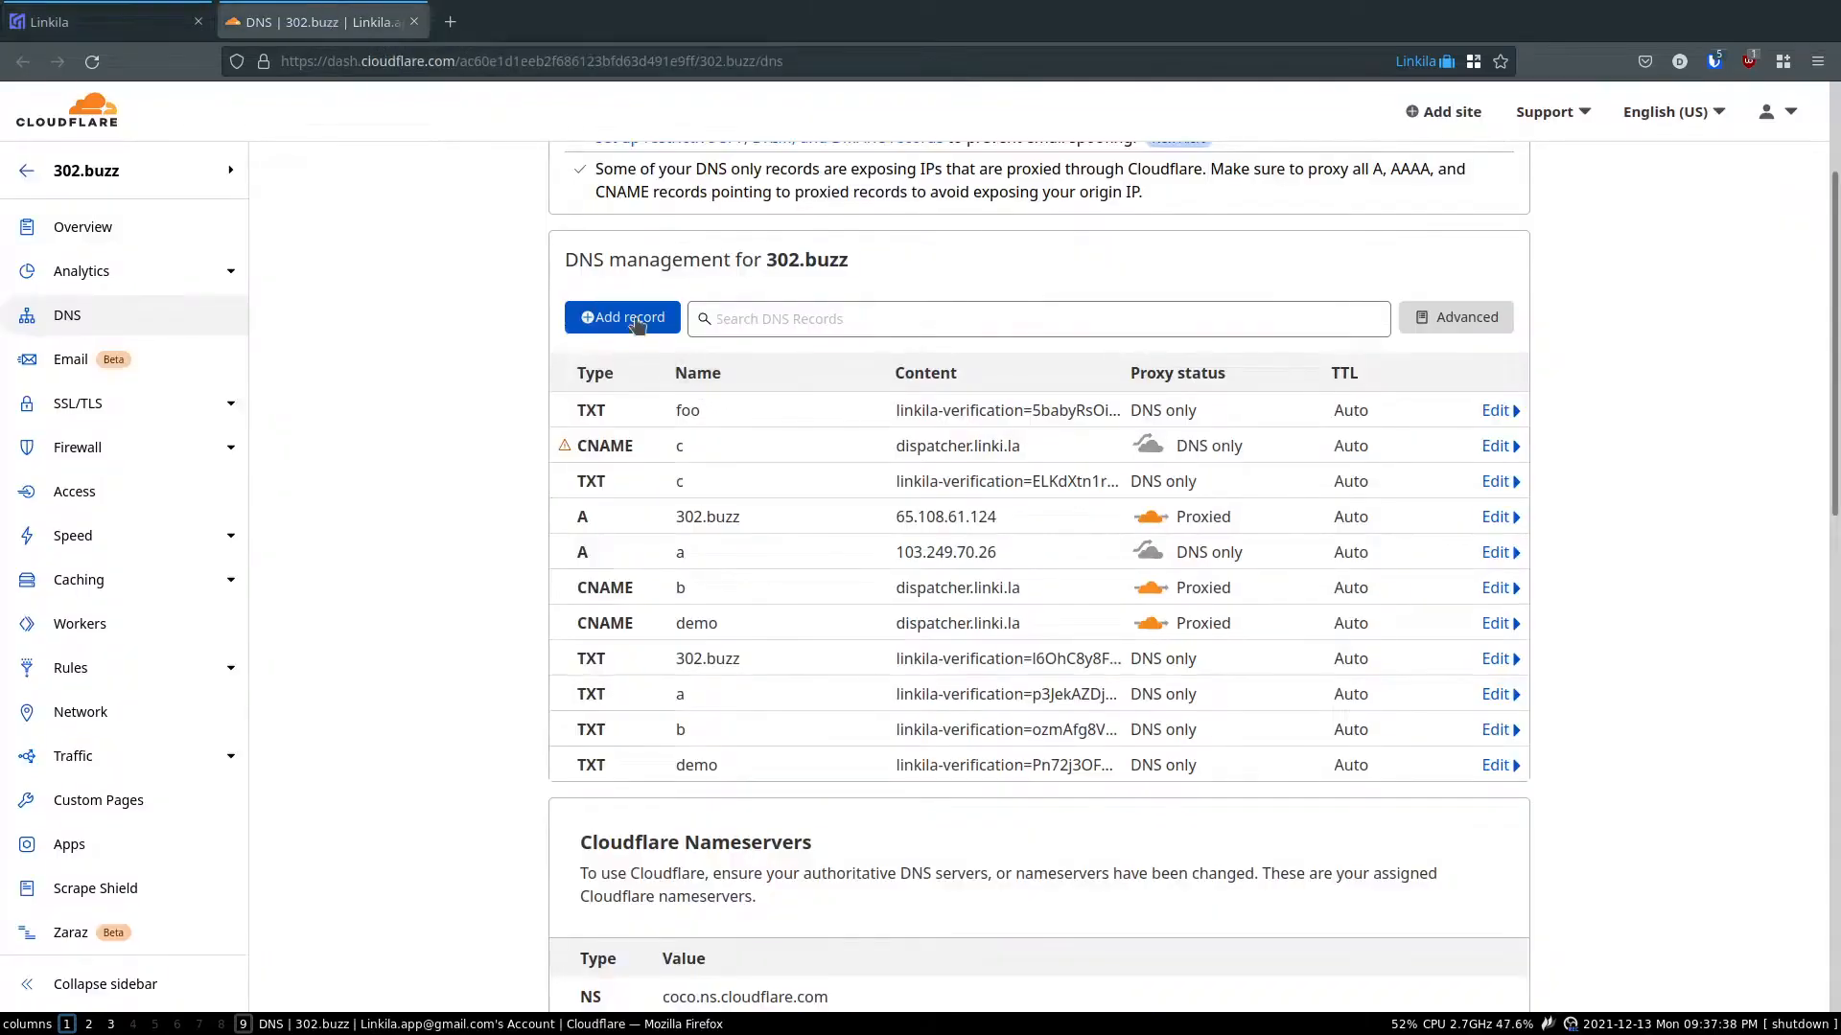
pyautogui.click(621, 317)
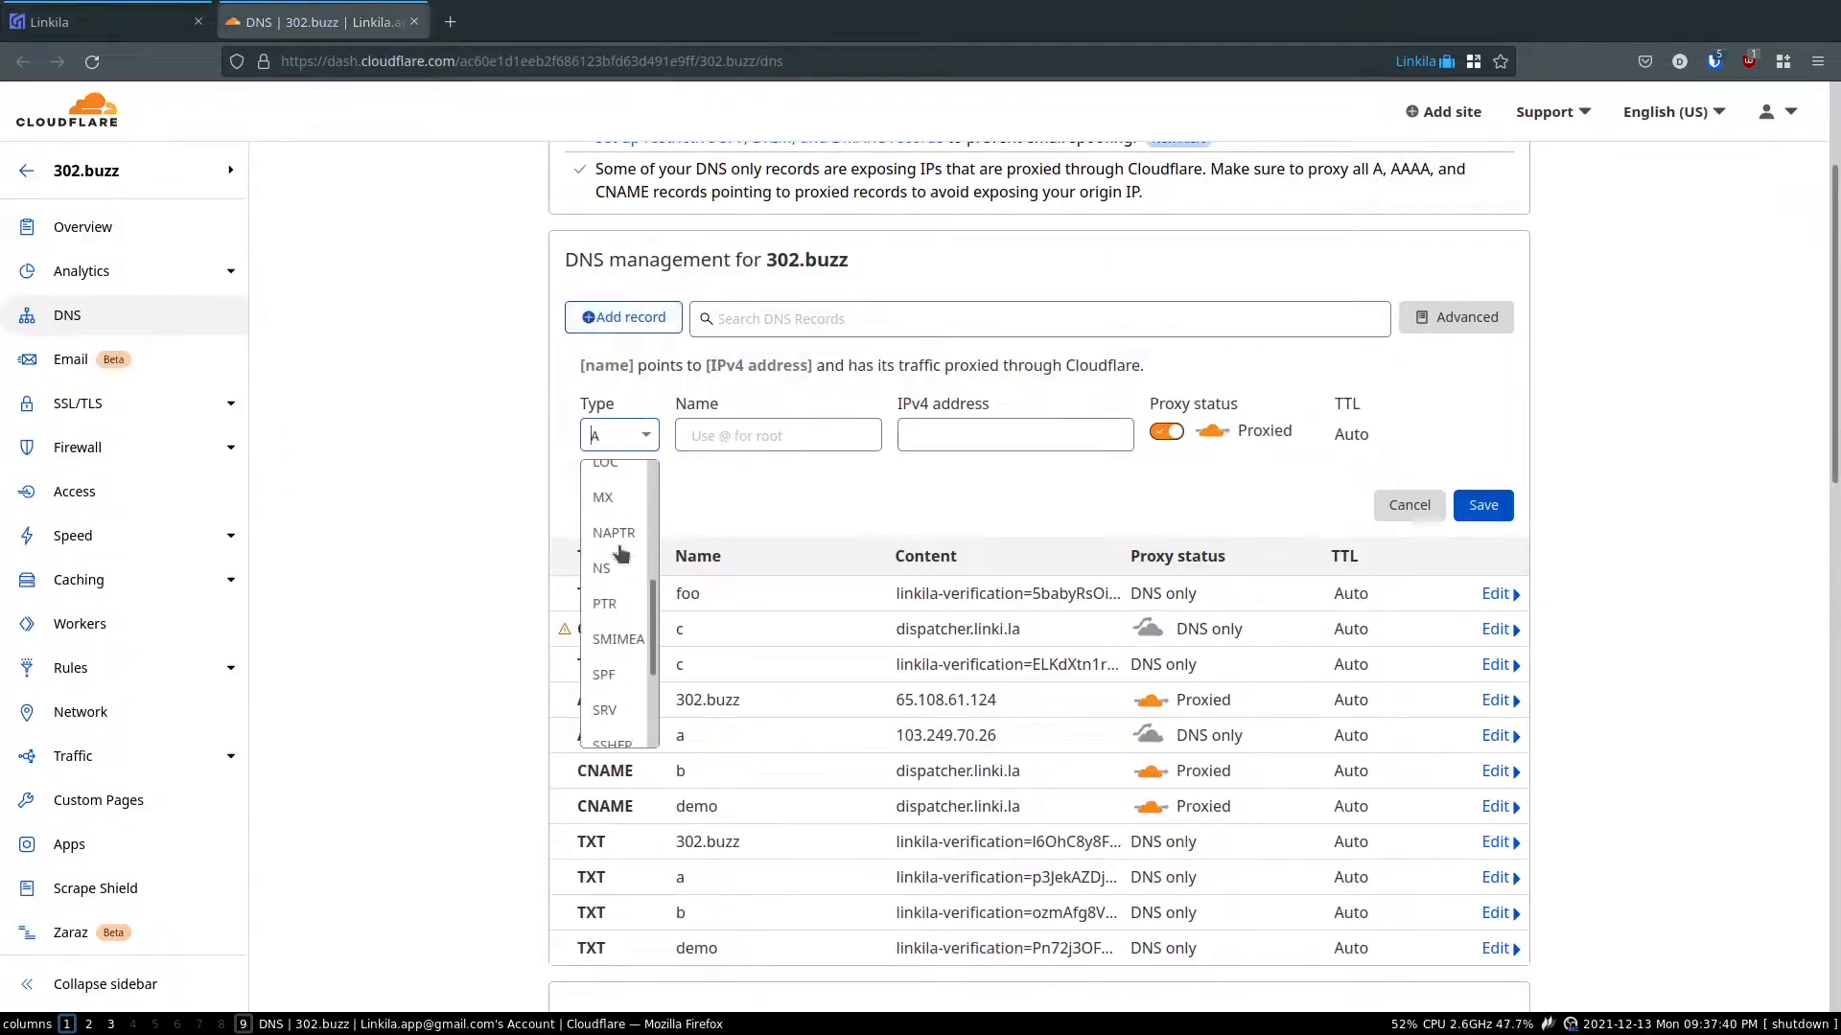
pyautogui.scroll(-3)
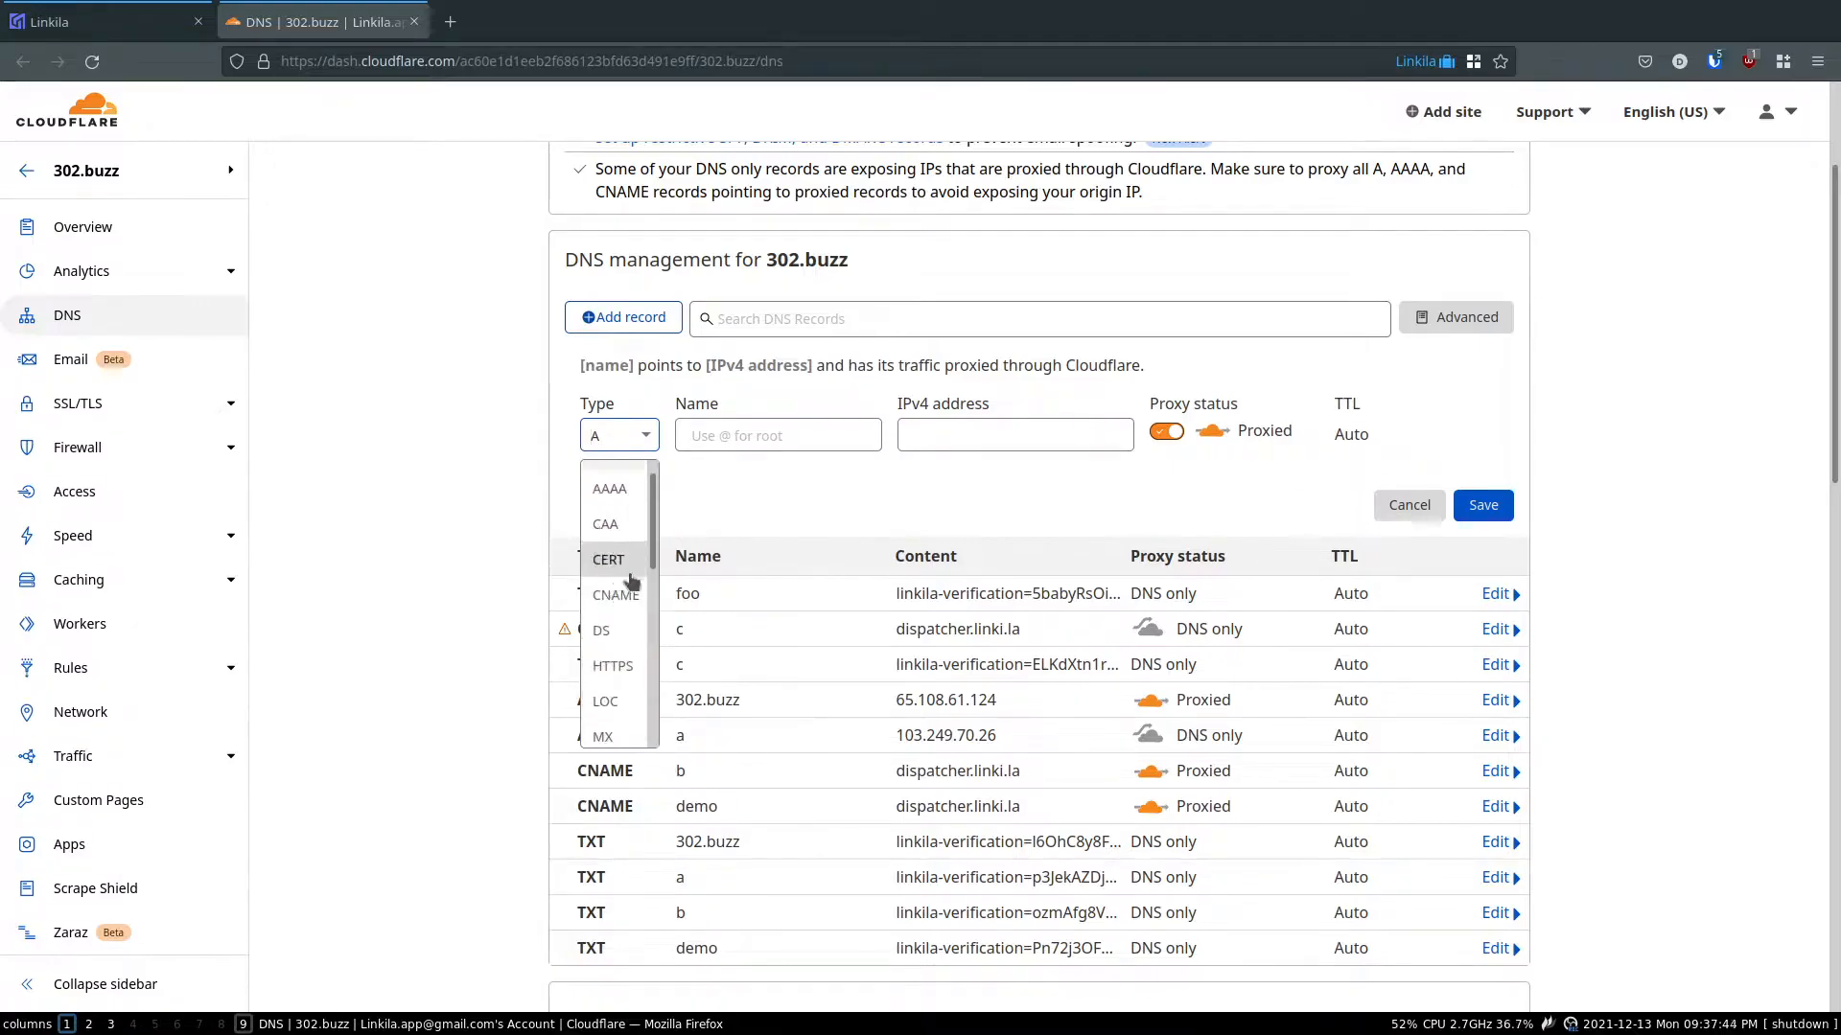
pyautogui.click(616, 594)
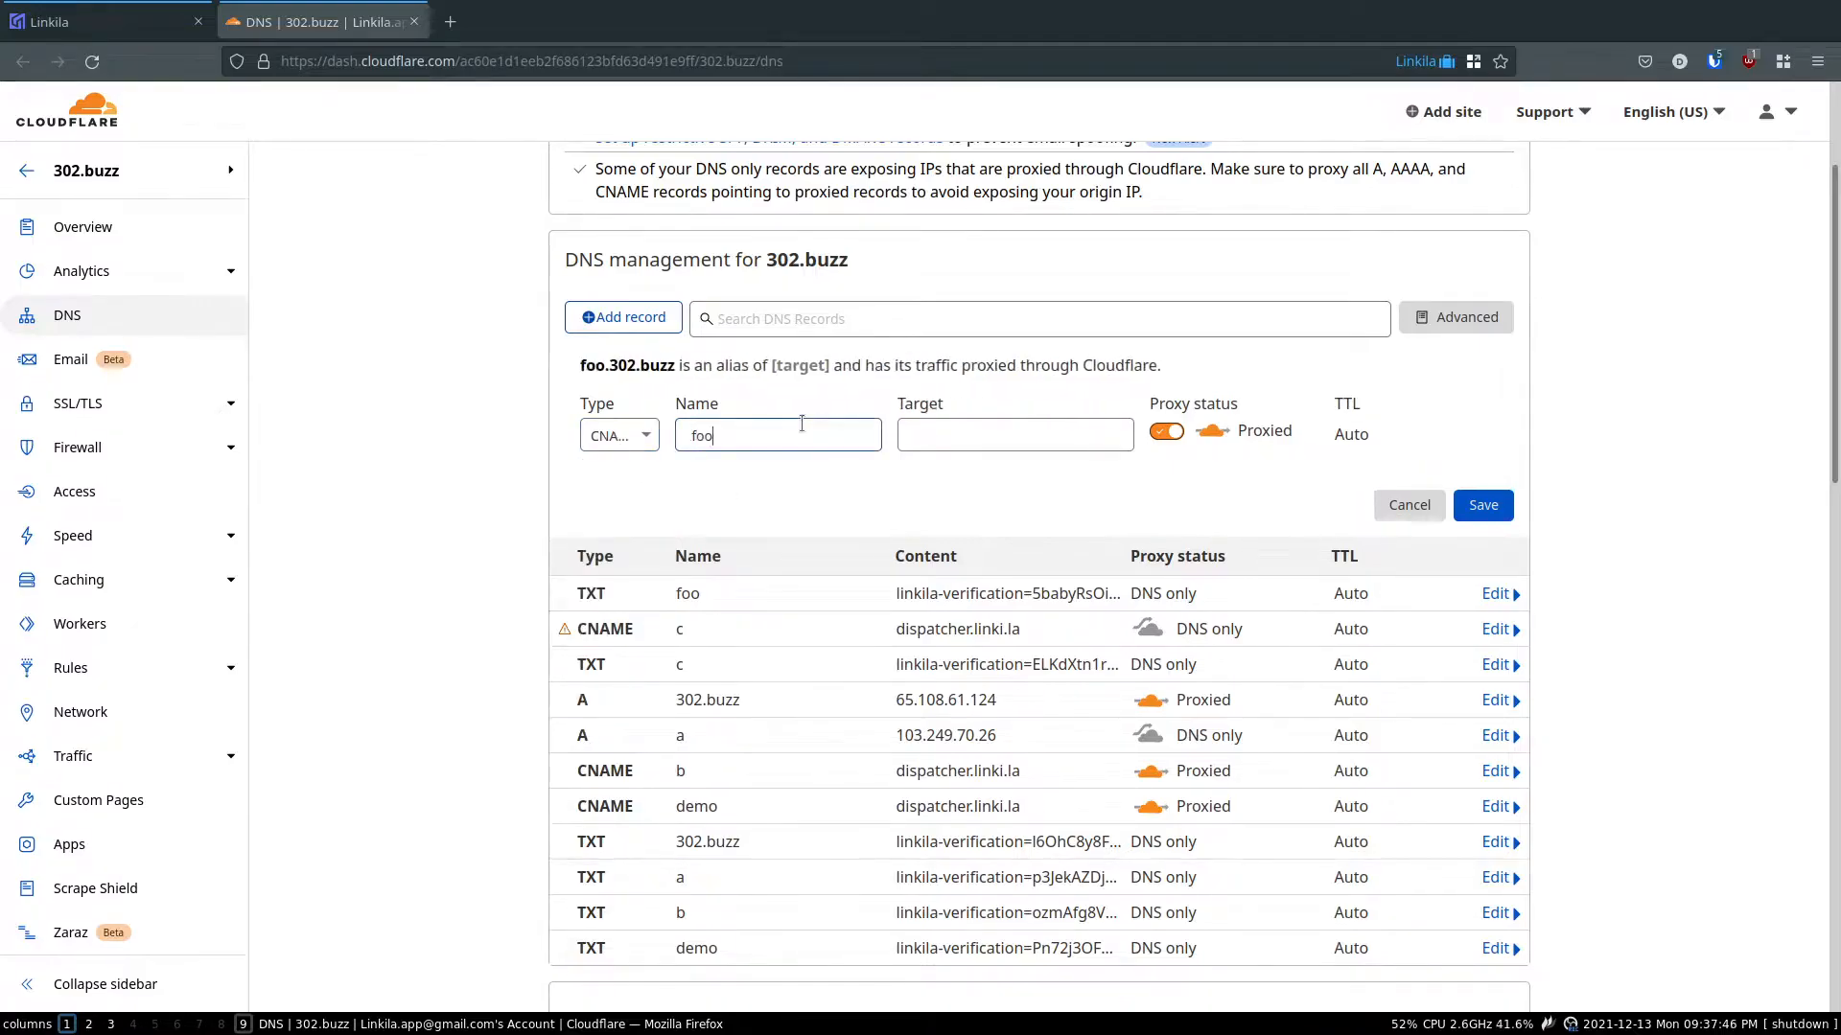
pyautogui.write('dispatcher.linki.la')
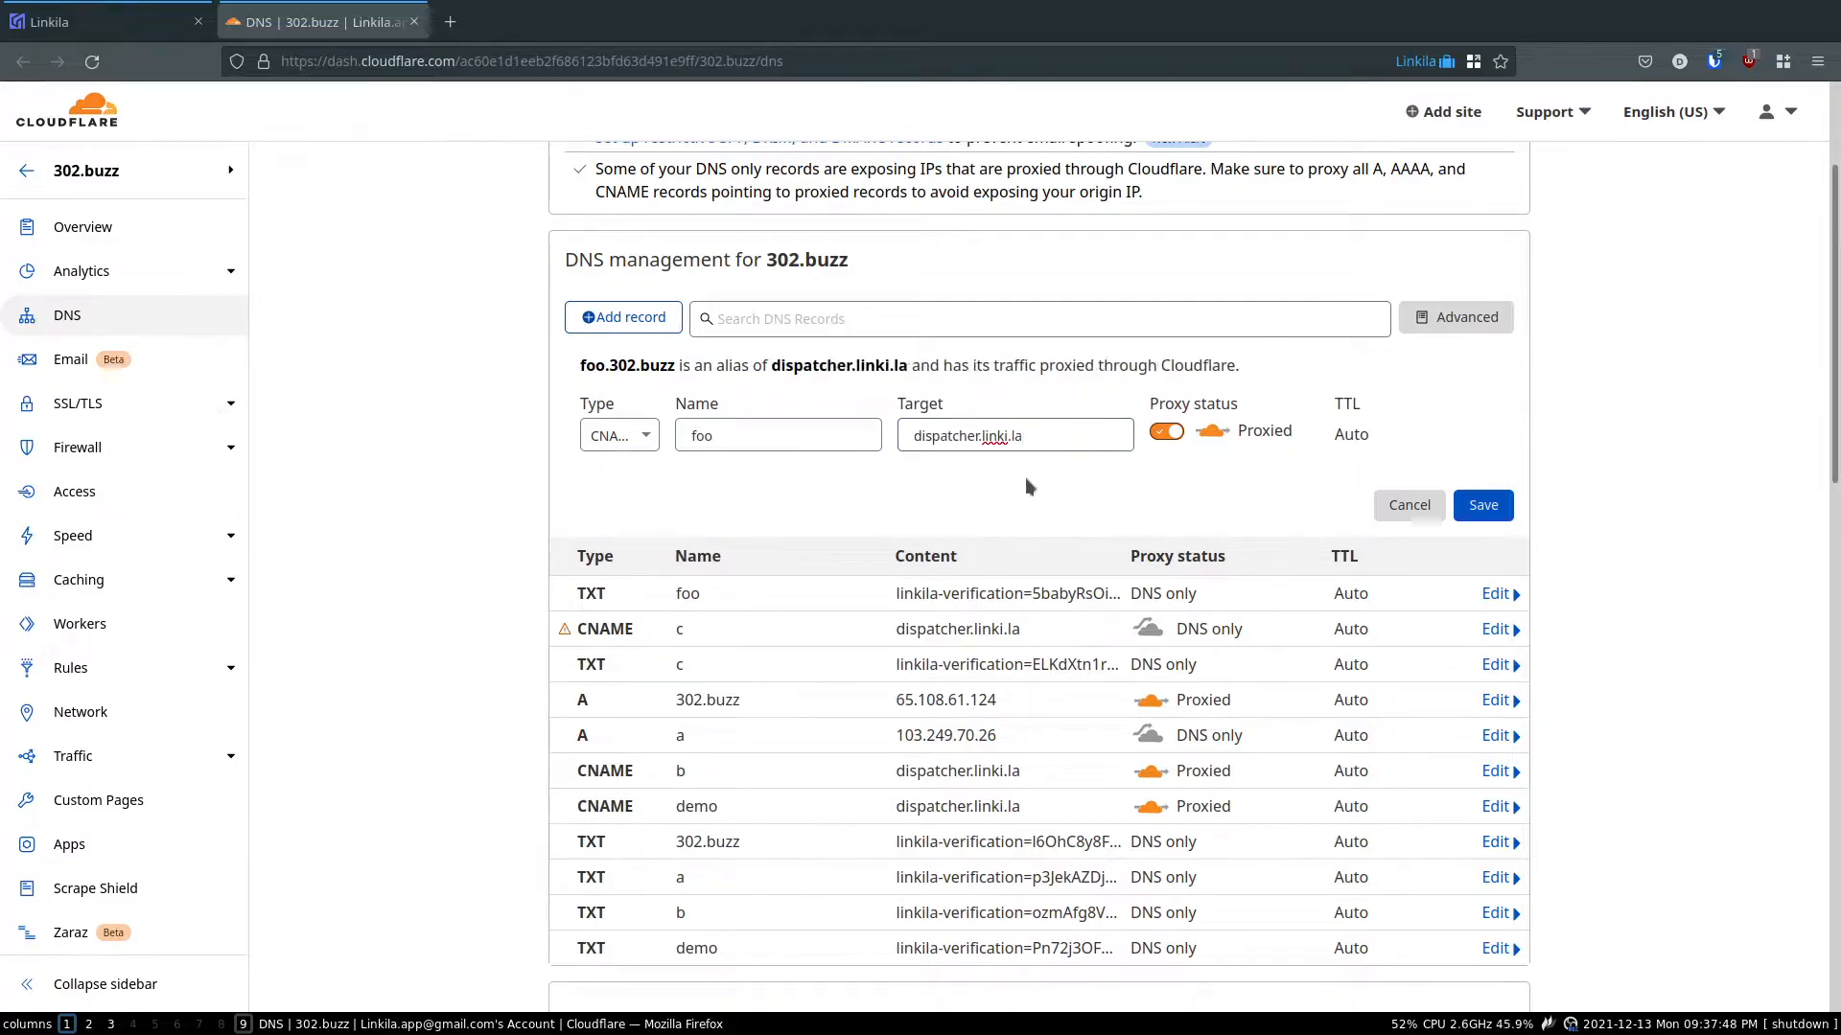
pyautogui.moveTo(1156, 420)
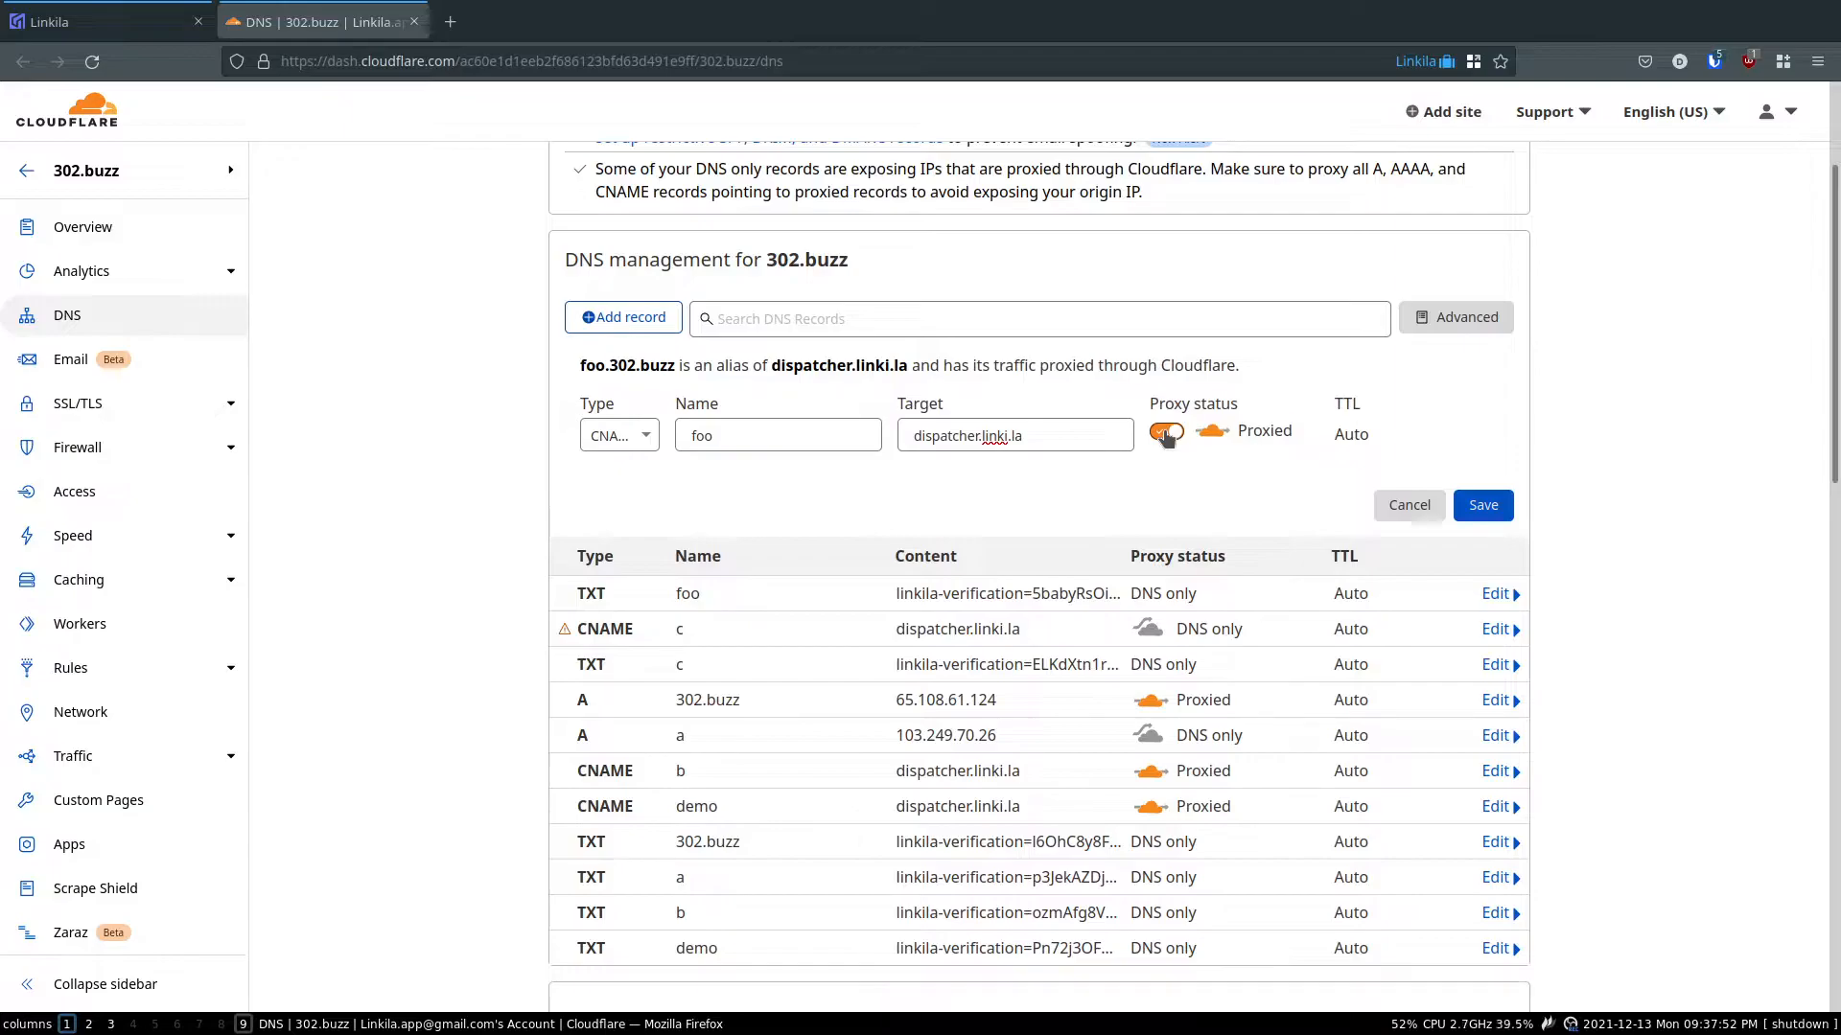
pyautogui.click(1165, 431)
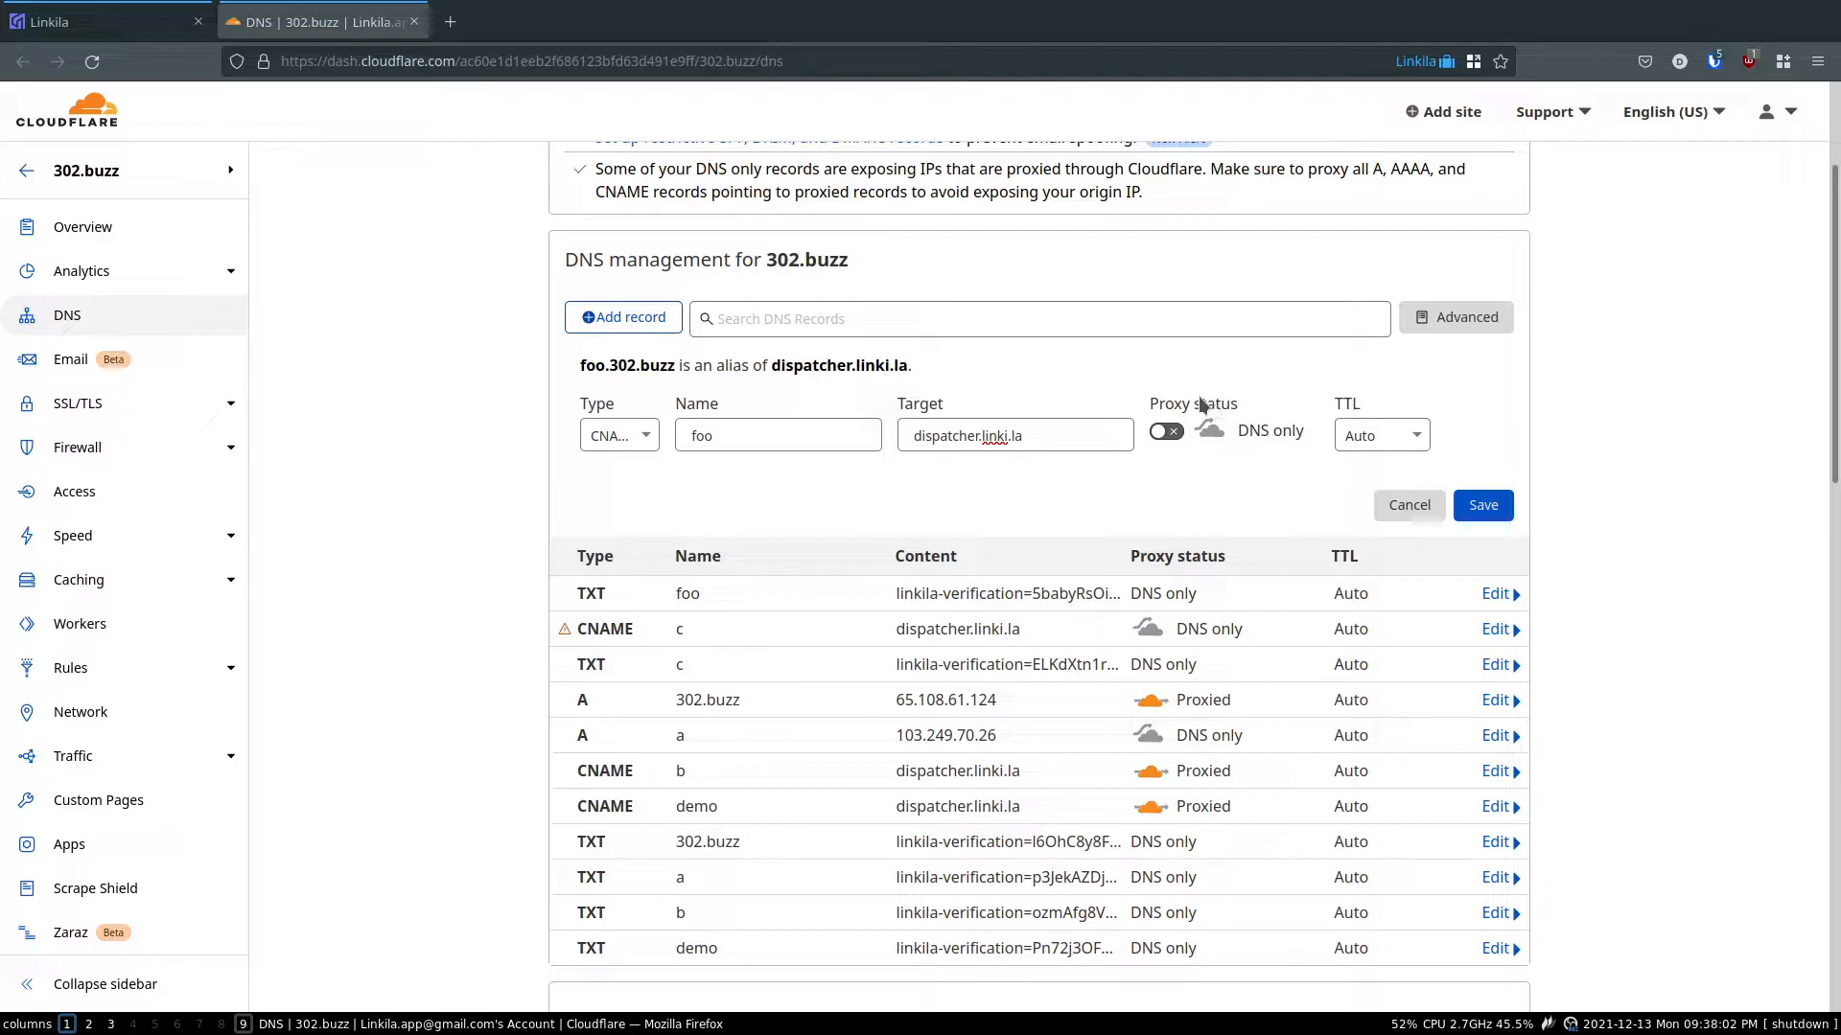
pyautogui.moveTo(1183, 514)
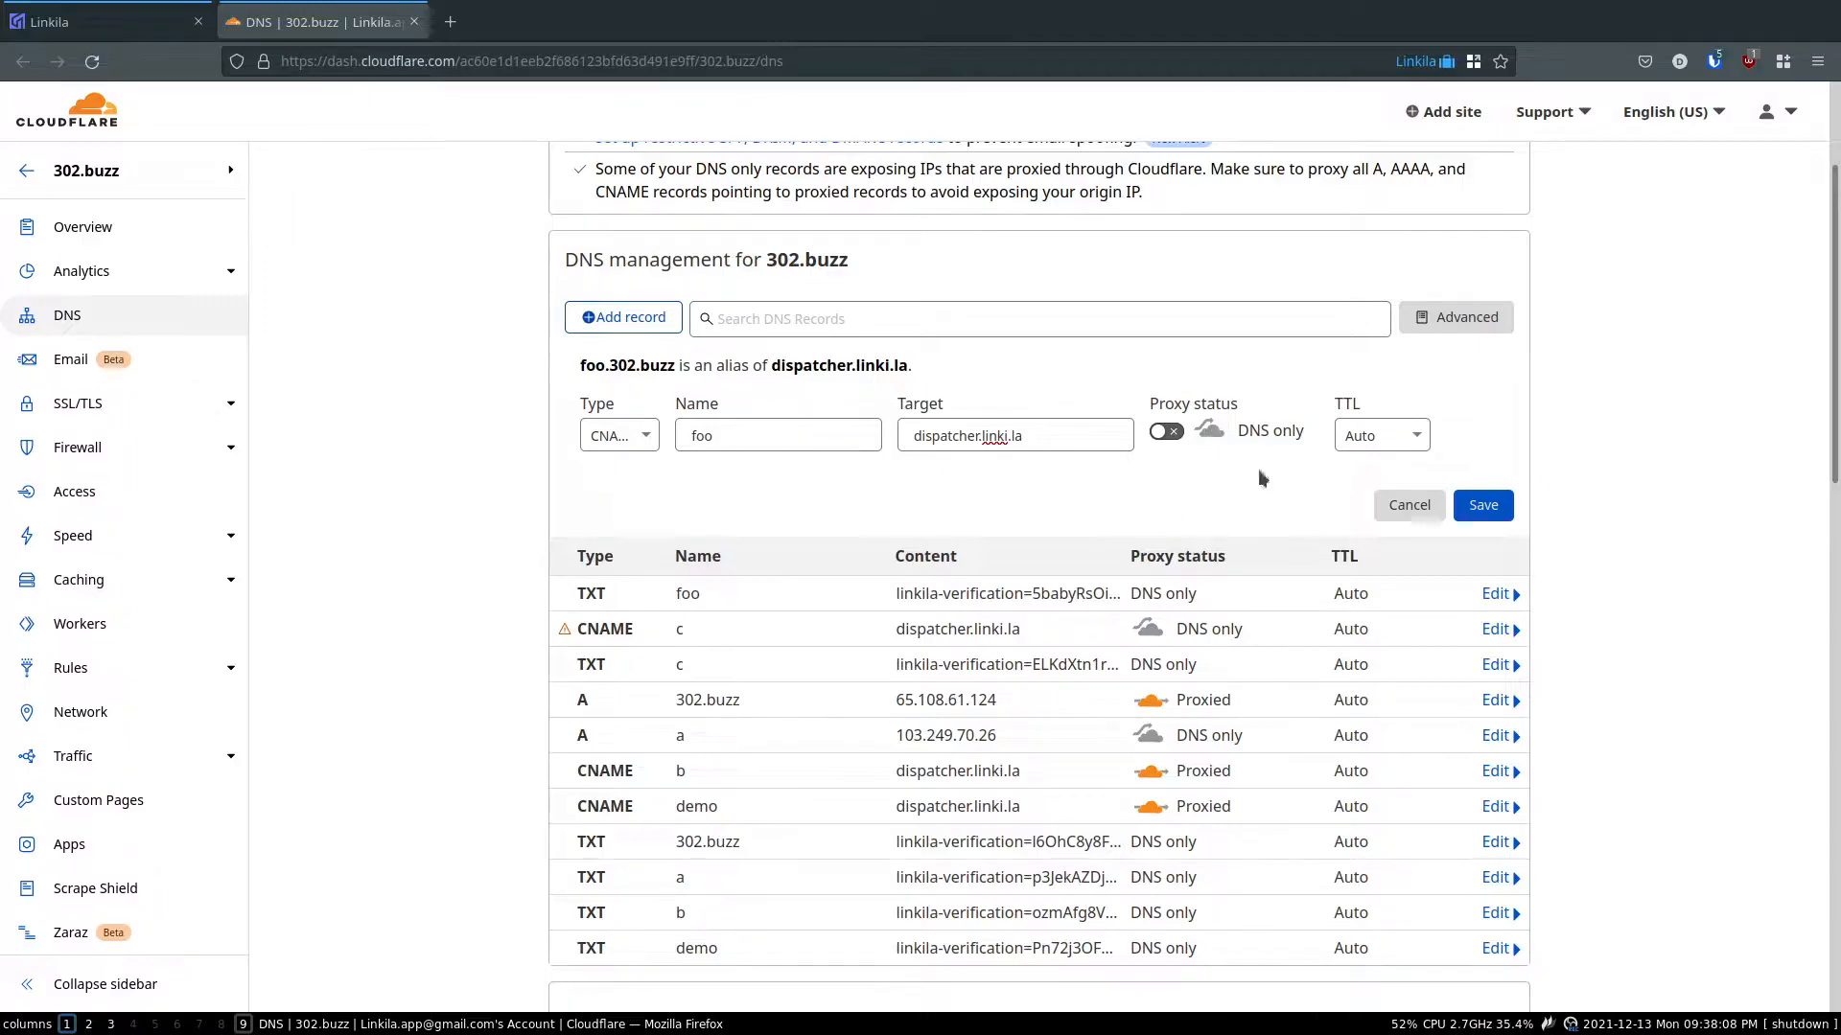
pyautogui.click(1483, 506)
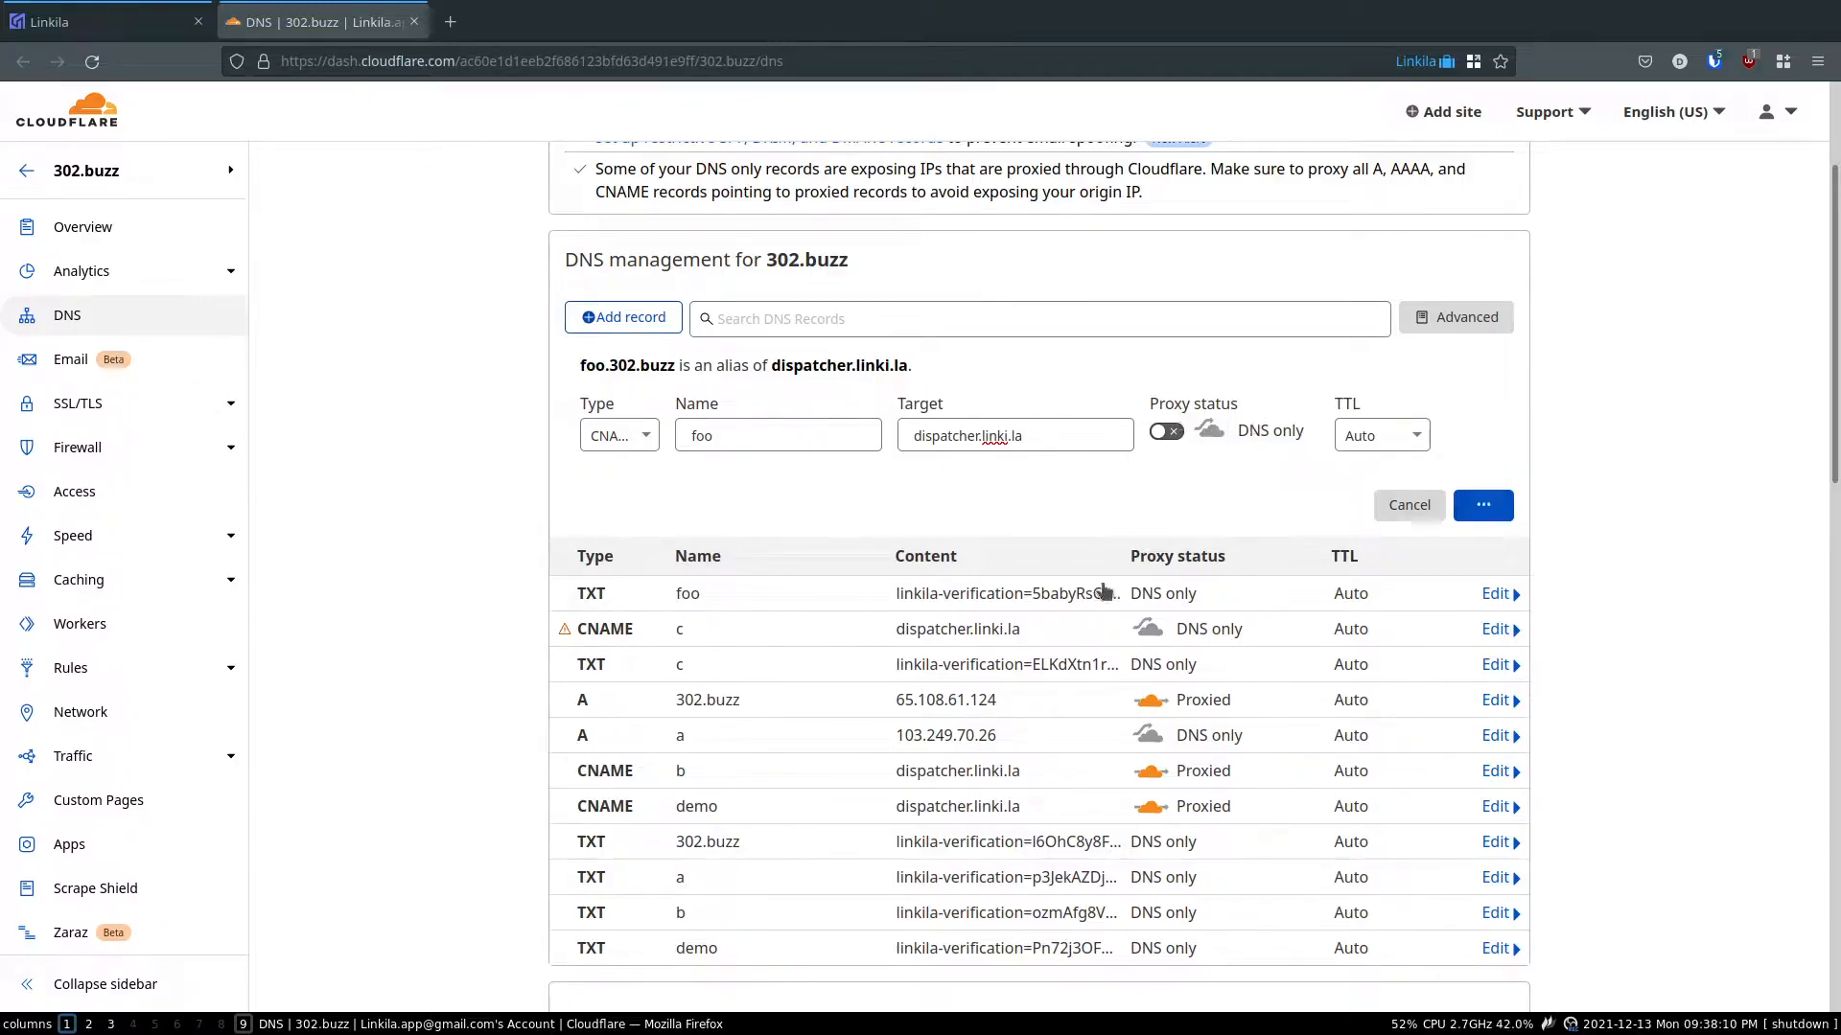
pyautogui.click(1408, 506)
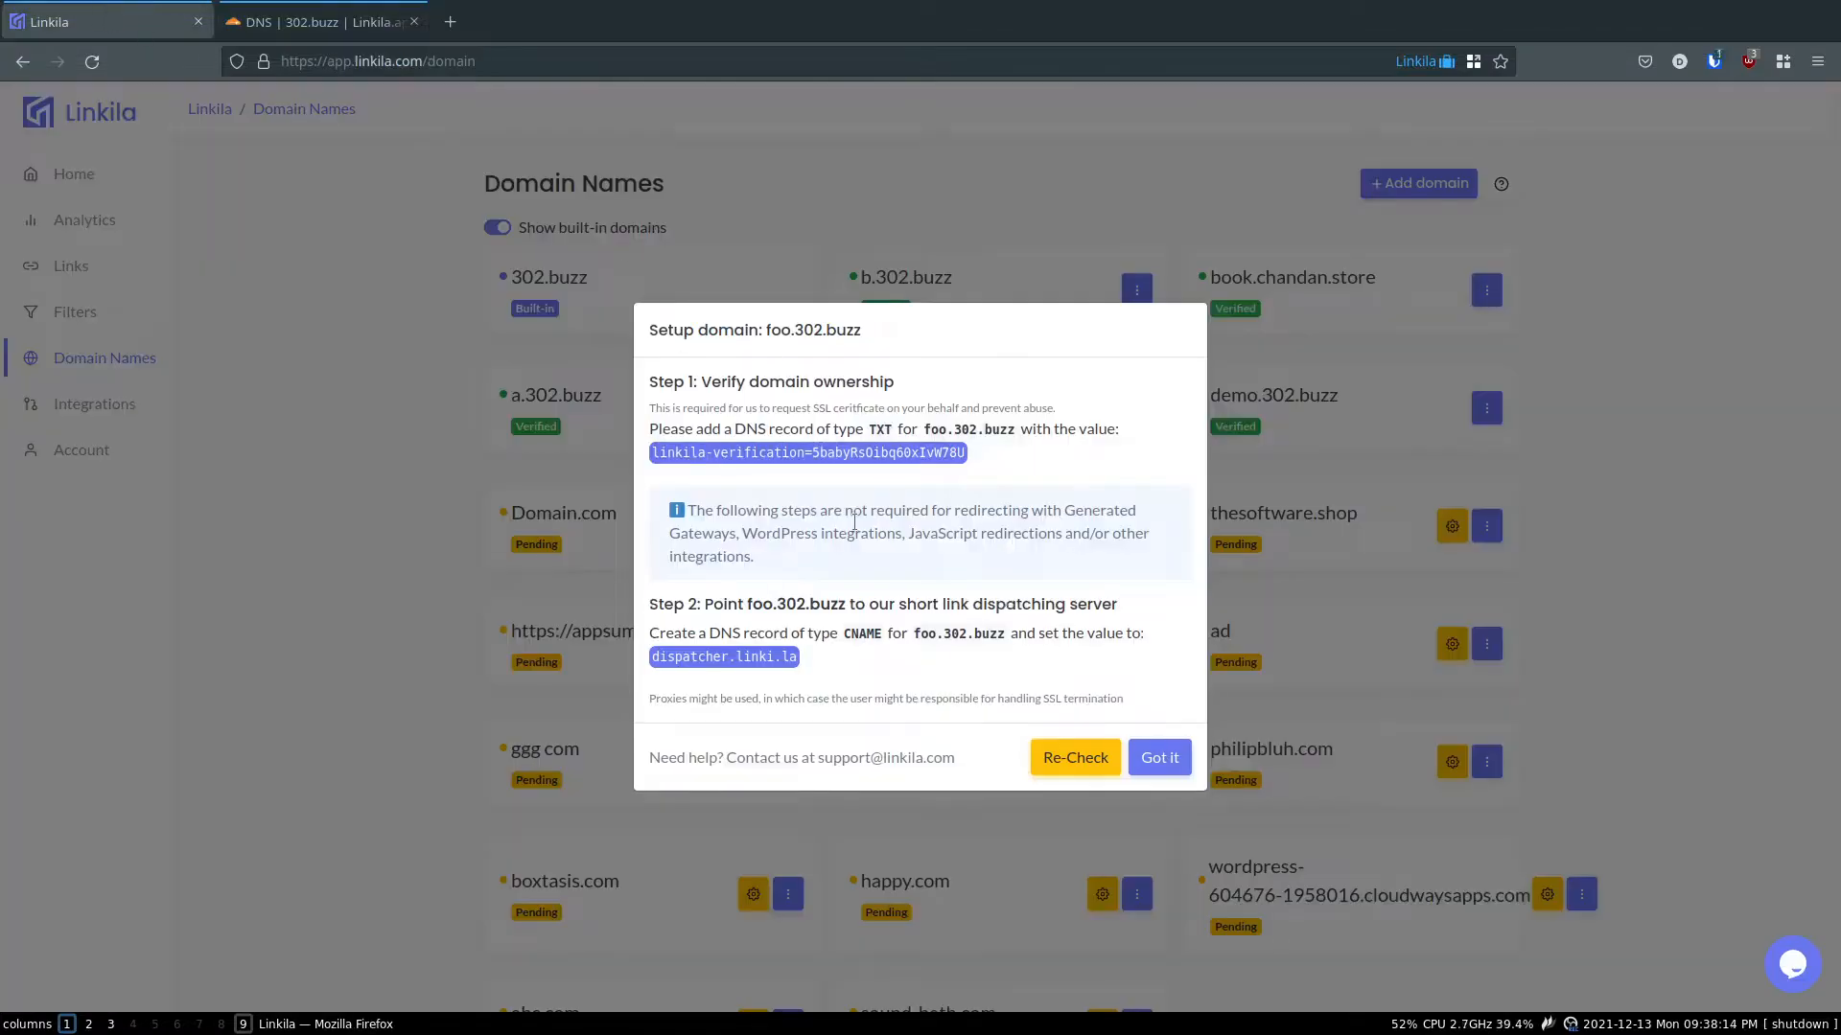
pyautogui.moveTo(951, 631)
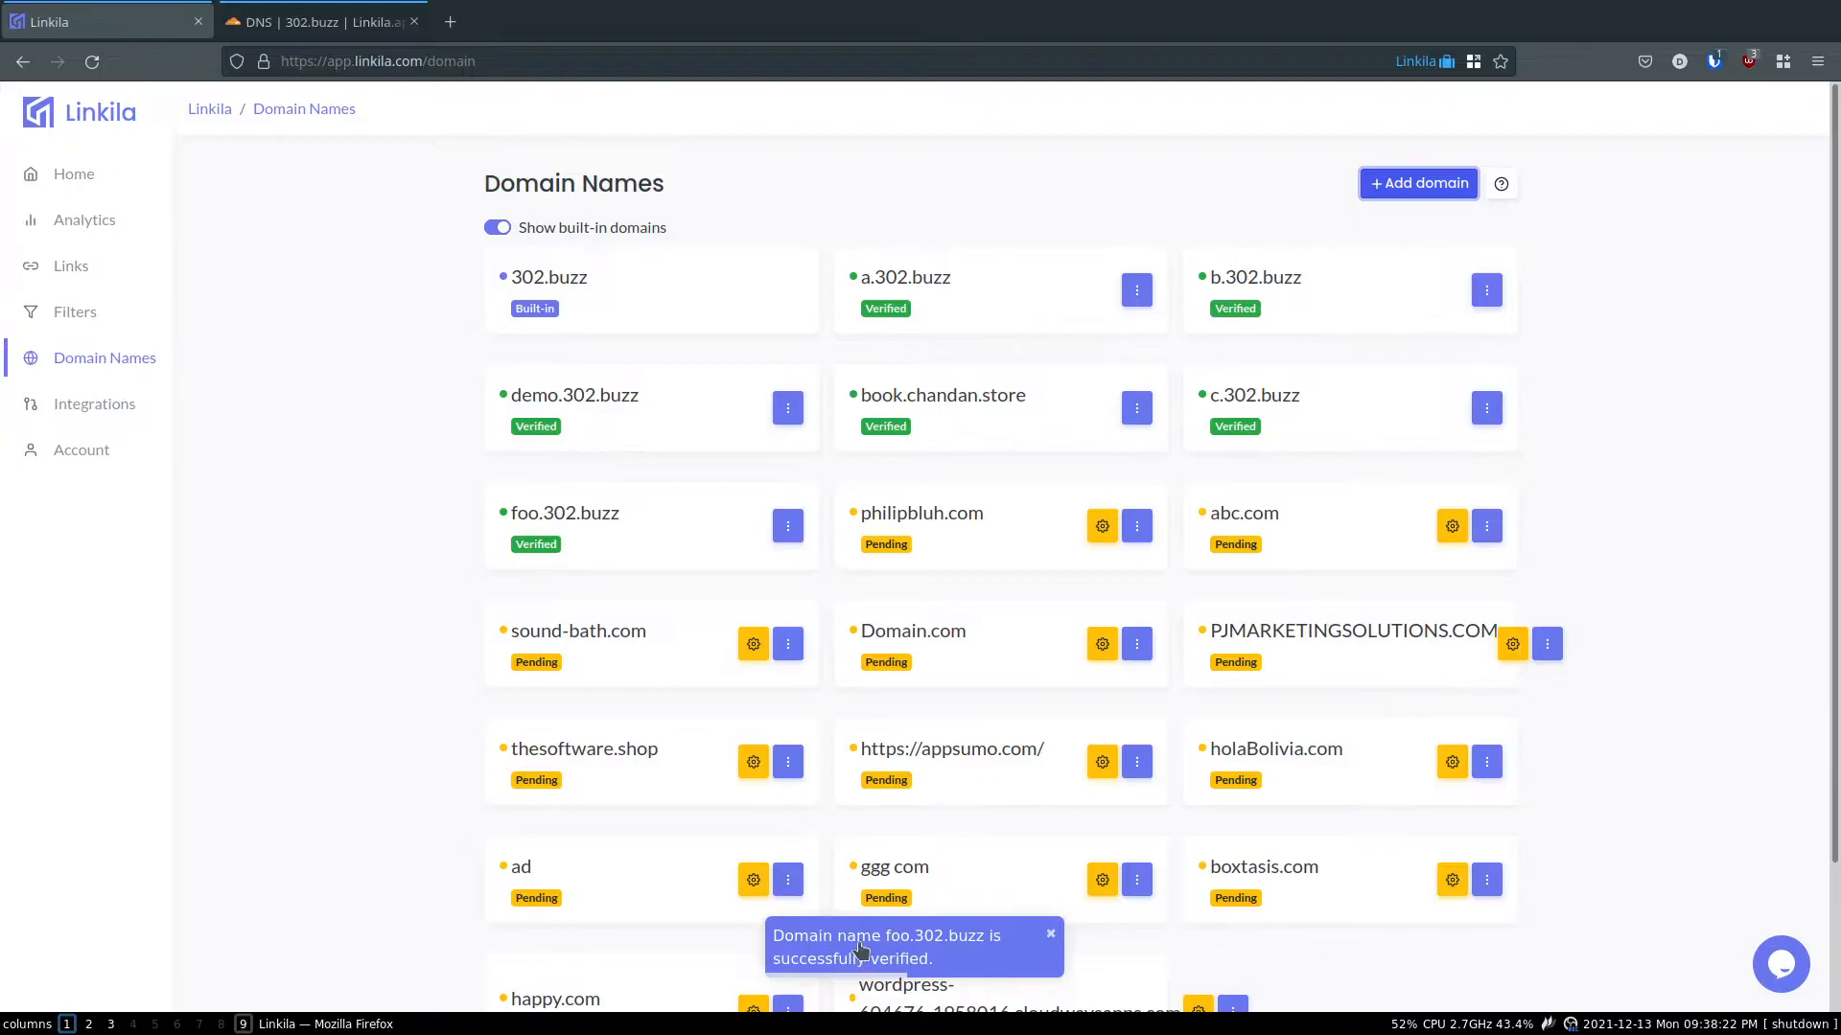
pyautogui.moveTo(372, 505)
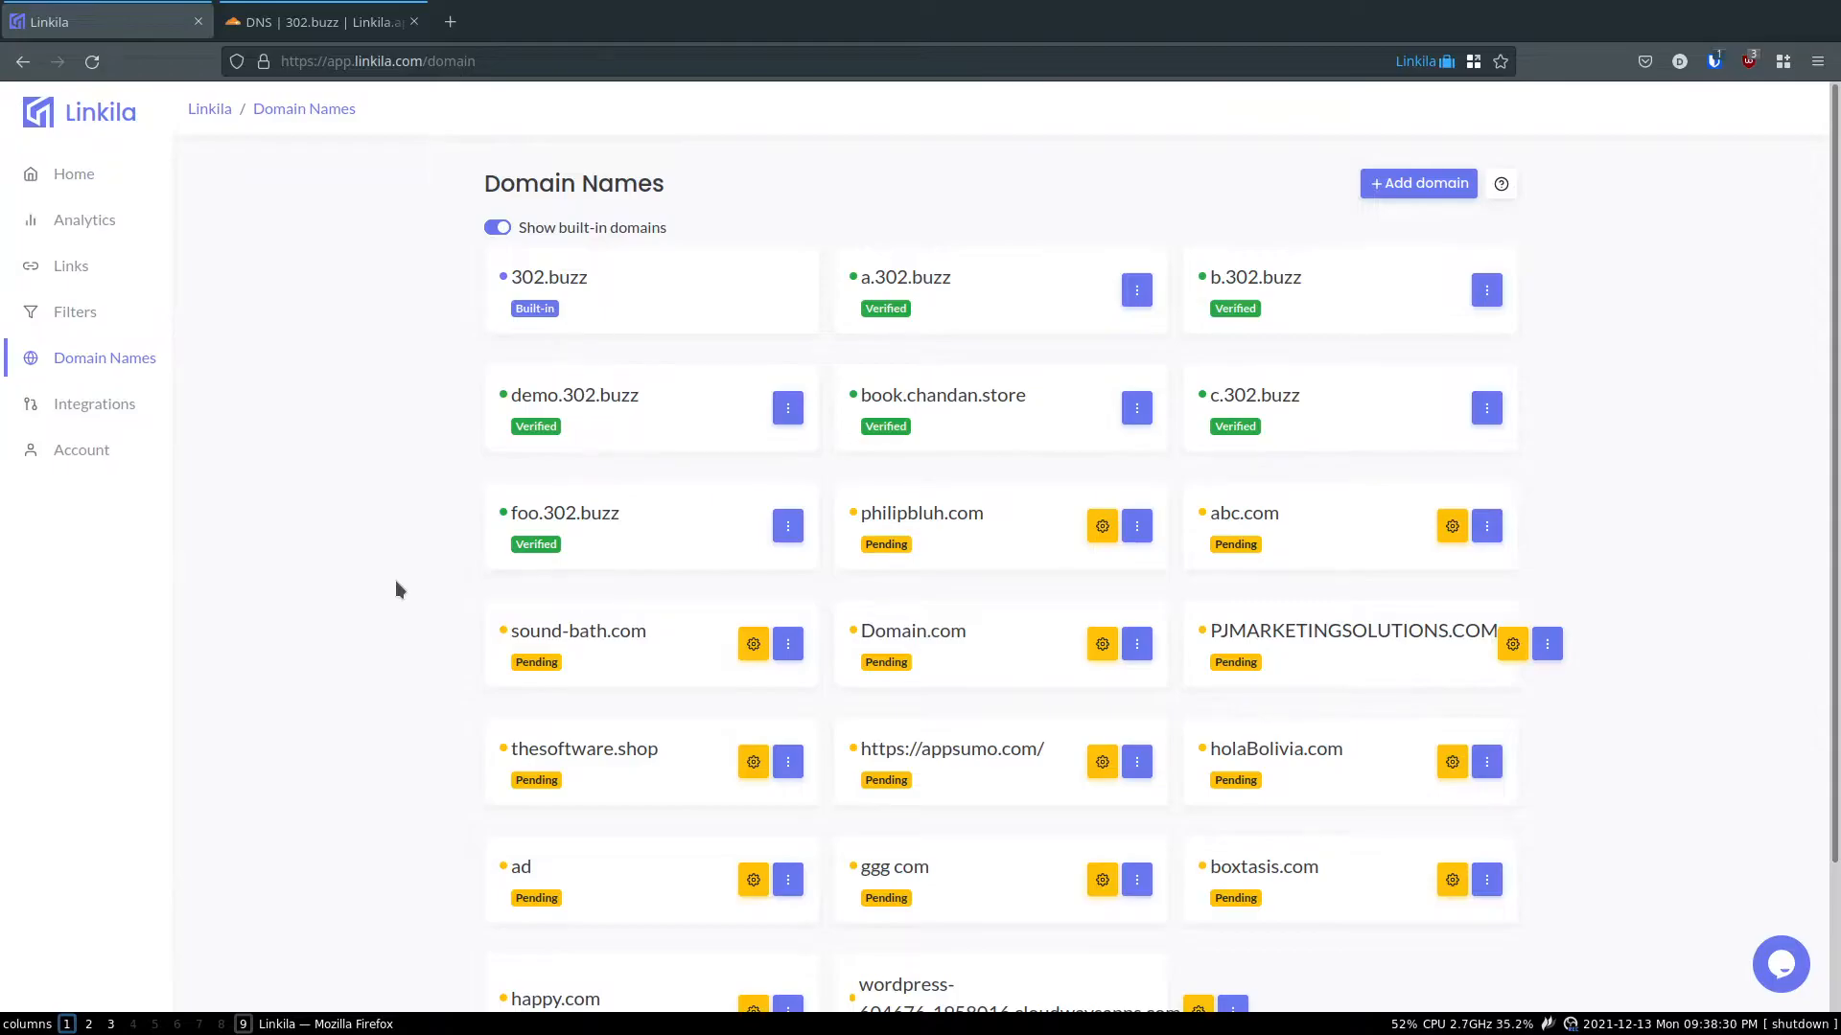
pyautogui.moveTo(592, 659)
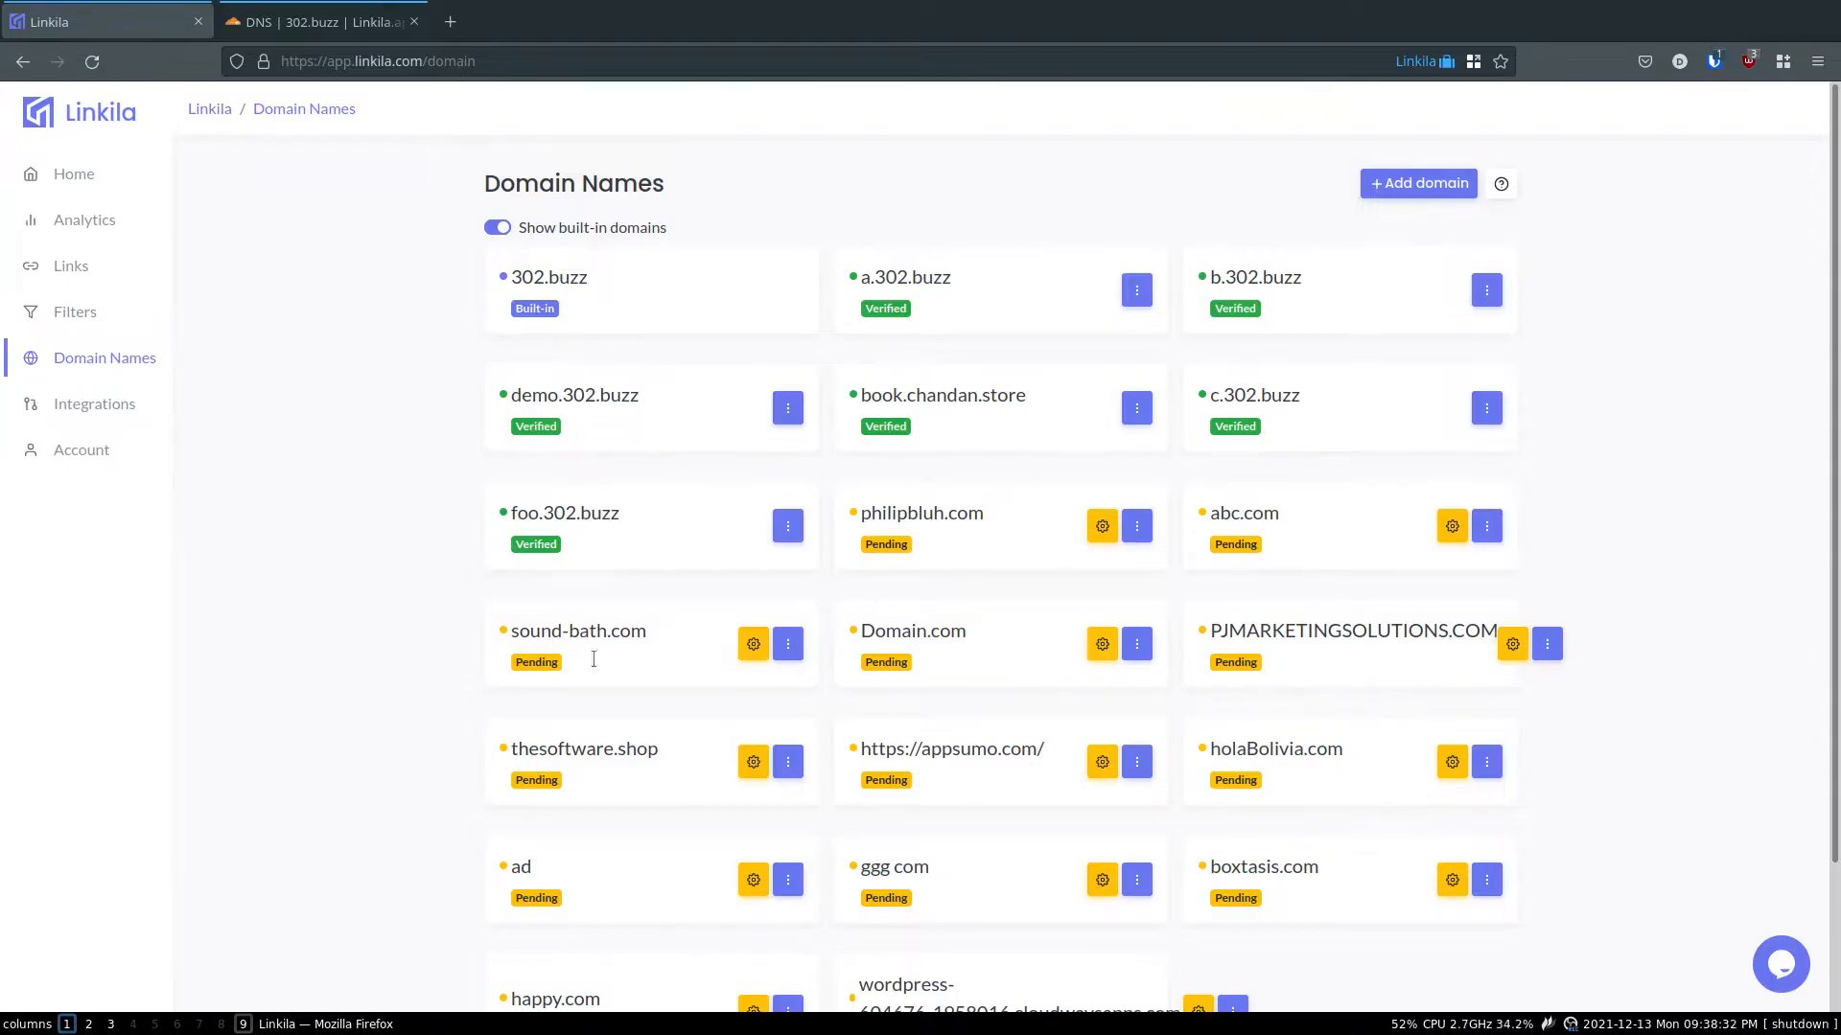
pyautogui.moveTo(1698, 725)
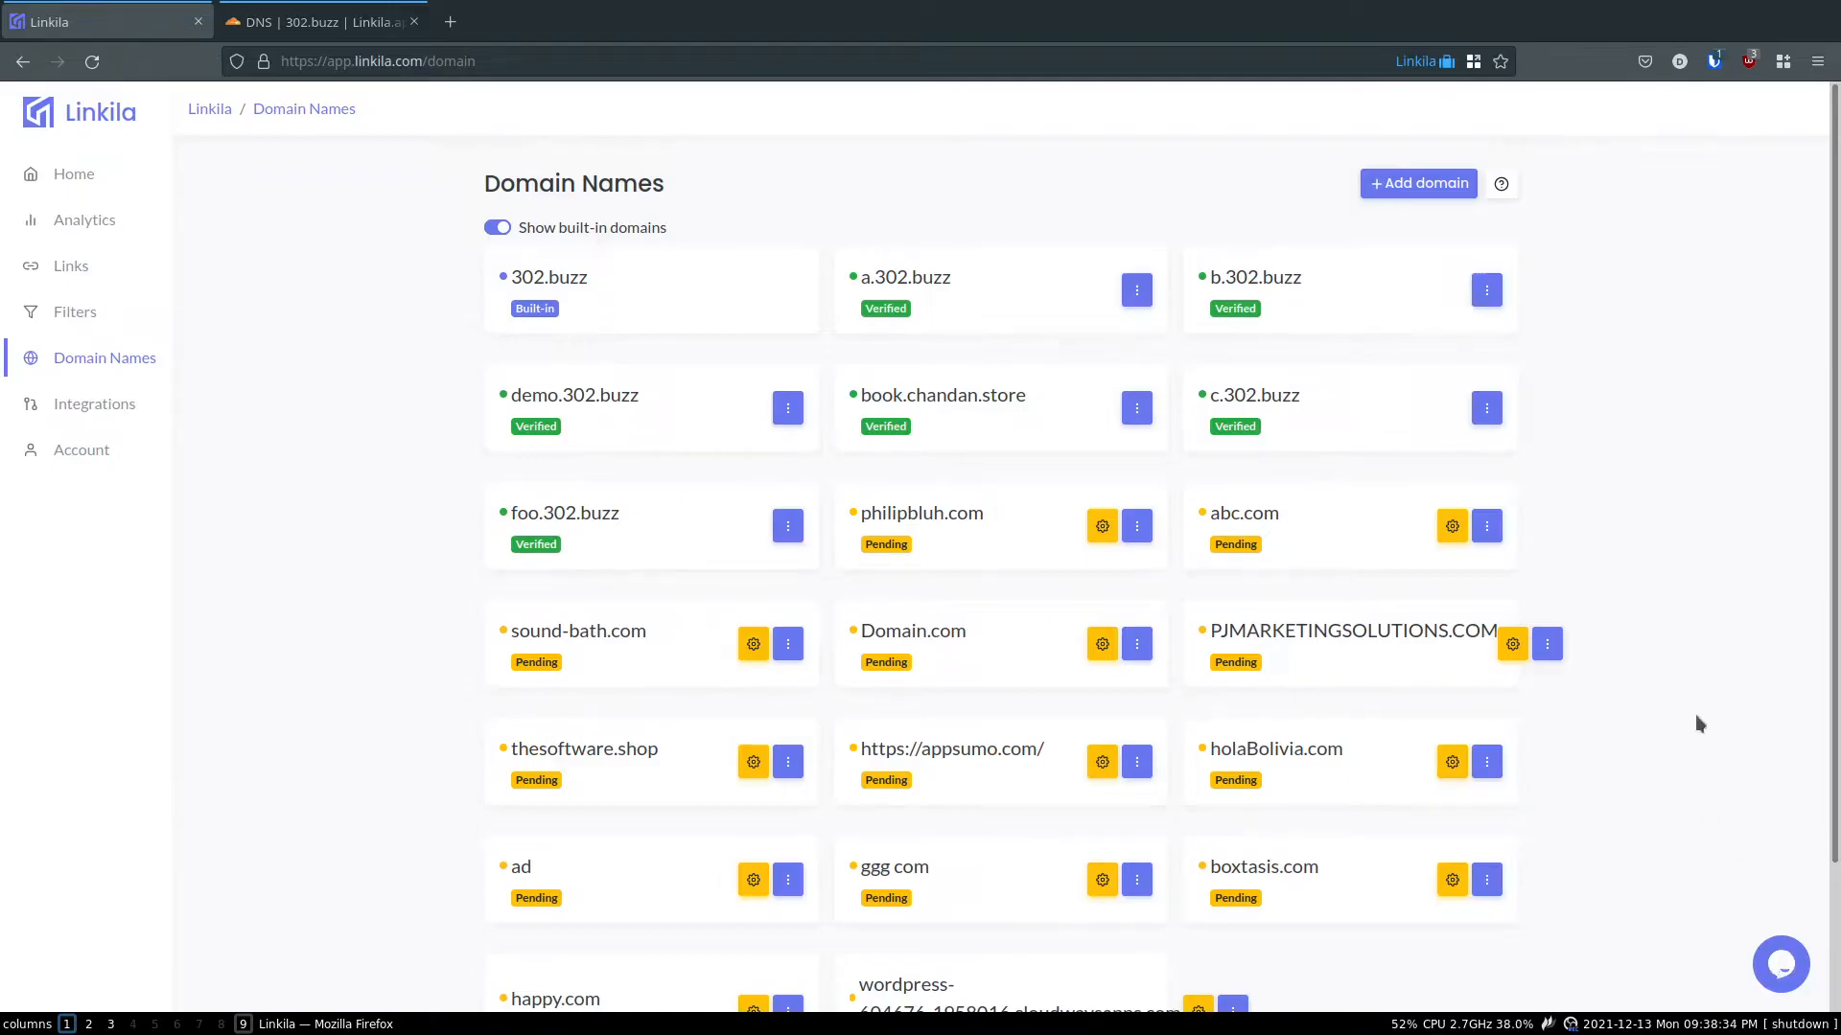
# - Scroll the Domain Names list to see foo.302.buzz marked Verified
pyautogui.scroll(-3)
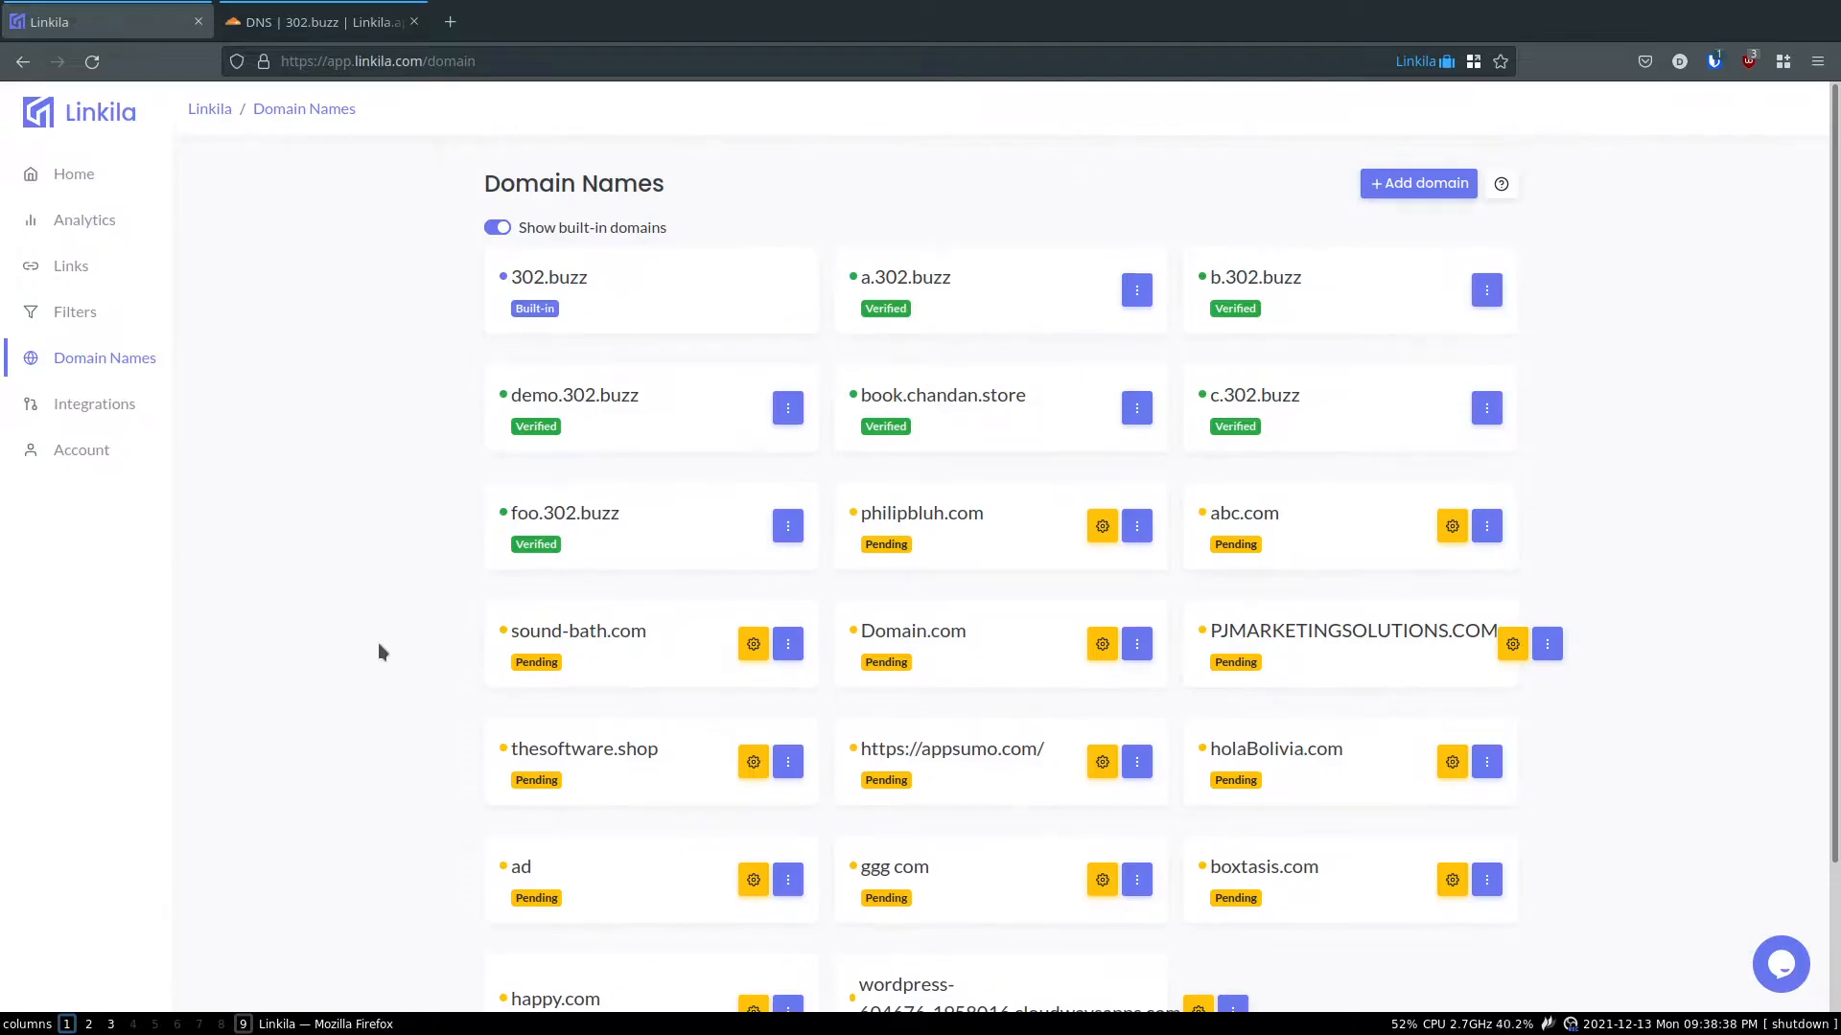
pyautogui.moveTo(388, 616)
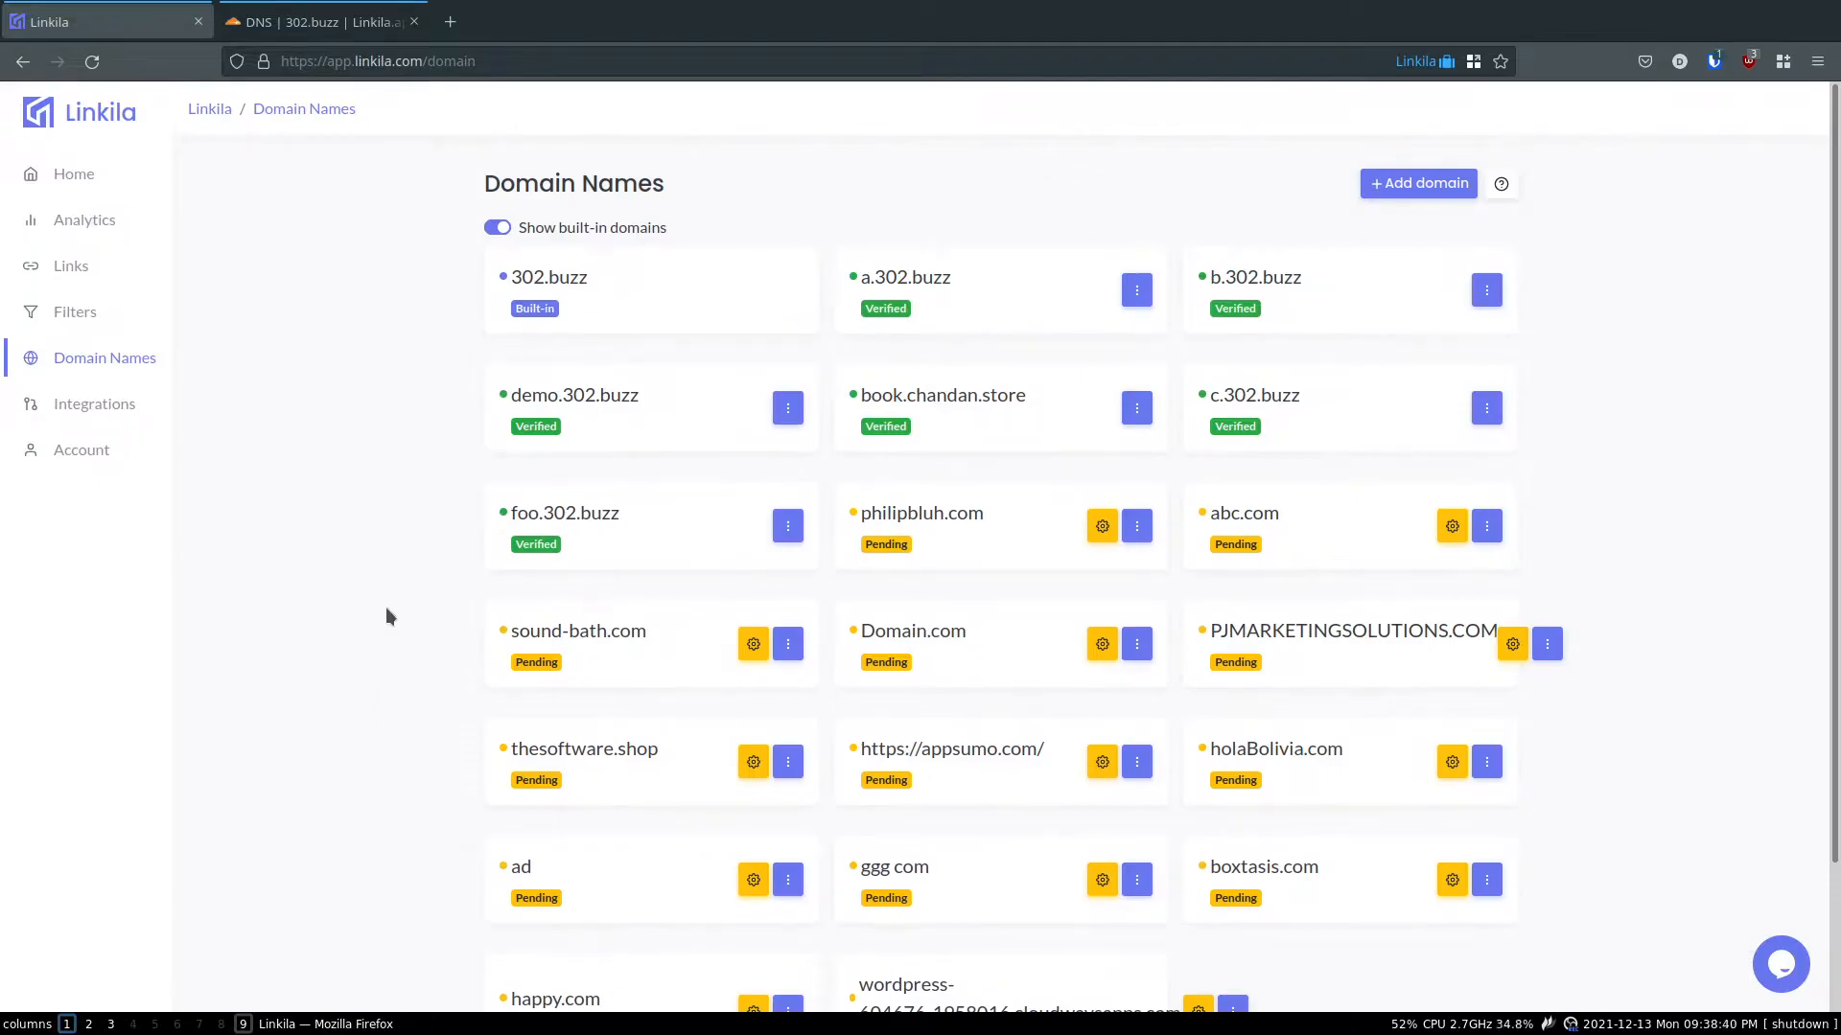
pyautogui.moveTo(434, 529)
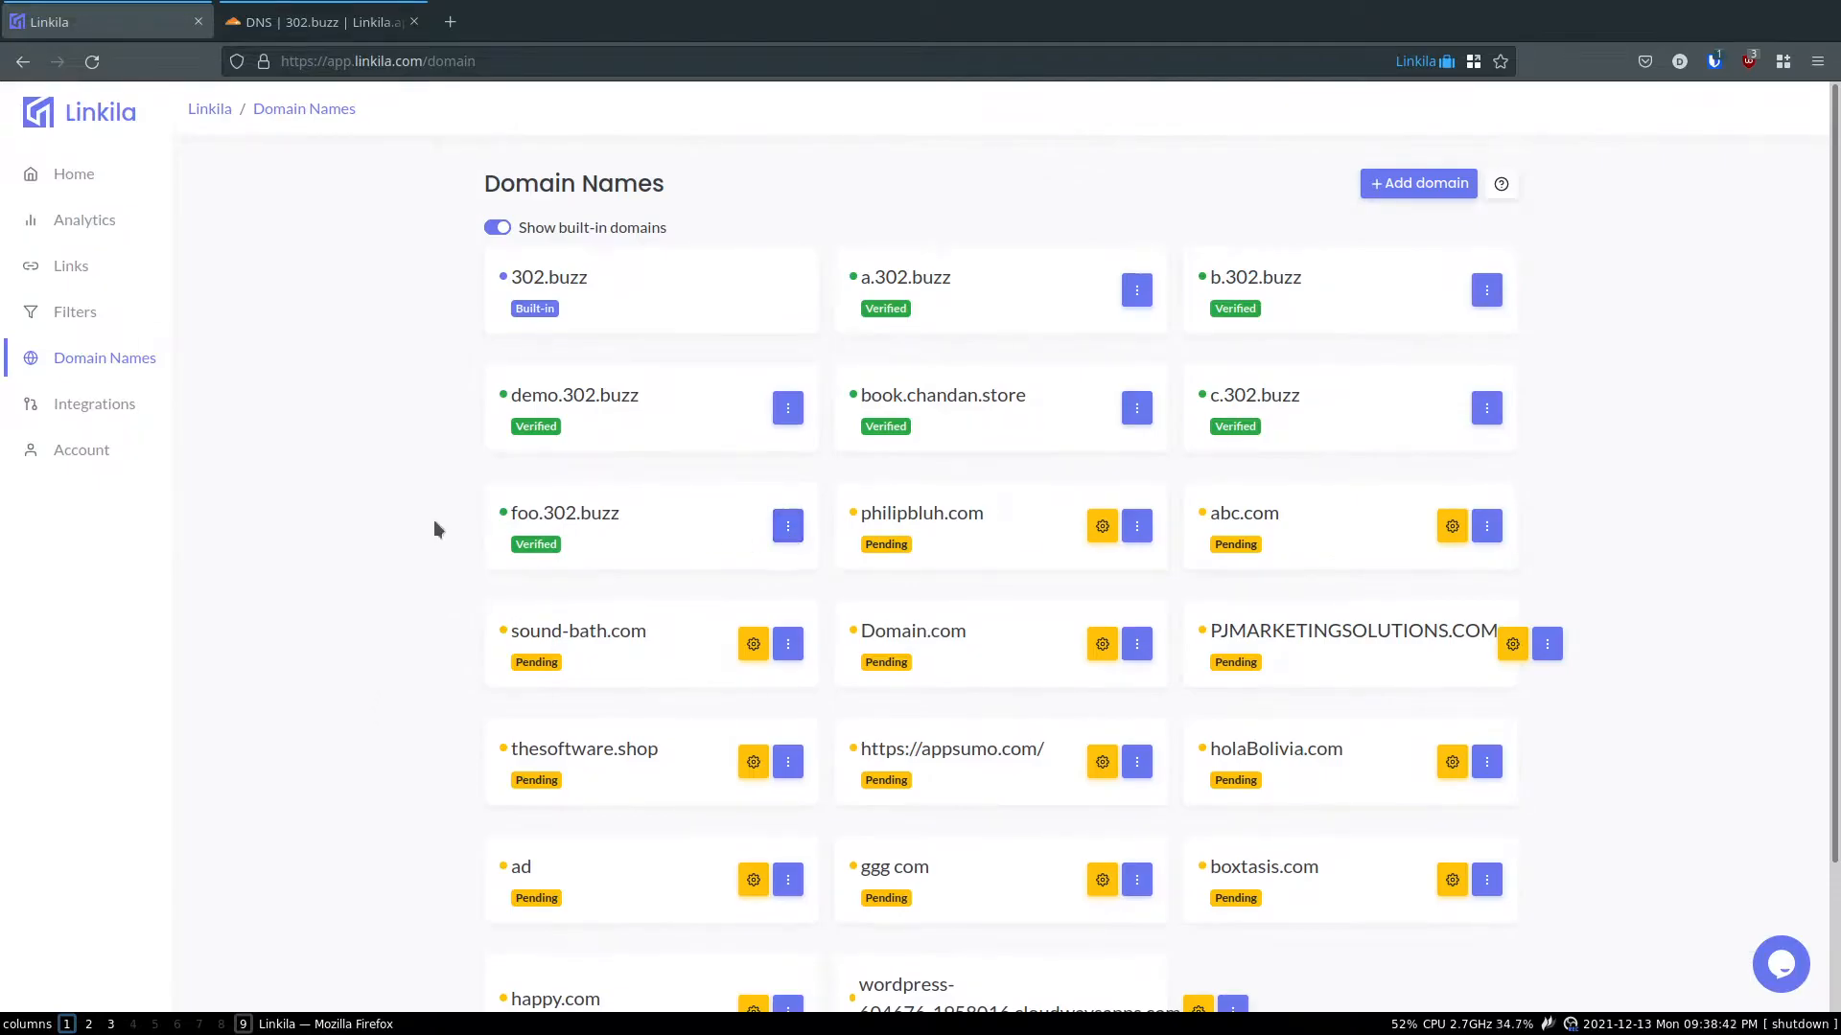
# - Open the options menu on the foo.302.buzz domain card
pyautogui.click(788, 524)
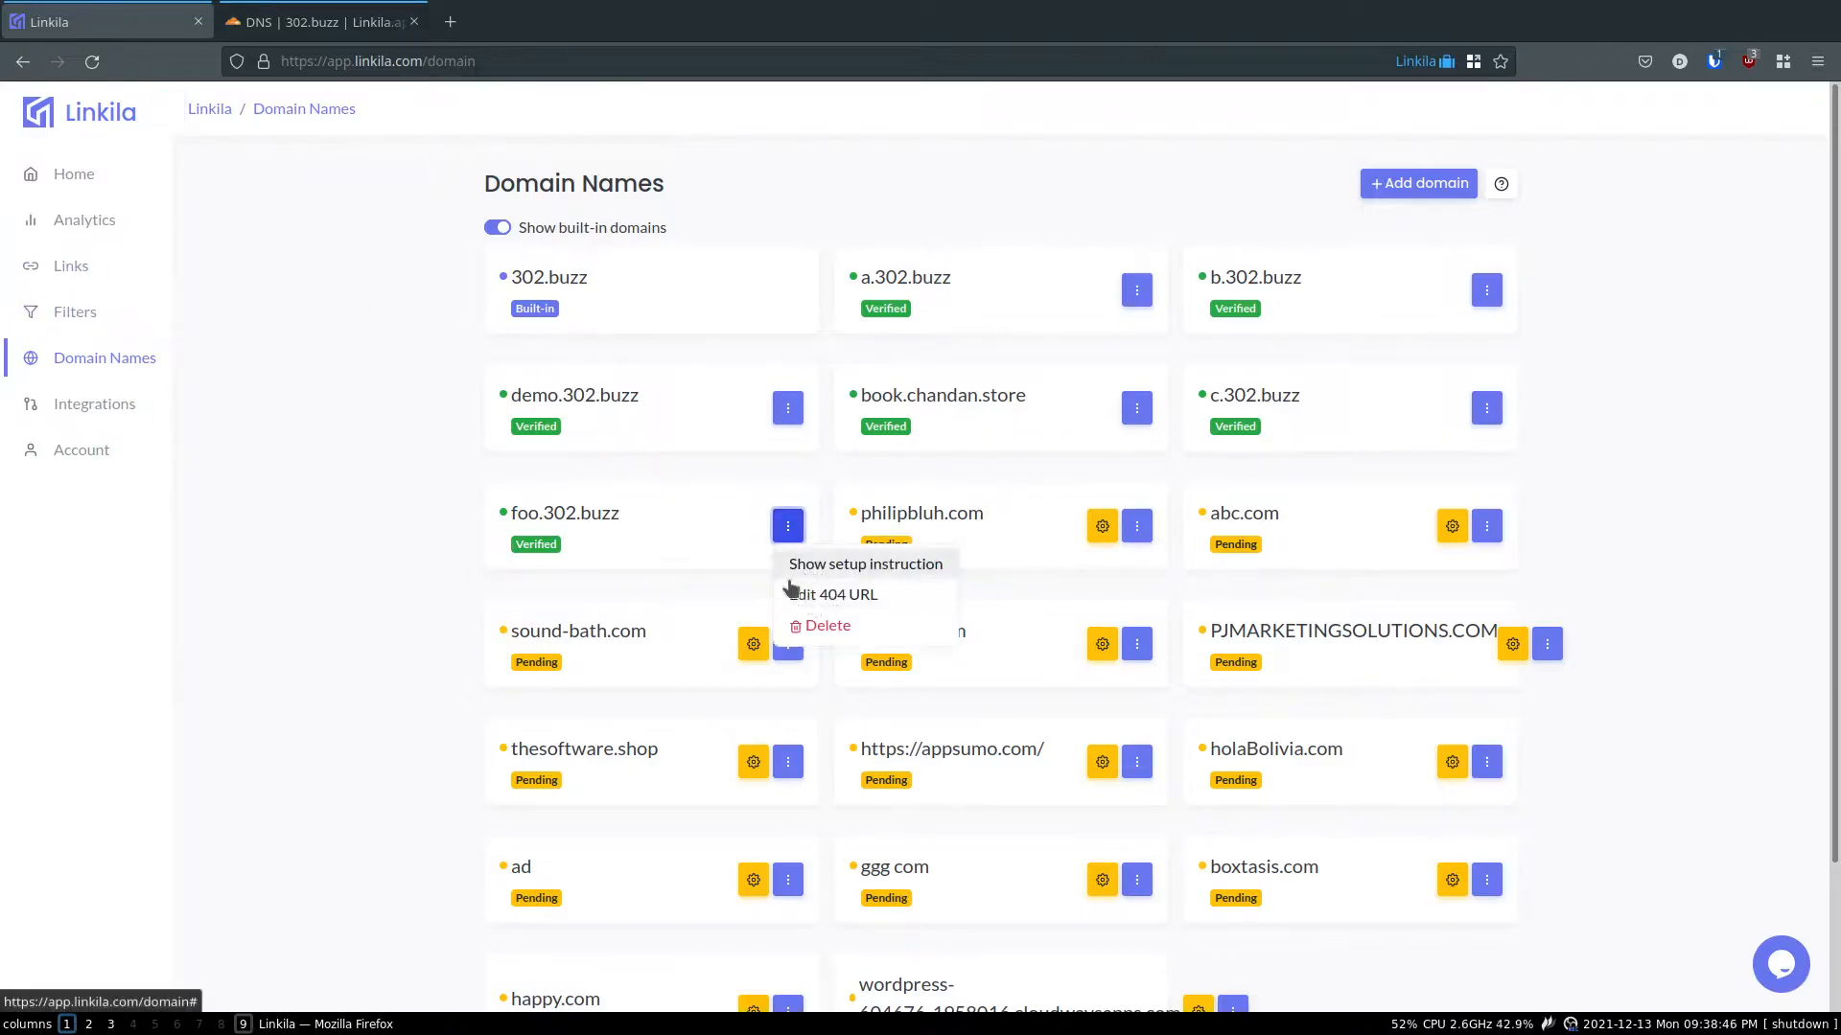
pyautogui.click(831, 593)
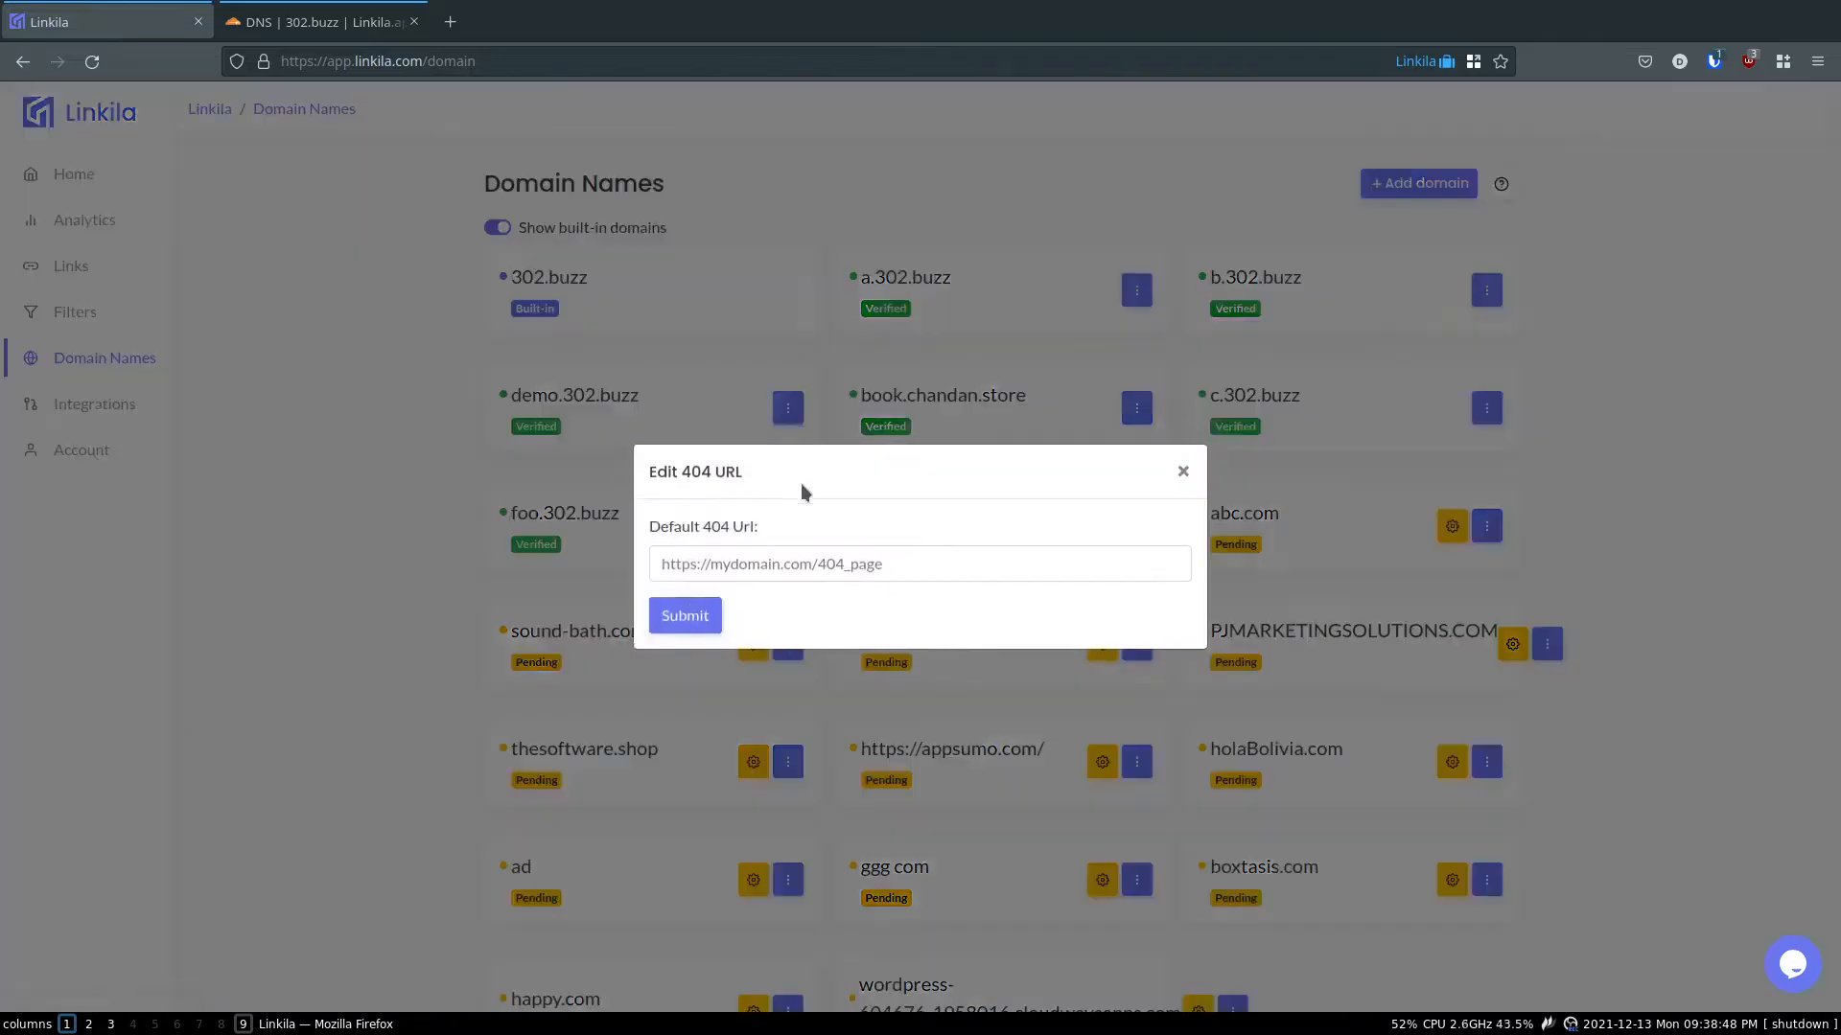
pyautogui.click(919, 564)
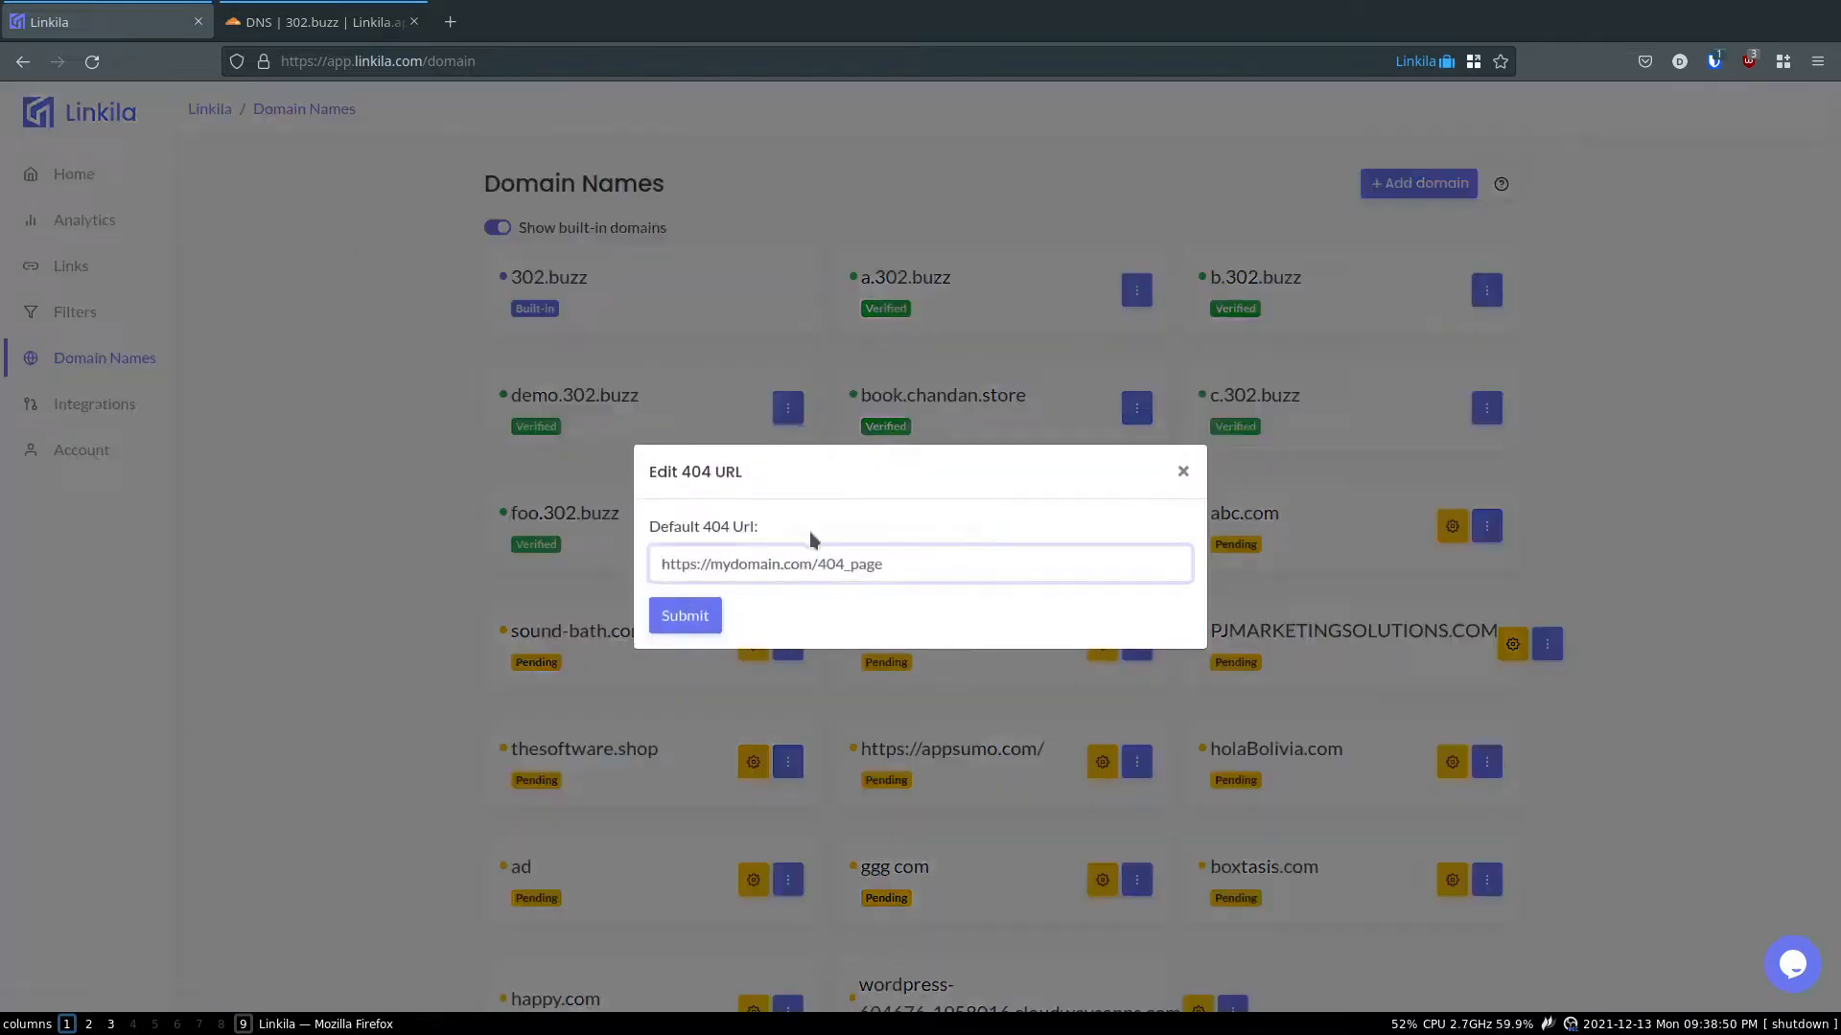
pyautogui.write('http:')
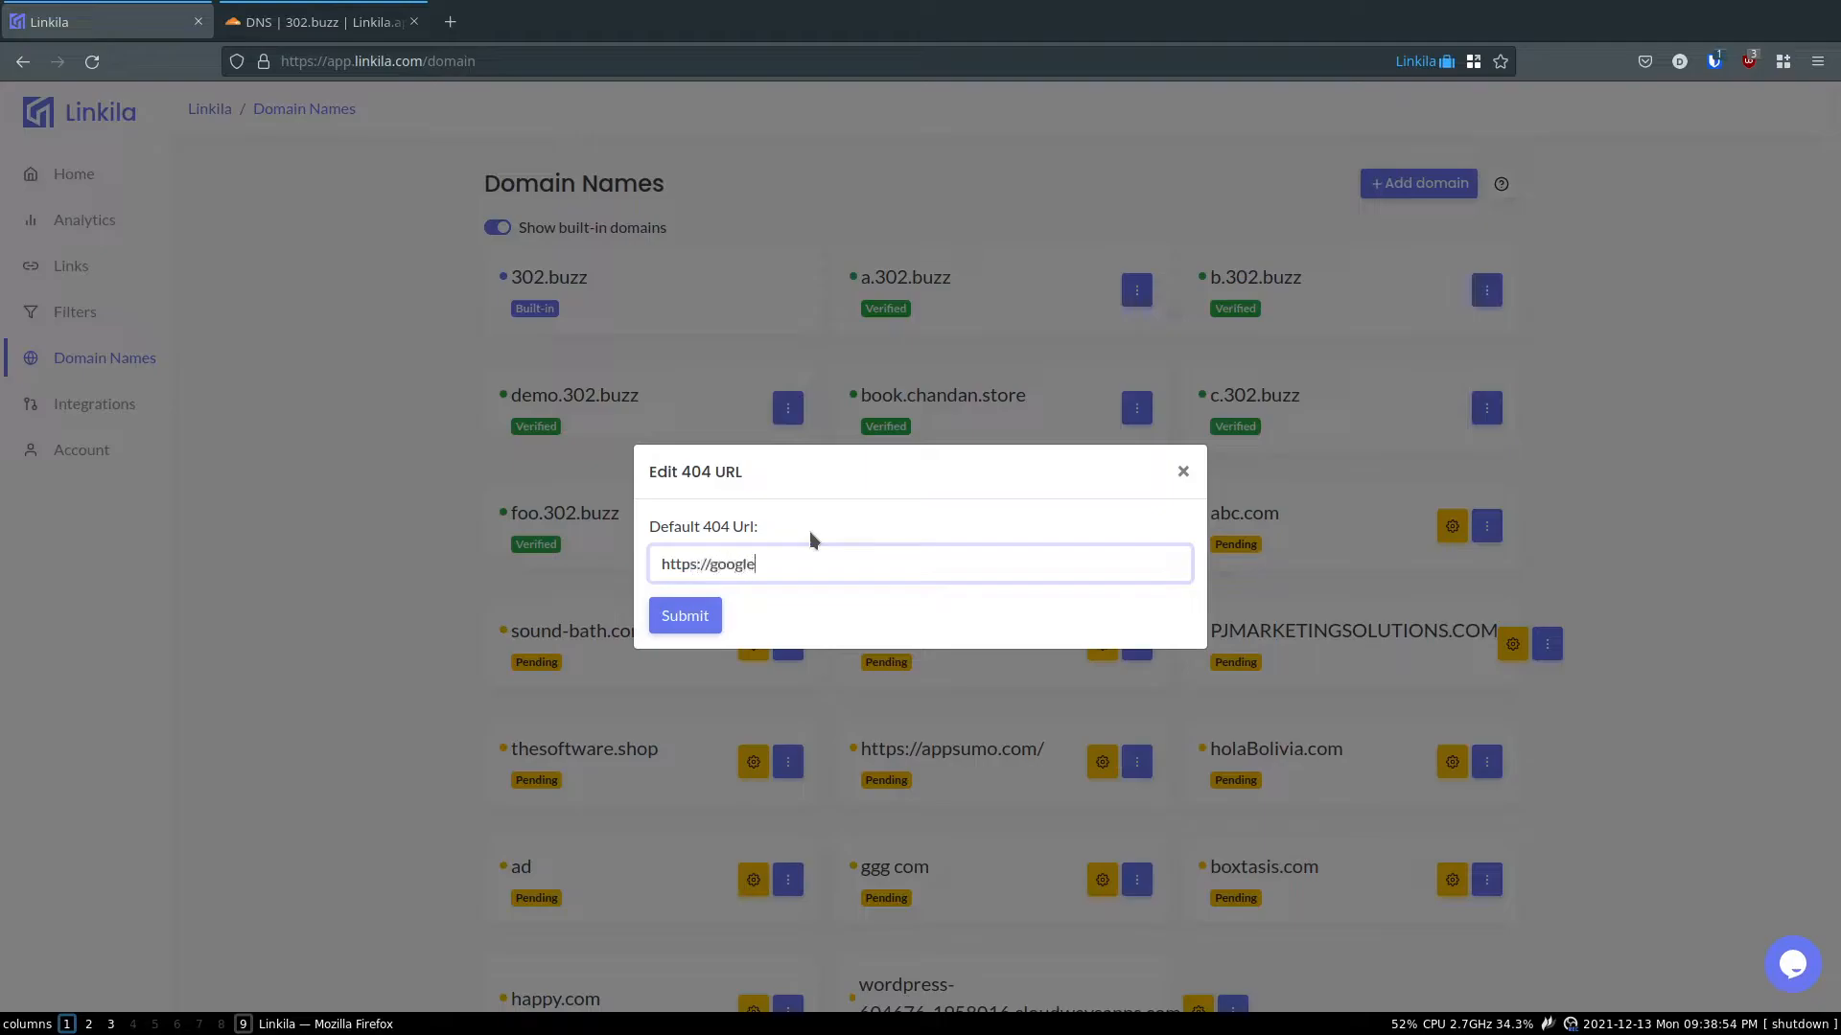
pyautogui.write('.com')
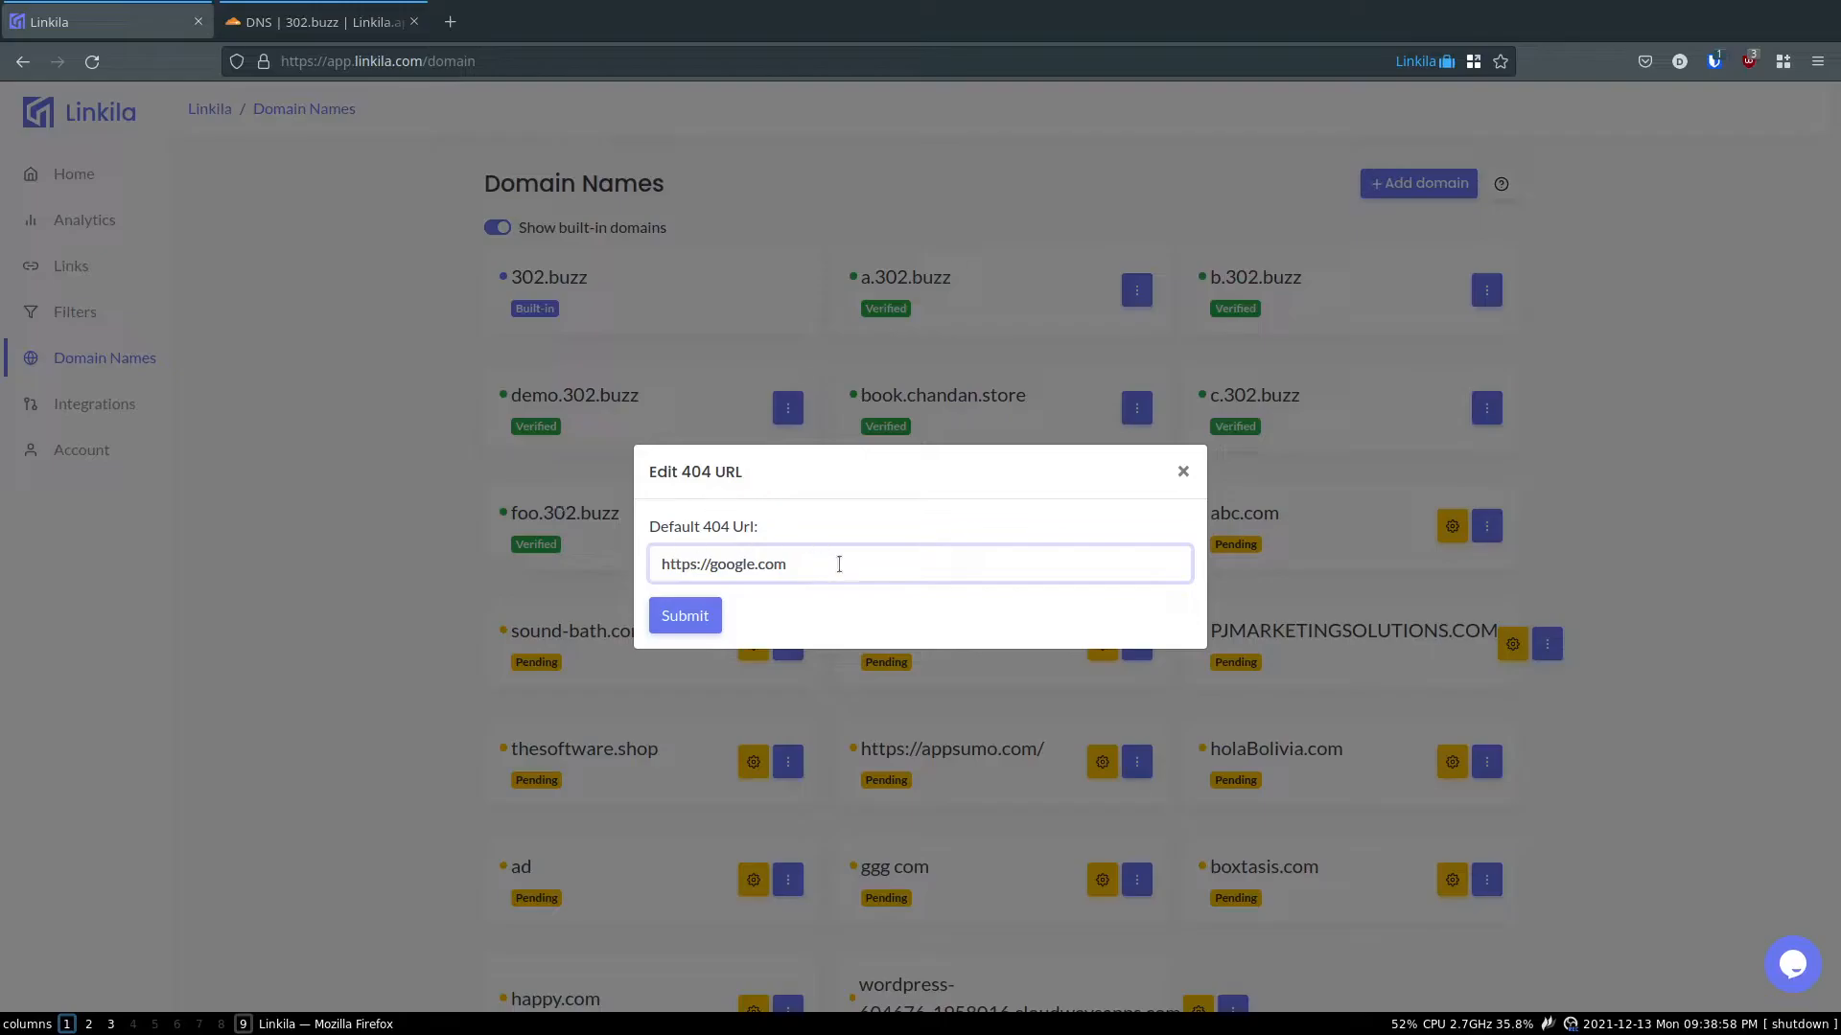
pyautogui.moveTo(767, 602)
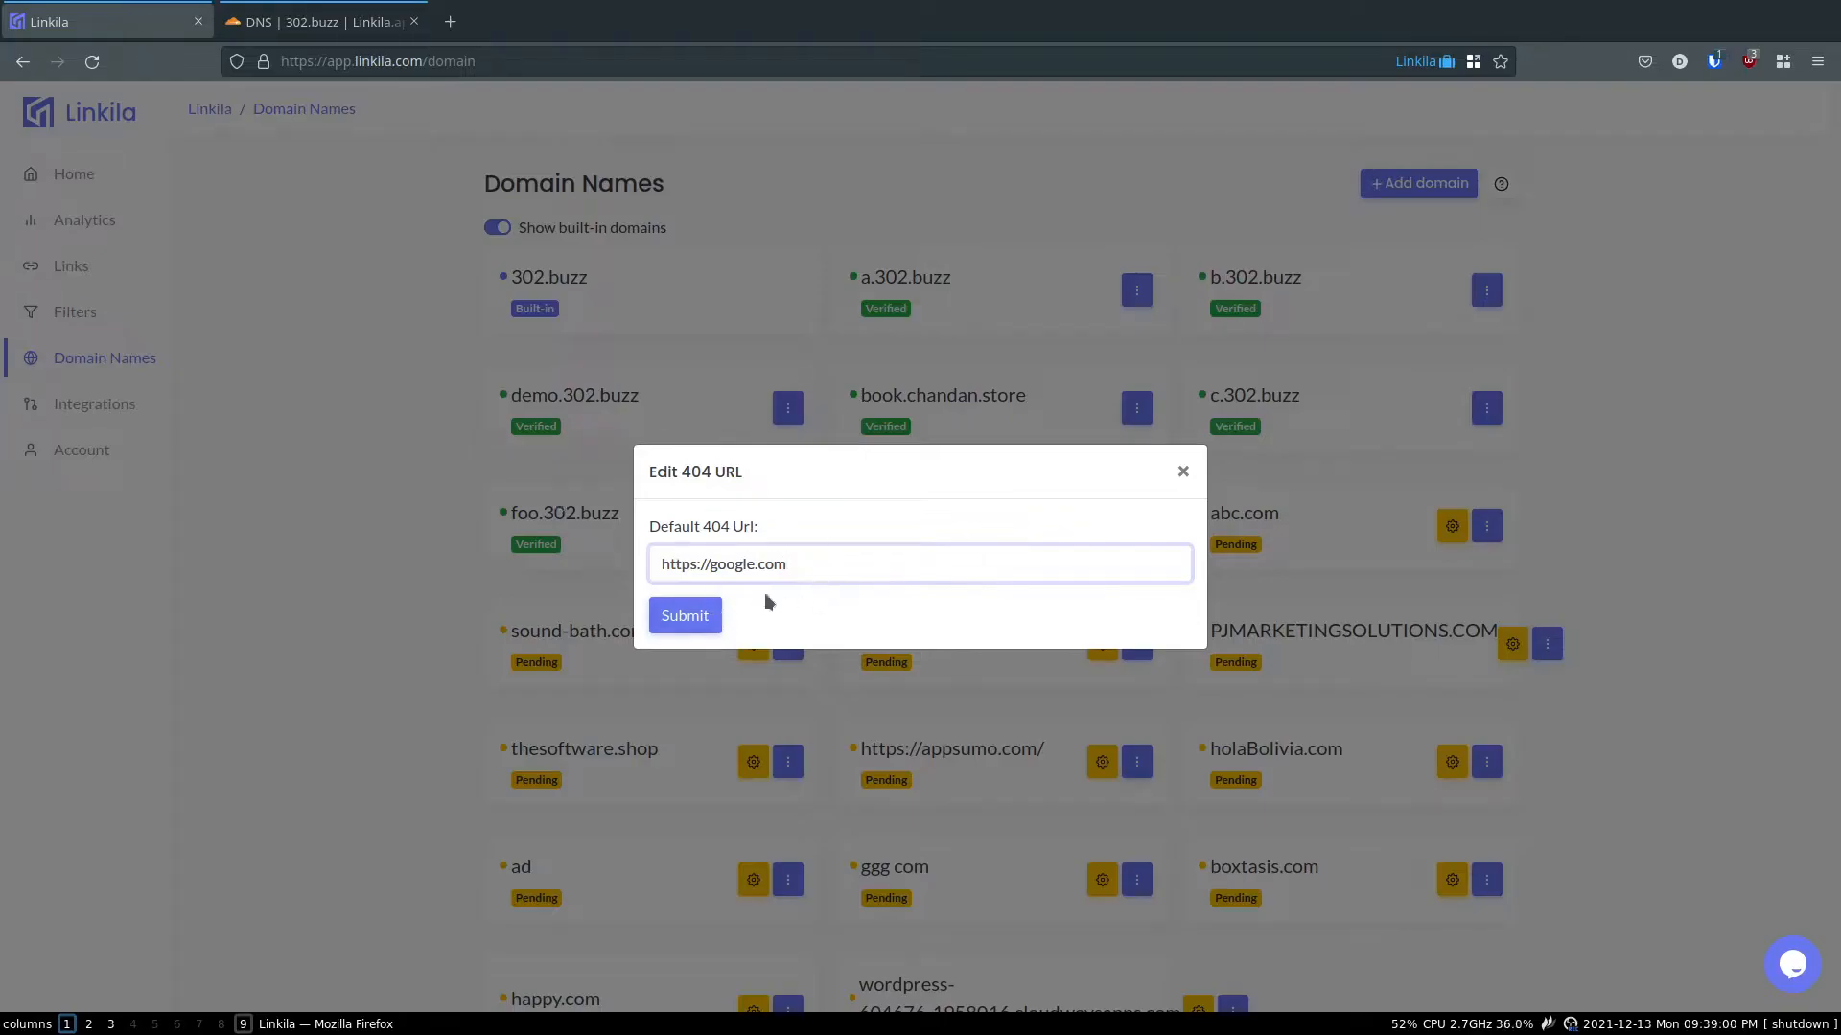
pyautogui.click(683, 615)
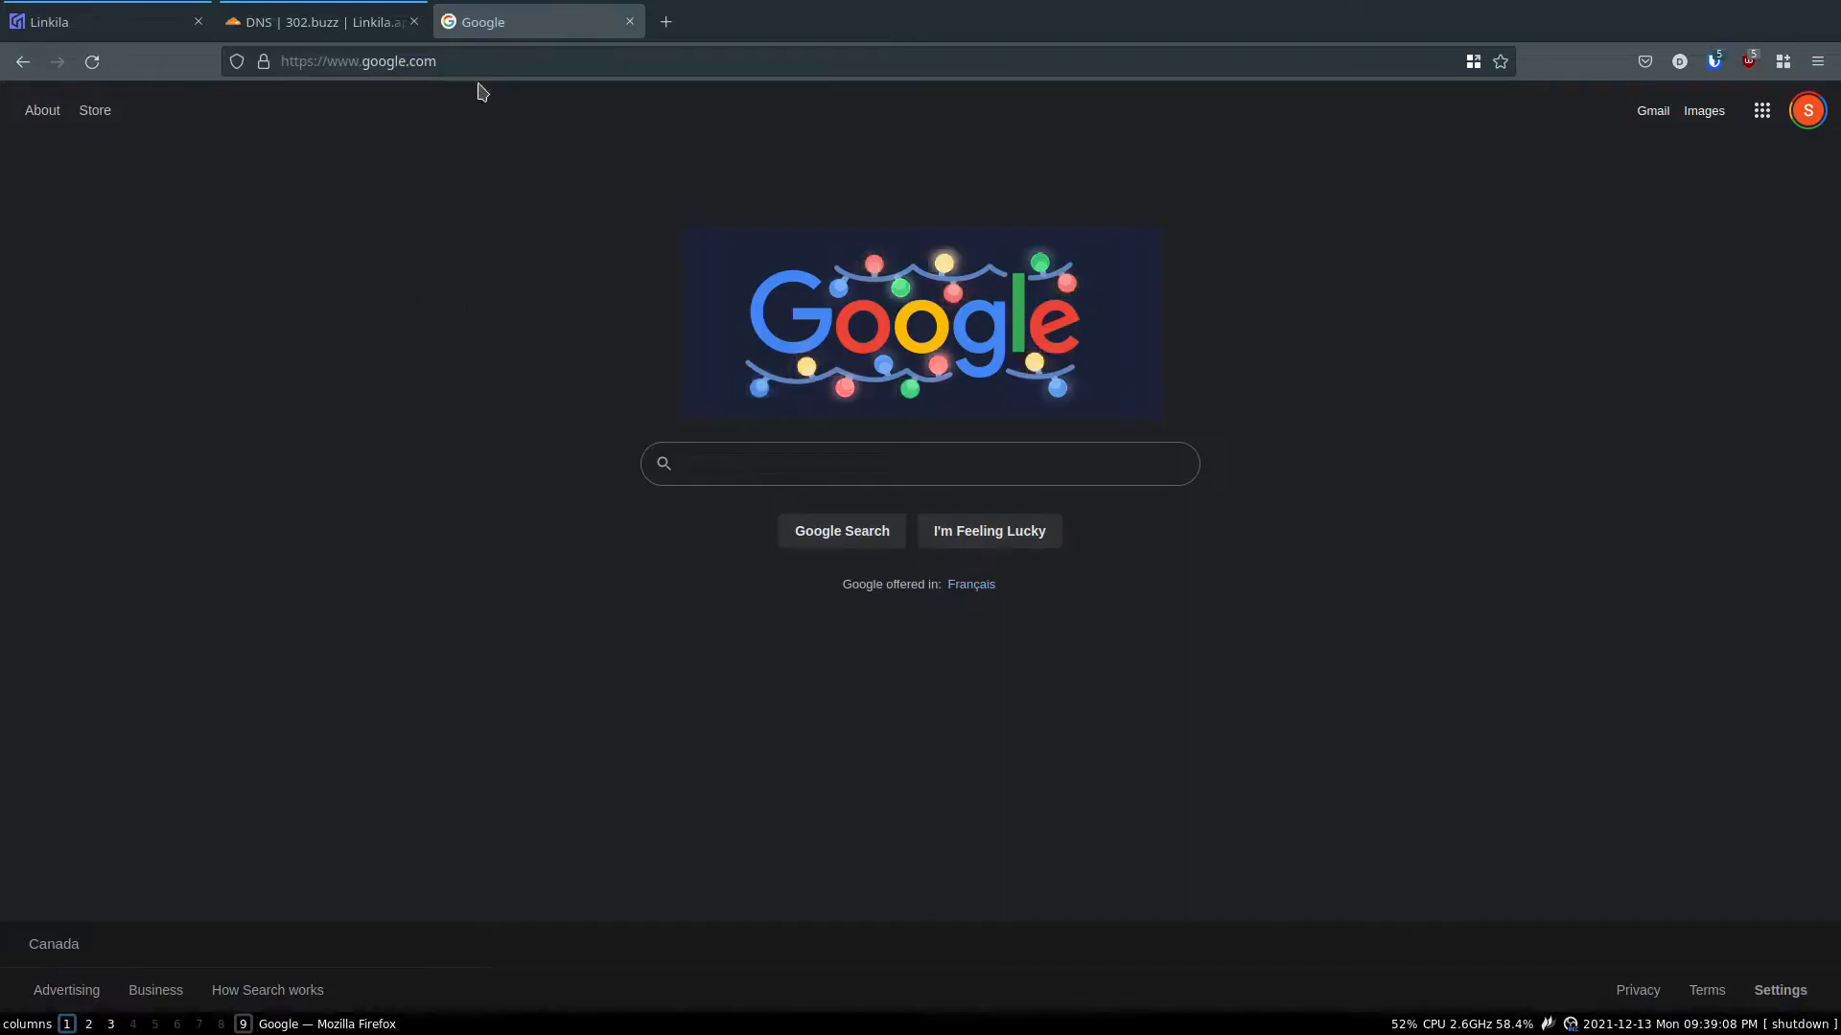
pyautogui.click(105, 21)
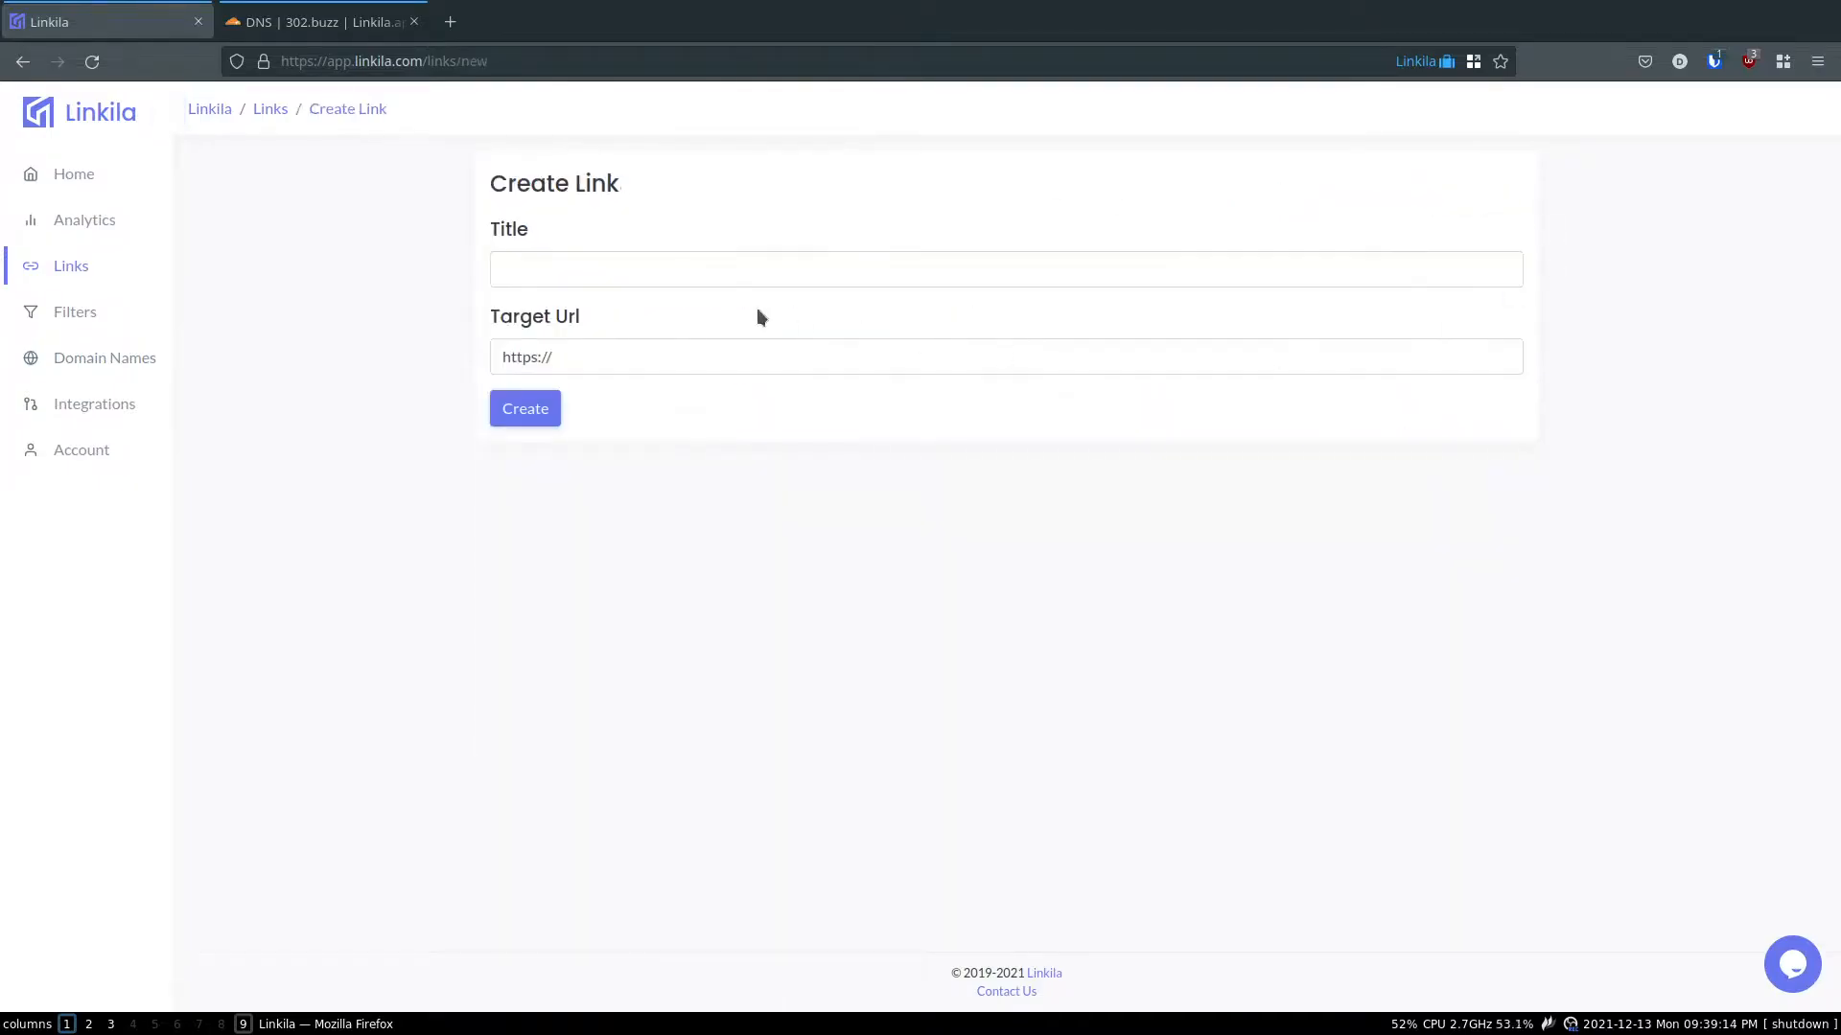
pyautogui.click(752, 357)
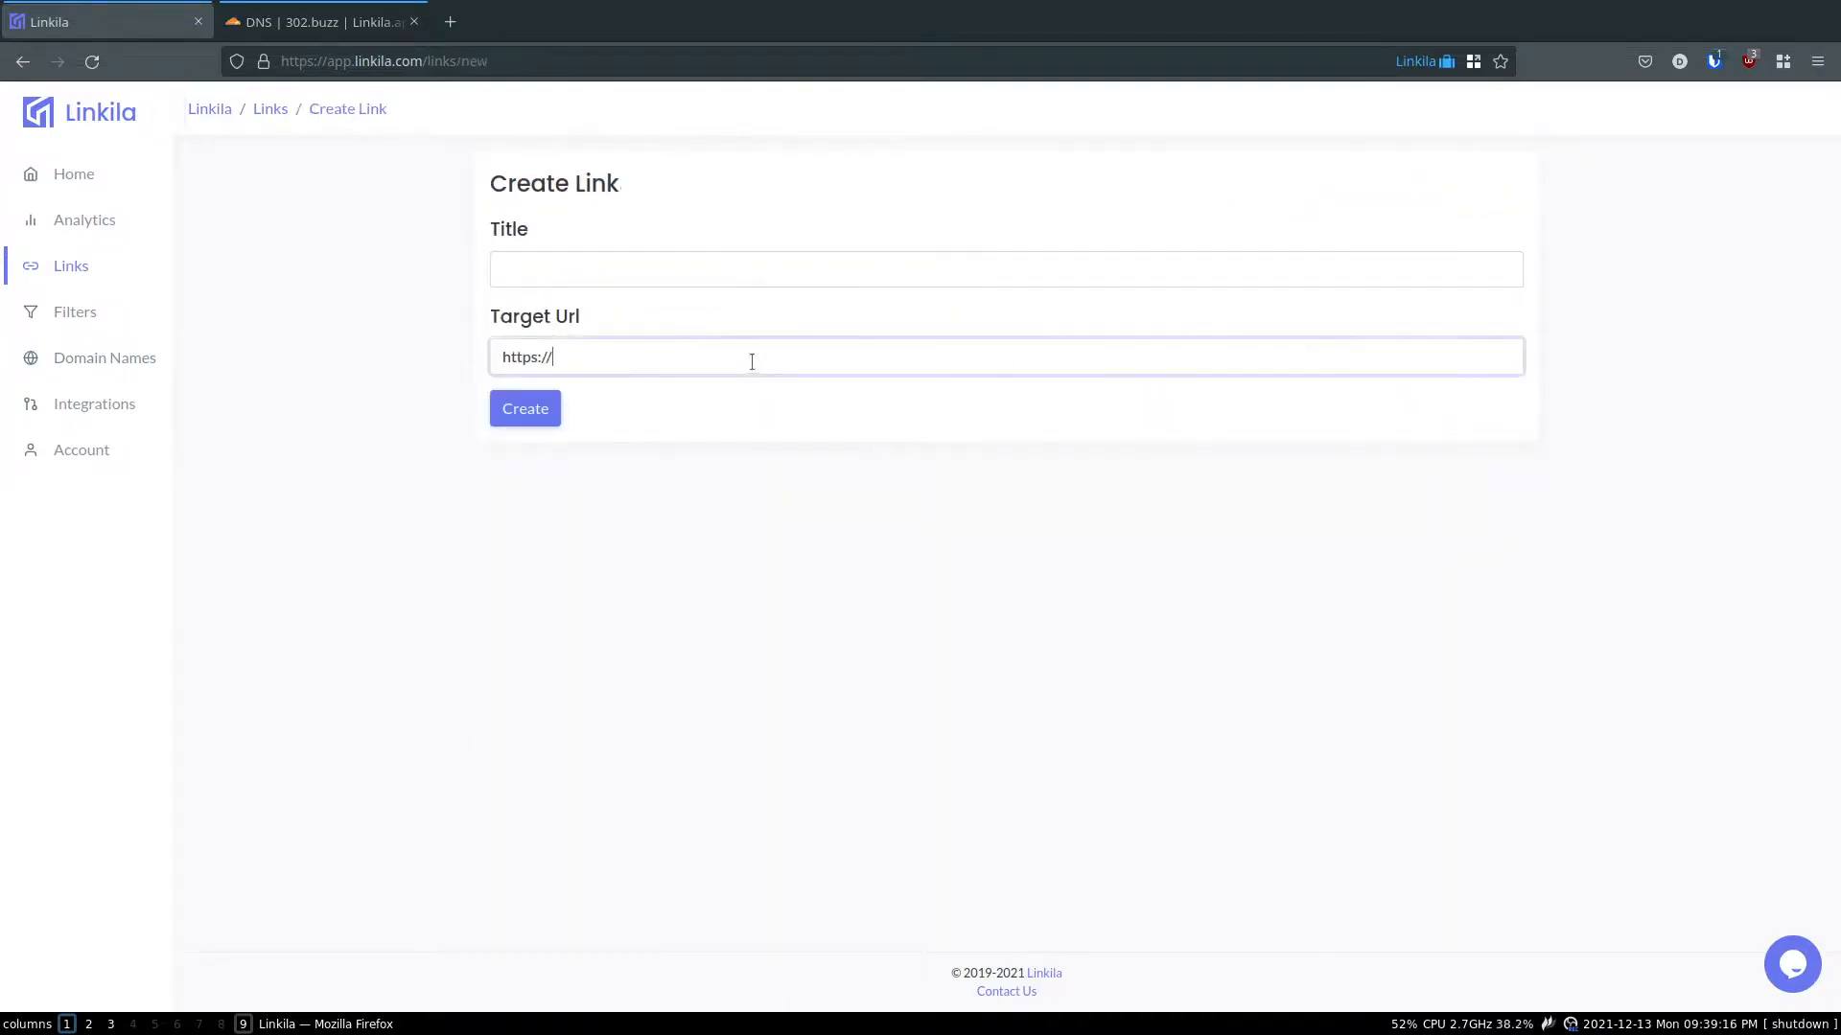
pyautogui.write('exm')
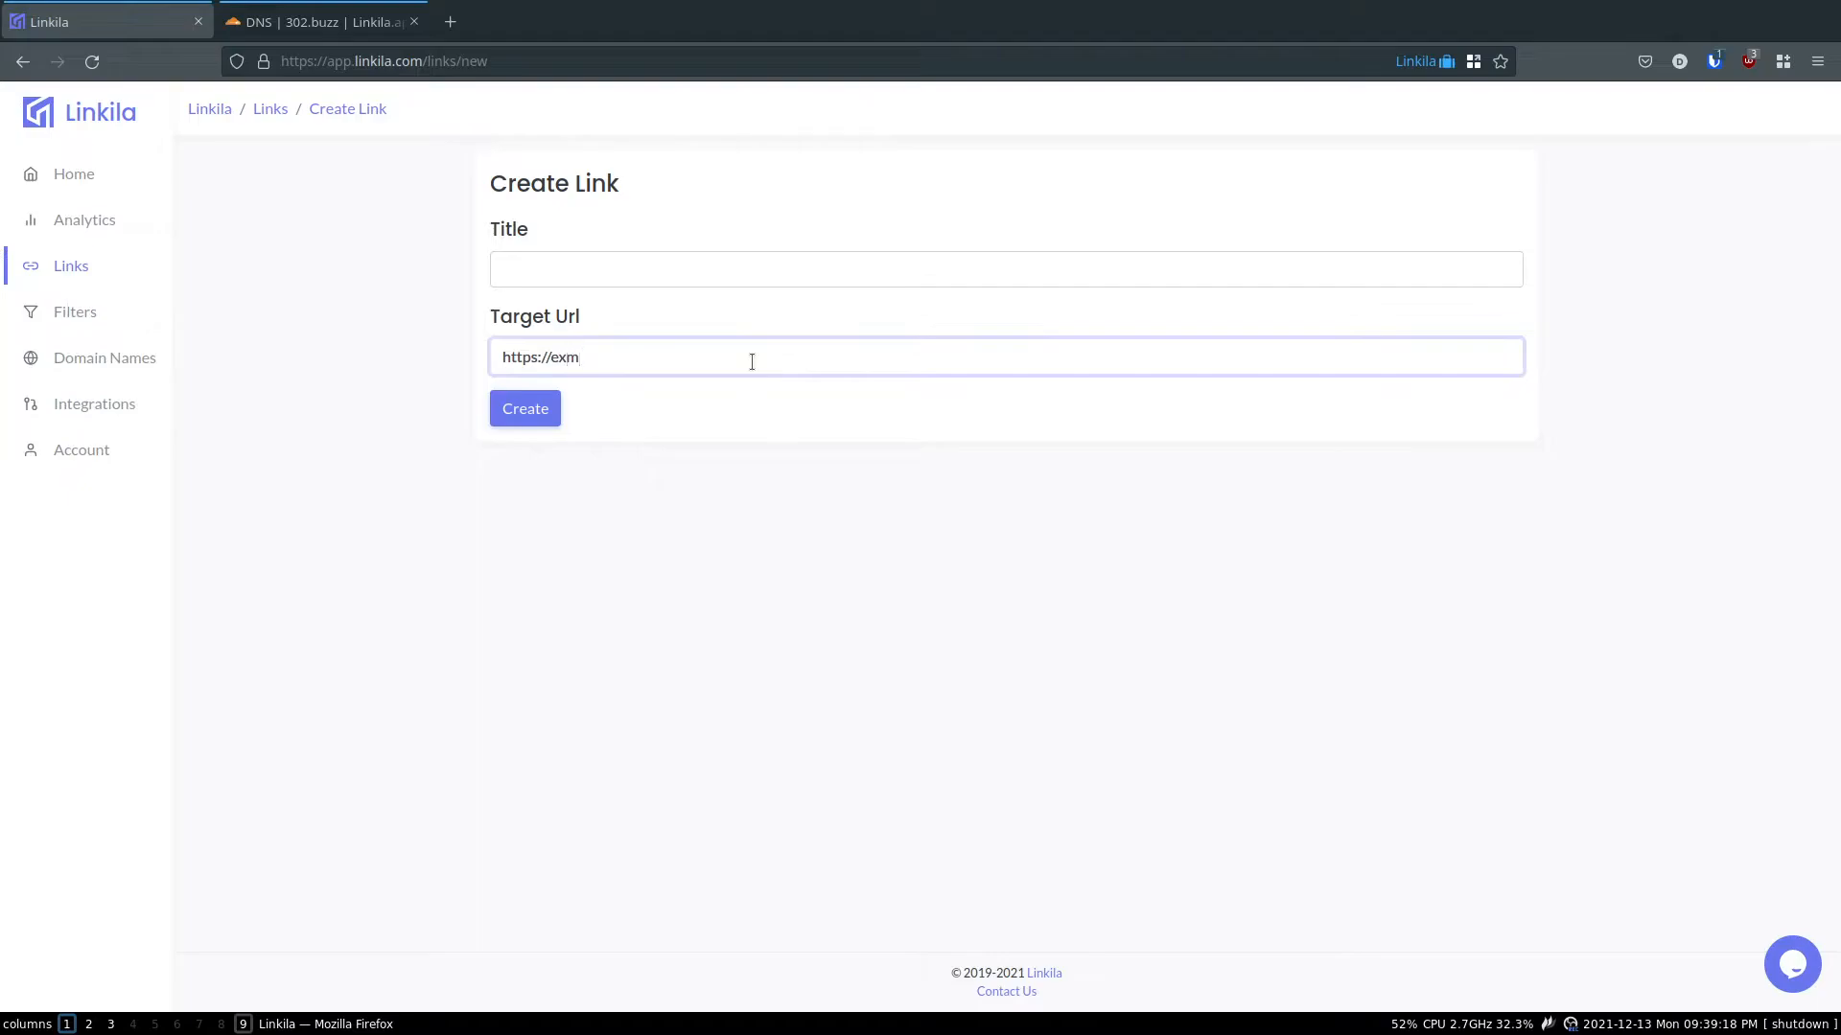
pyautogui.write('aple.com')
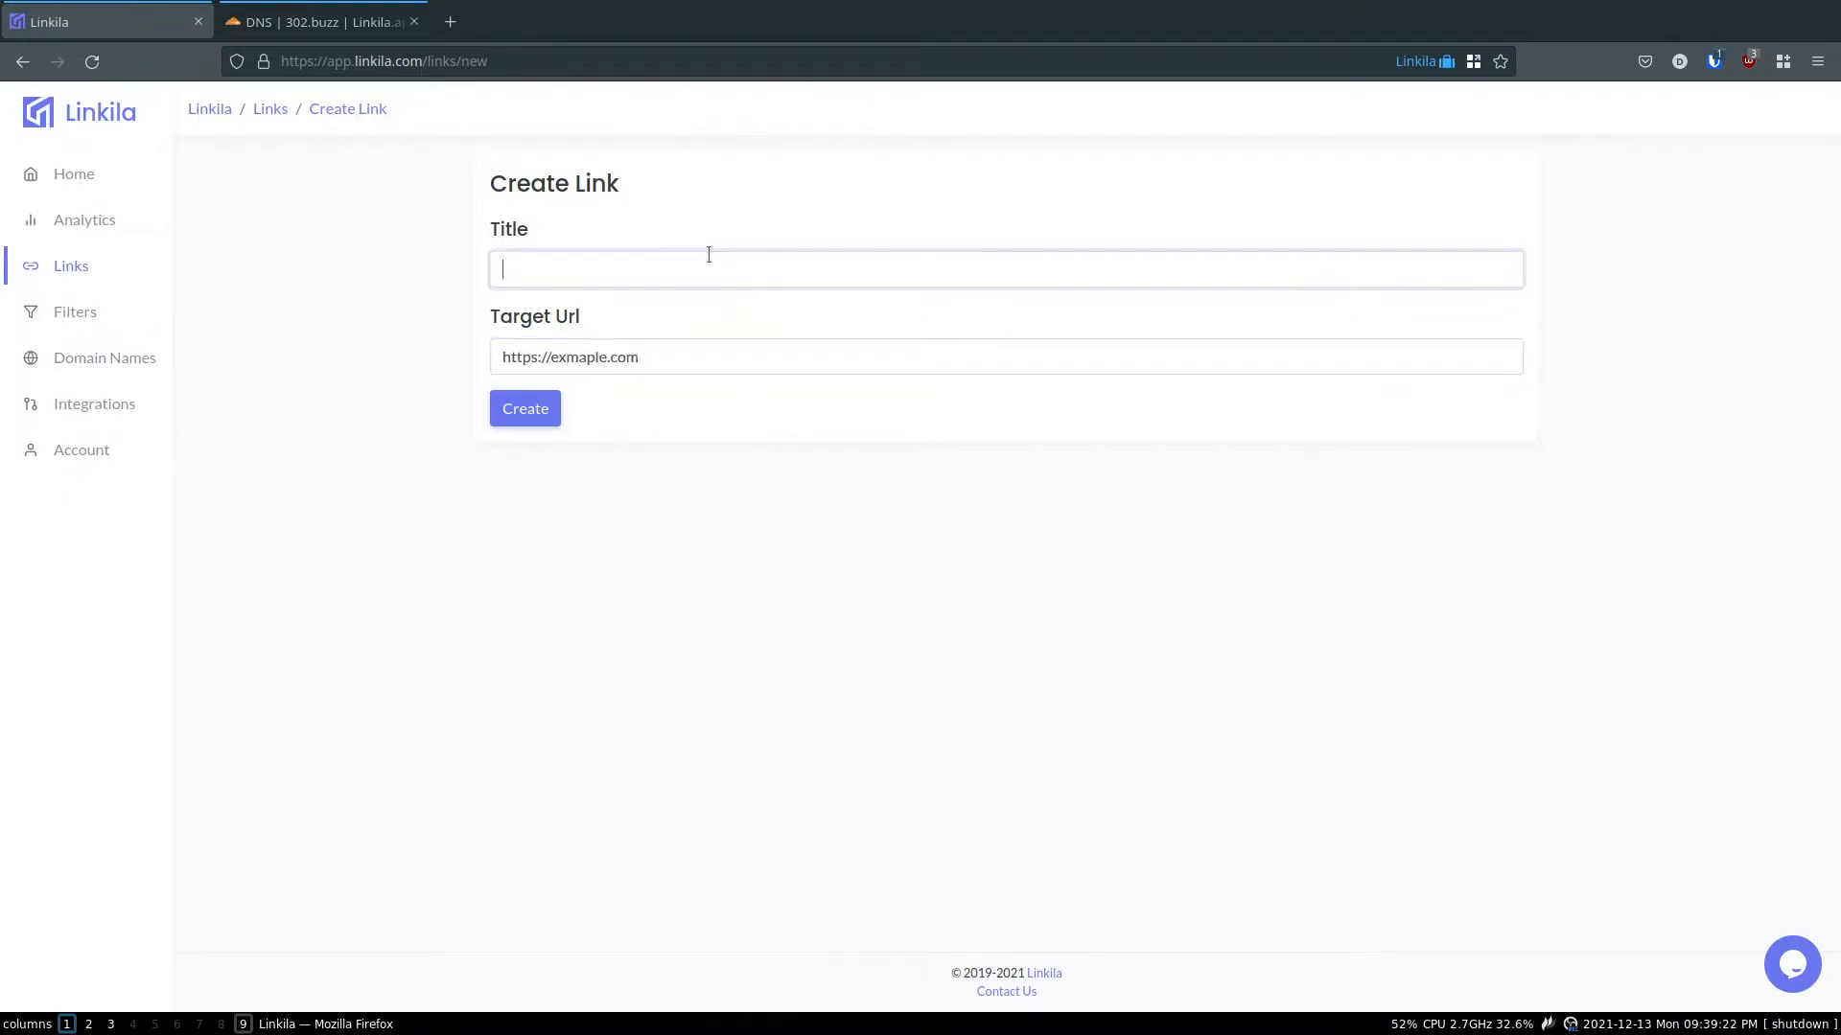
pyautogui.write('Example')
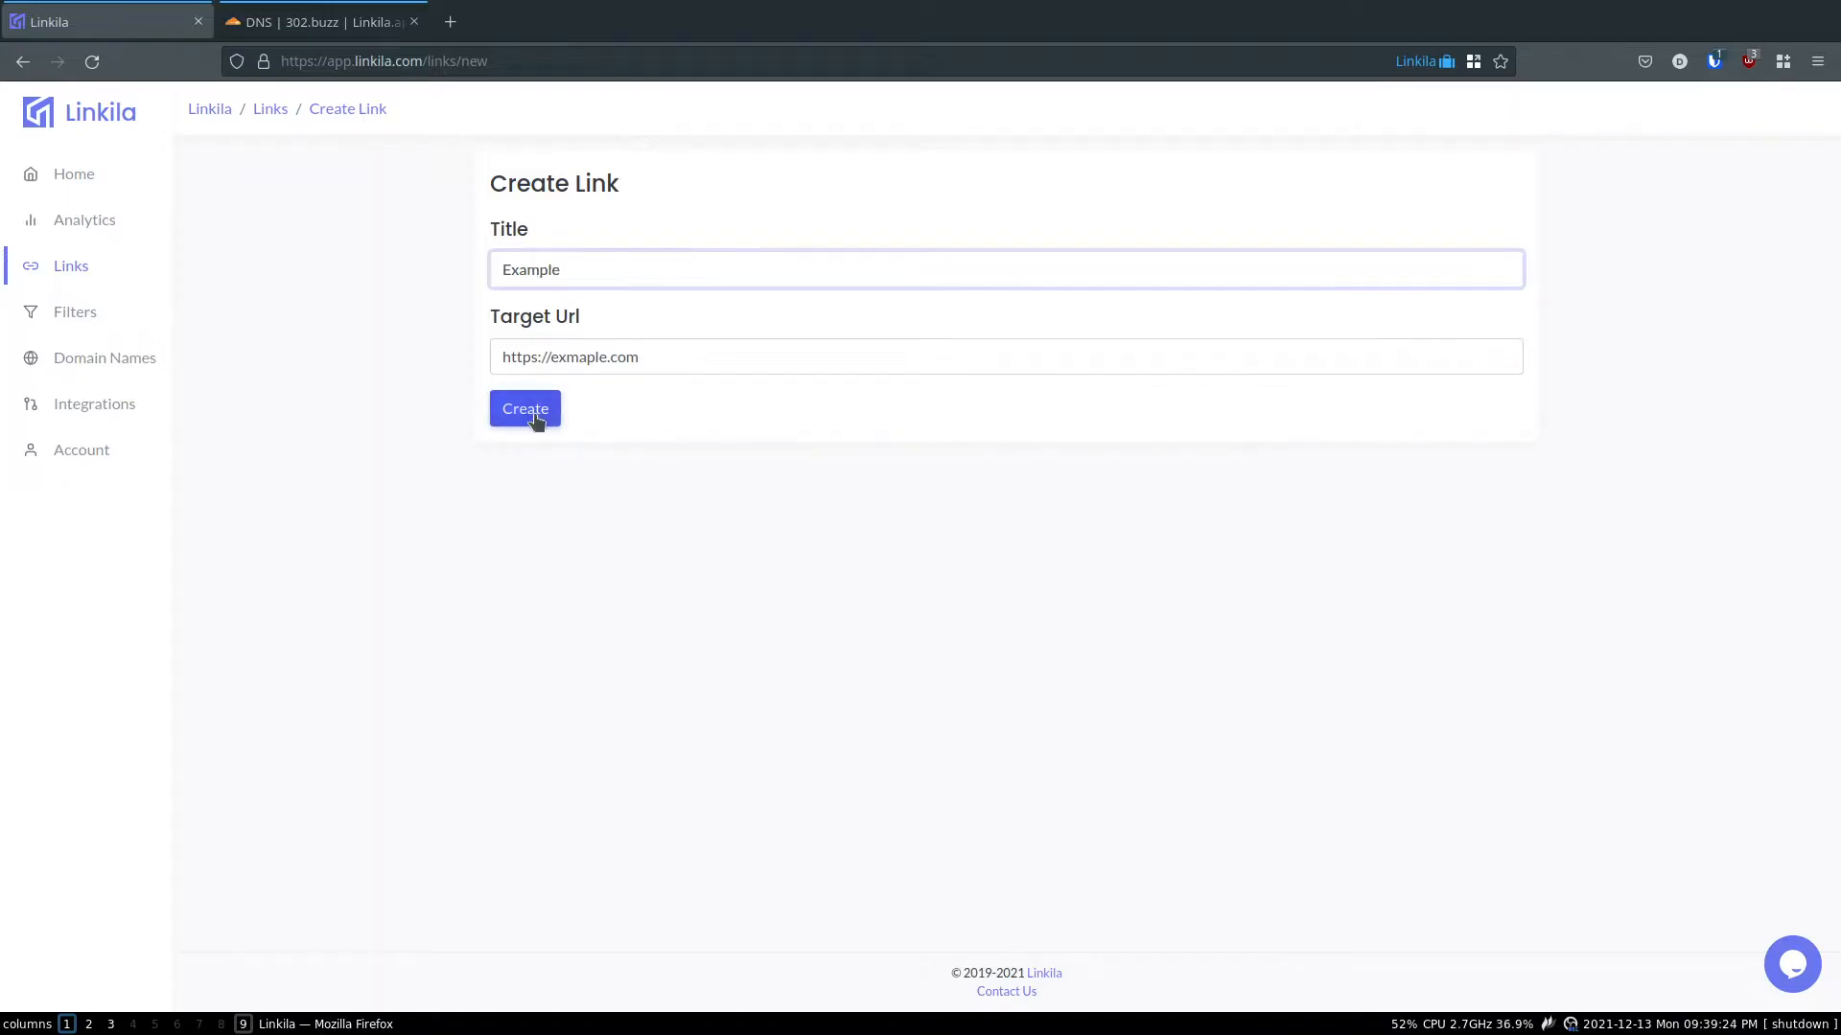
pyautogui.click(524, 408)
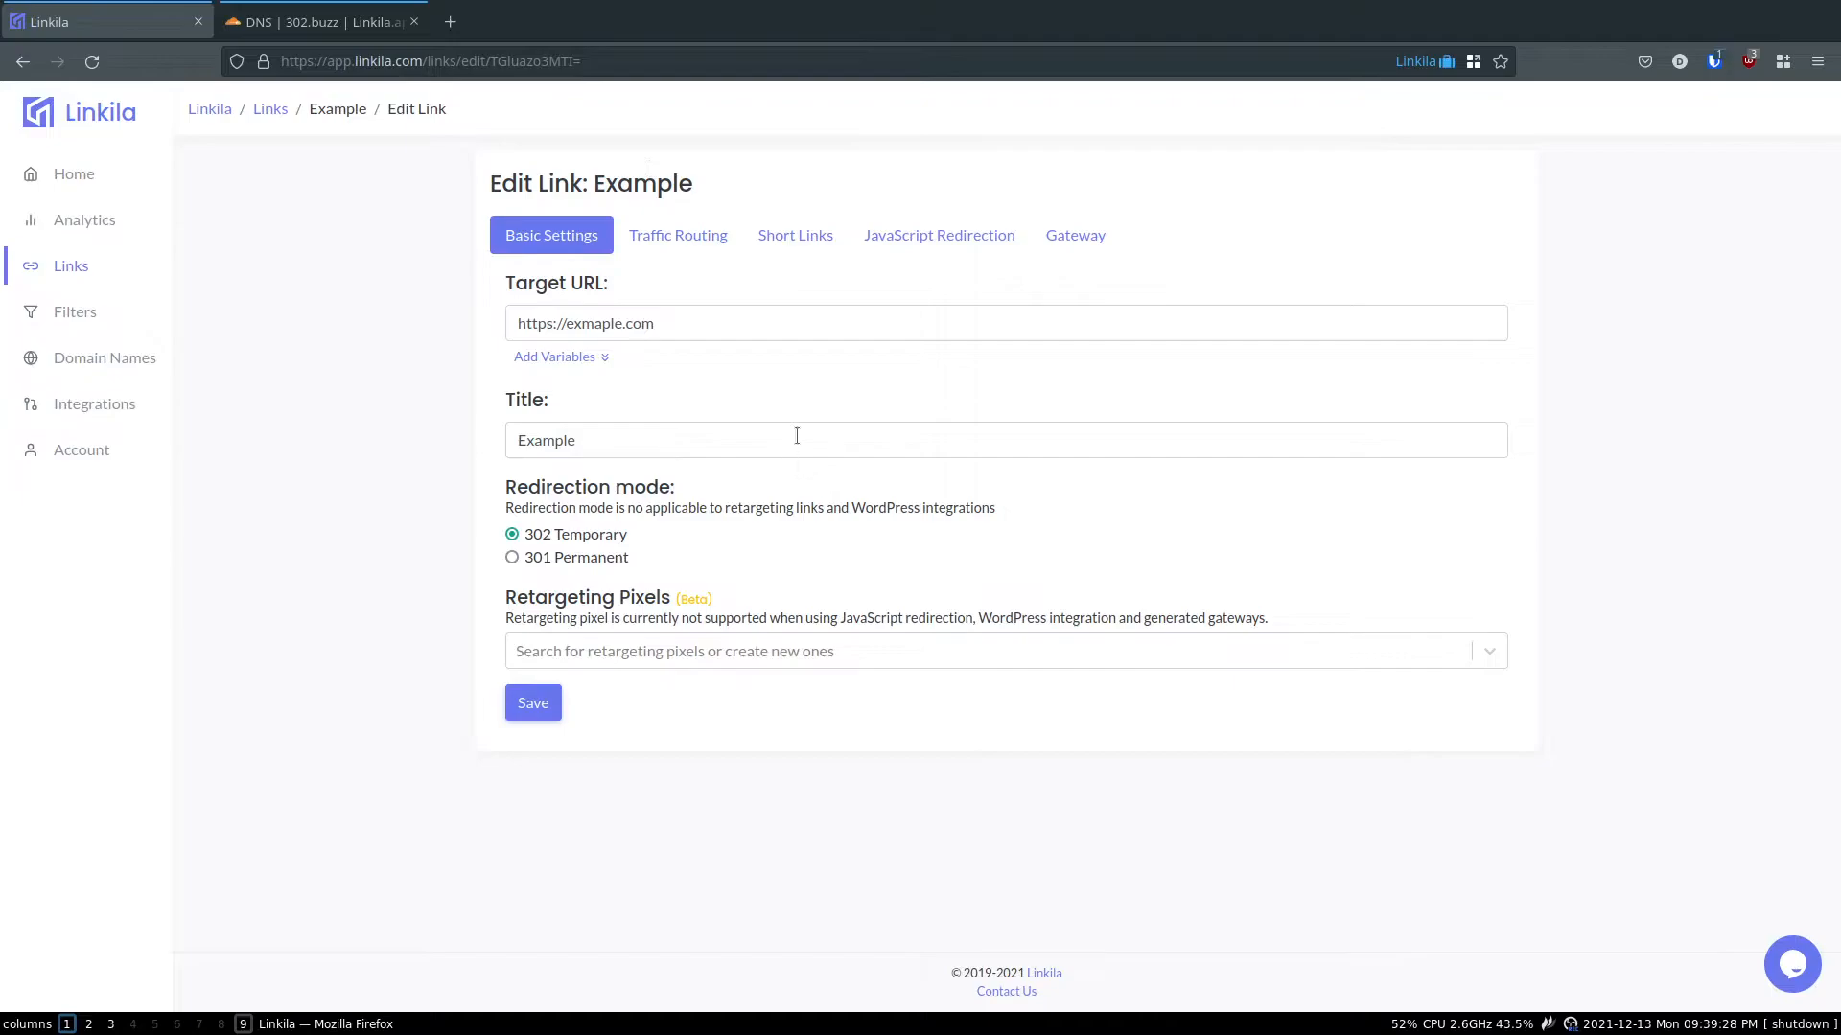
pyautogui.moveTo(740, 415)
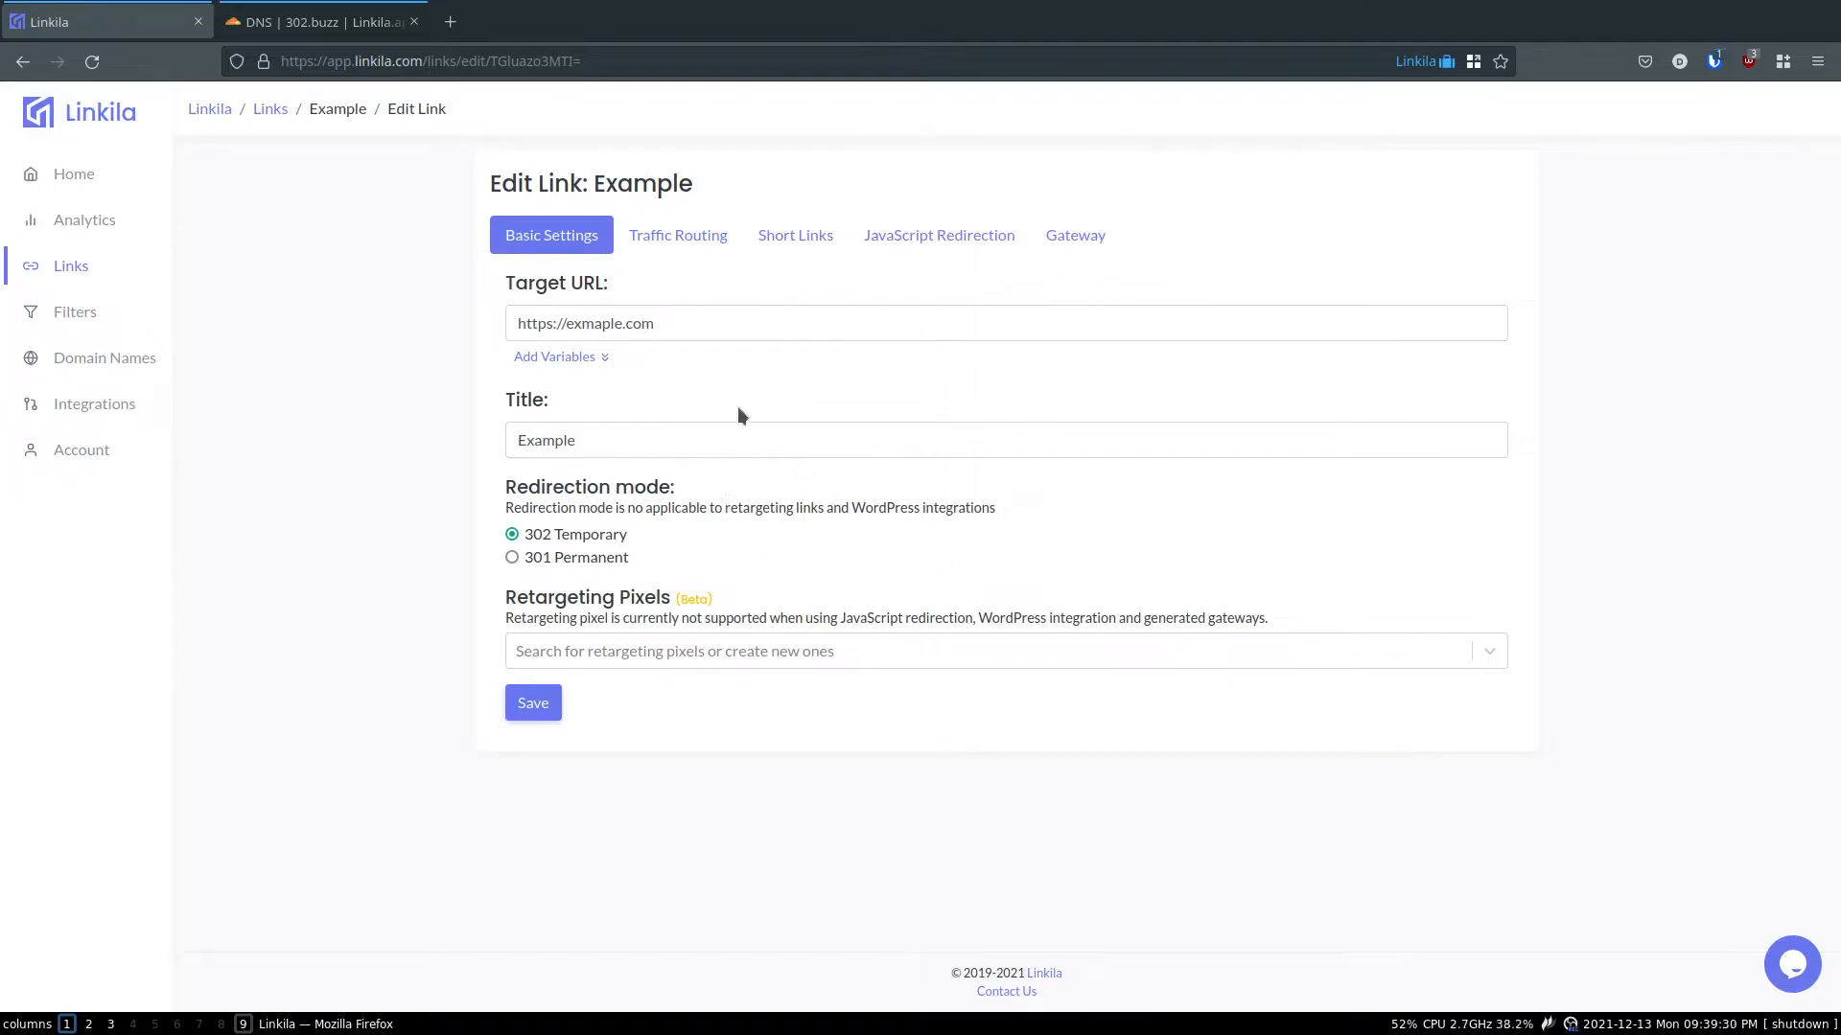
pyautogui.moveTo(565, 412)
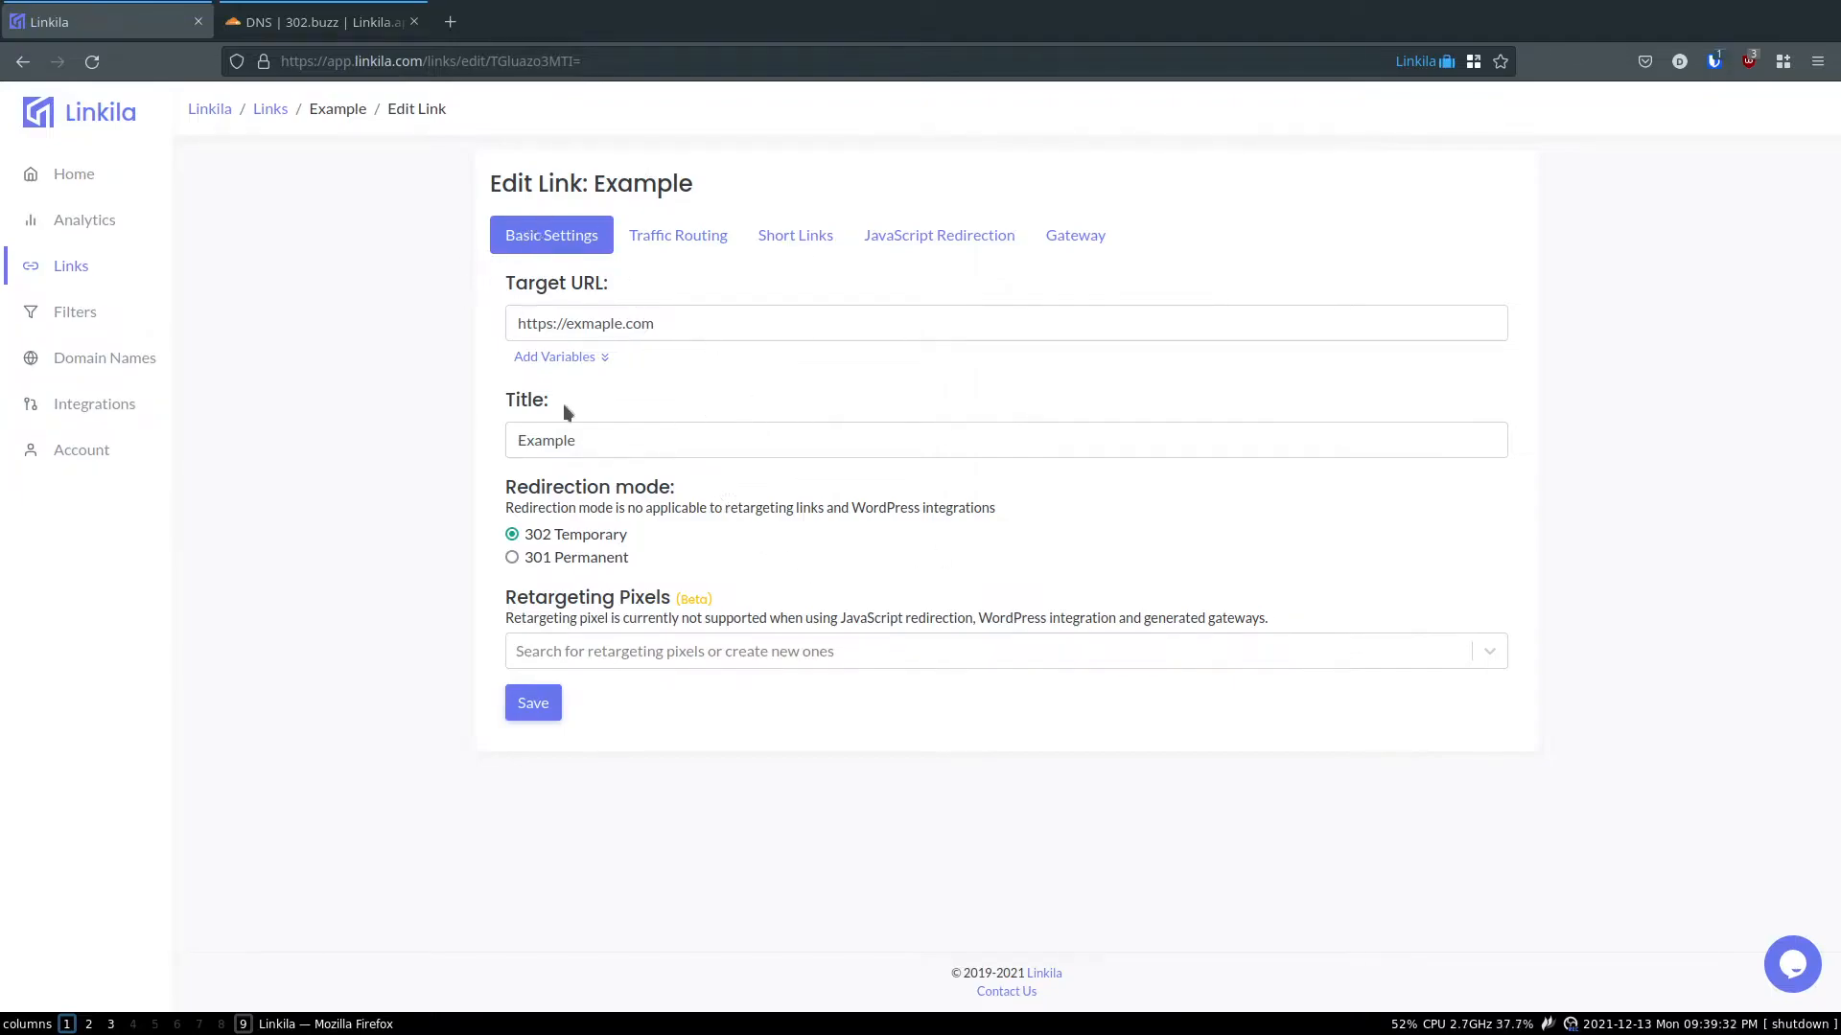
pyautogui.moveTo(678, 516)
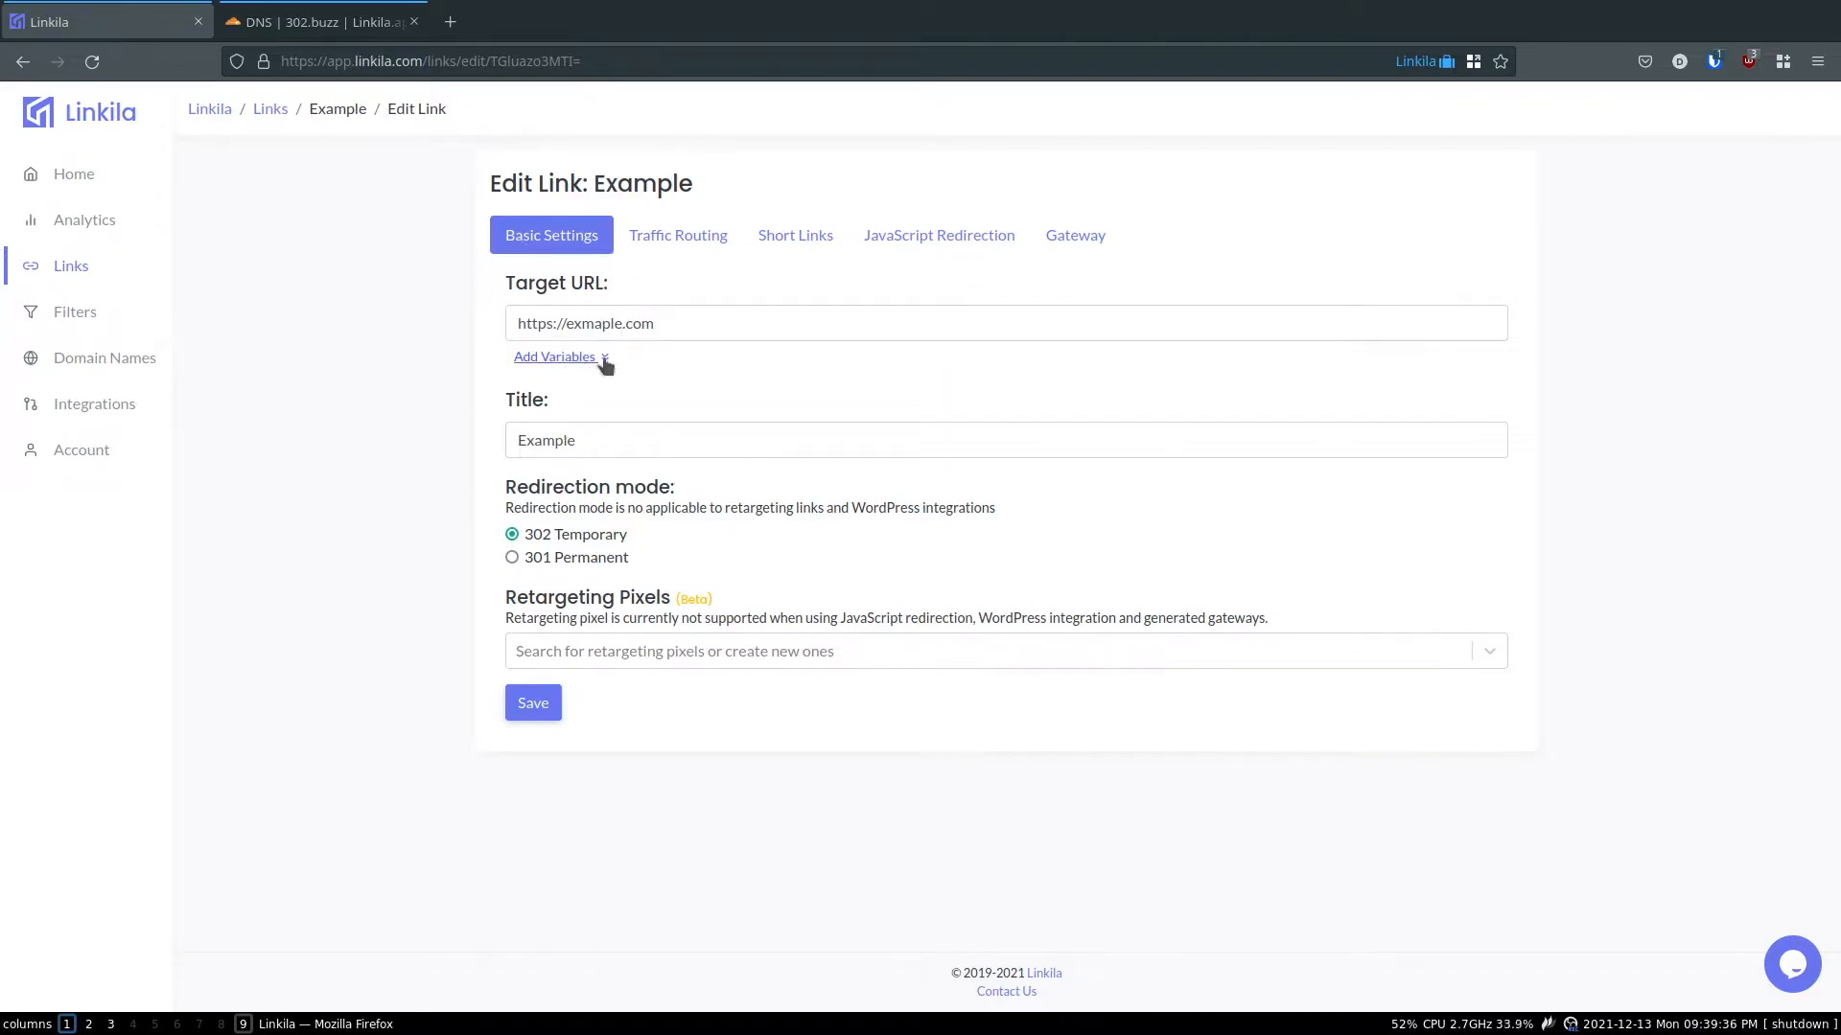
# - Append ?mobile={CLIENT_IS_MOBILE} to the Example link's target and save, keeping 302 Temporary
pyautogui.click(554, 356)
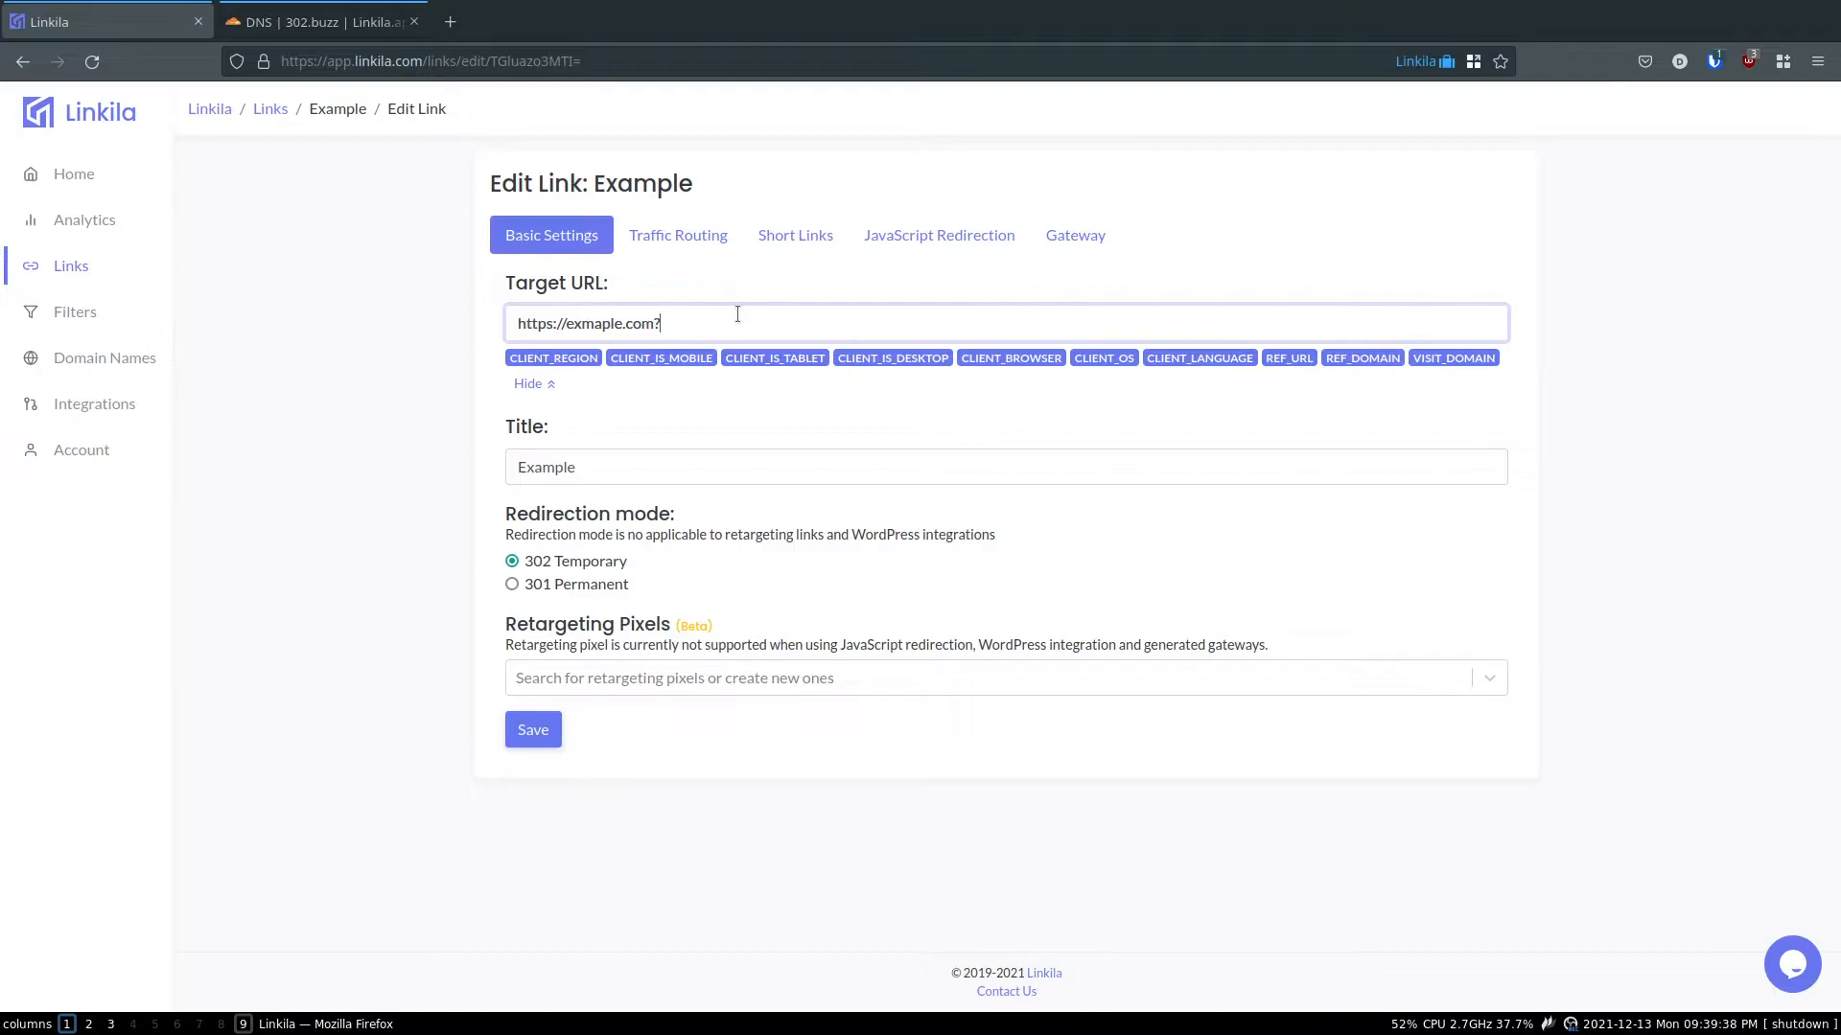
pyautogui.write('?moi')
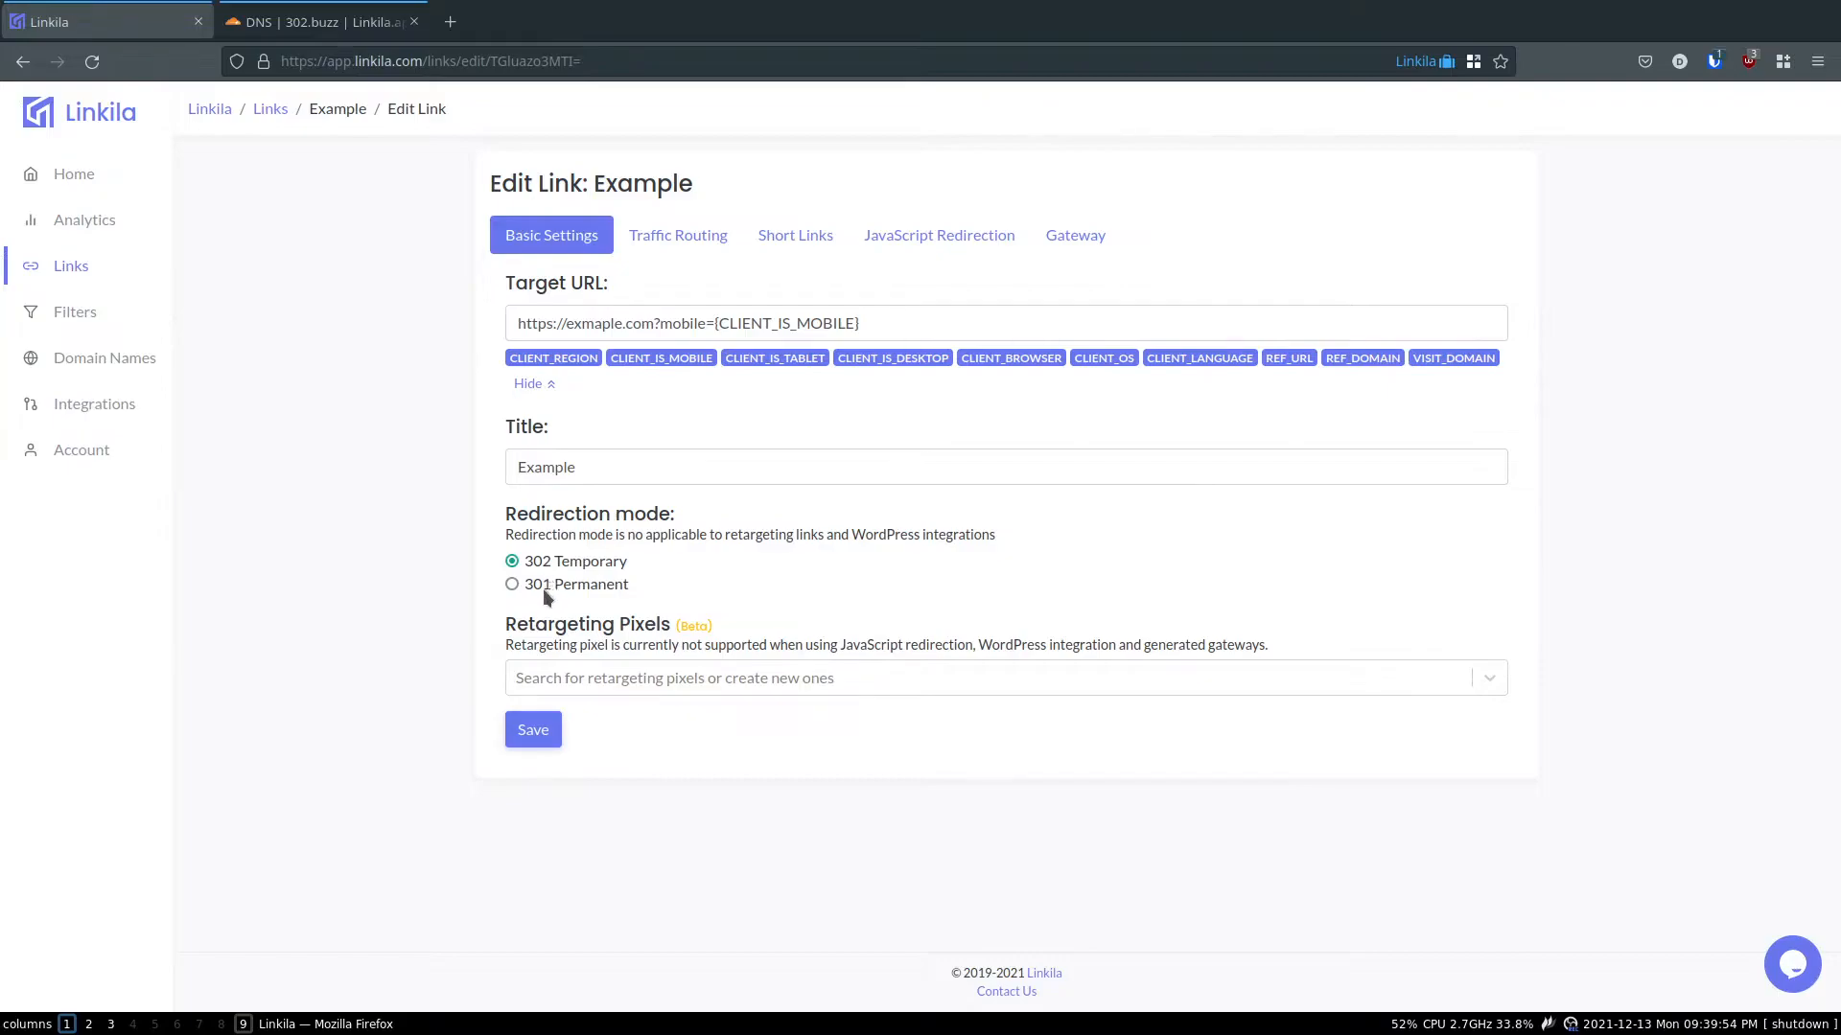
pyautogui.moveTo(866, 568)
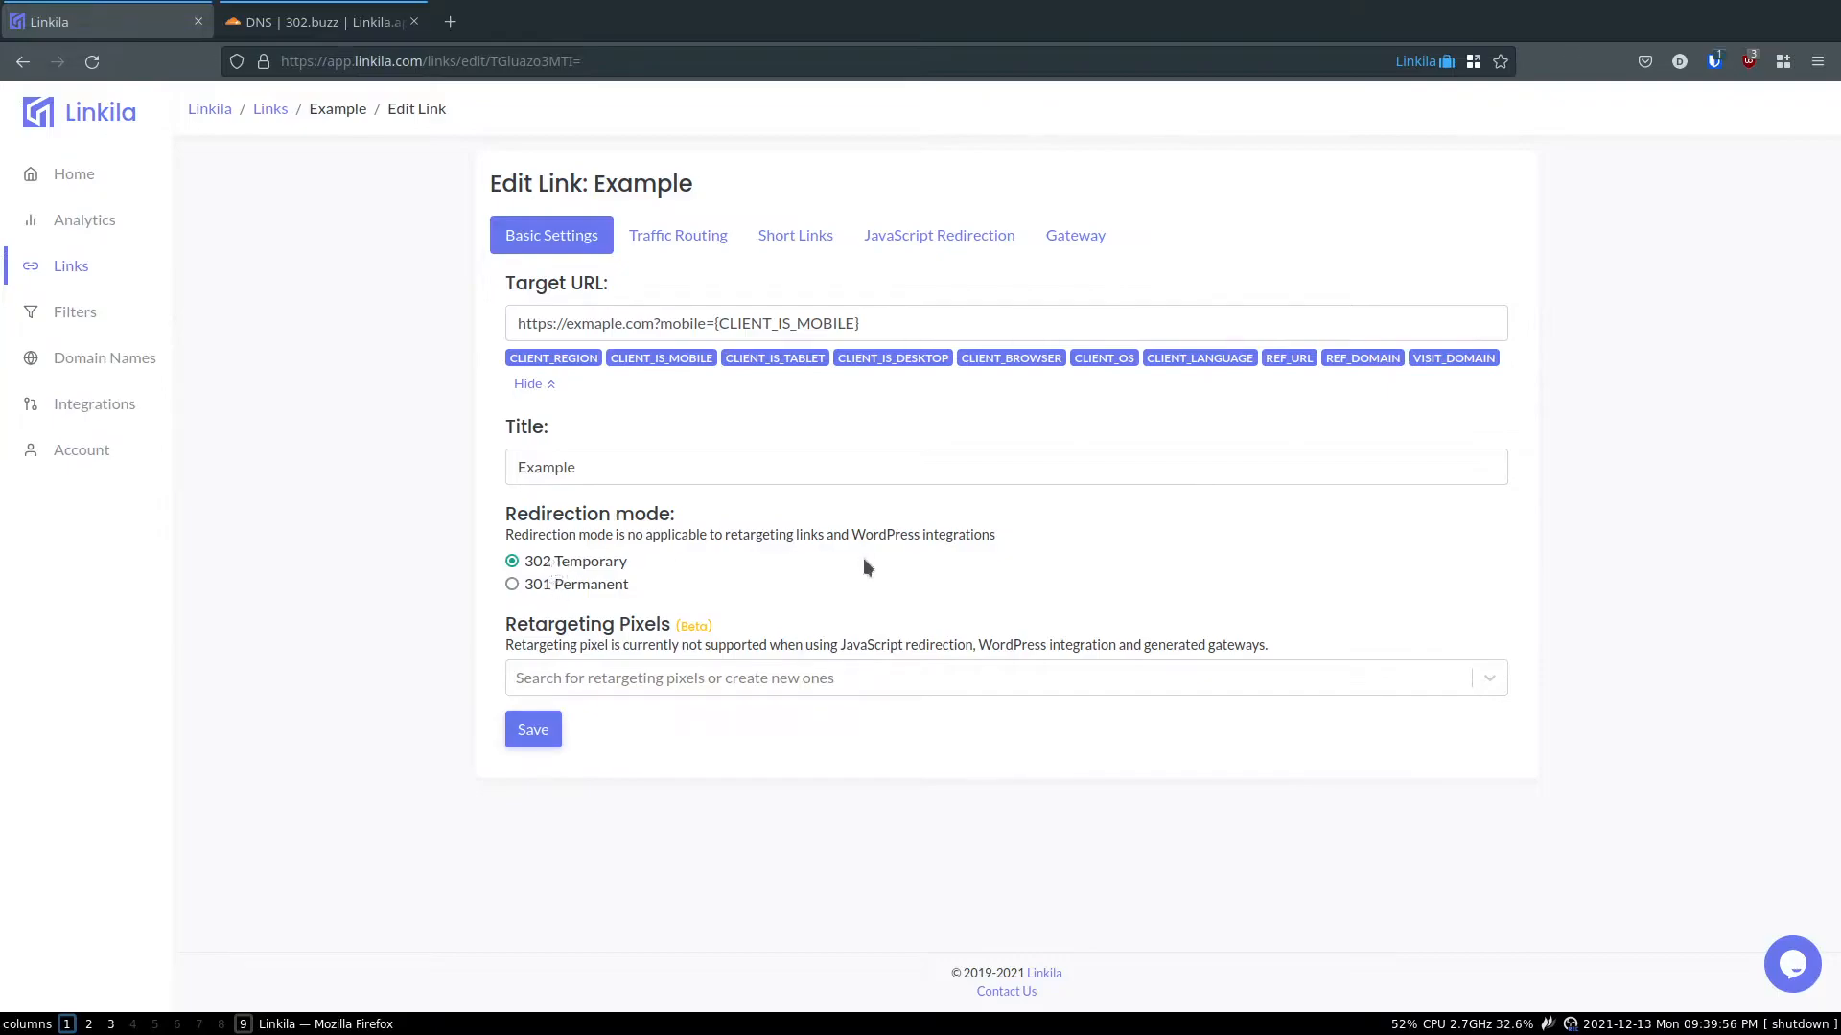
pyautogui.moveTo(884, 564)
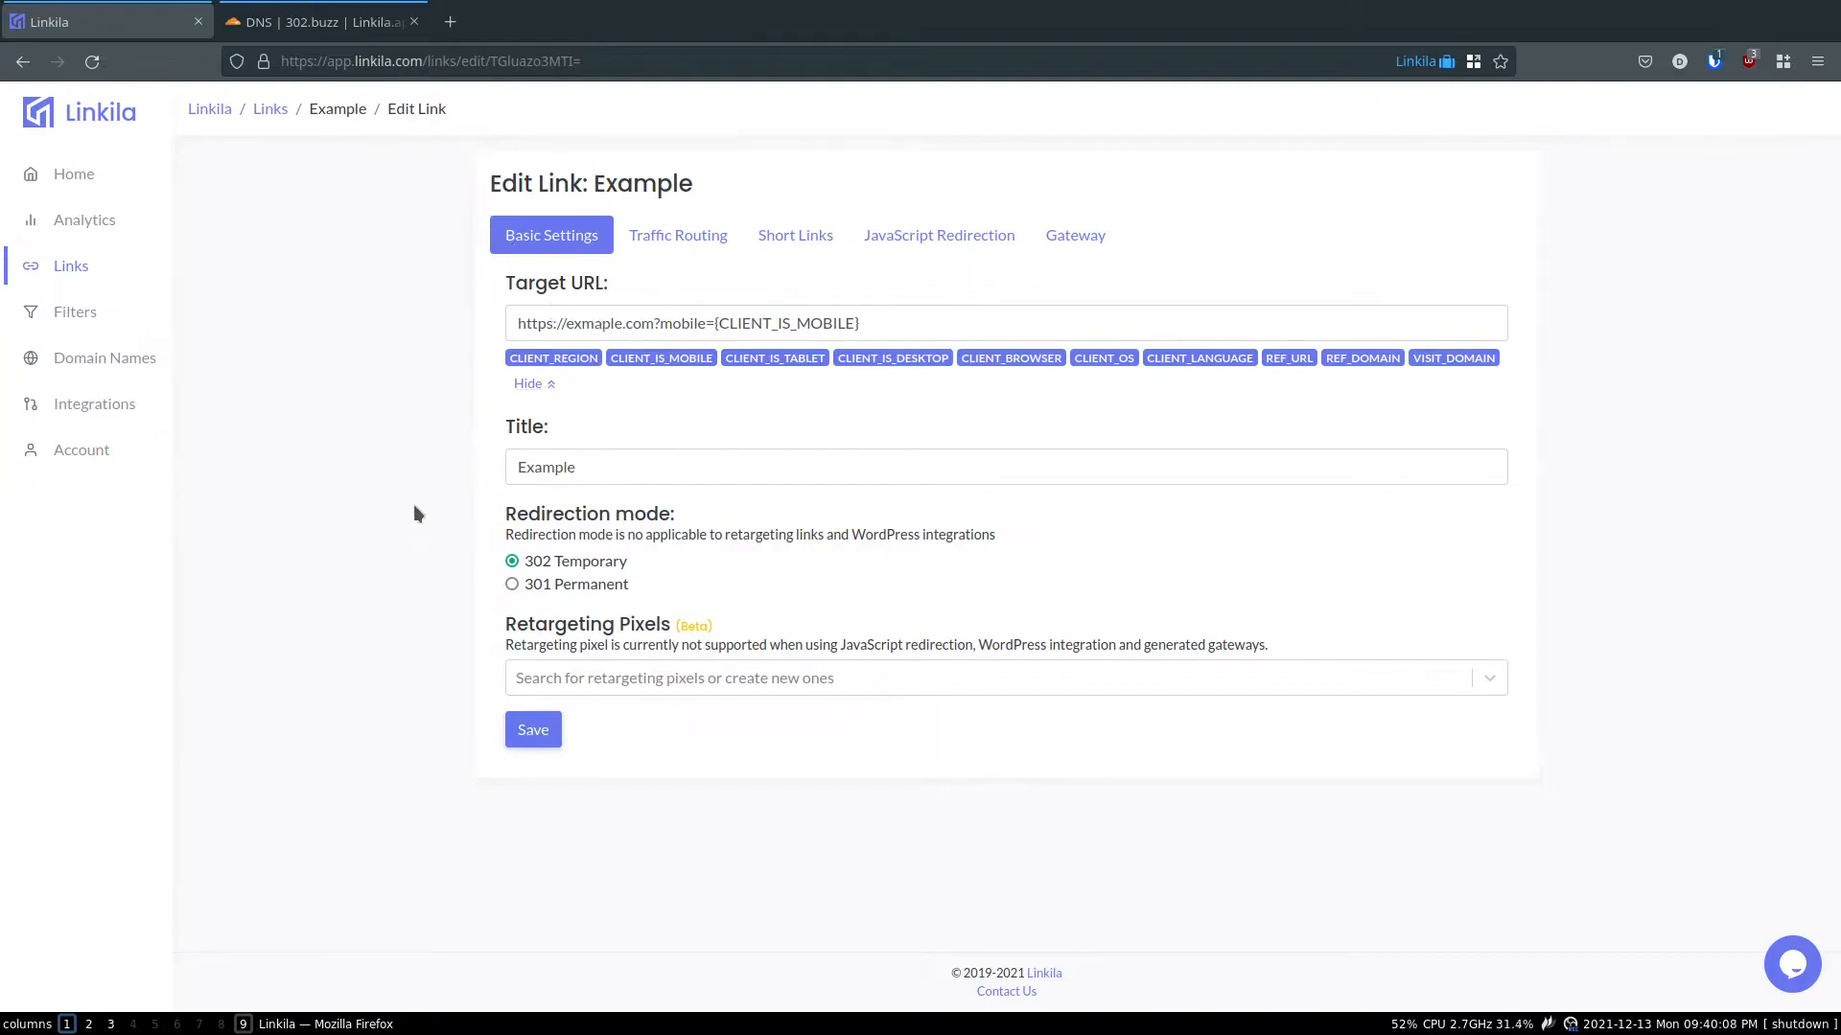
pyautogui.moveTo(411, 514)
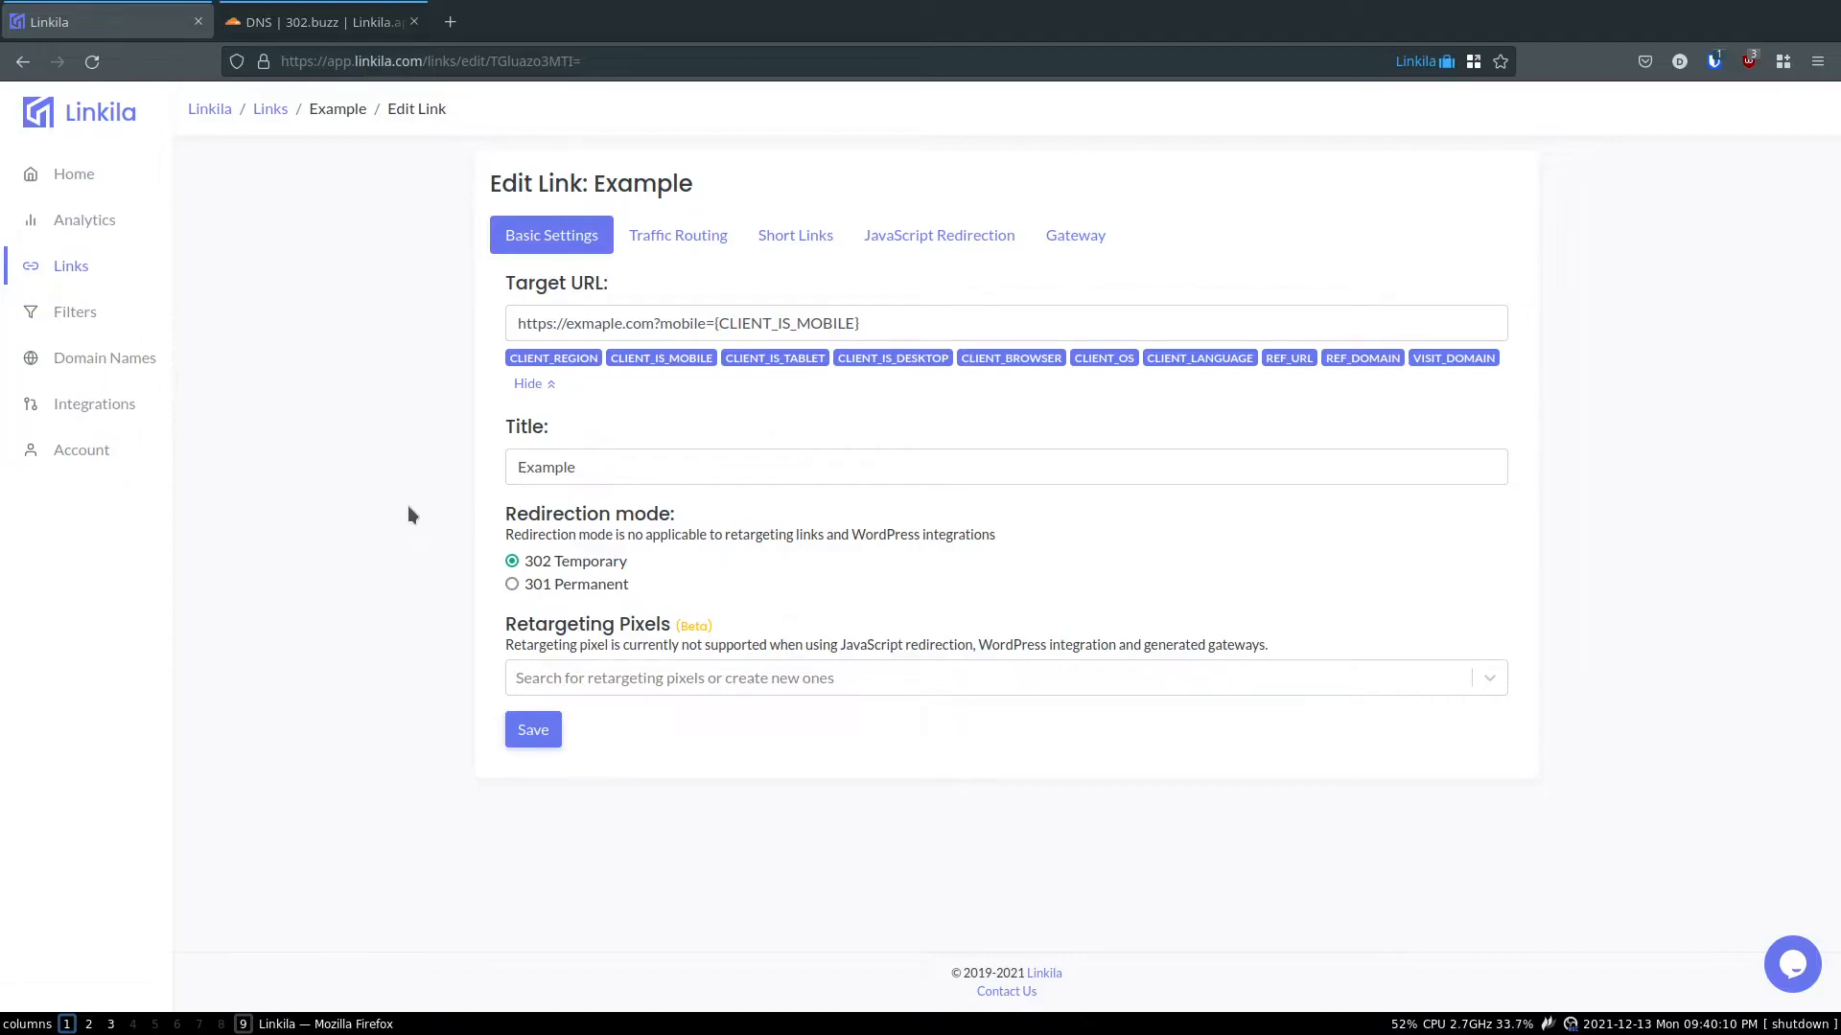
pyautogui.moveTo(901, 623)
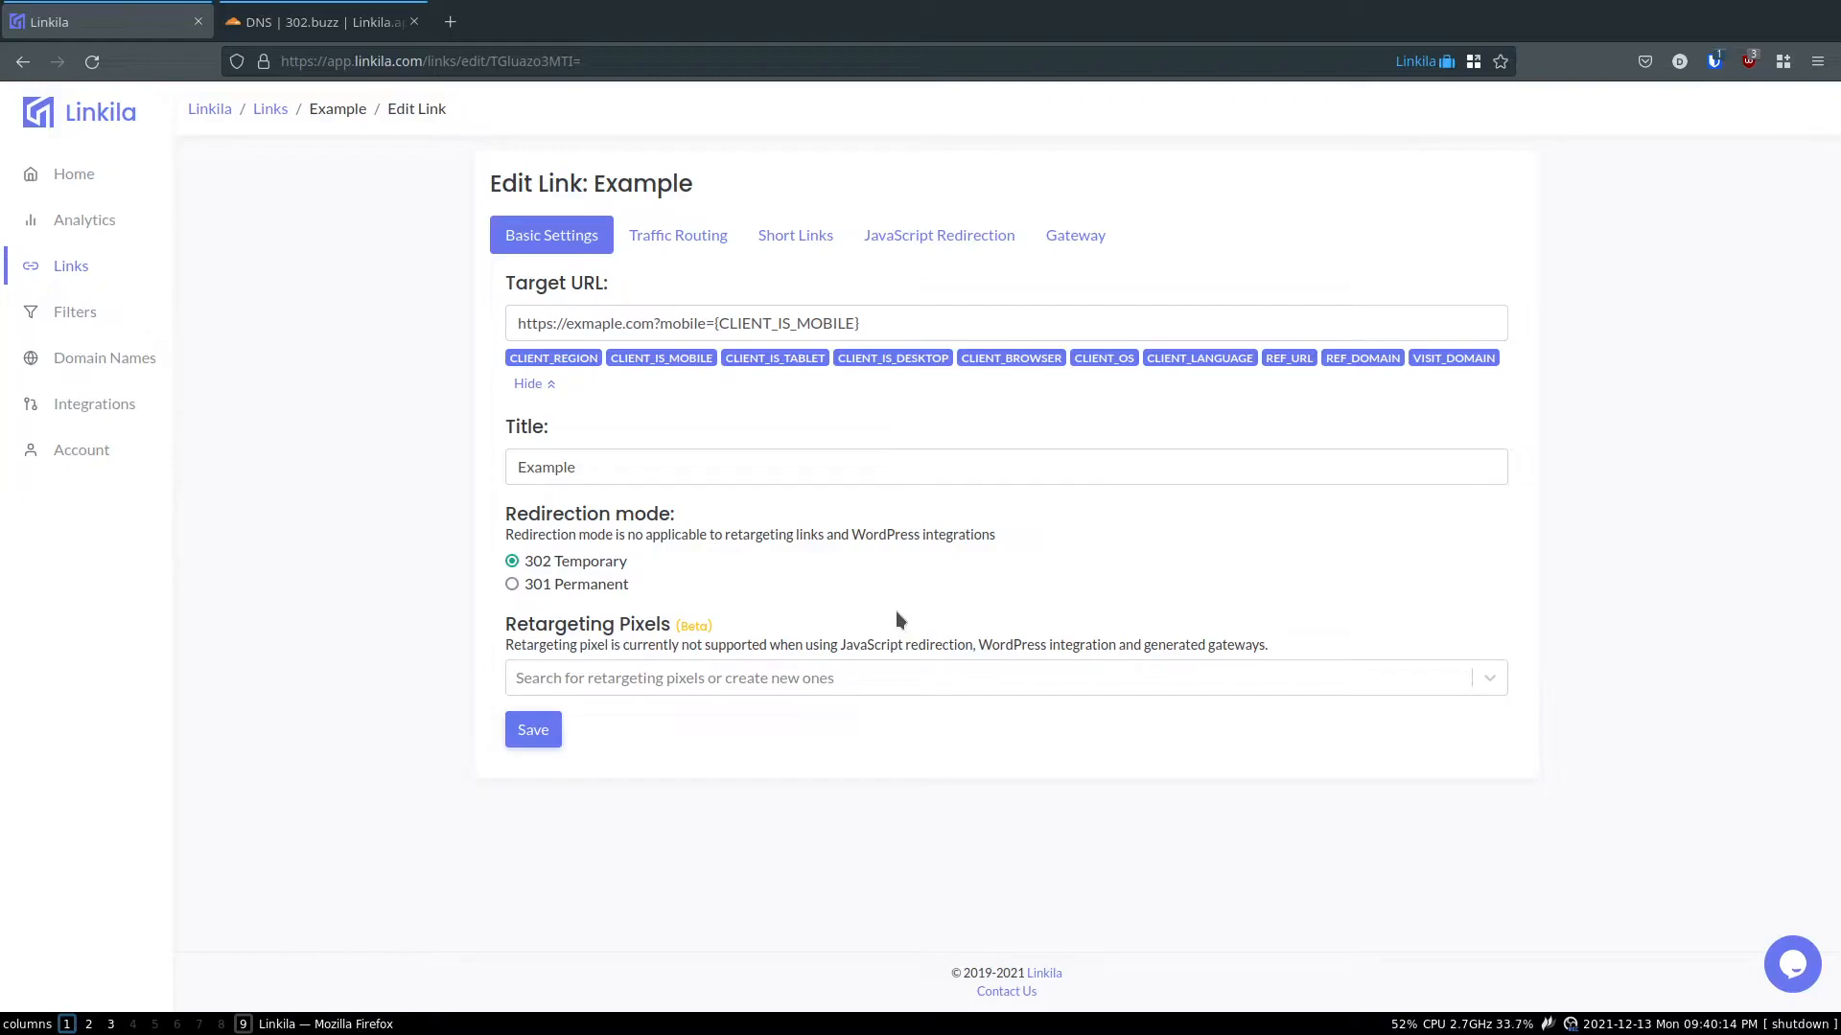
pyautogui.moveTo(821, 646)
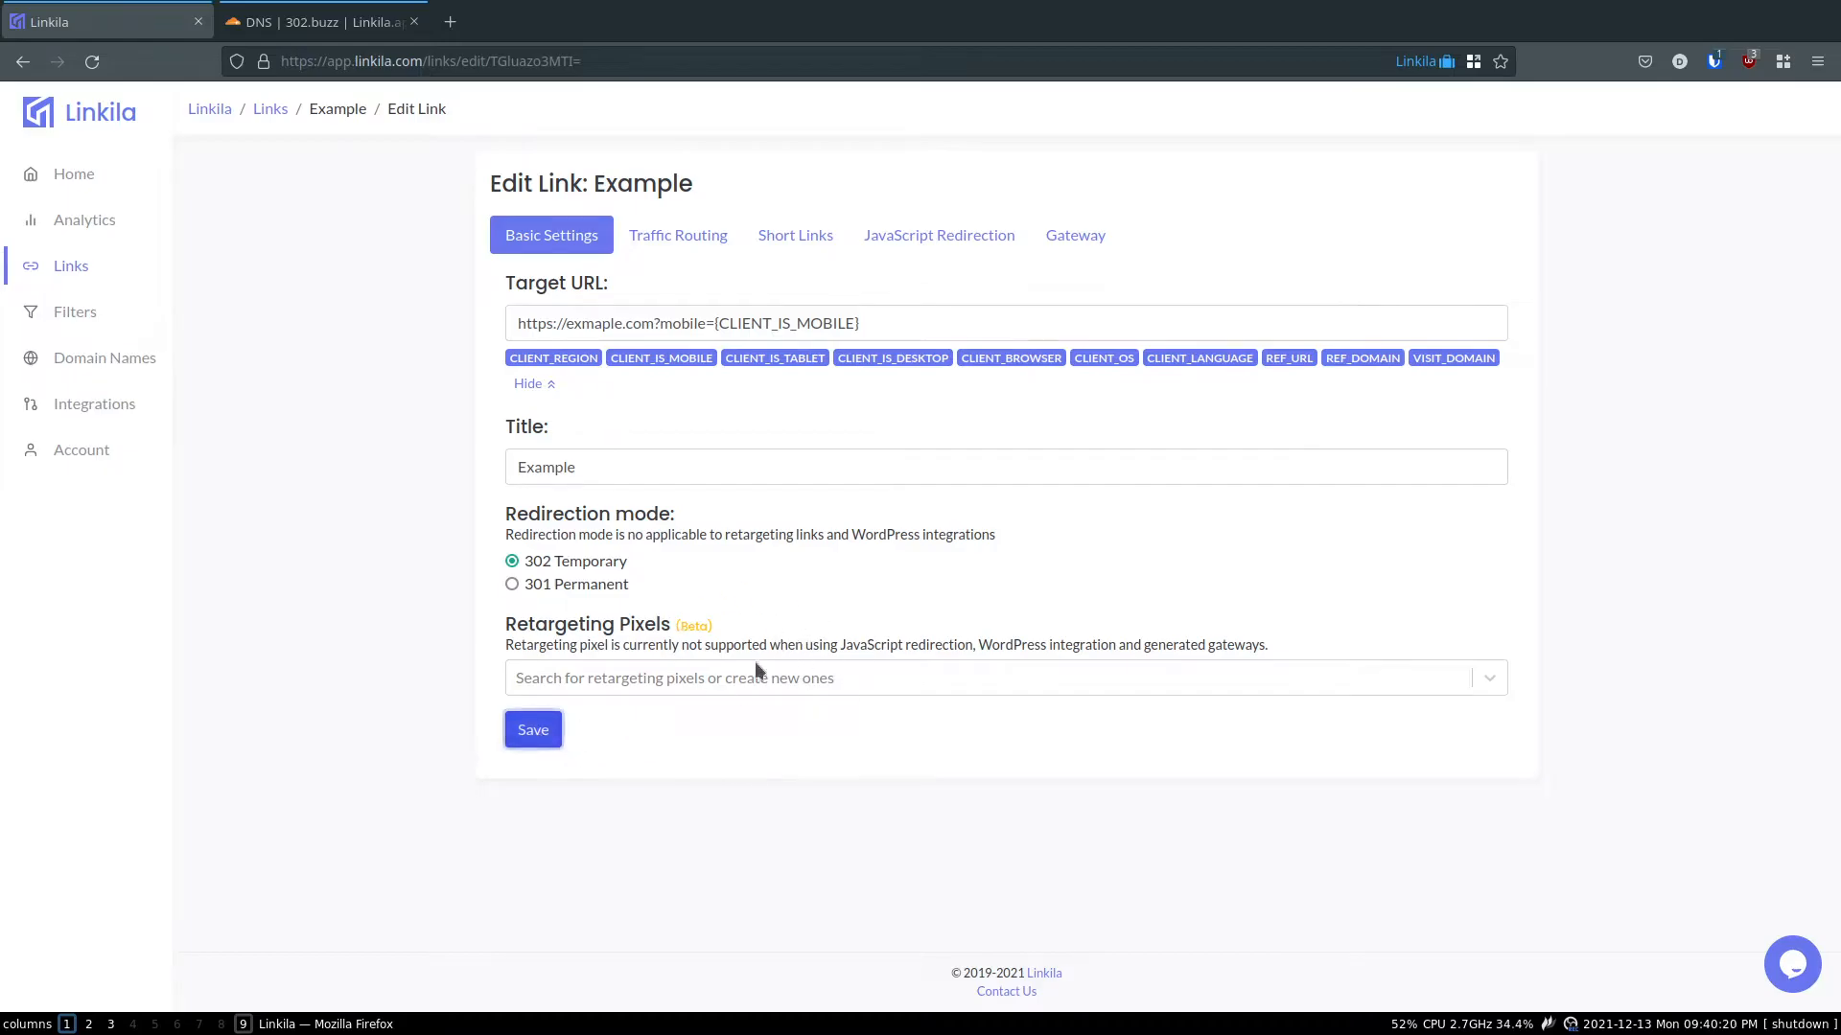
pyautogui.click(678, 235)
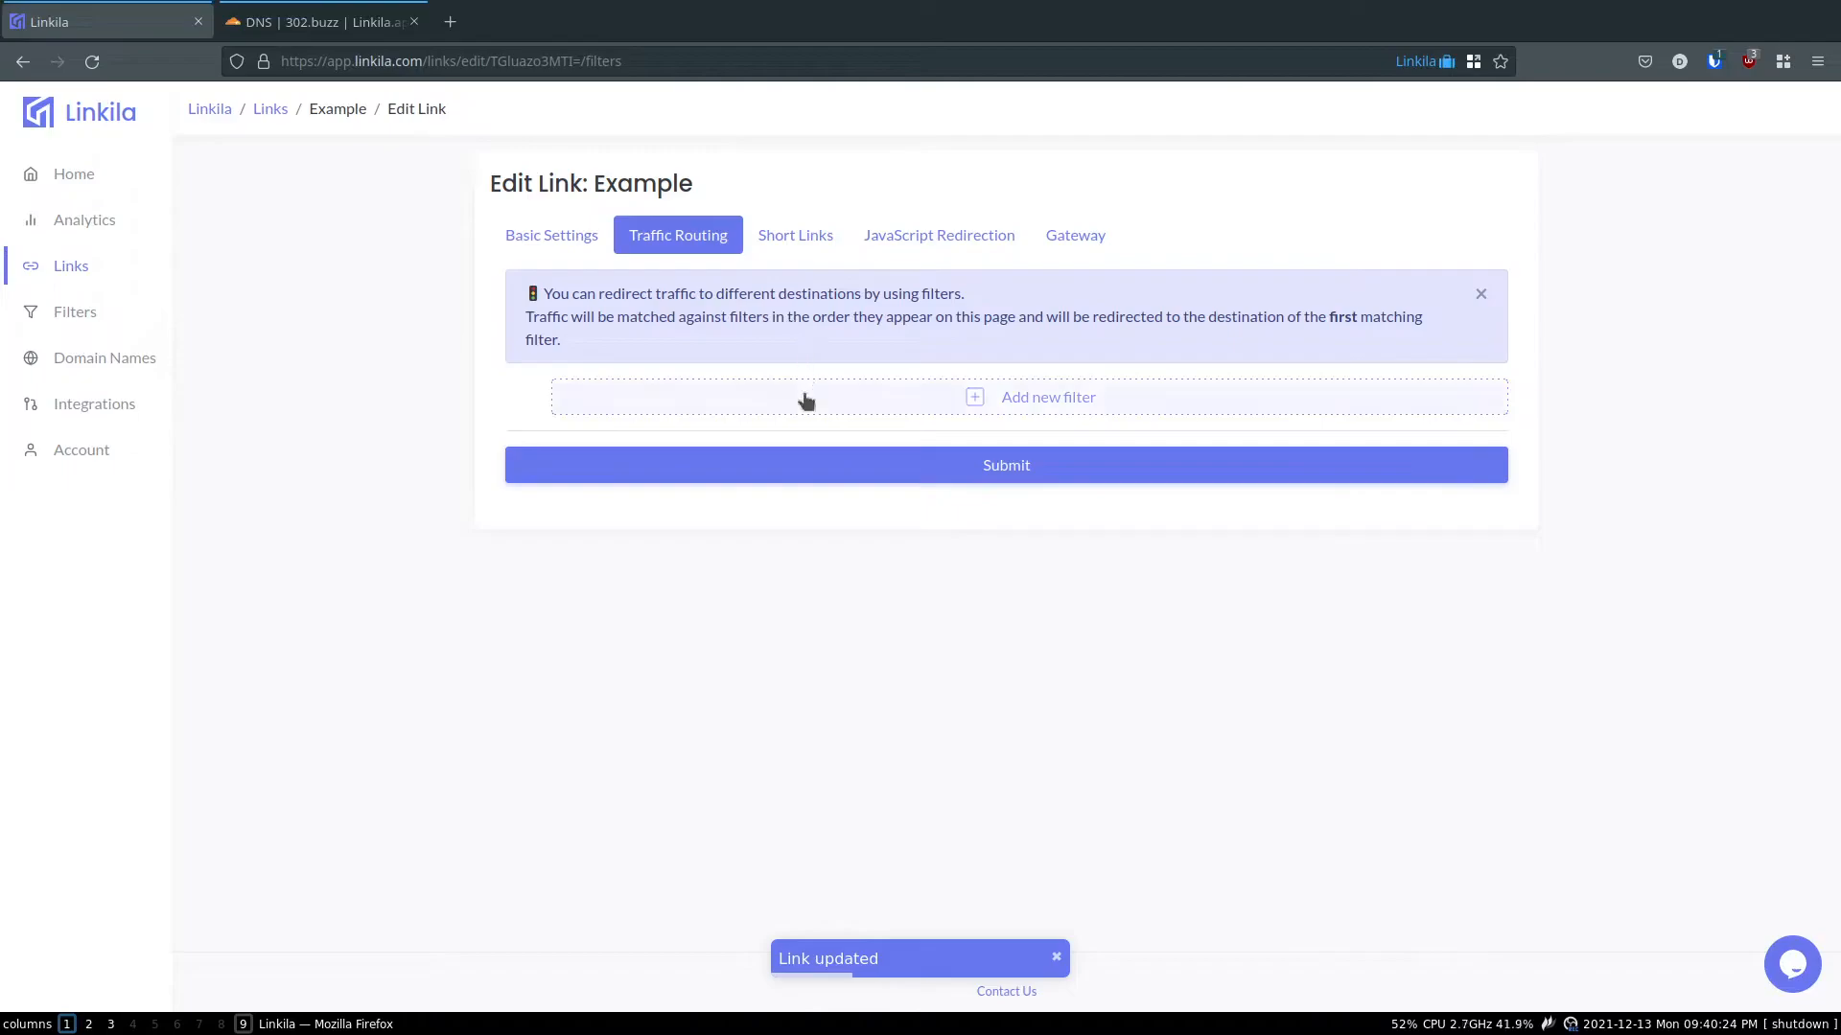
pyautogui.click(1045, 397)
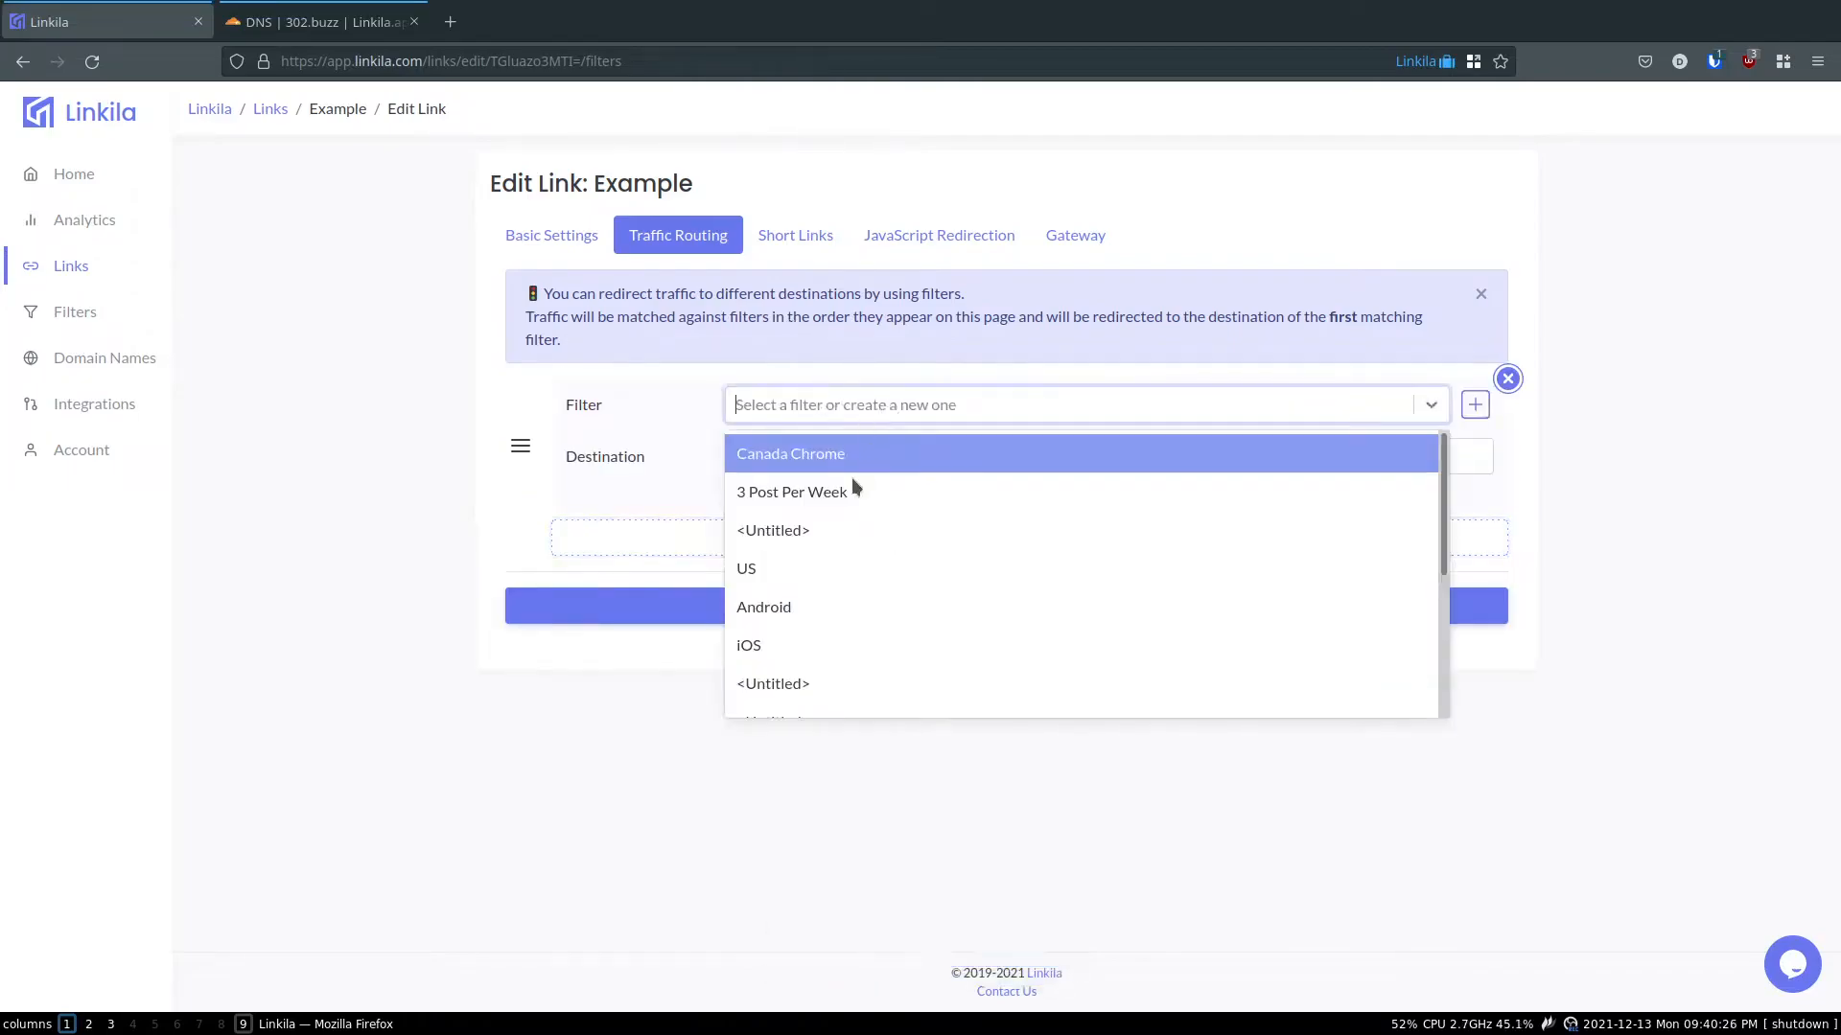
pyautogui.scroll(-3)
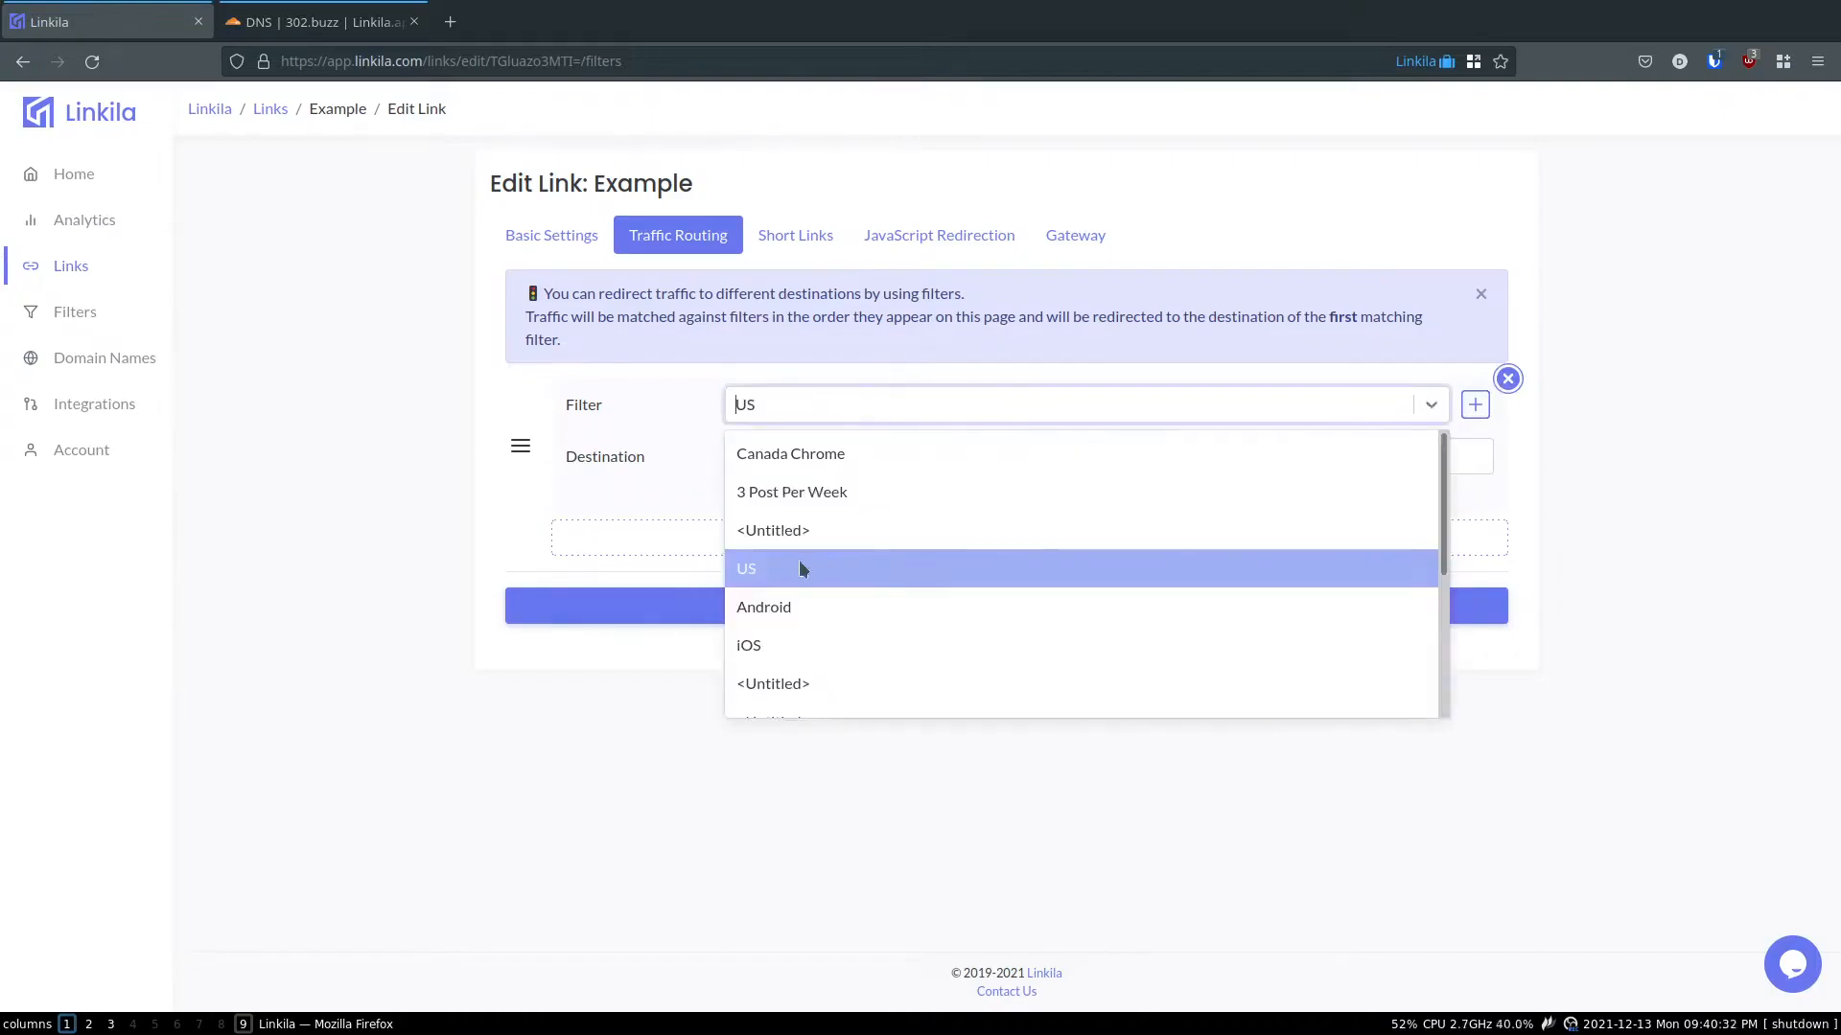
pyautogui.click(747, 568)
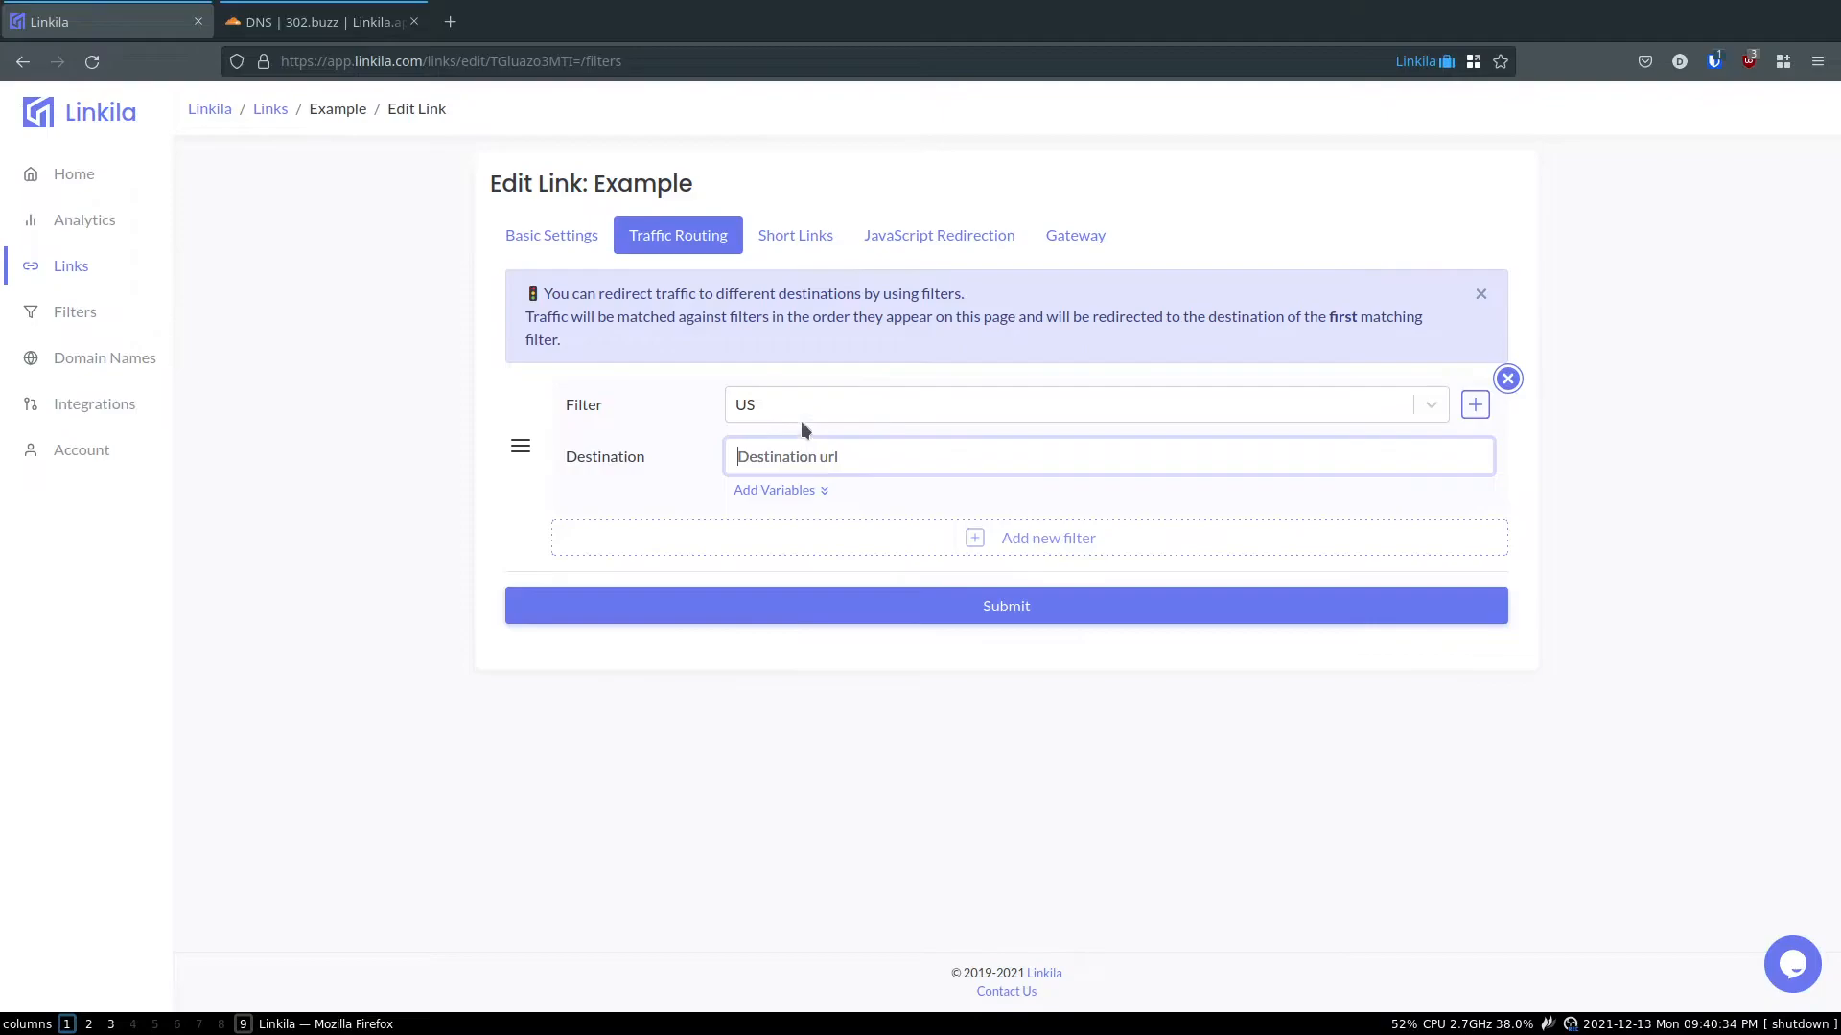
pyautogui.write('h')
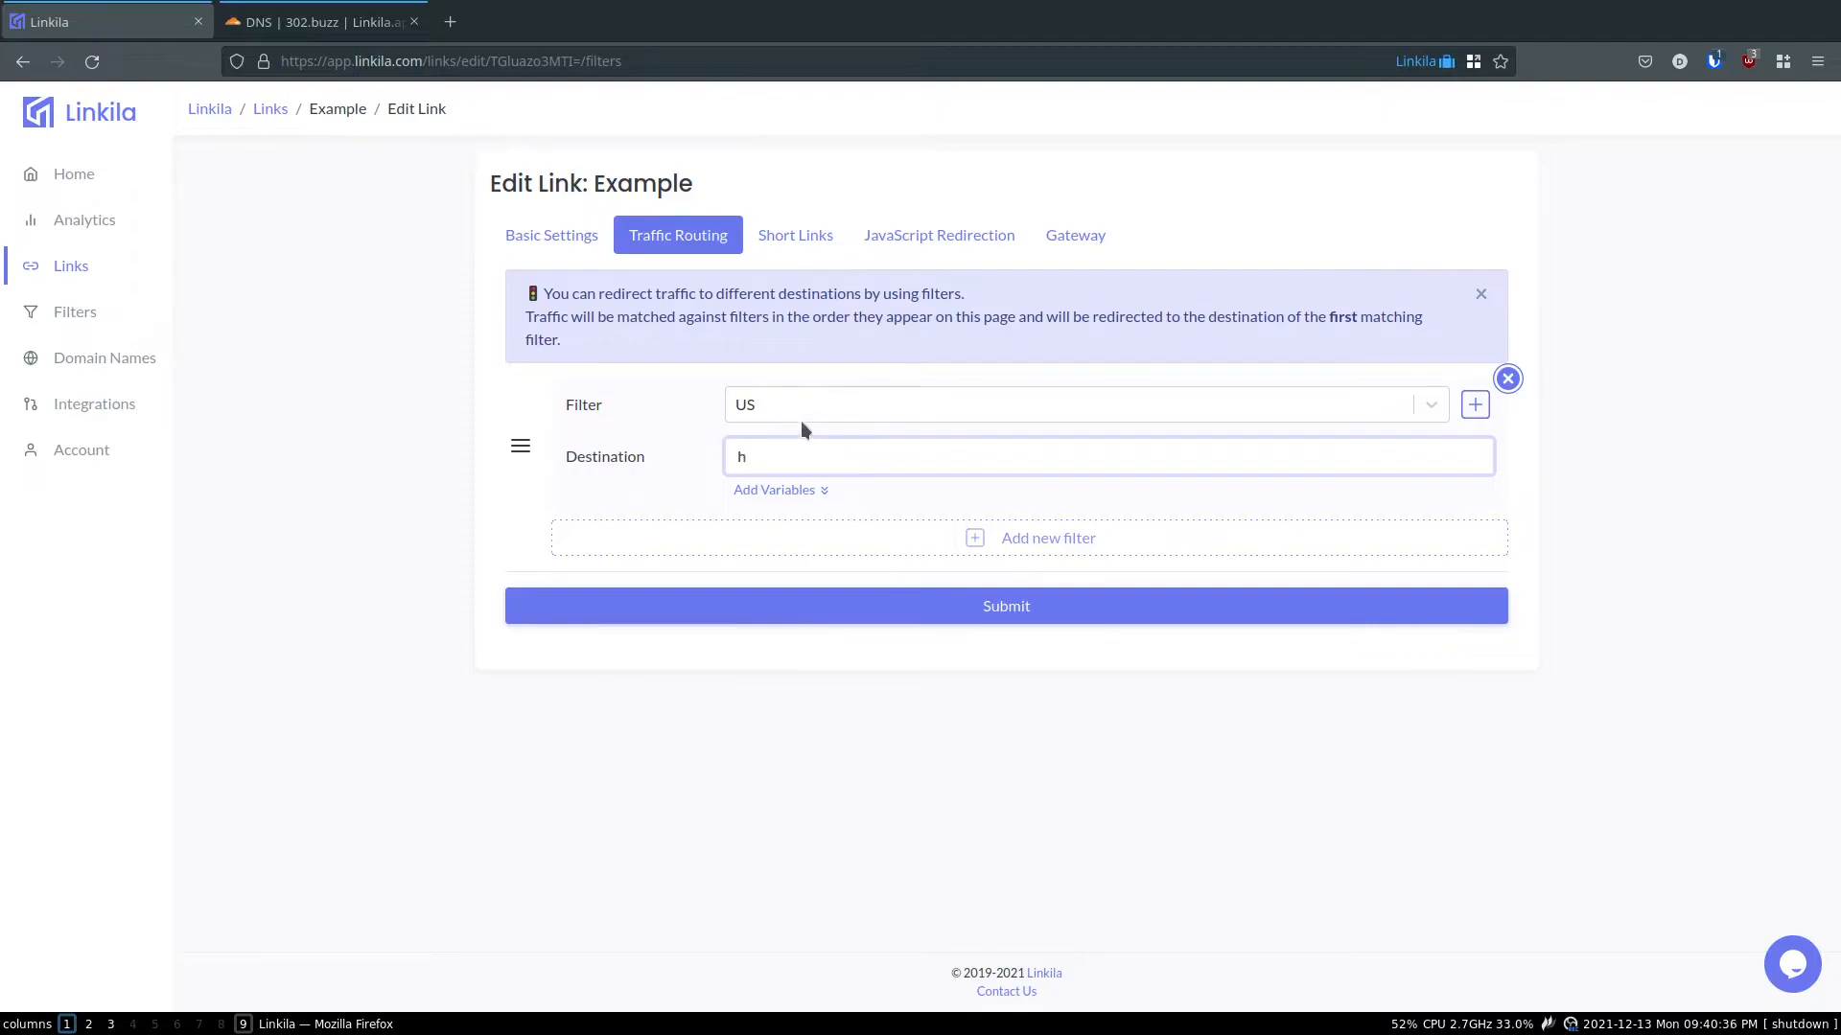
pyautogui.write('ttps://google.ca')
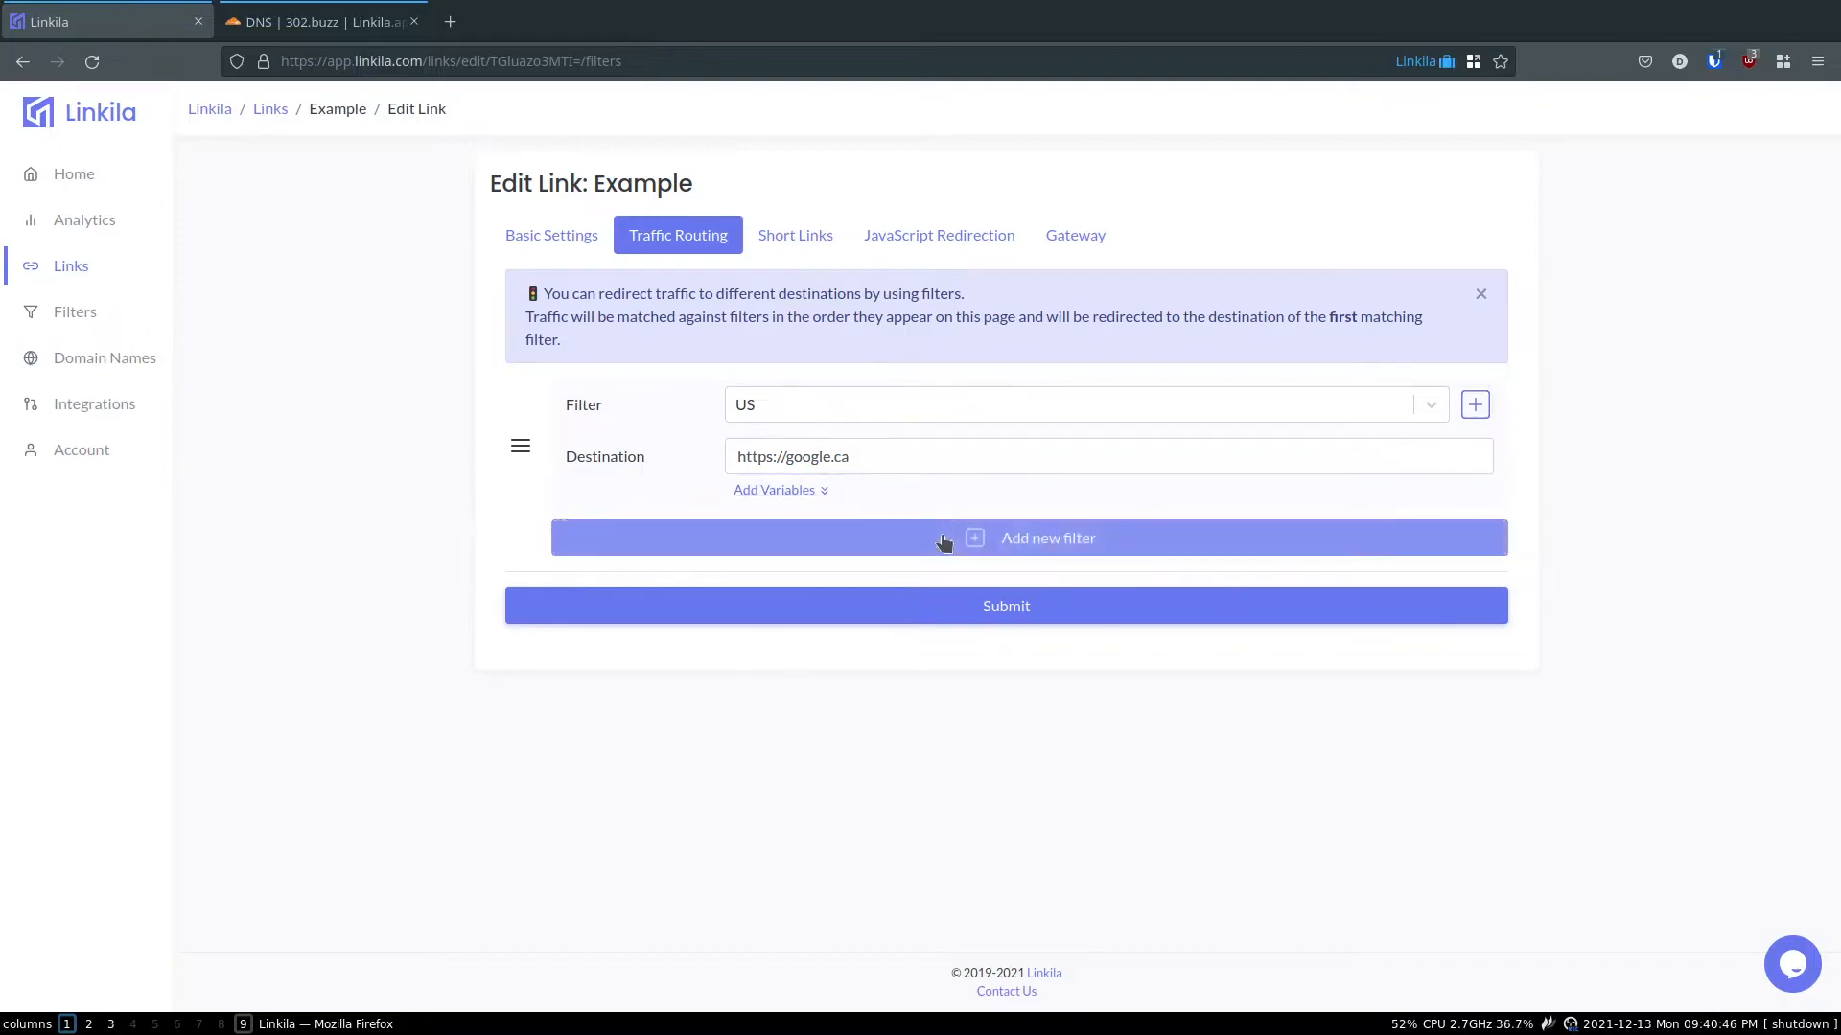
pyautogui.click(1046, 537)
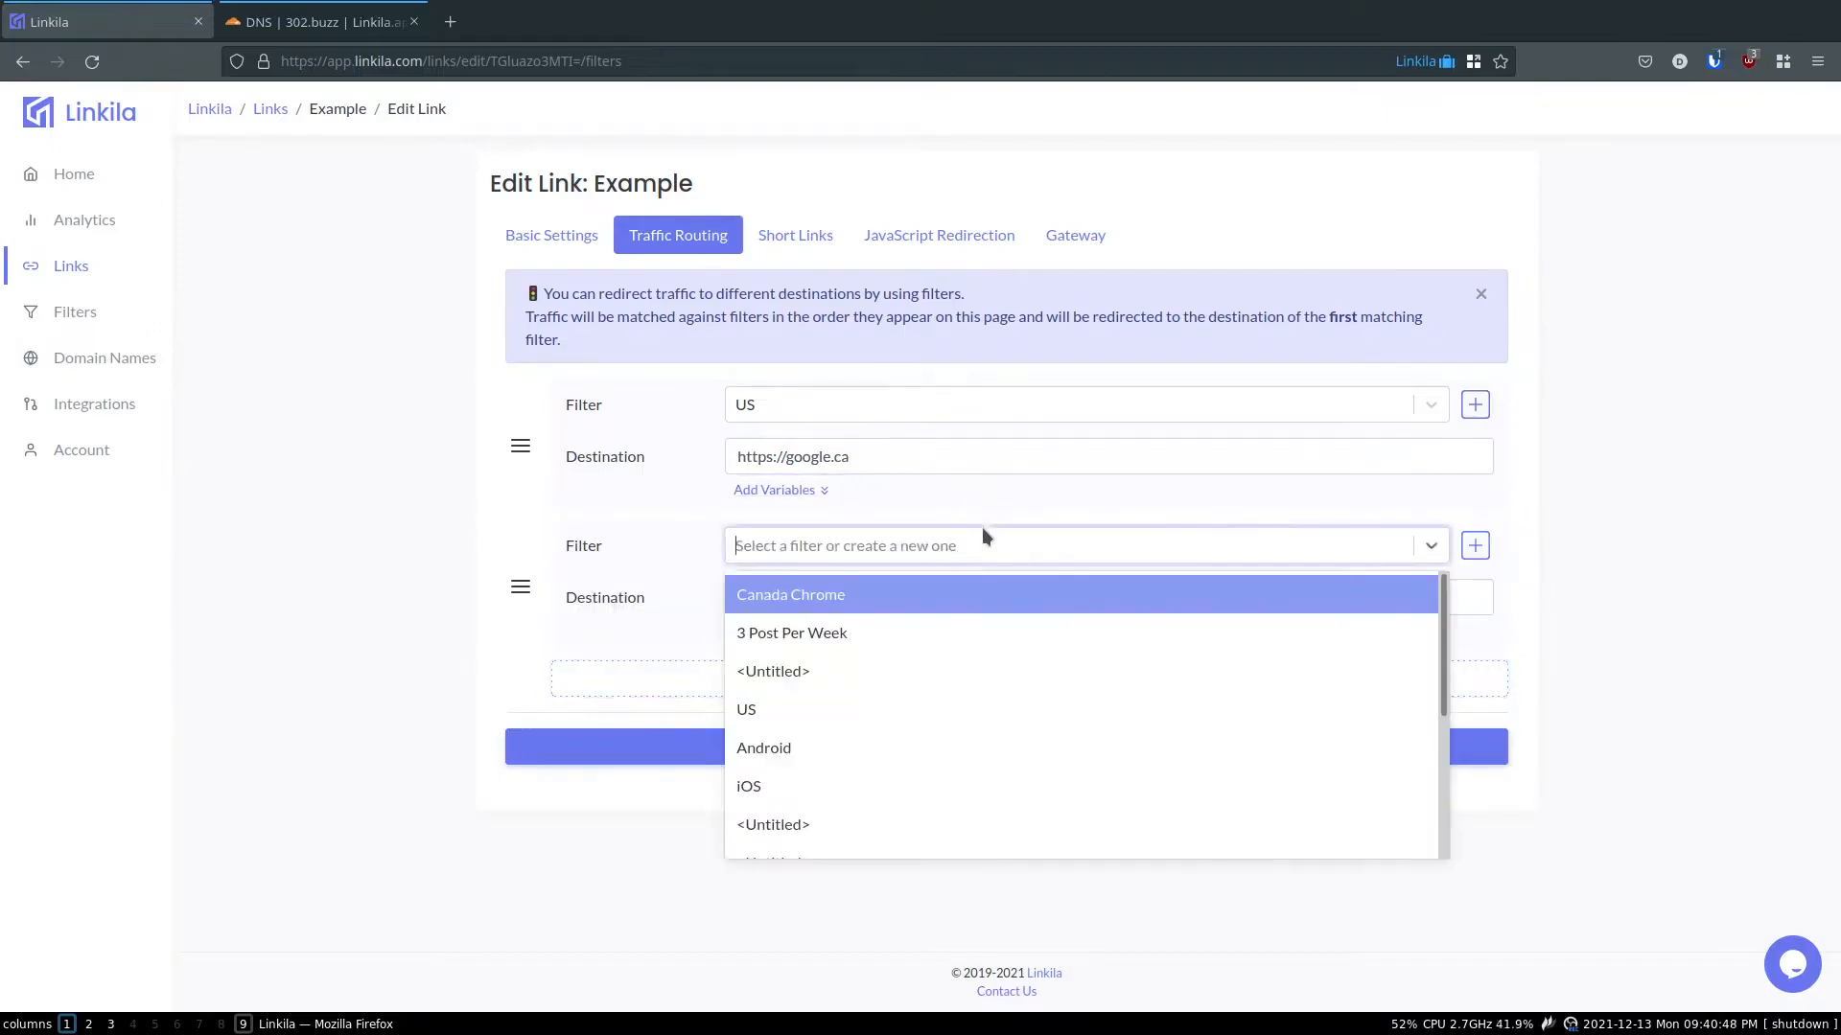
pyautogui.click(1475, 544)
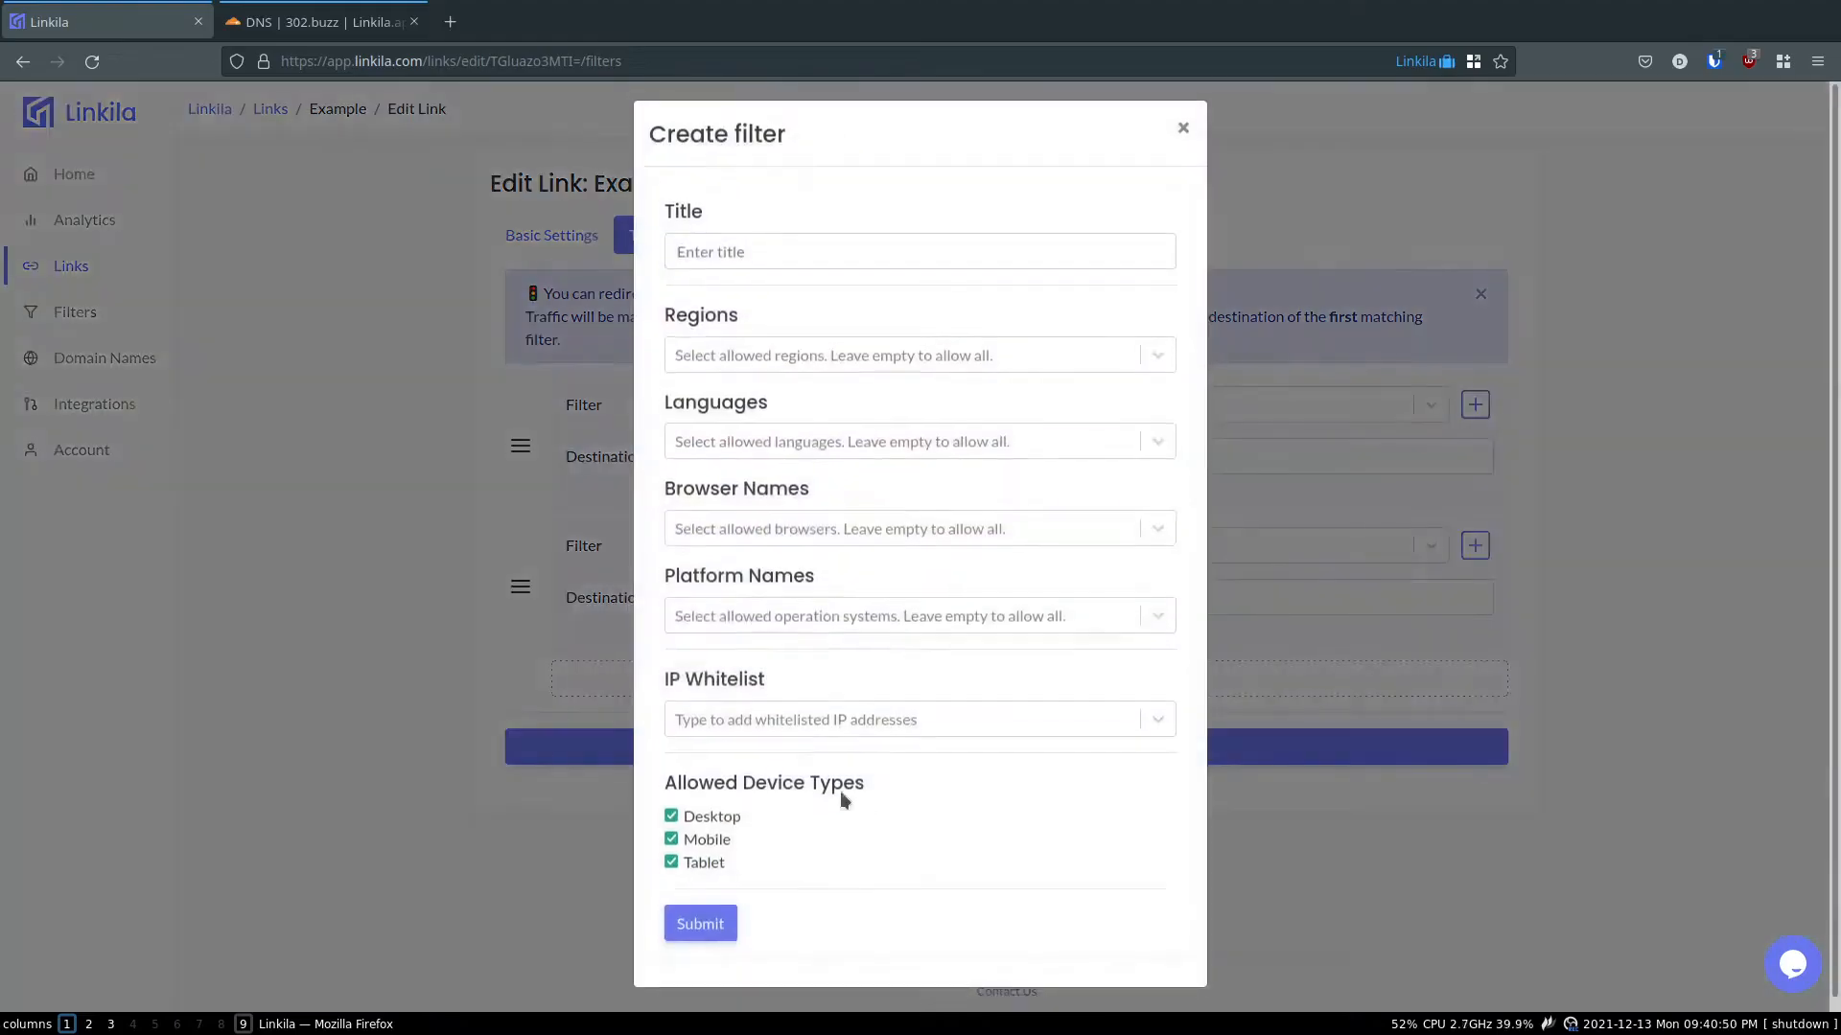
# - Close the Create filter form without saving a title or new filter
pyautogui.click(919, 255)
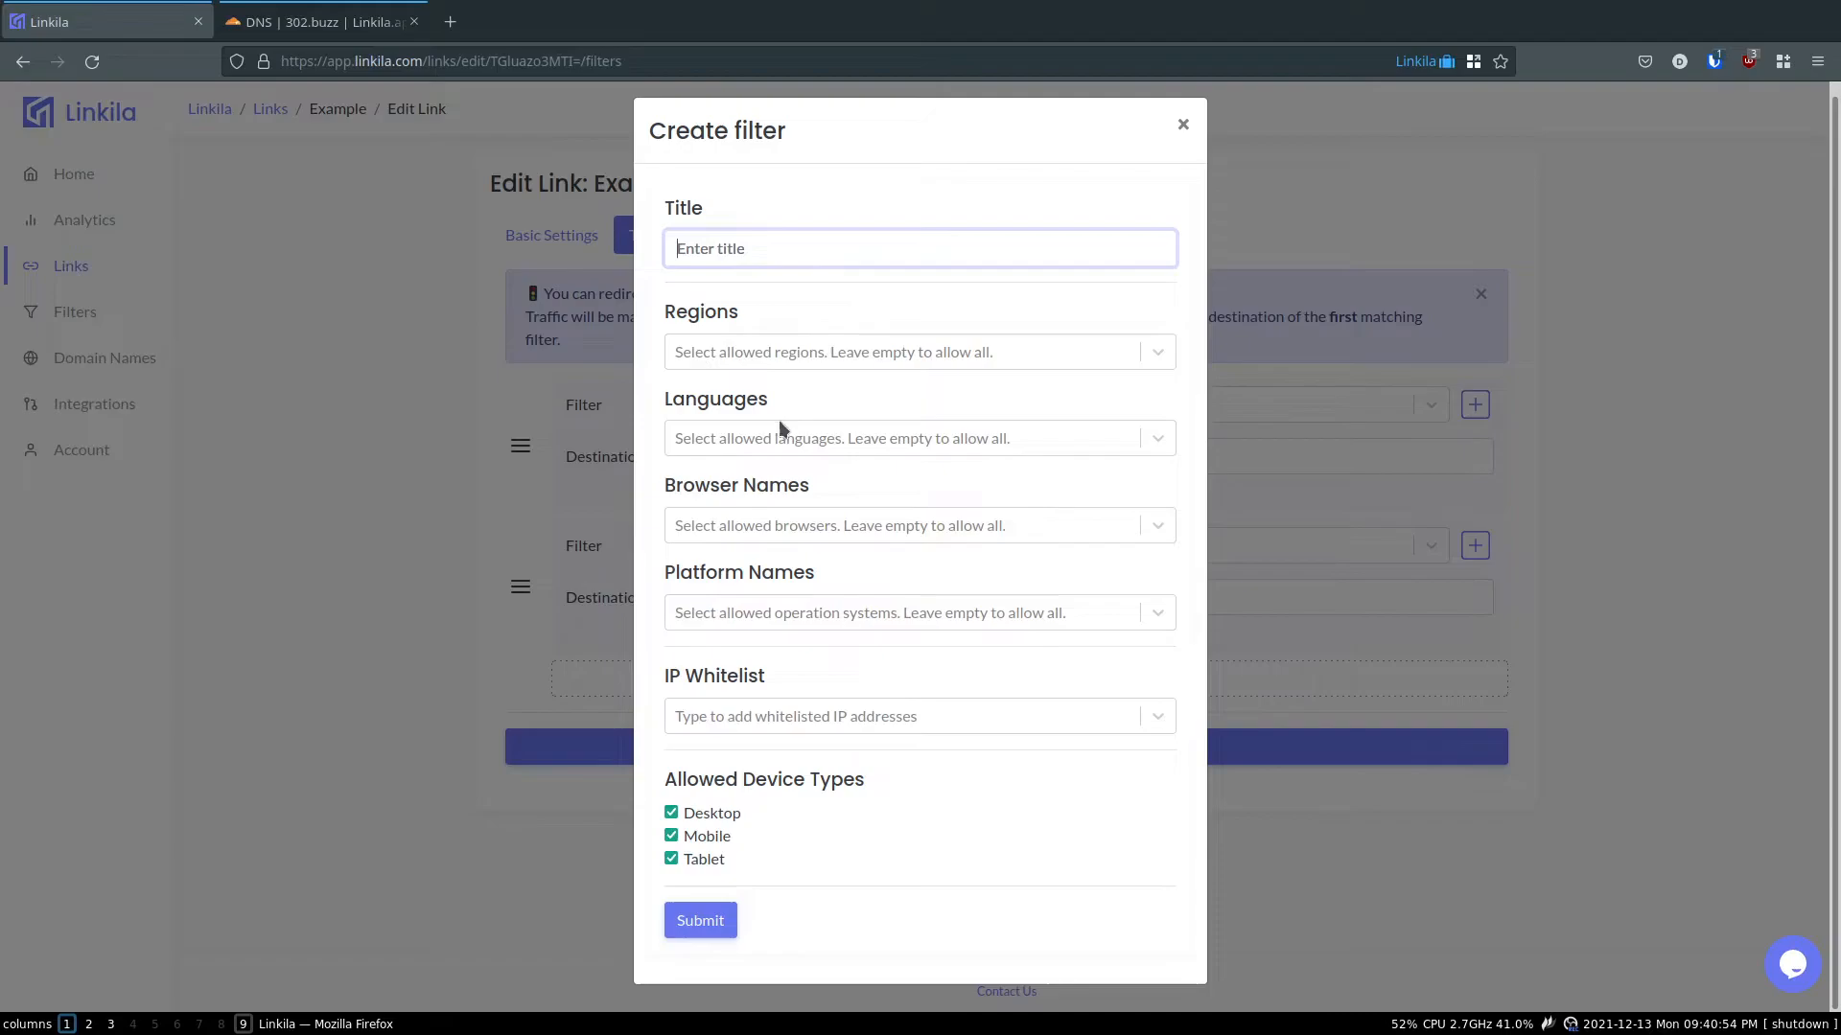
pyautogui.moveTo(800, 622)
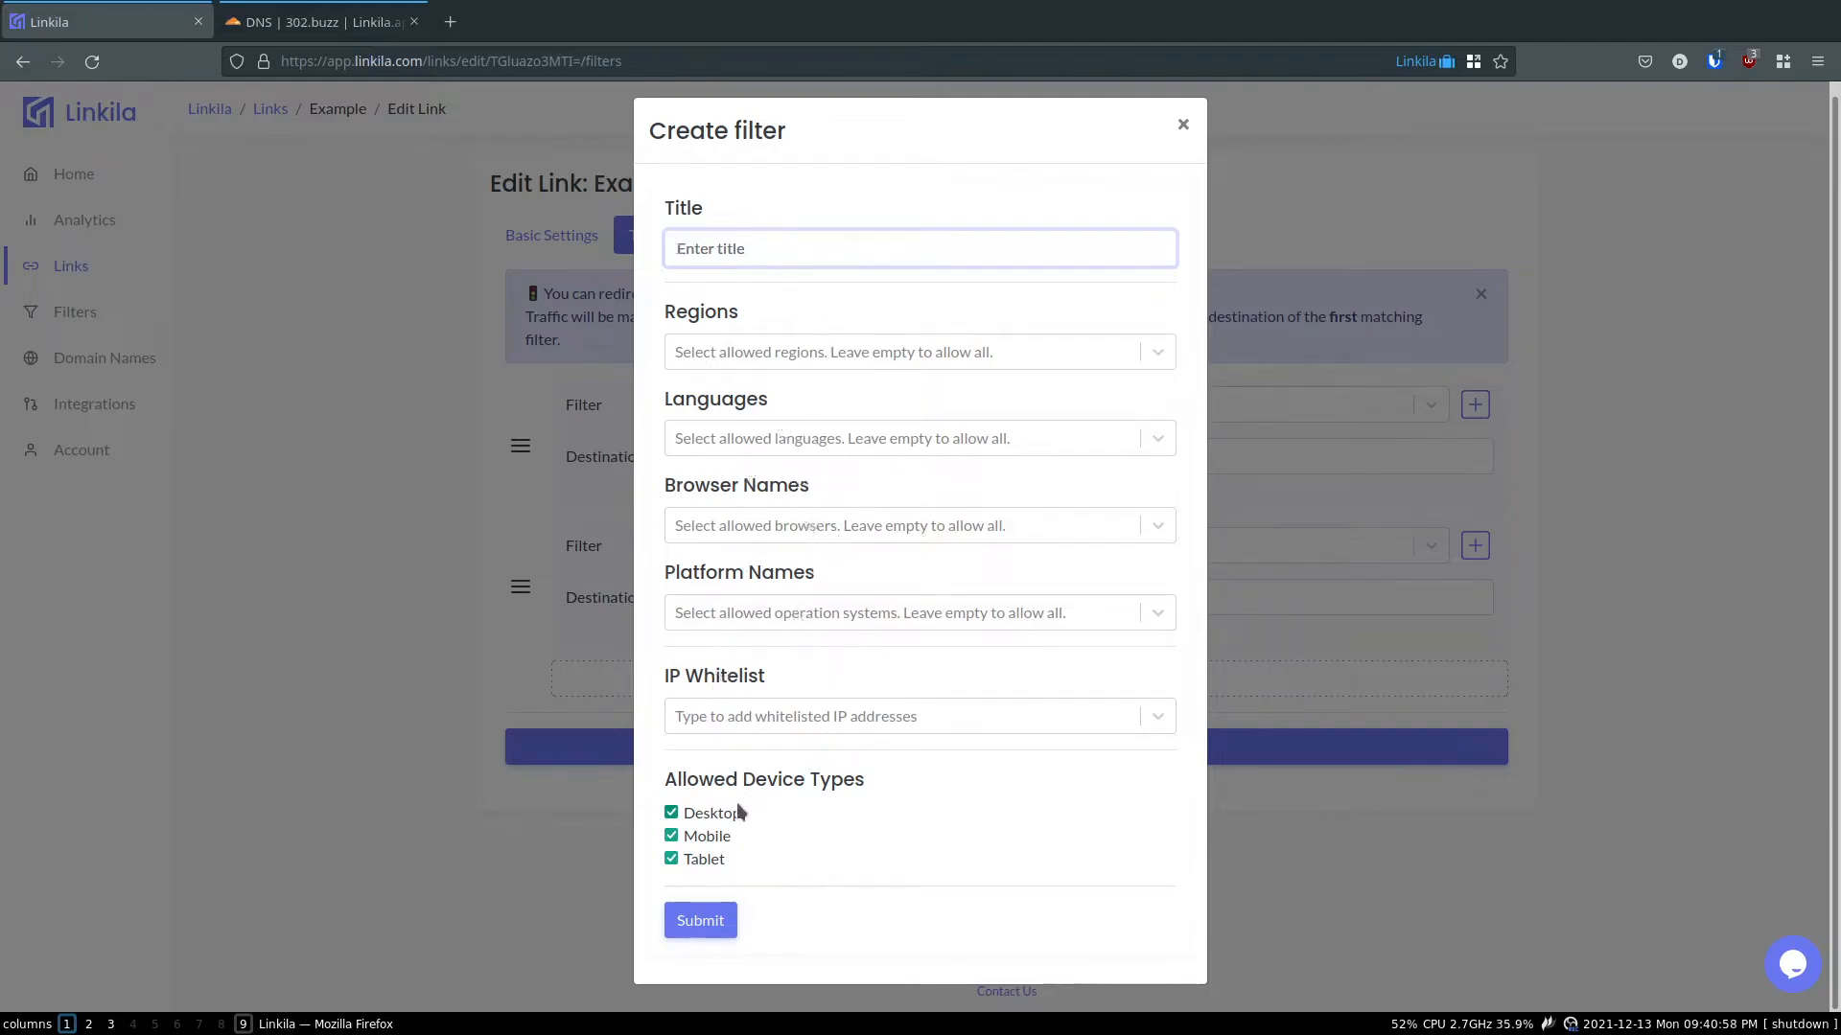
pyautogui.click(1182, 124)
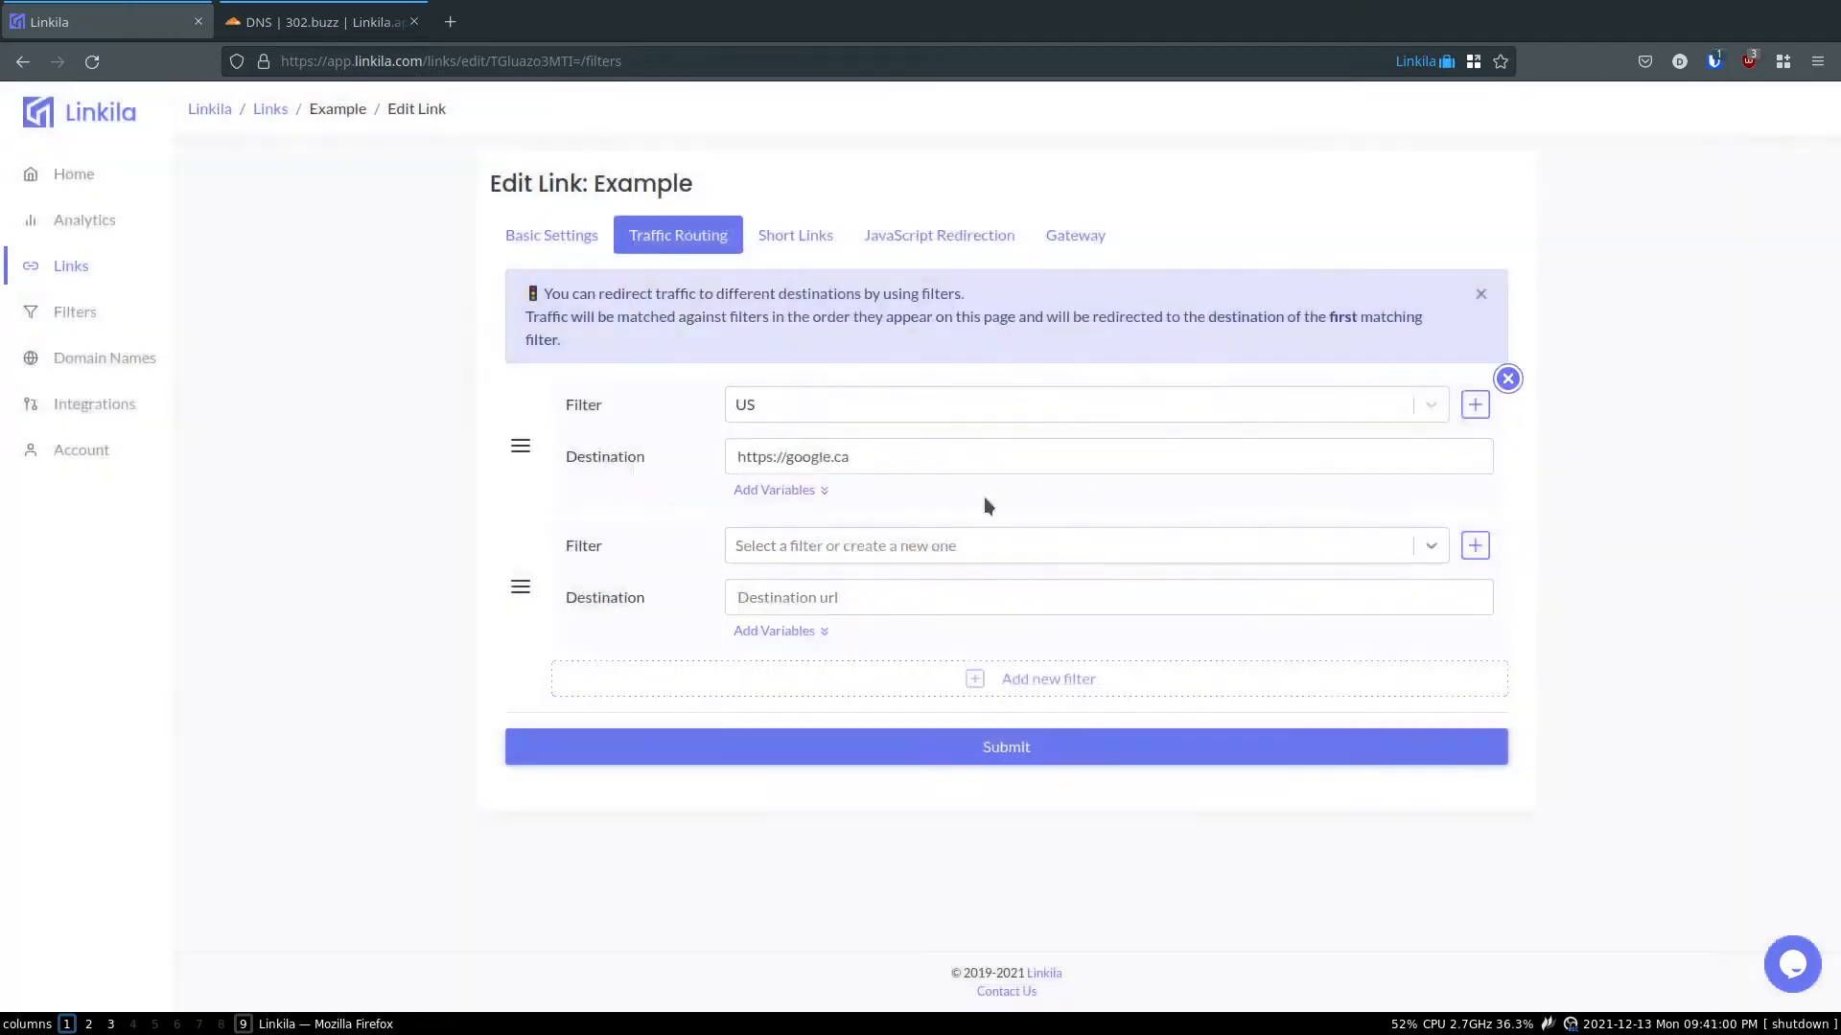
pyautogui.moveTo(657, 387)
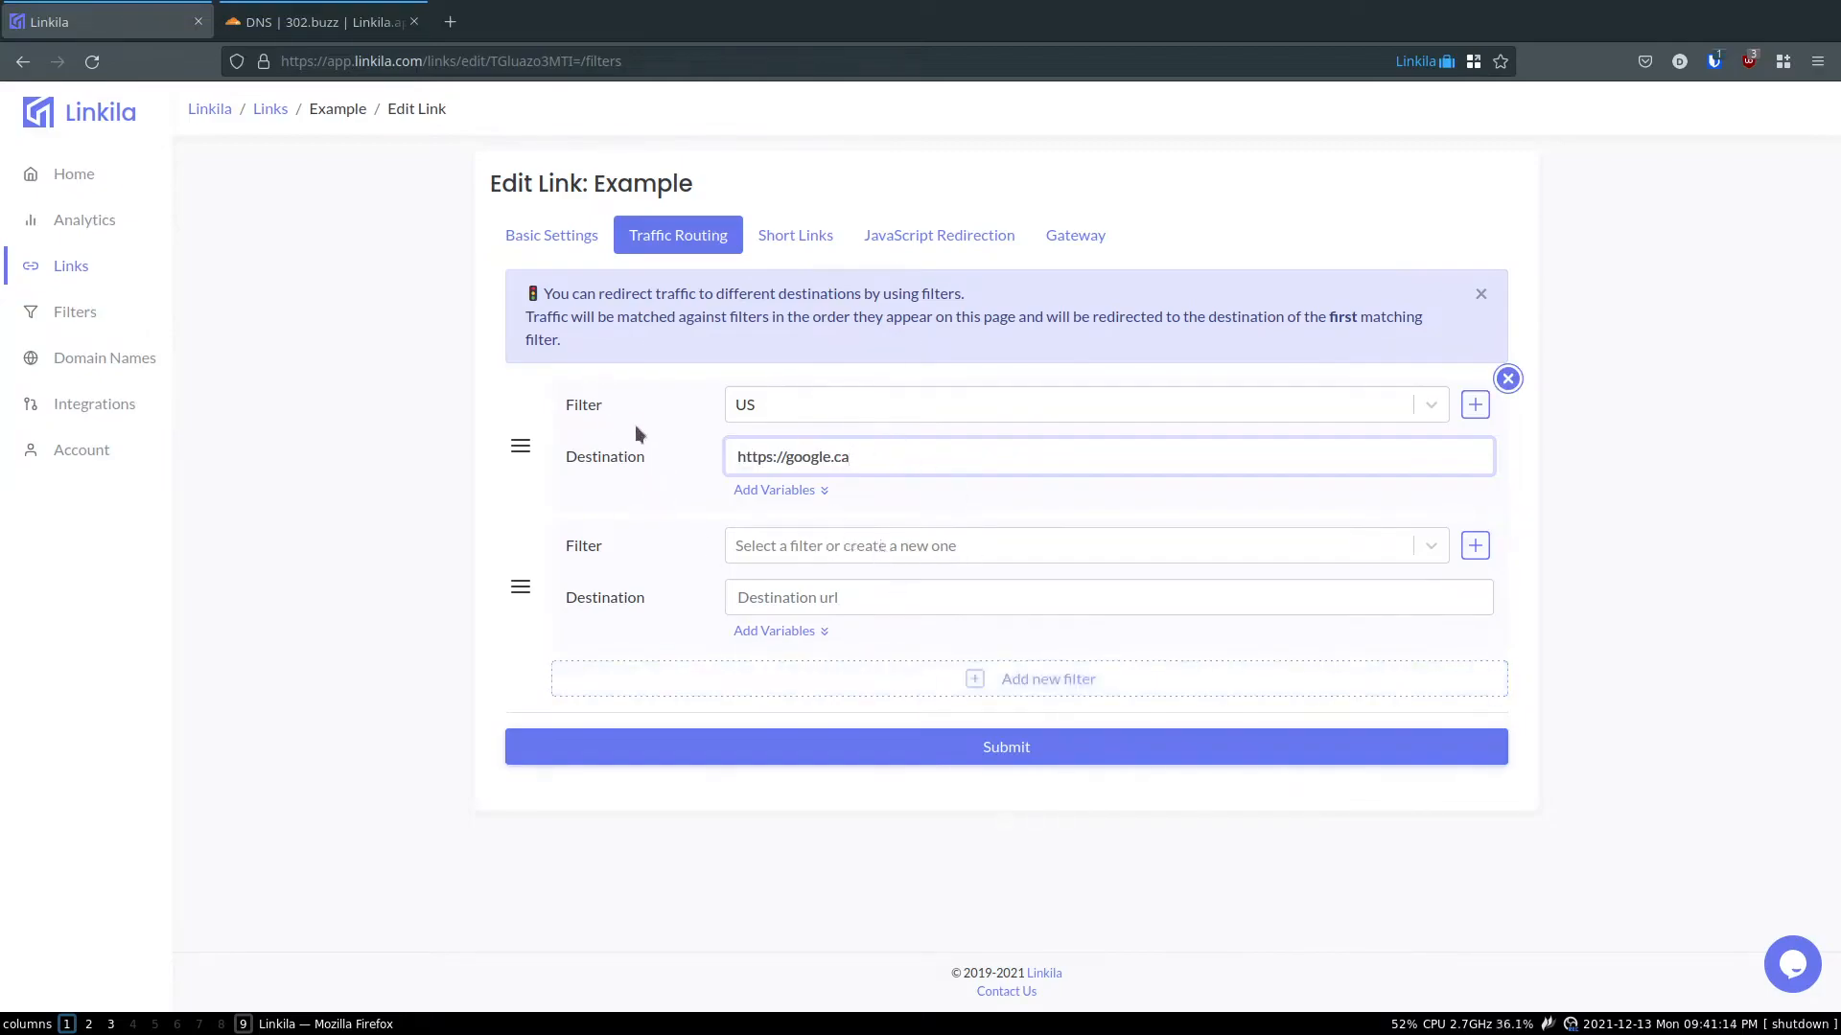
pyautogui.moveTo(652, 420)
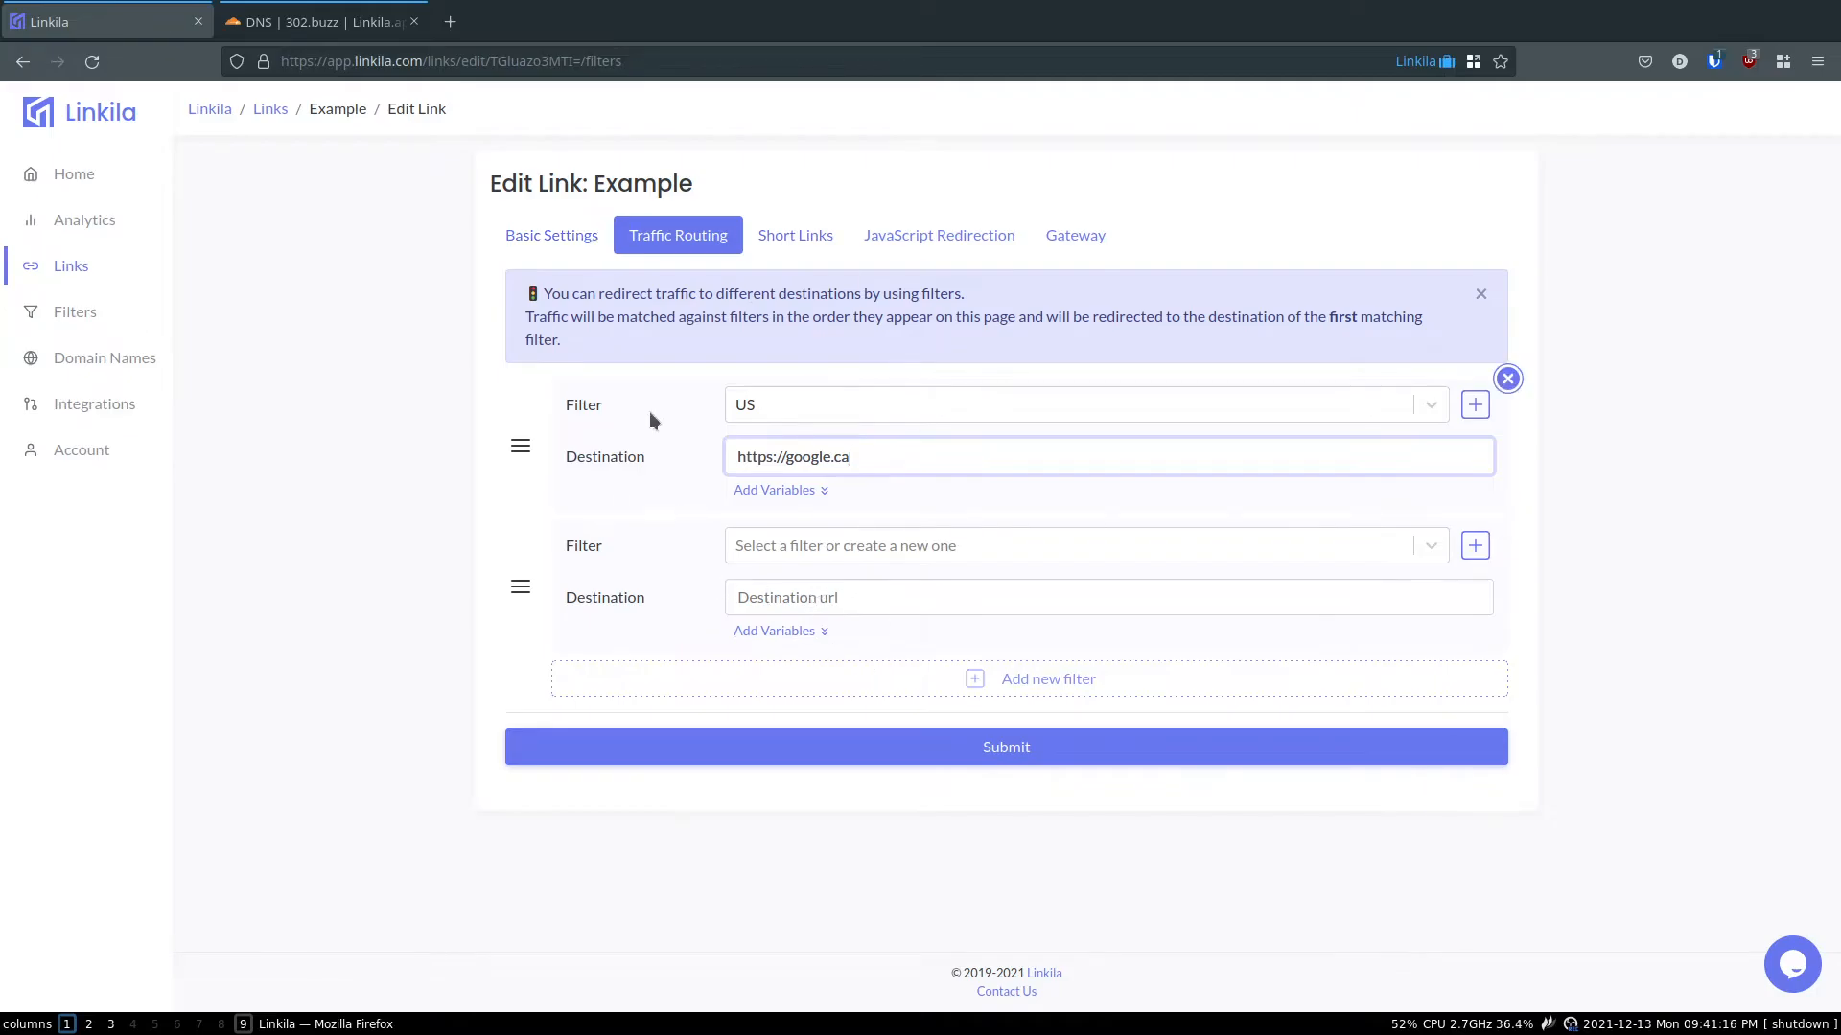
# - Review the Target URL and routing, then show Example's short link demo.302.buzz/HXGIFcCm
pyautogui.click(550, 235)
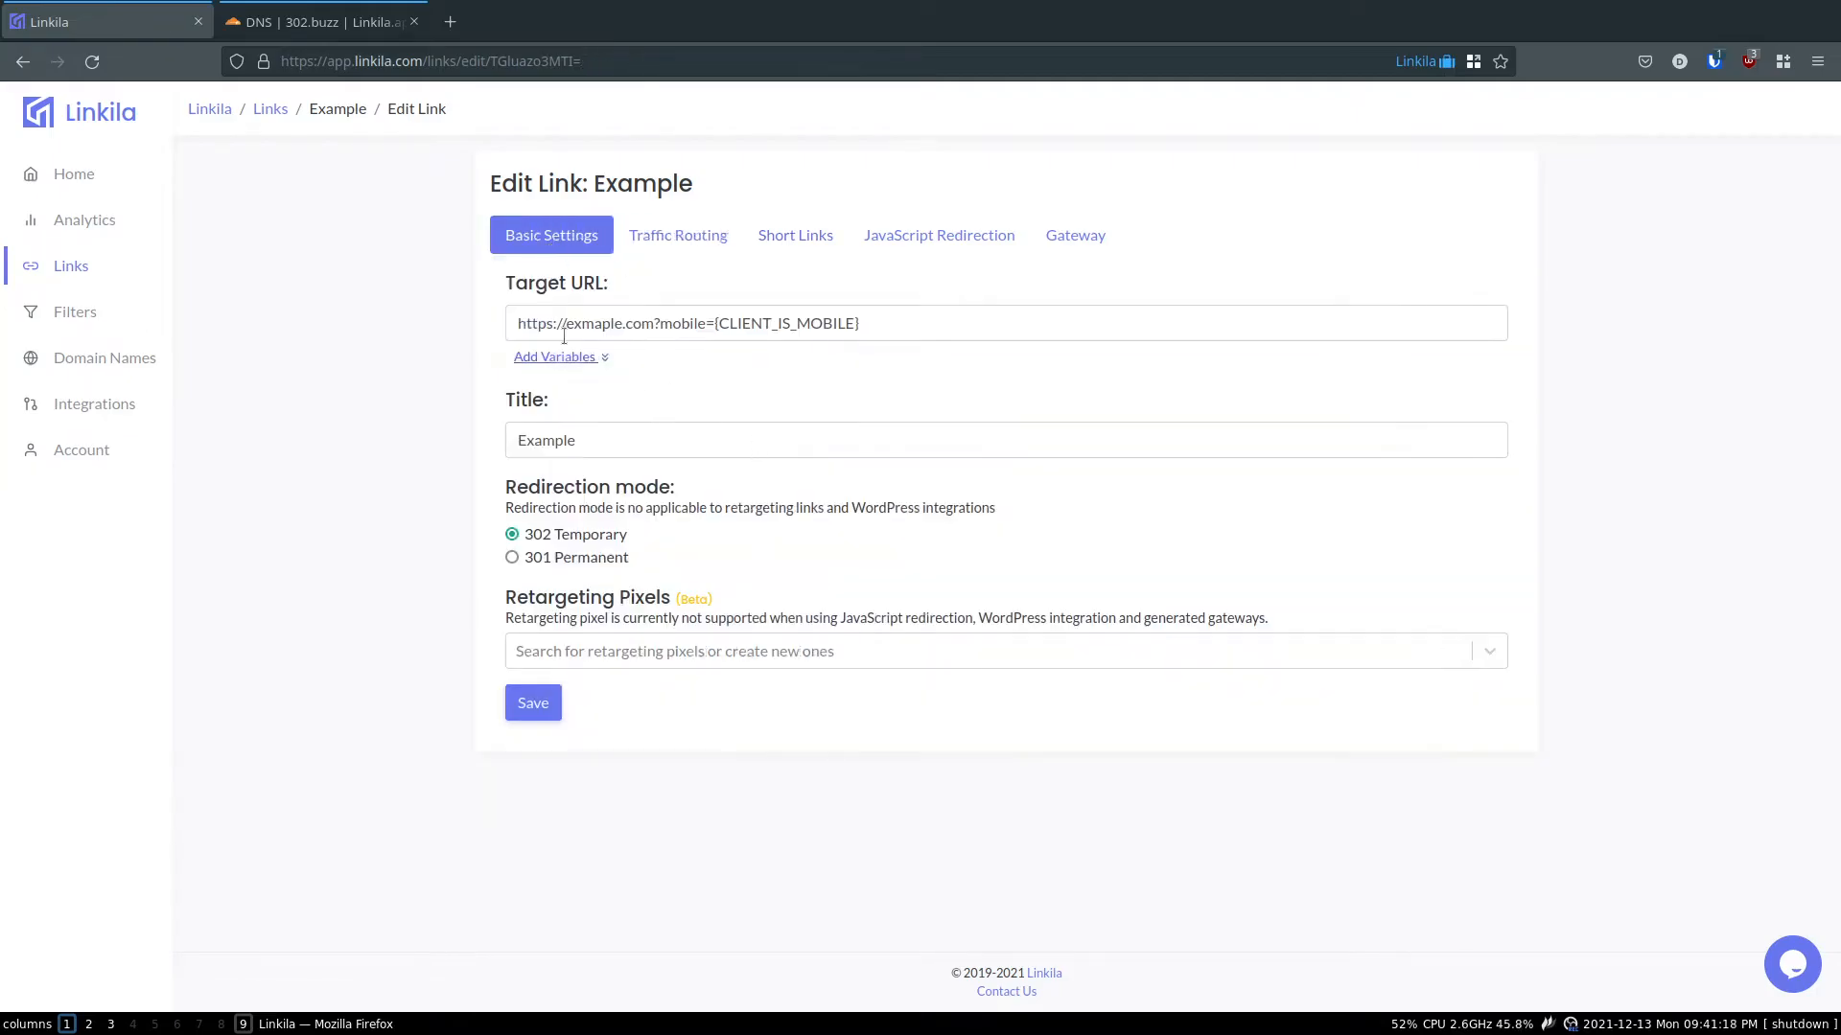
pyautogui.tripleClick(686, 323)
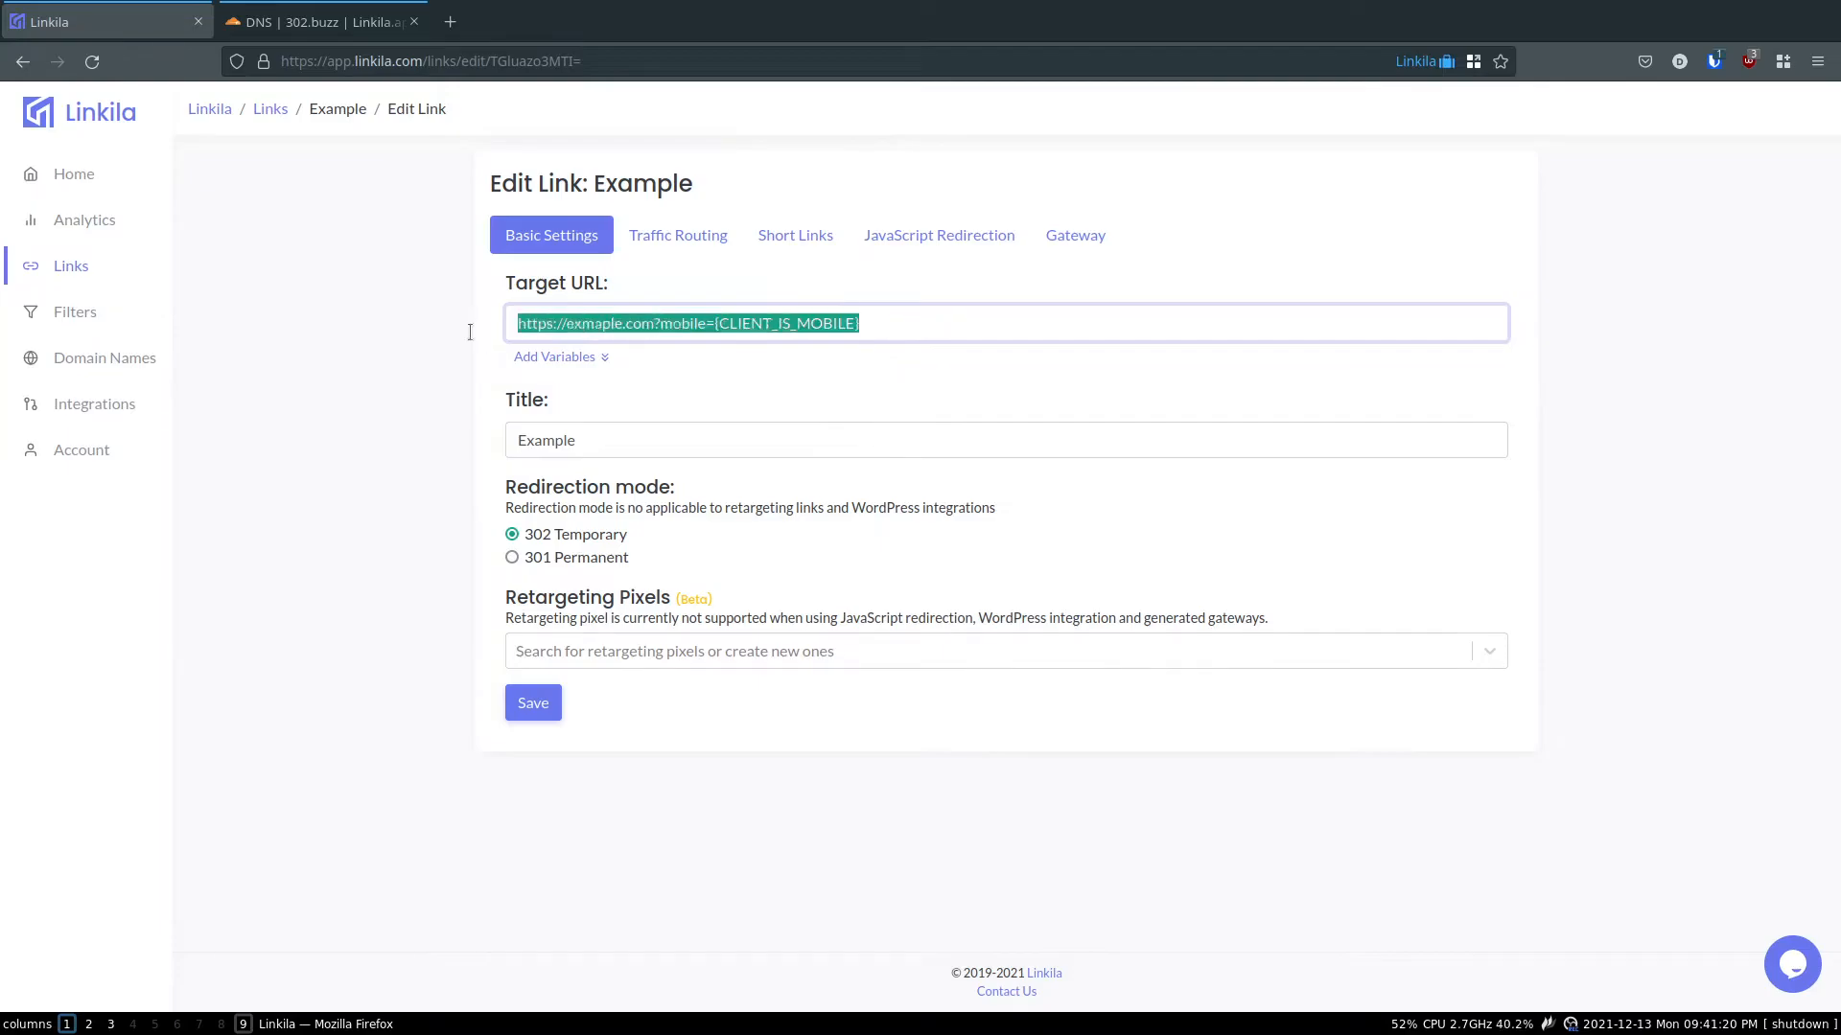
pyautogui.click(678, 234)
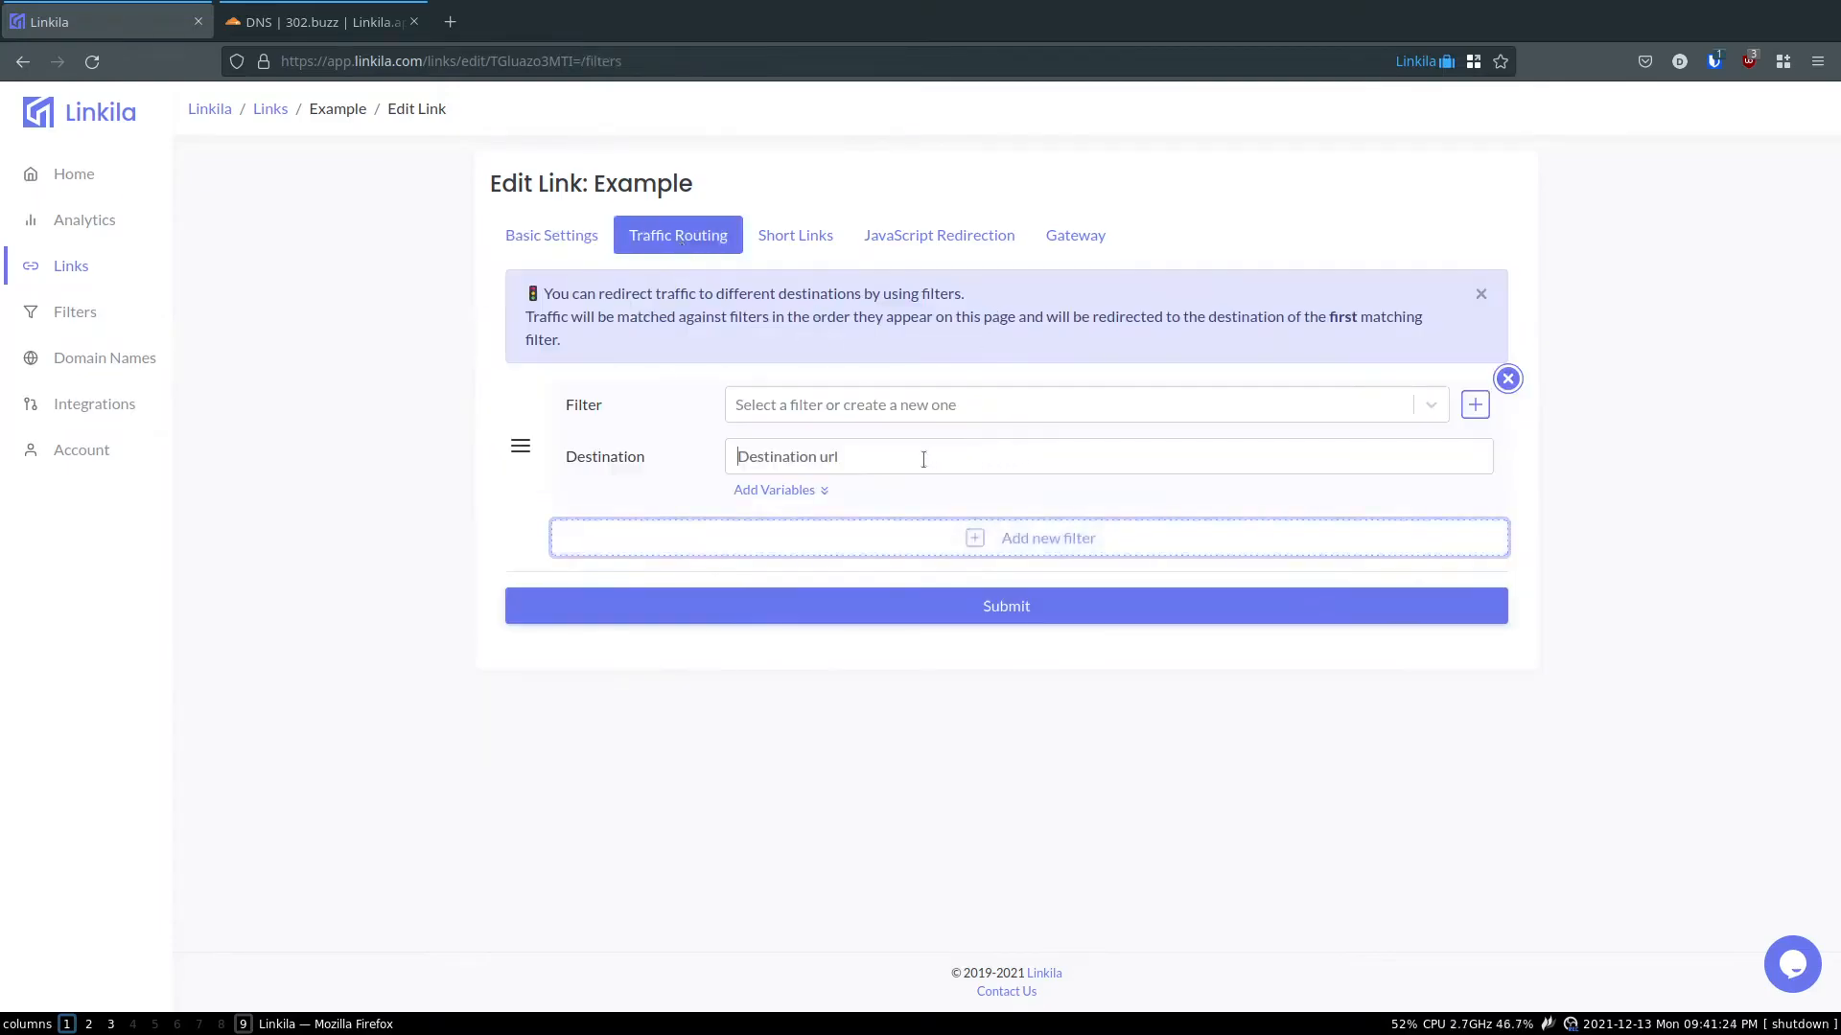
pyautogui.click(794, 234)
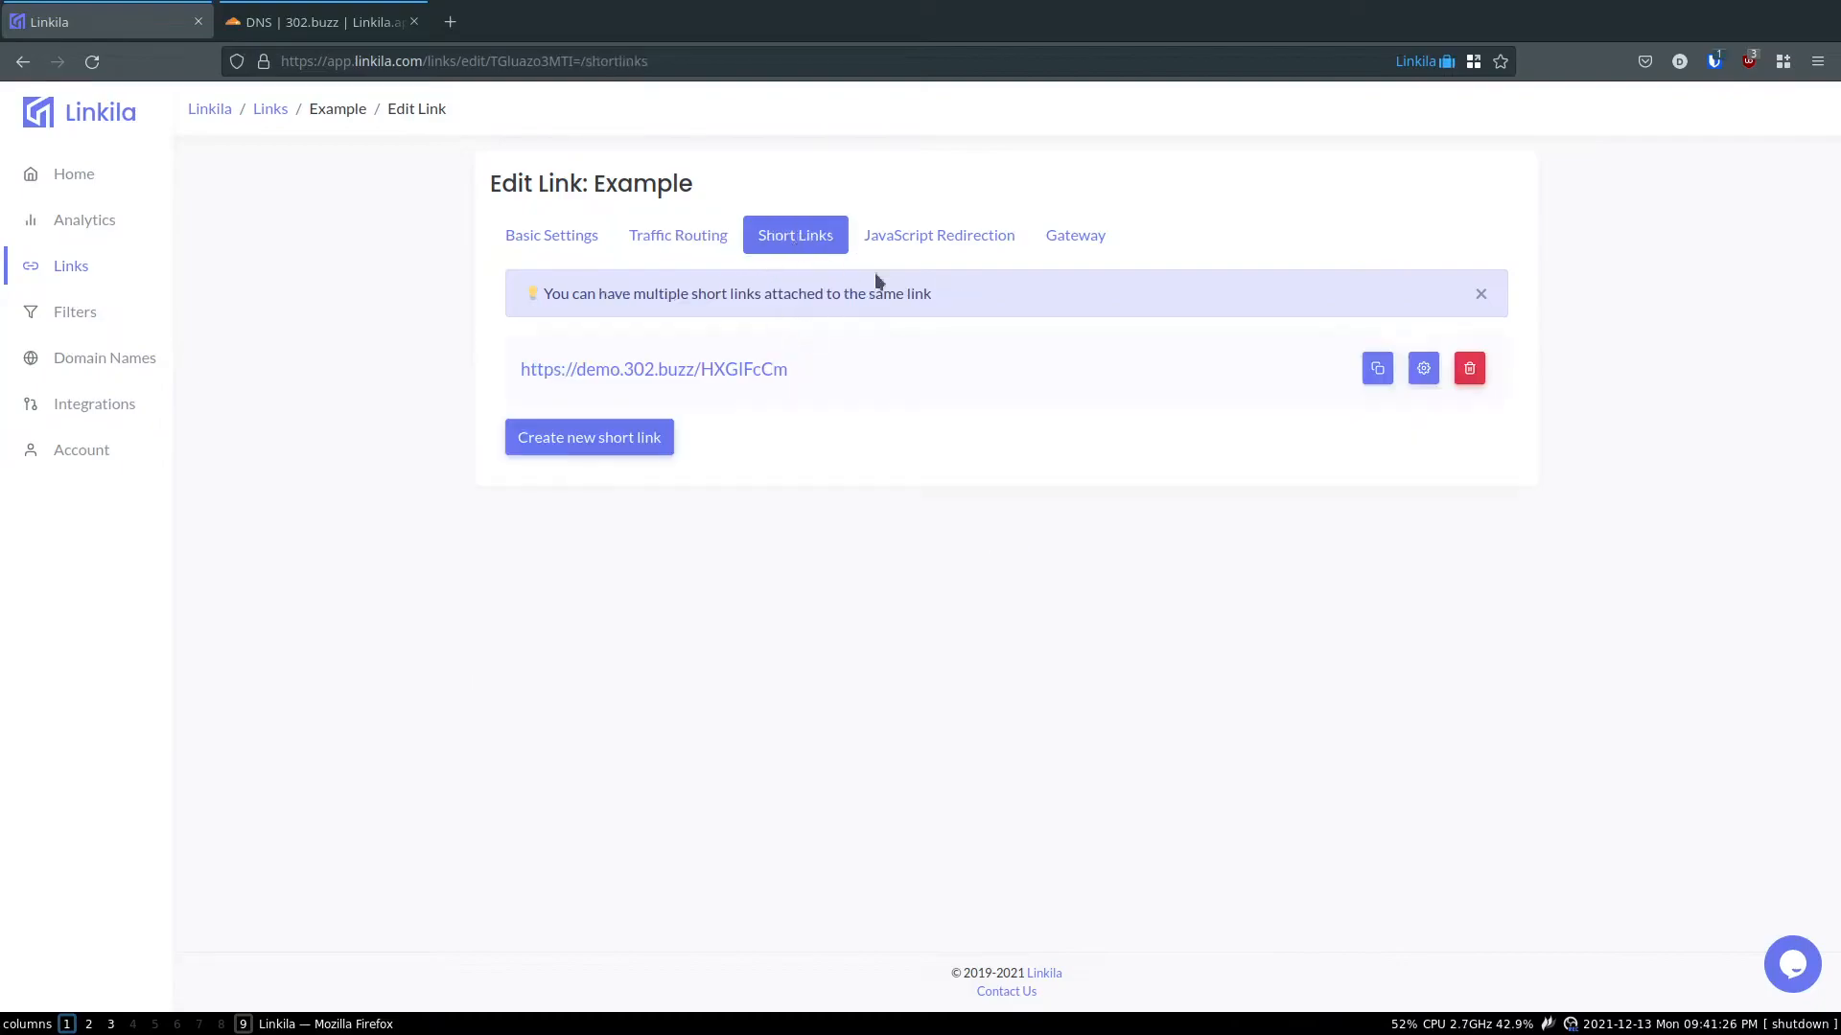
pyautogui.moveTo(836, 371)
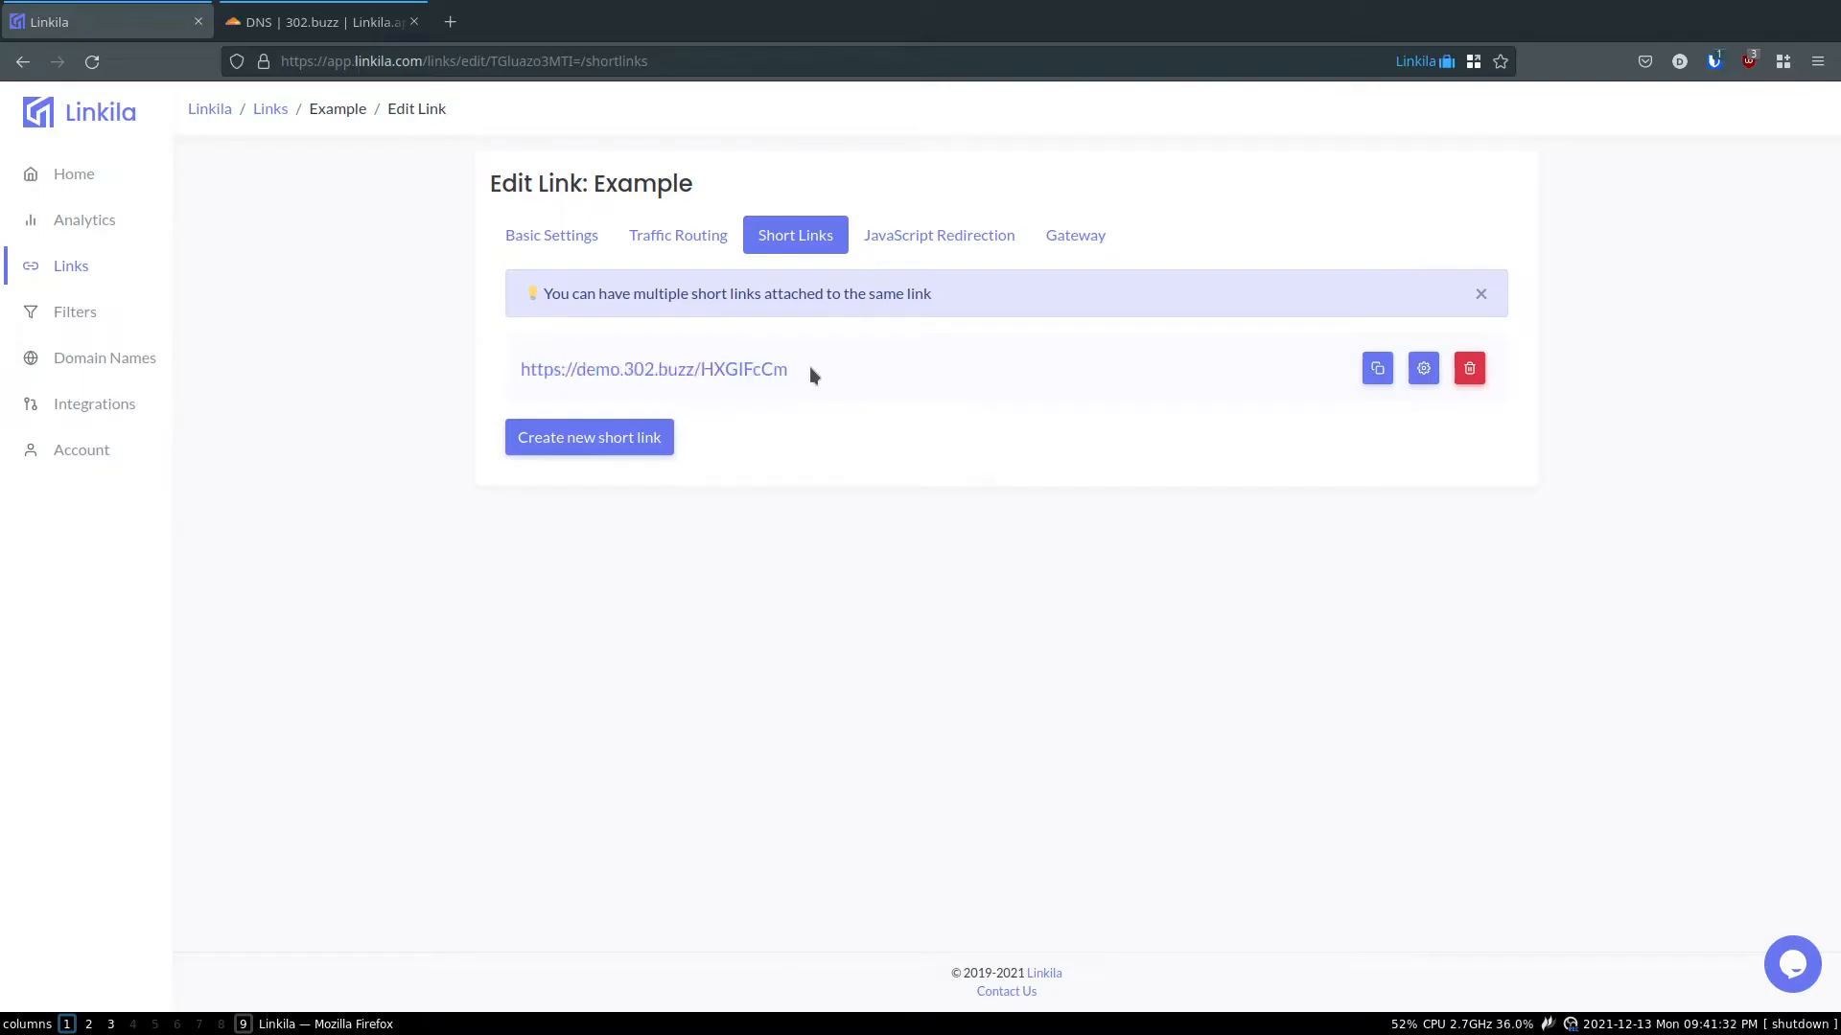
pyautogui.moveTo(679, 444)
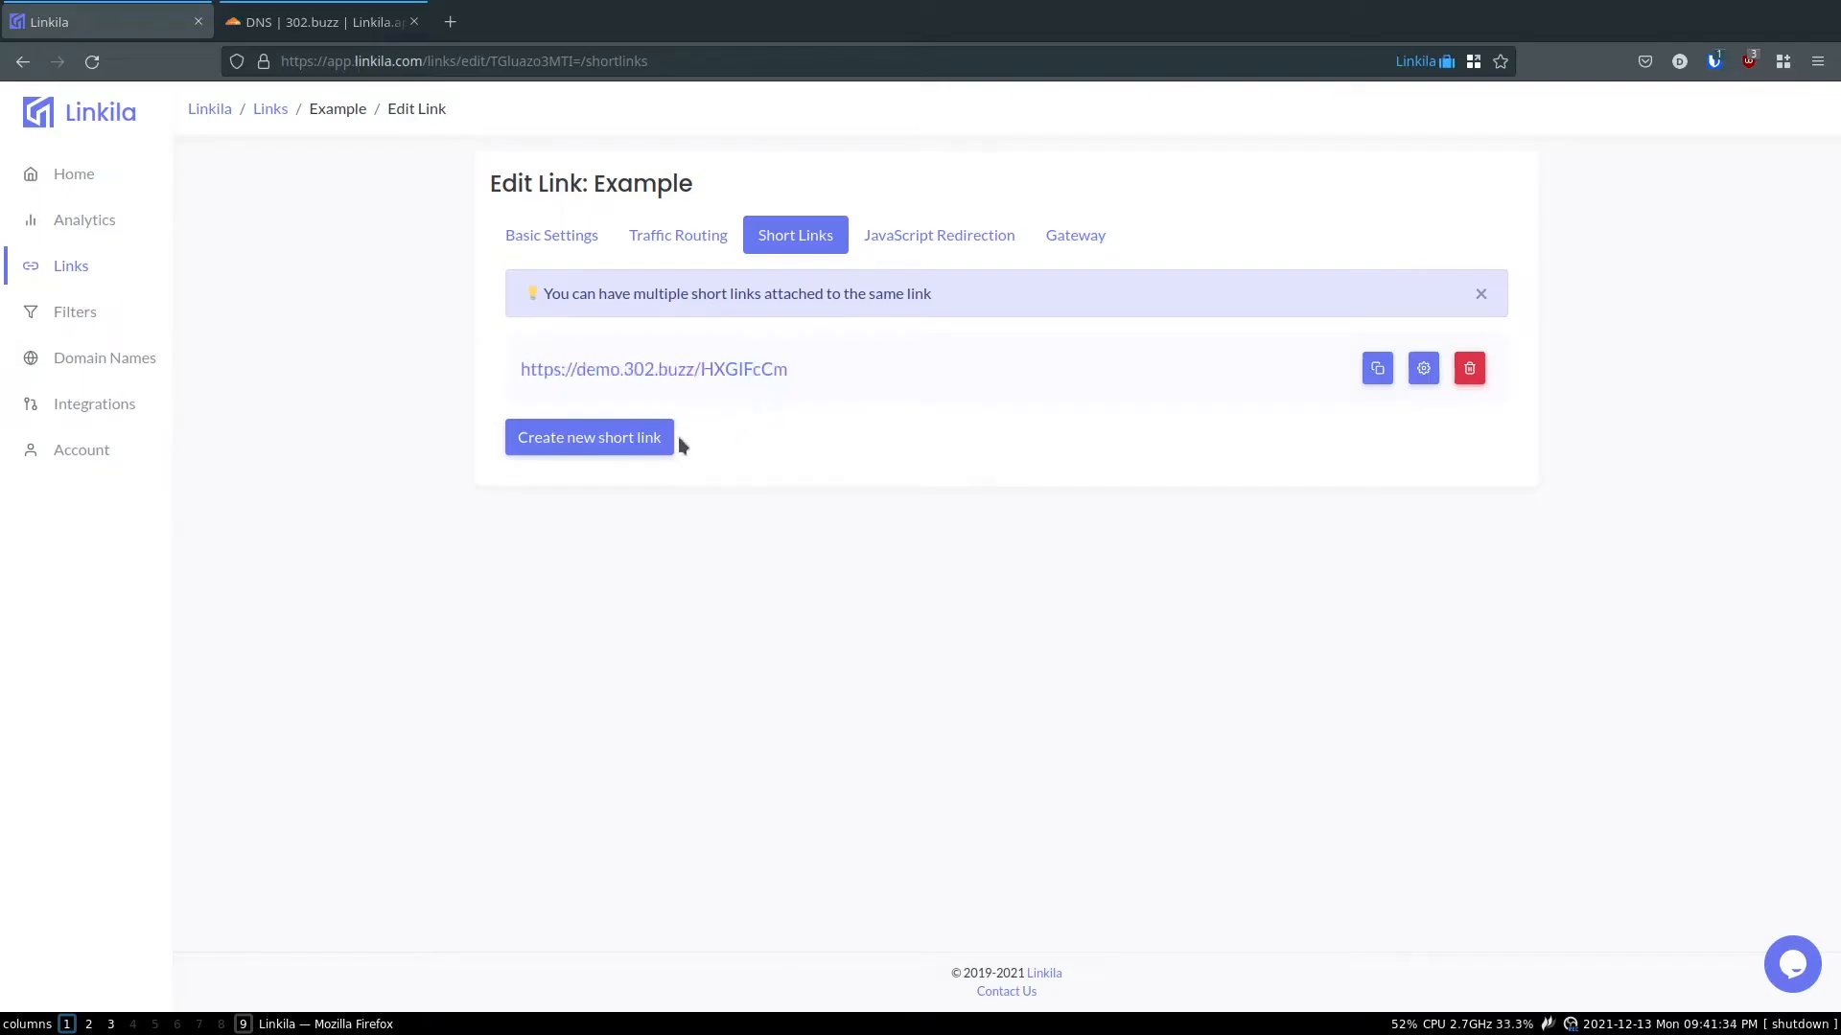
# - Create and confirm the short link foo.302.buzz/test, then bring up its context menu
pyautogui.click(590, 437)
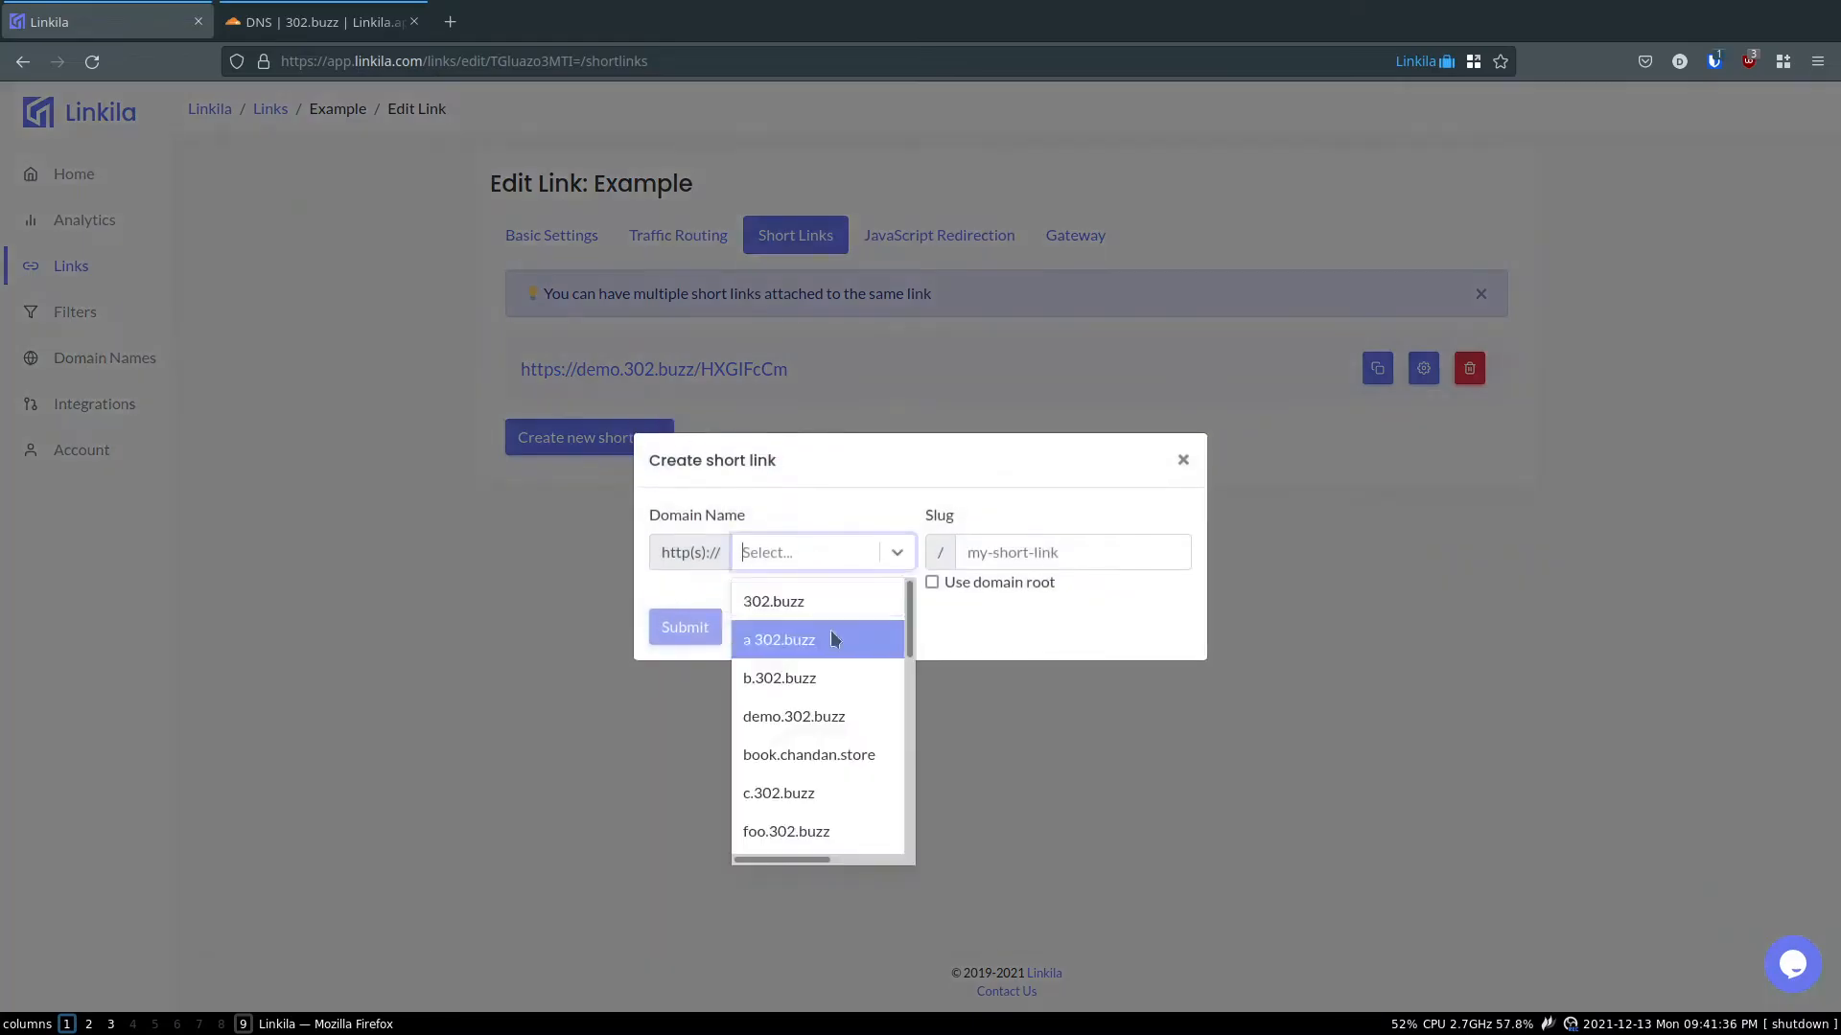
pyautogui.click(785, 831)
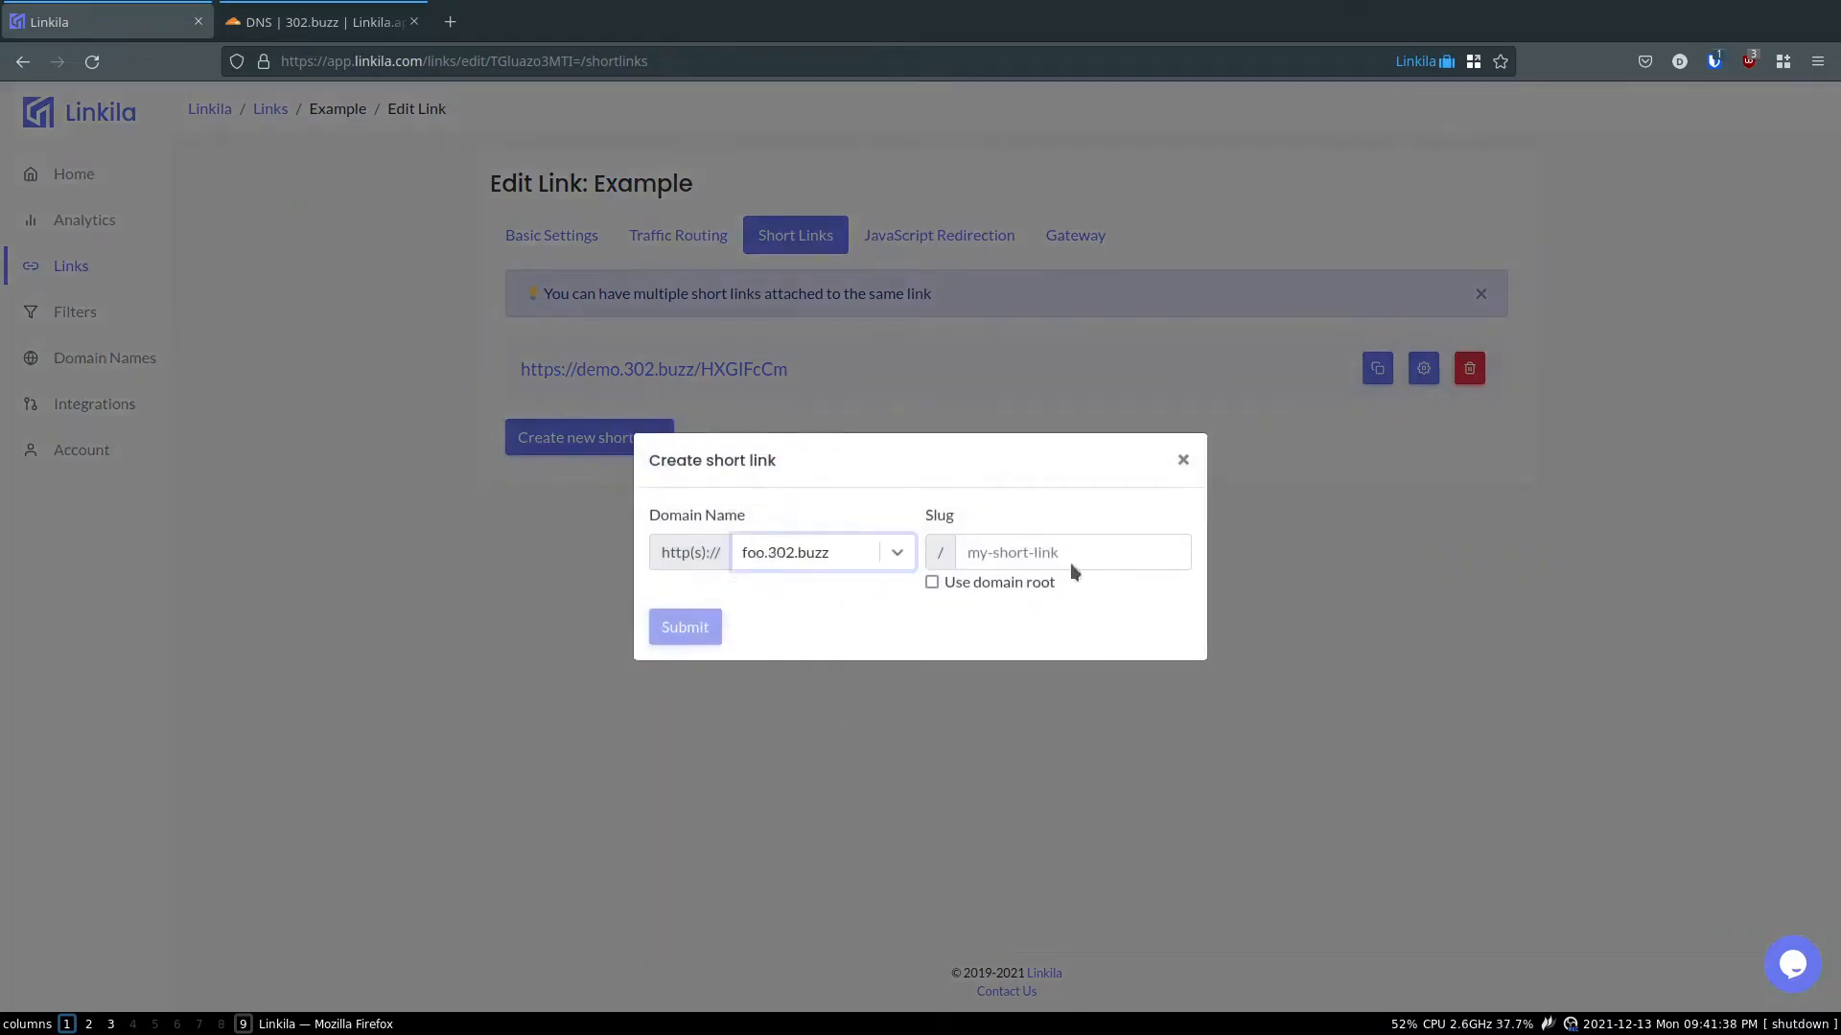
pyautogui.write('te')
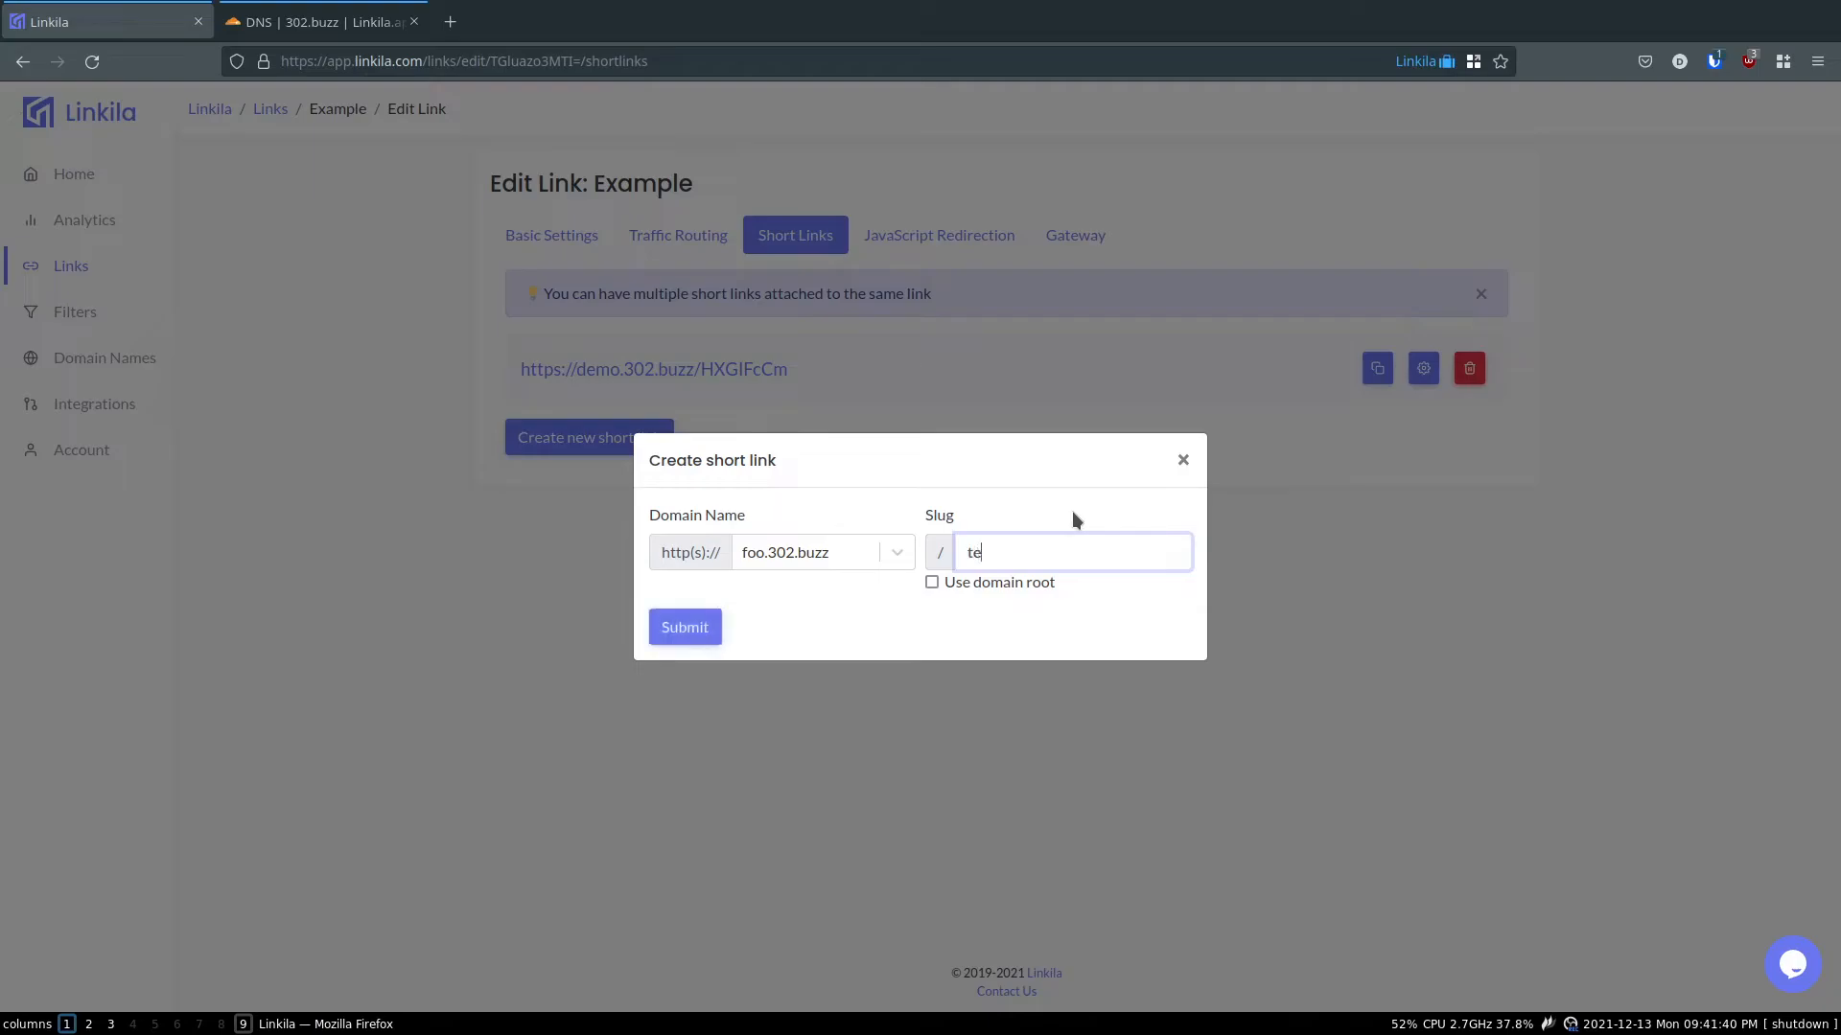
pyautogui.click(683, 626)
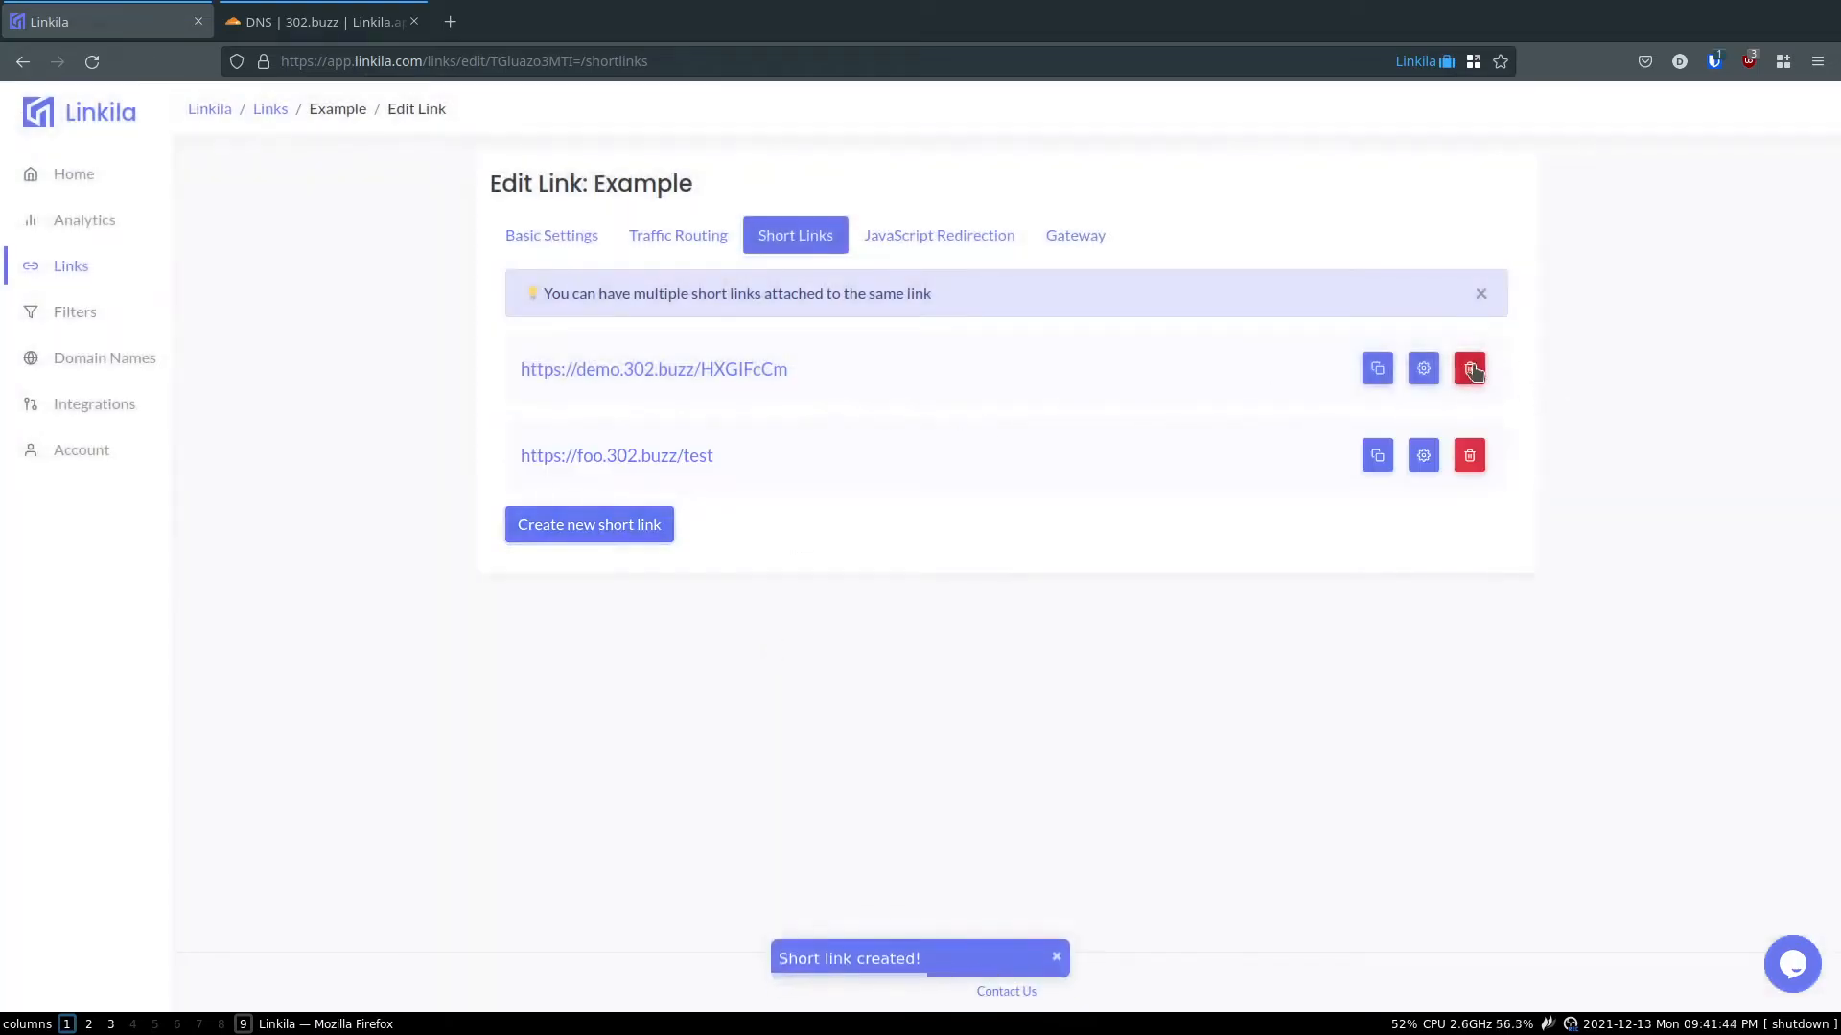
pyautogui.click(1468, 369)
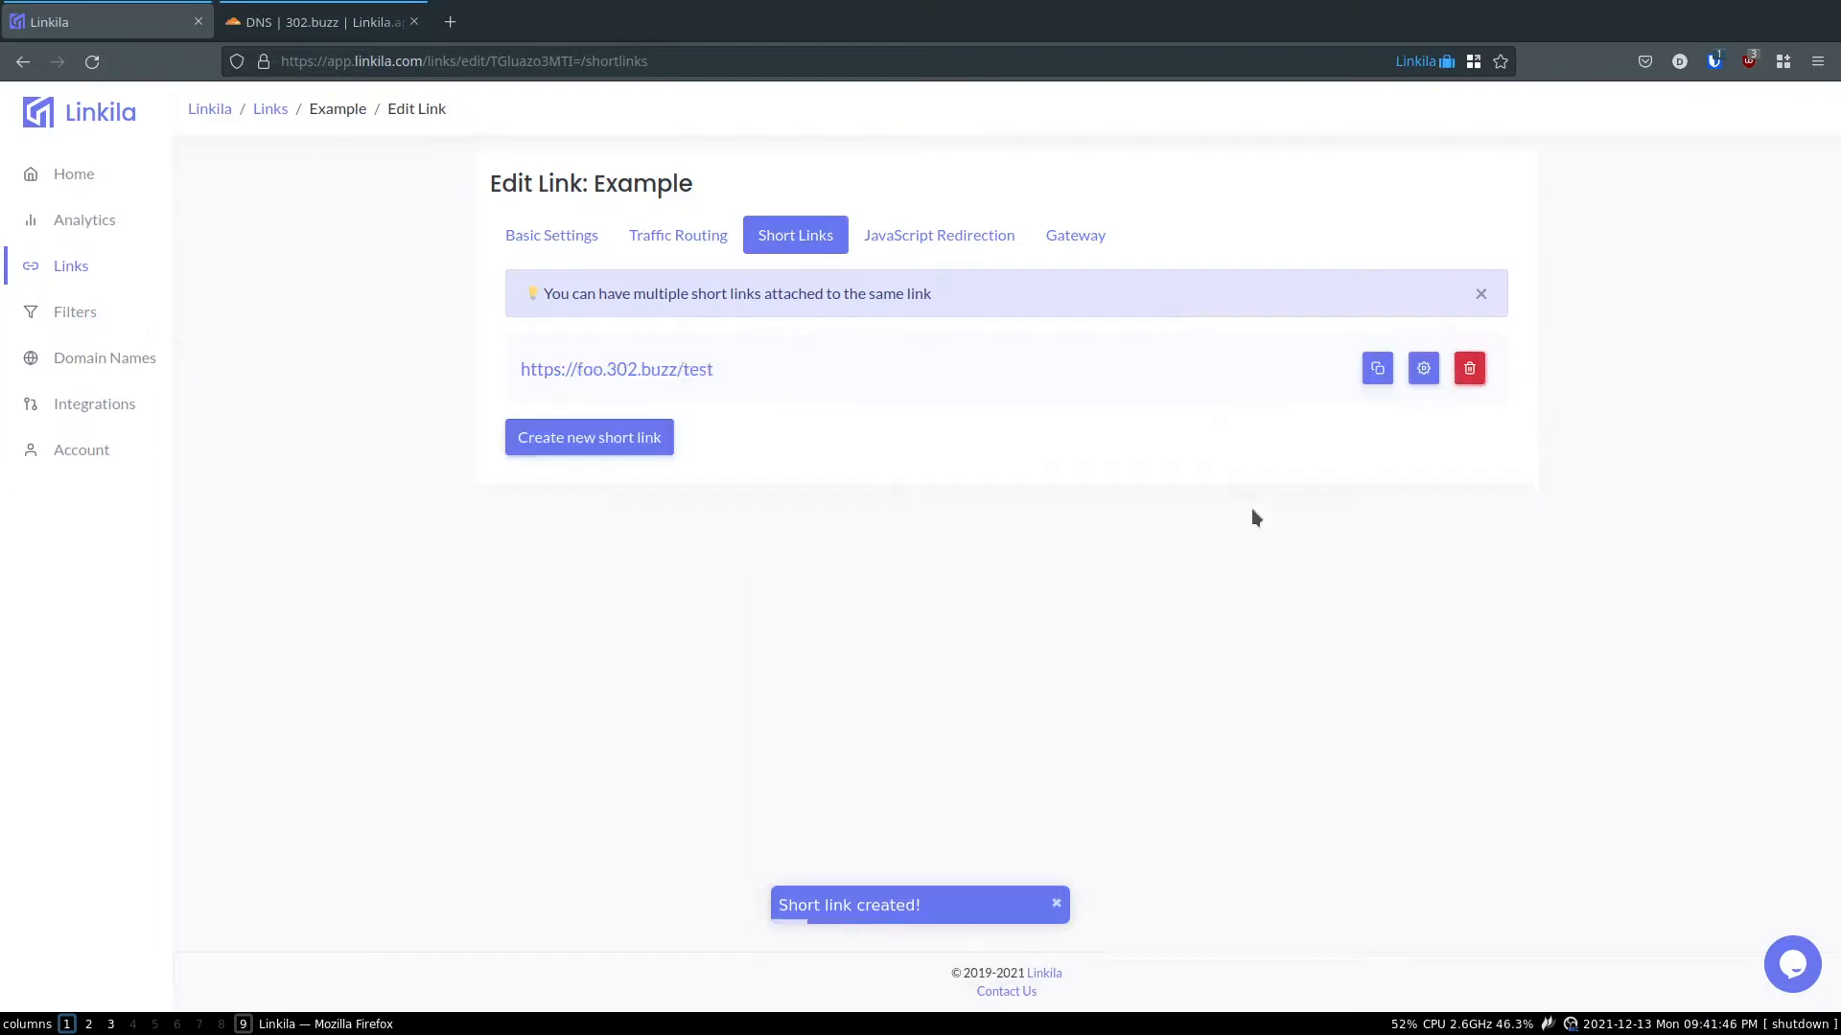
pyautogui.moveTo(922, 261)
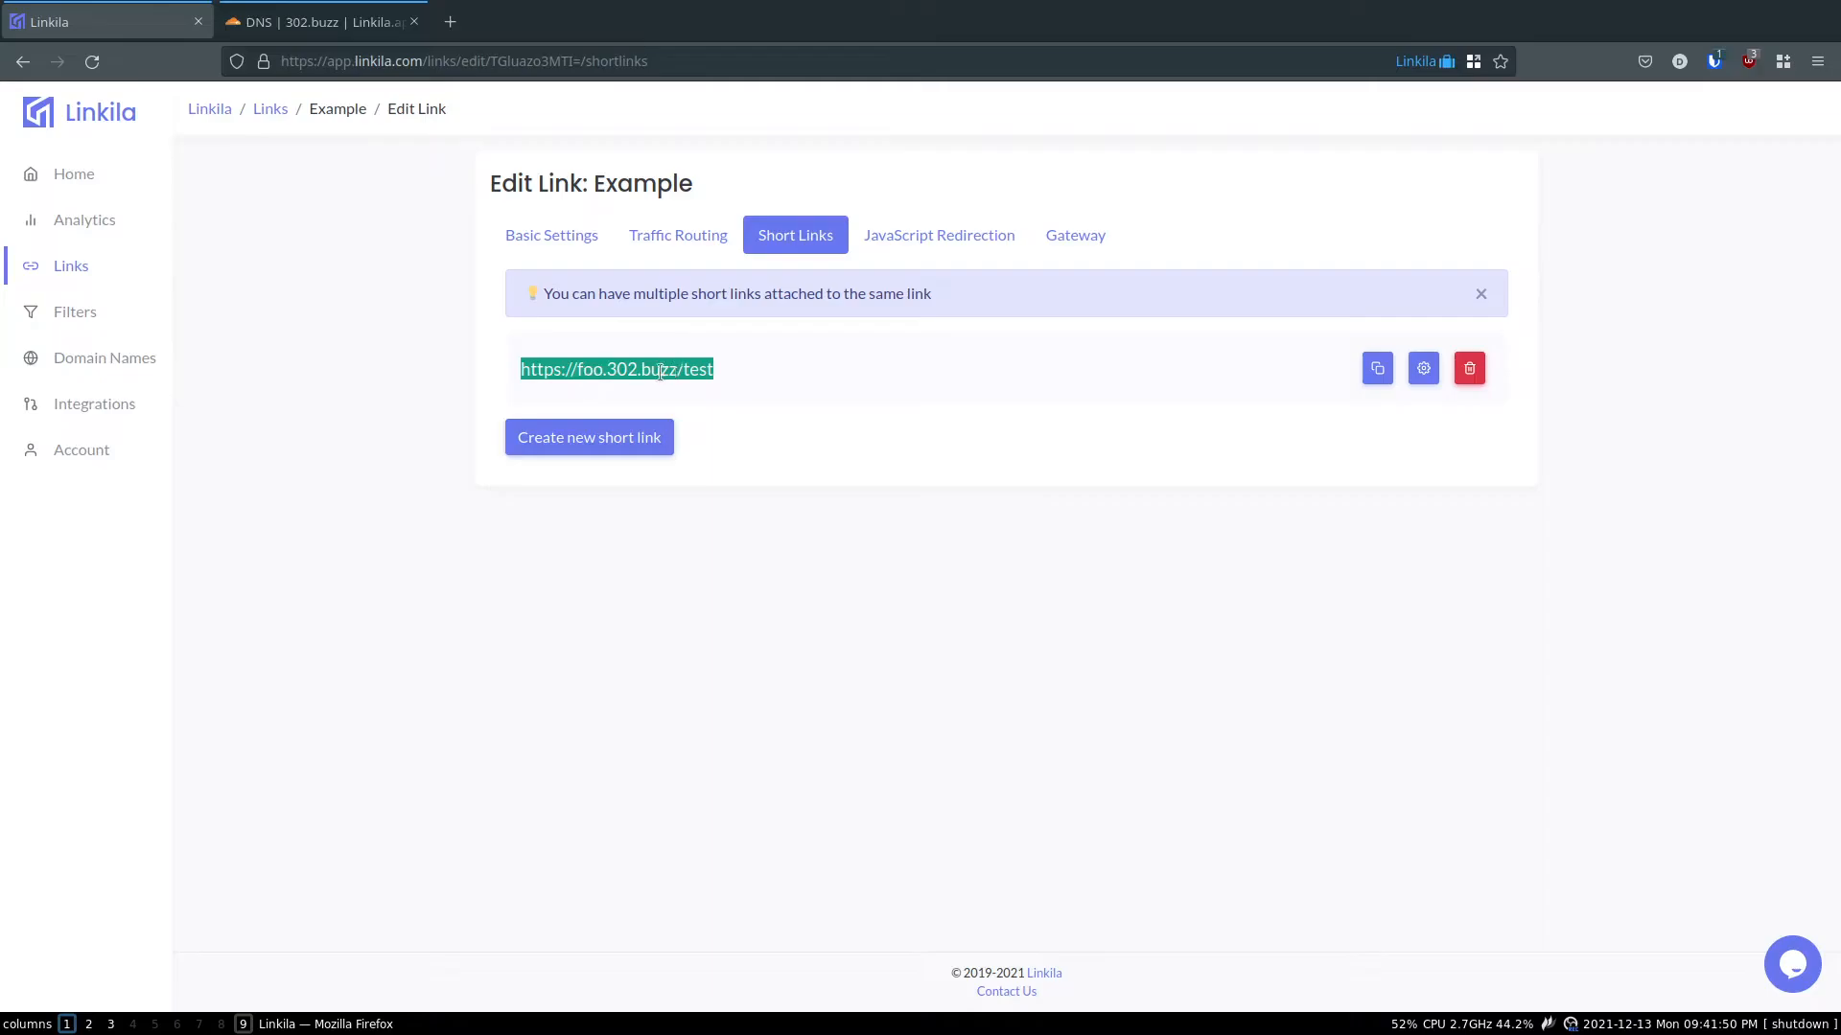
pyautogui.rightClick(615, 368)
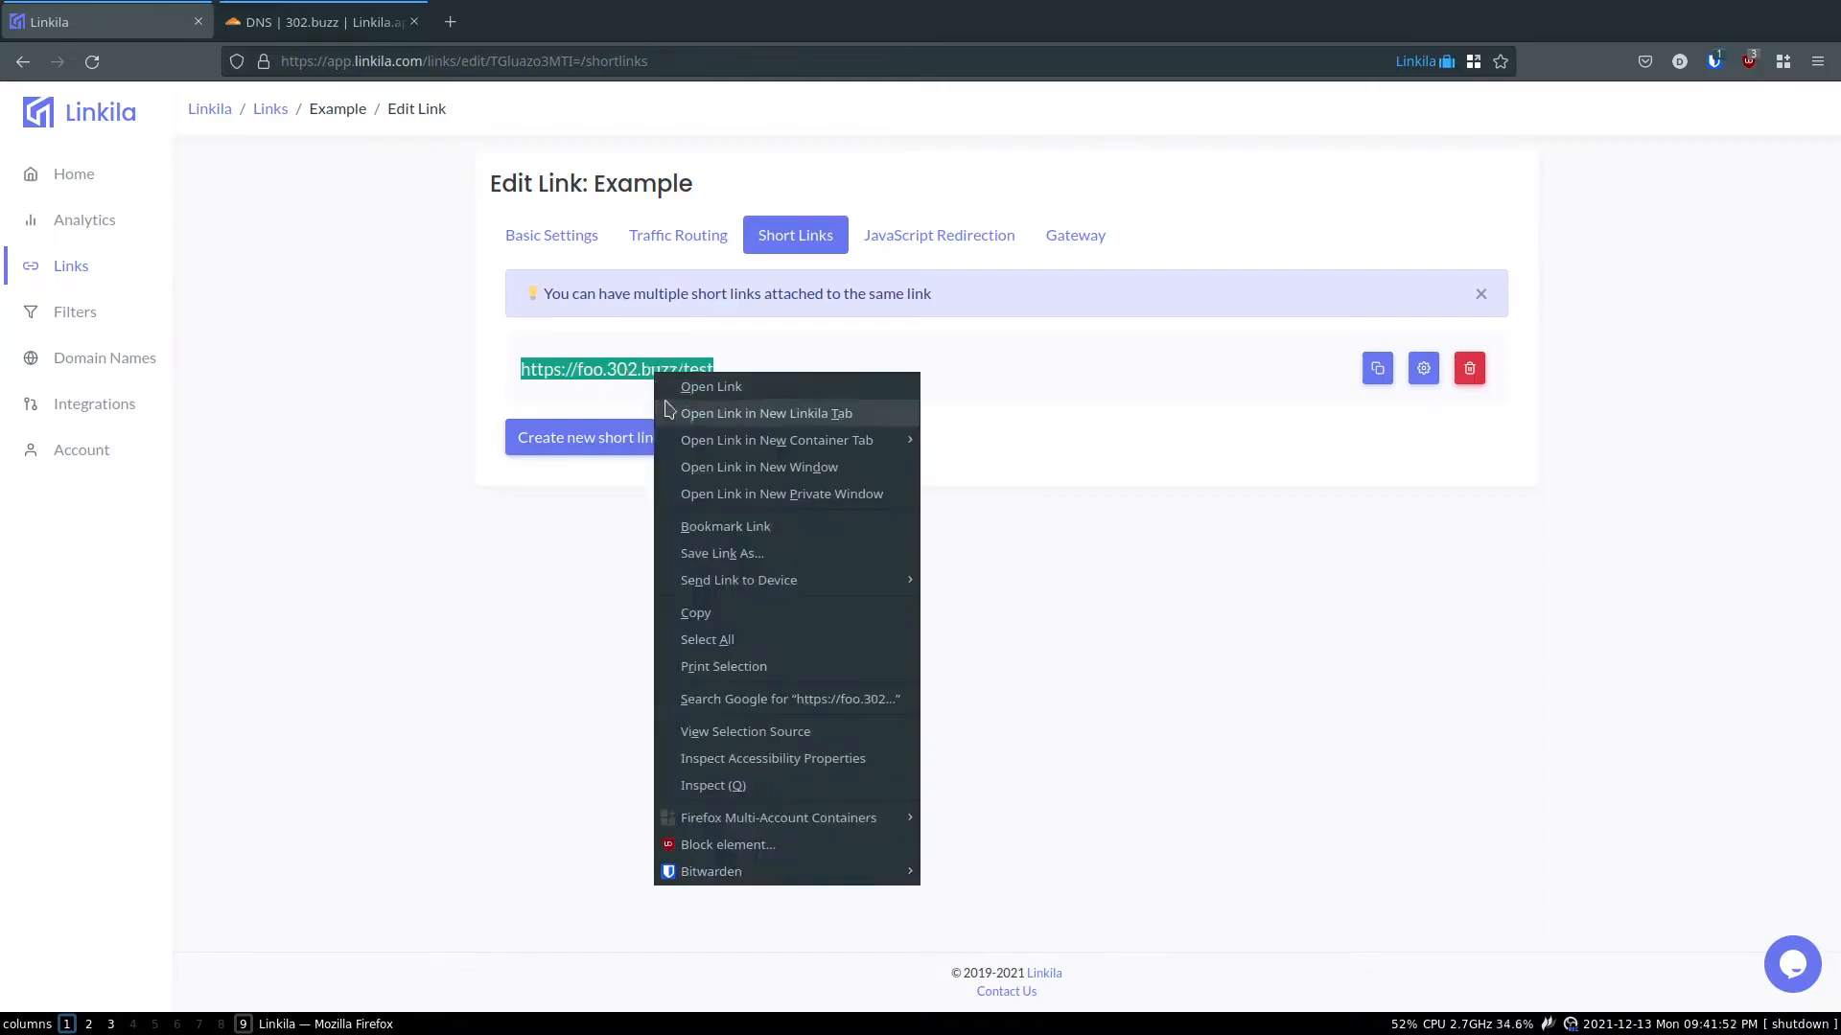
# - Open foo.302.buzz/test in a new tab and inspect the redirected ?mobile=false address
pyautogui.click(768, 412)
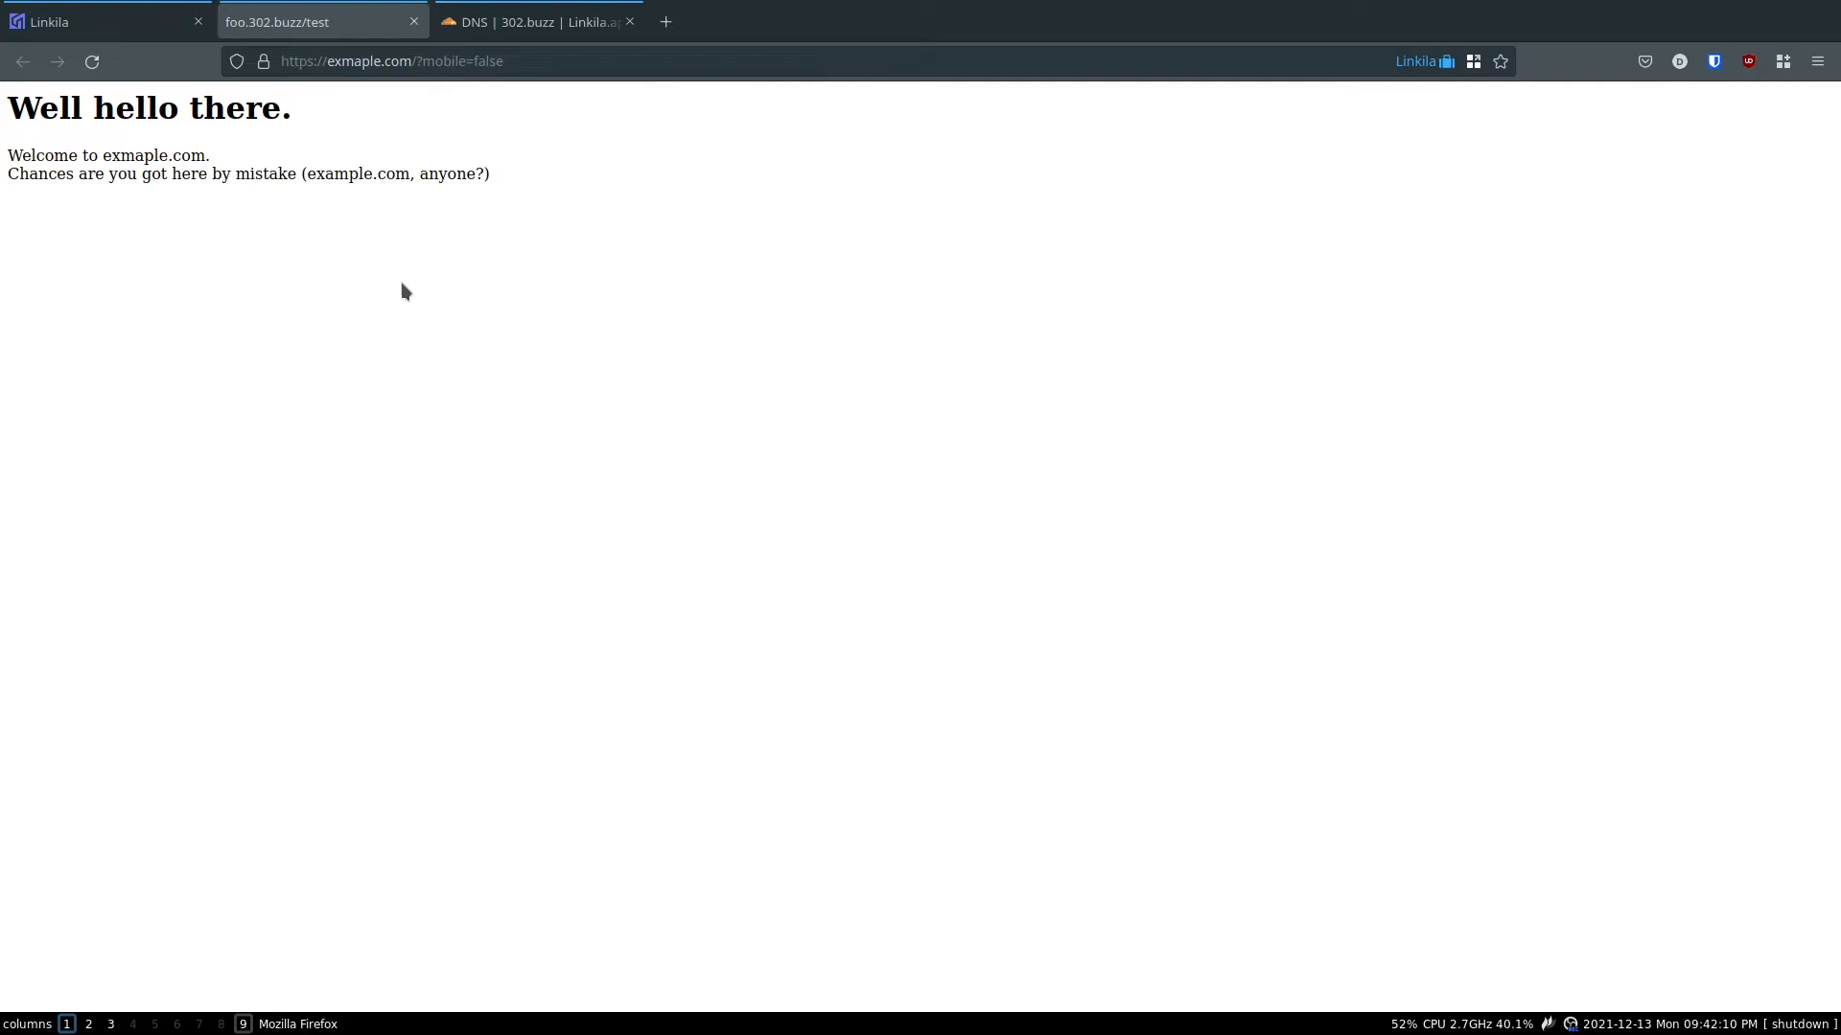
pyautogui.moveTo(415, 173)
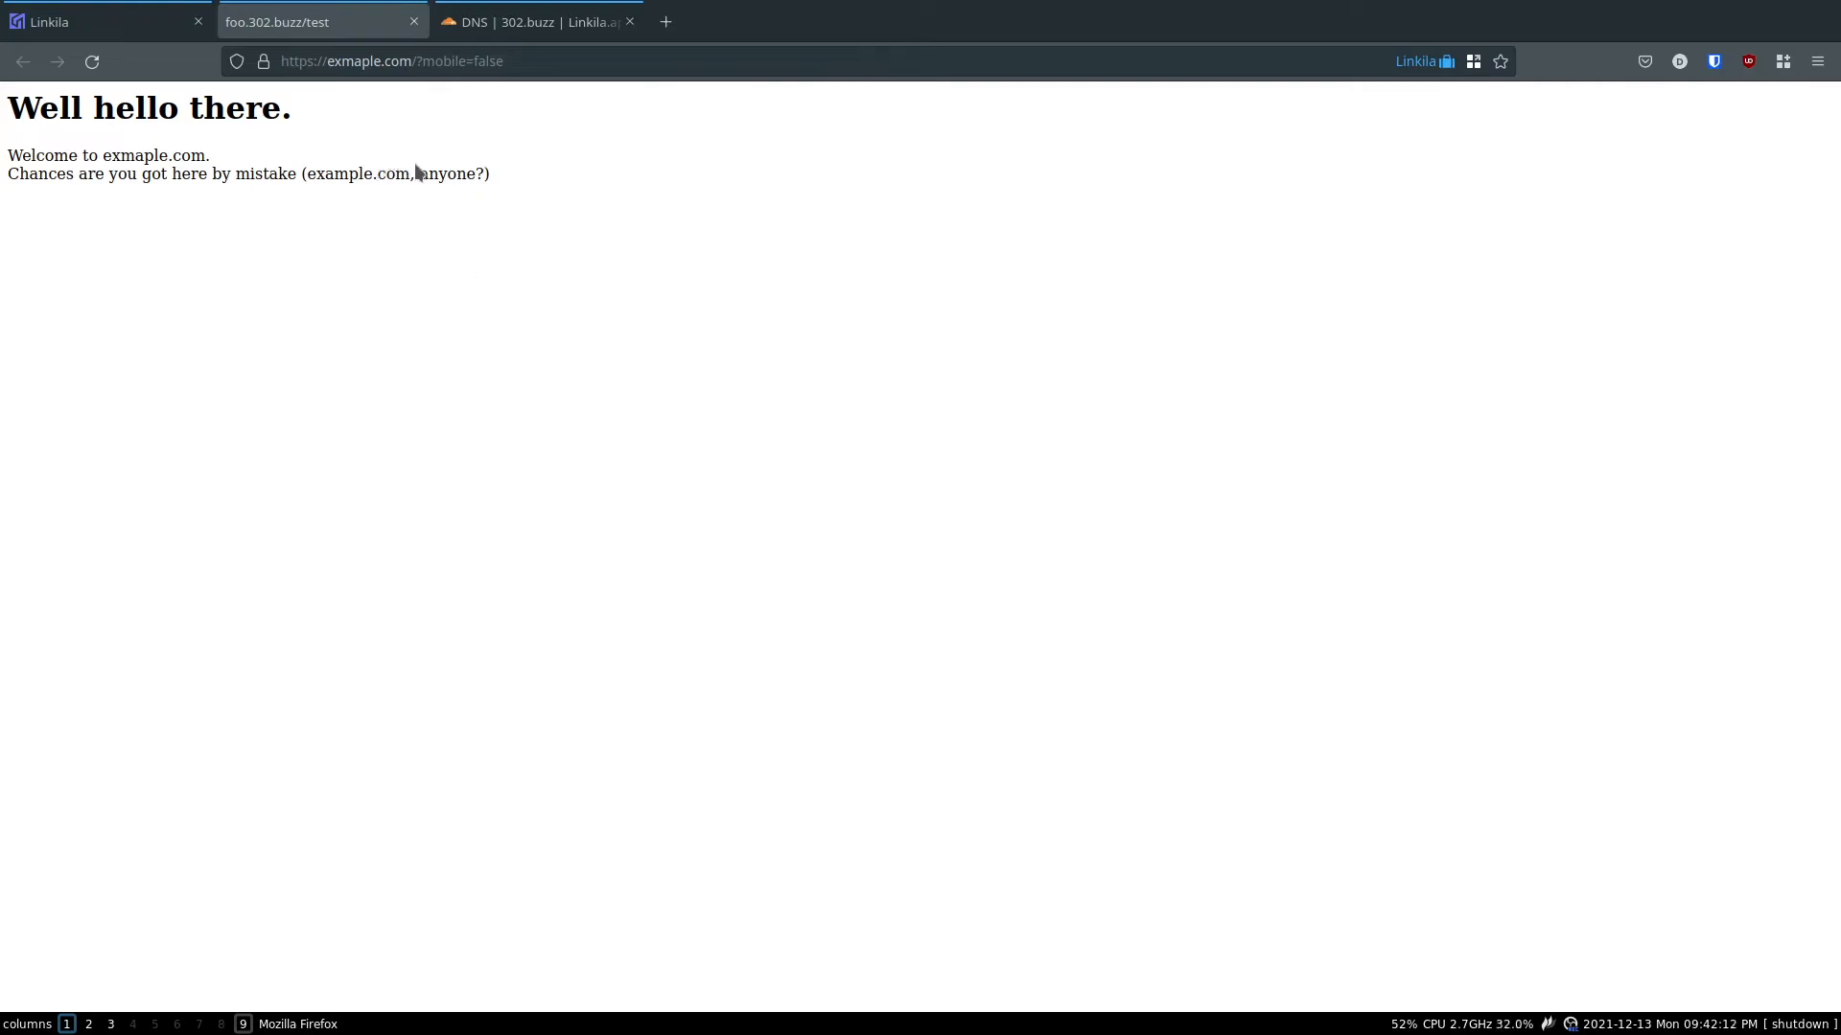
pyautogui.moveTo(364, 94)
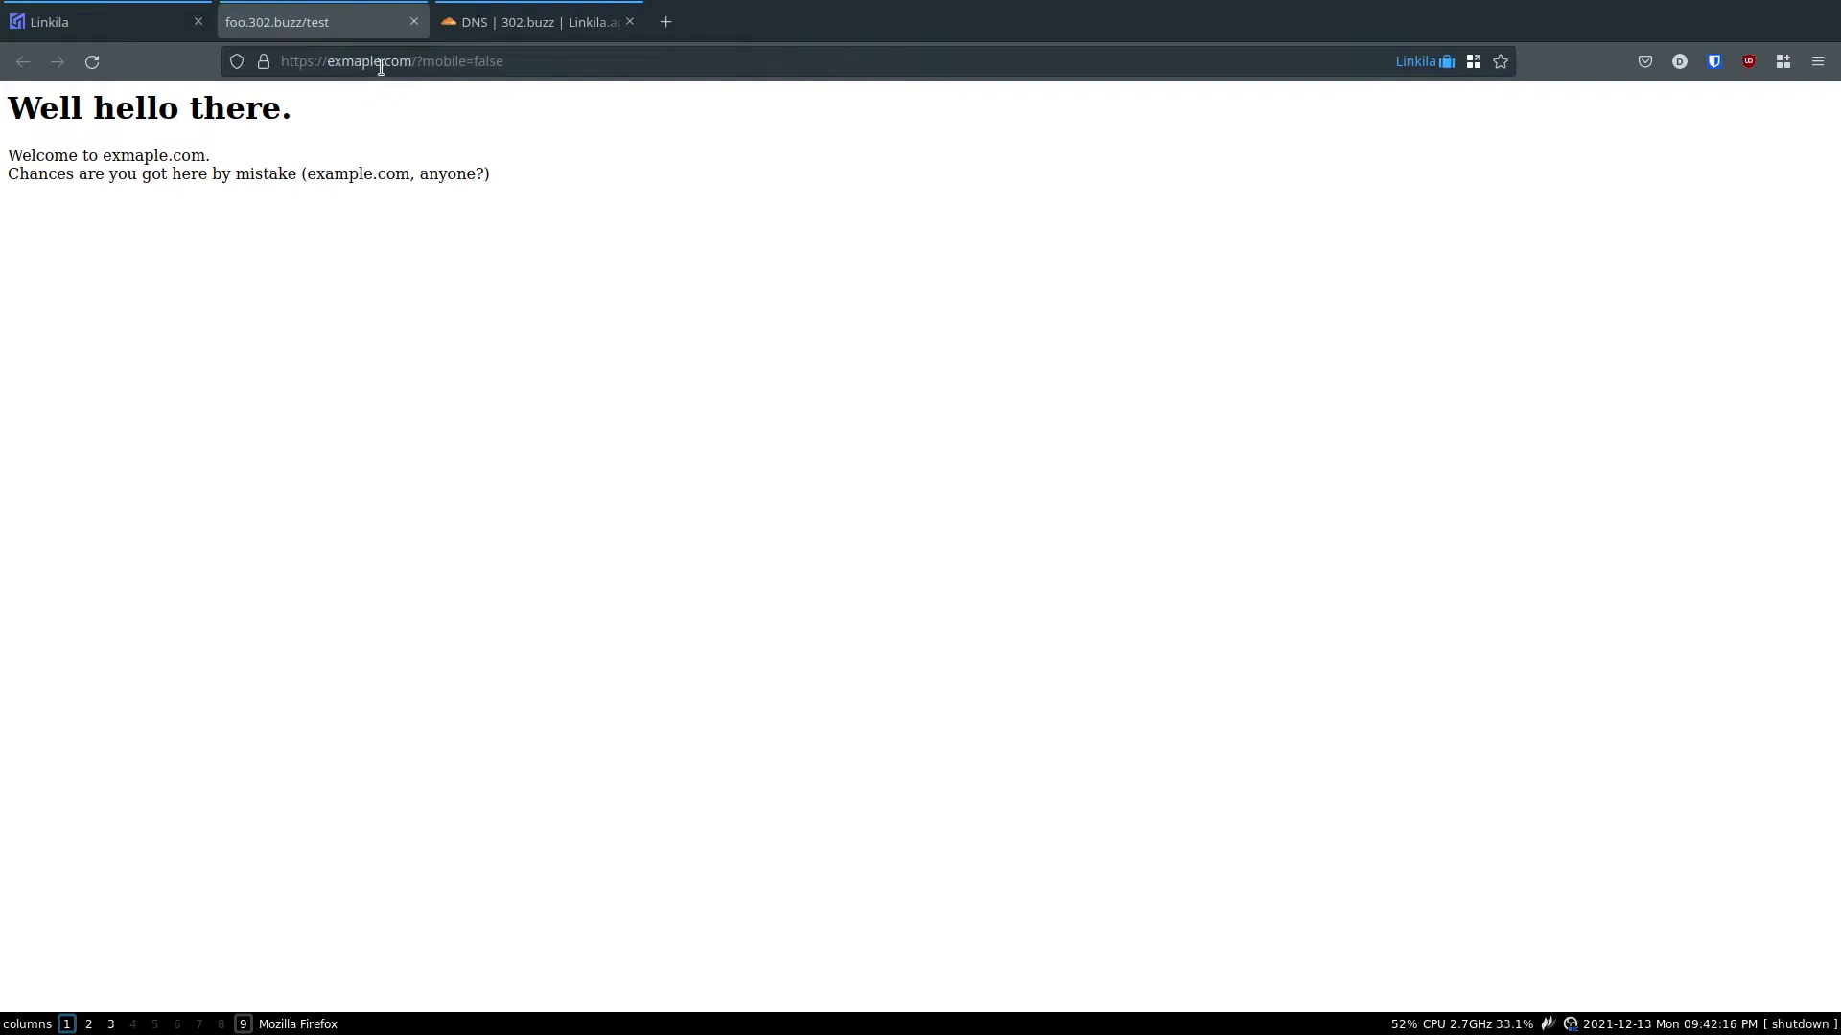
pyautogui.click(505, 61)
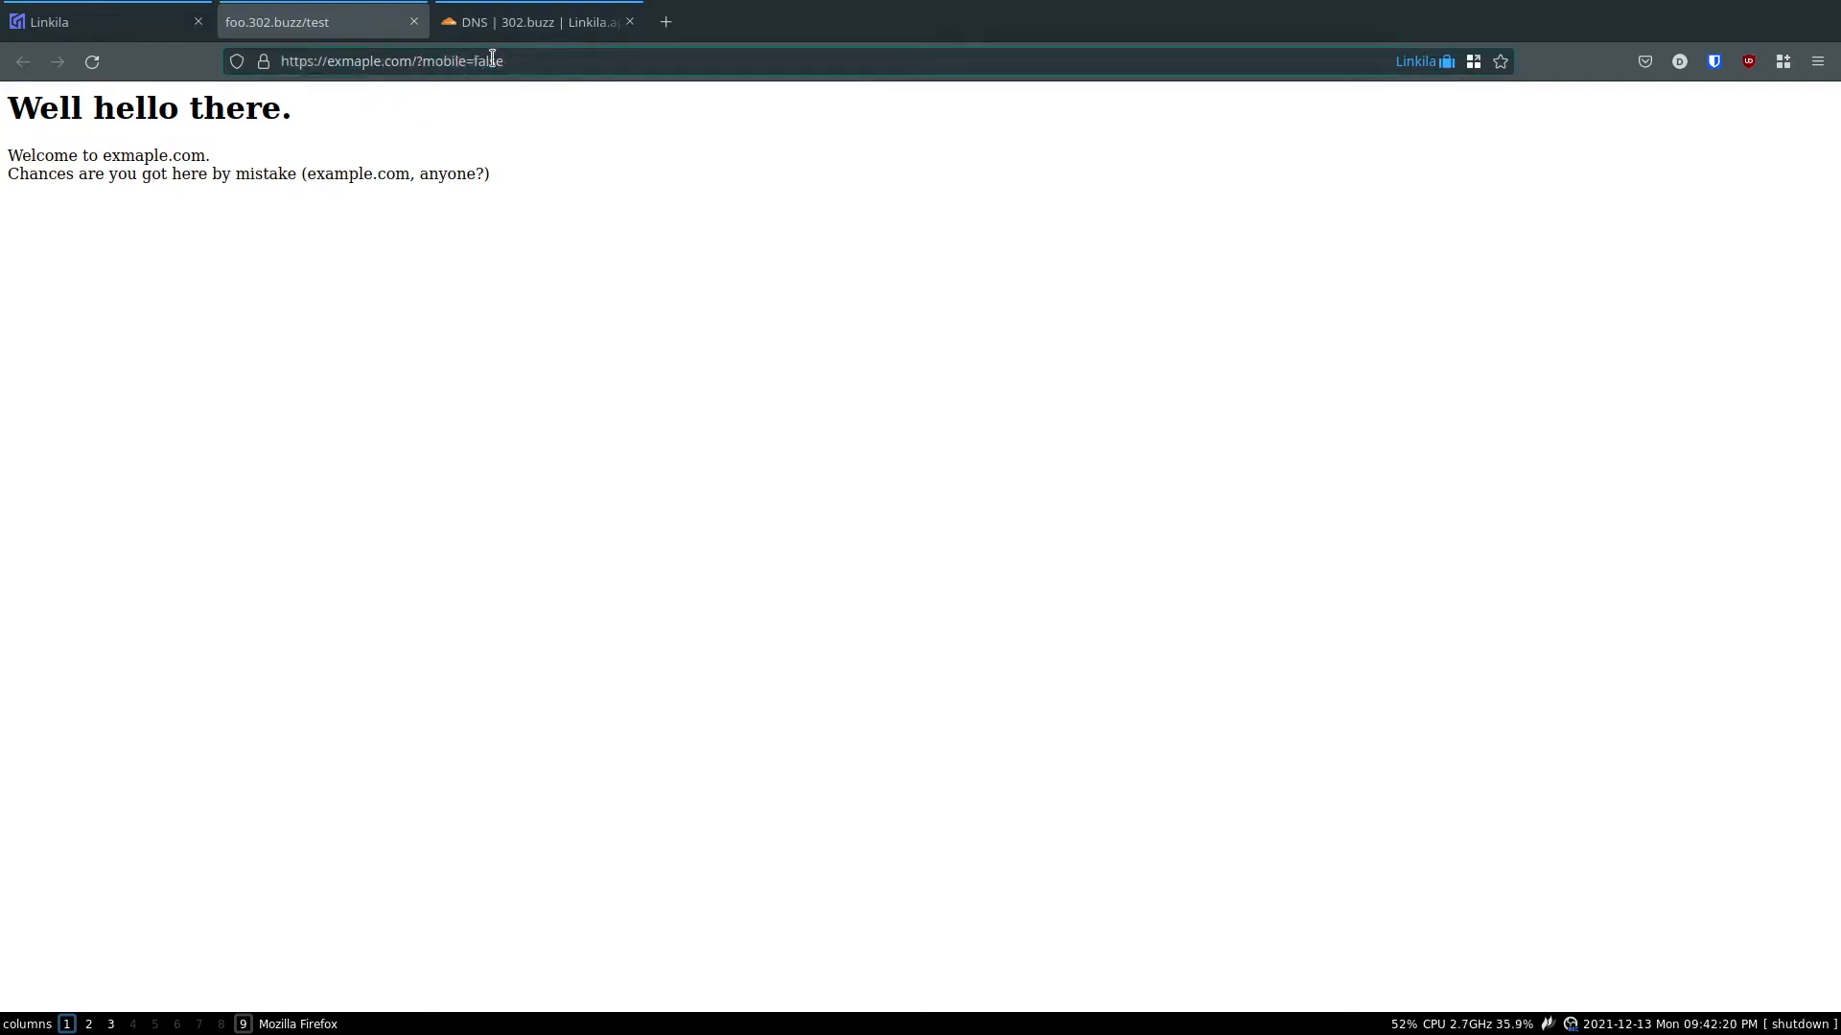
pyautogui.doubleClick(490, 62)
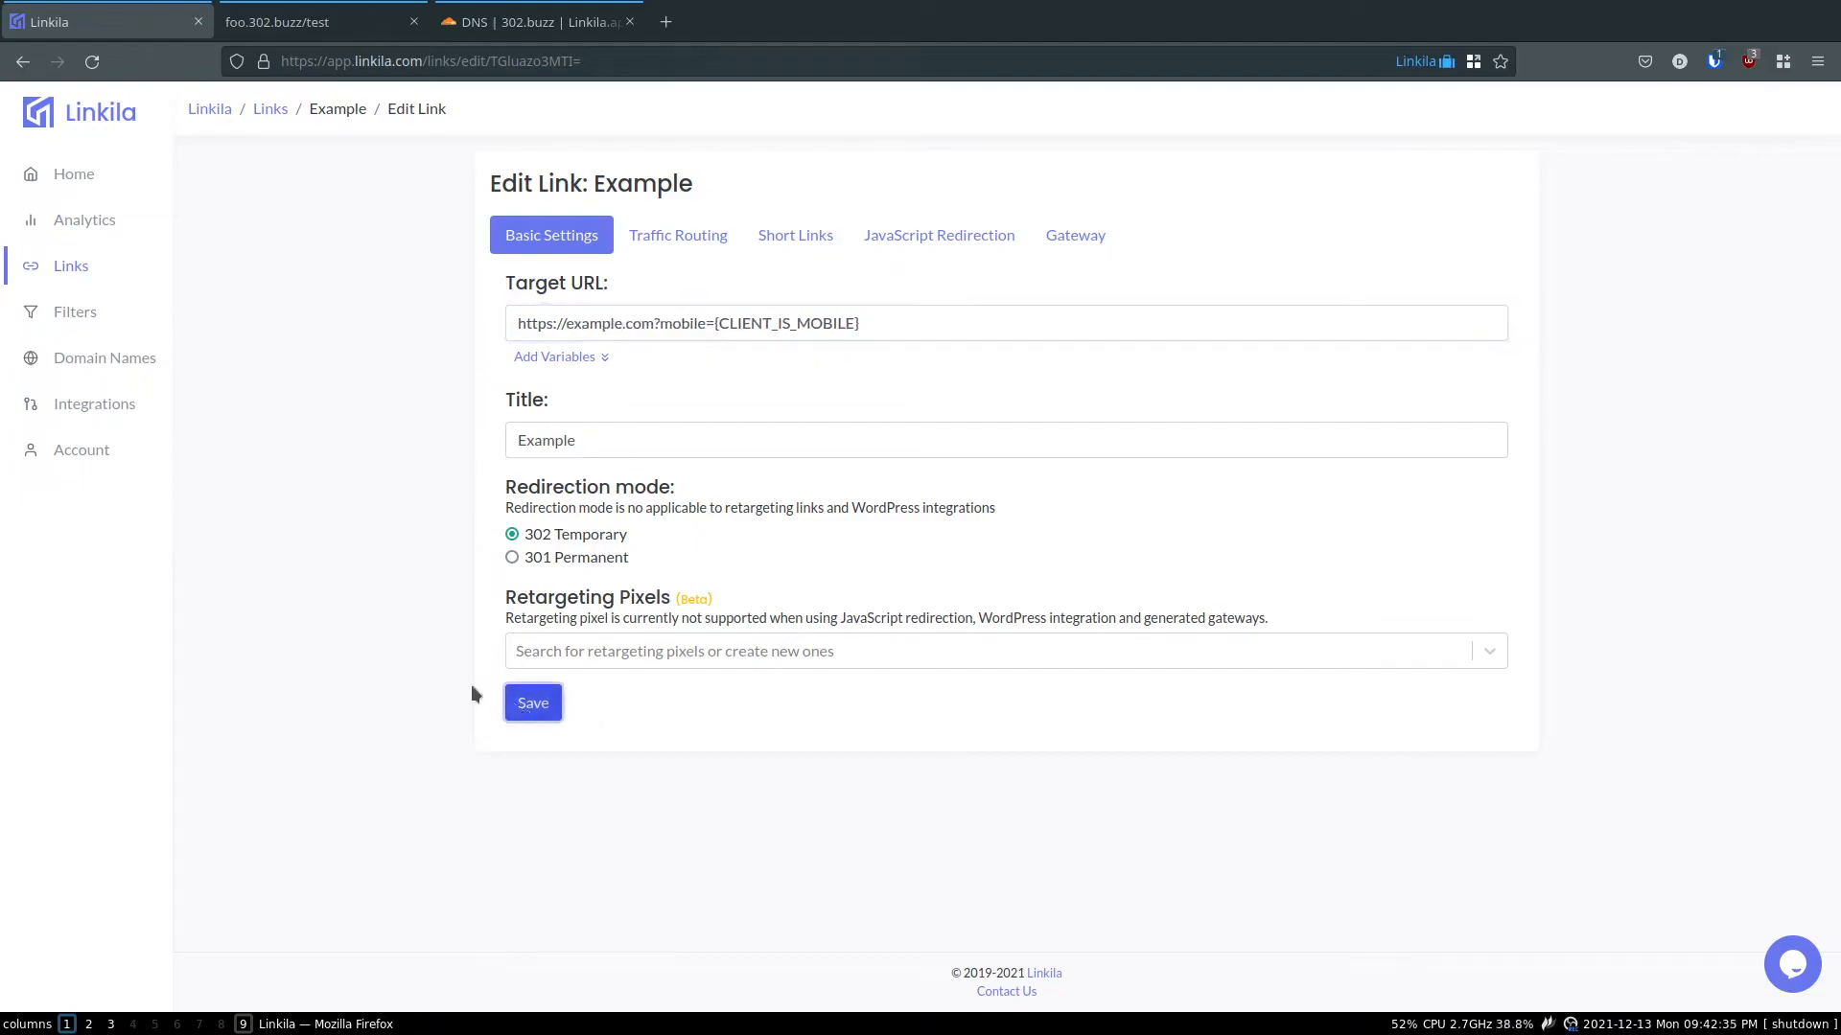
pyautogui.click(317, 21)
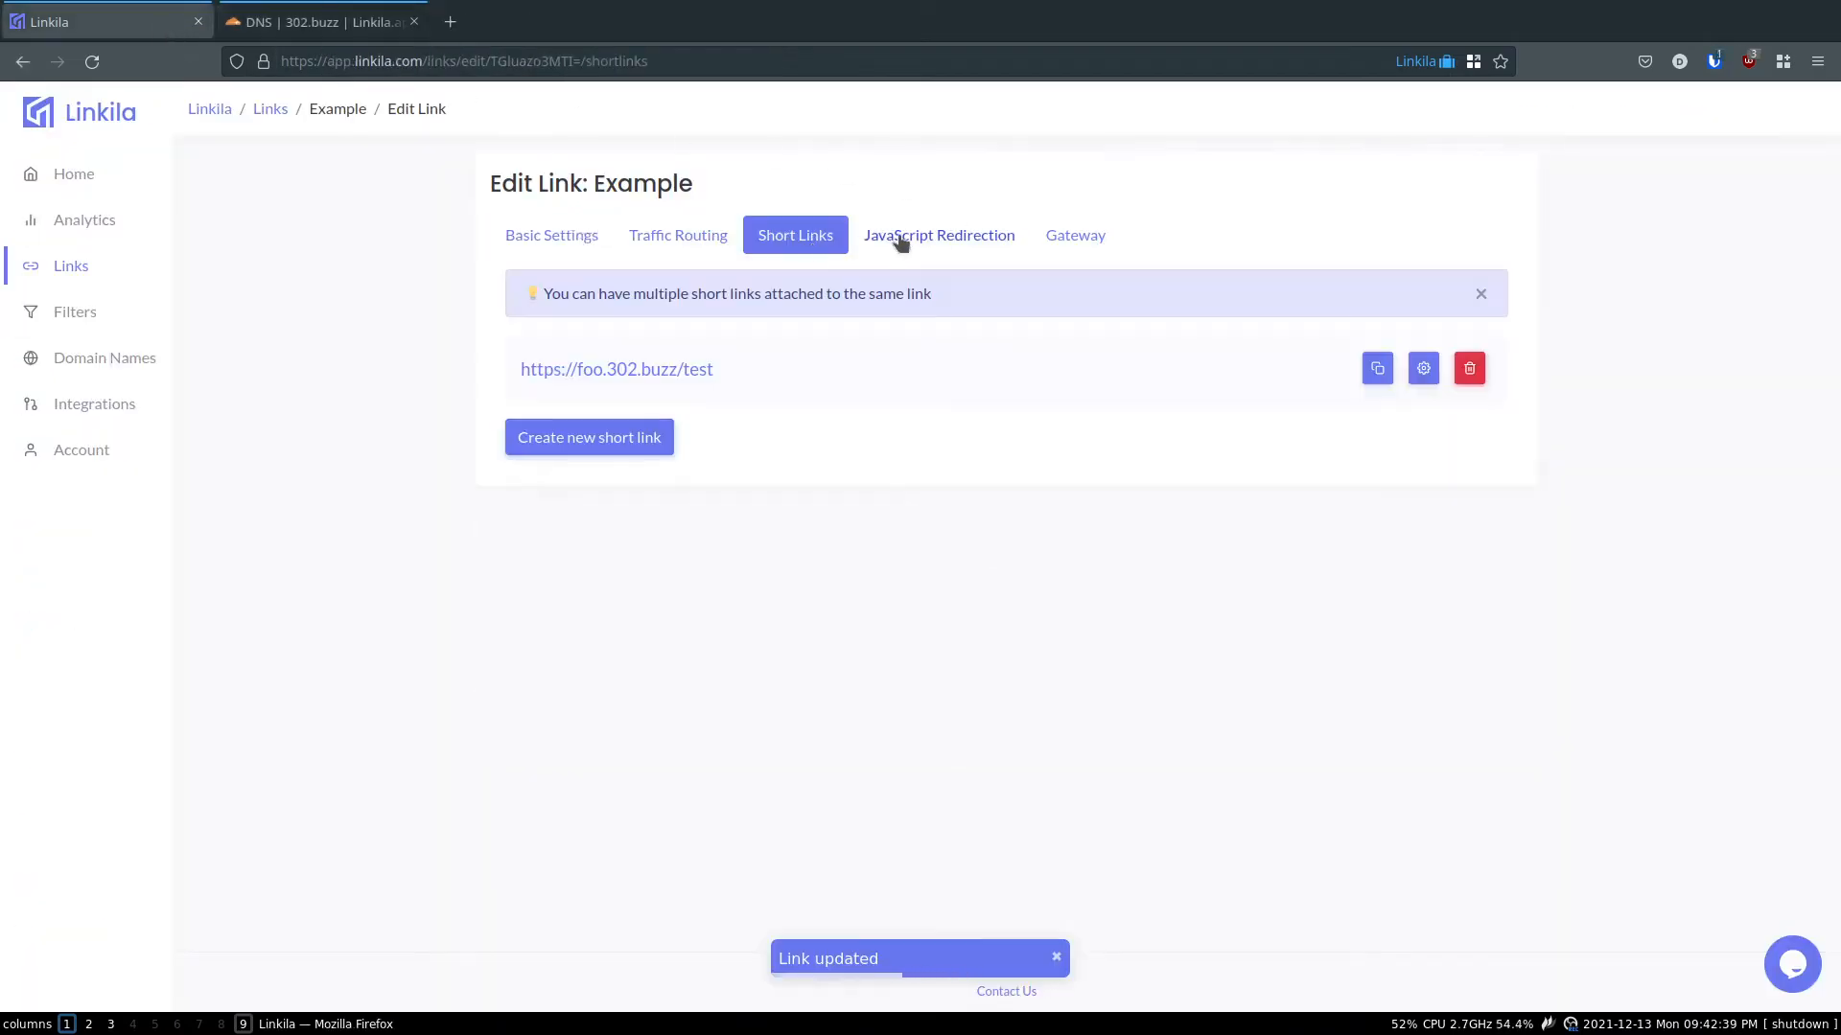
pyautogui.click(1467, 367)
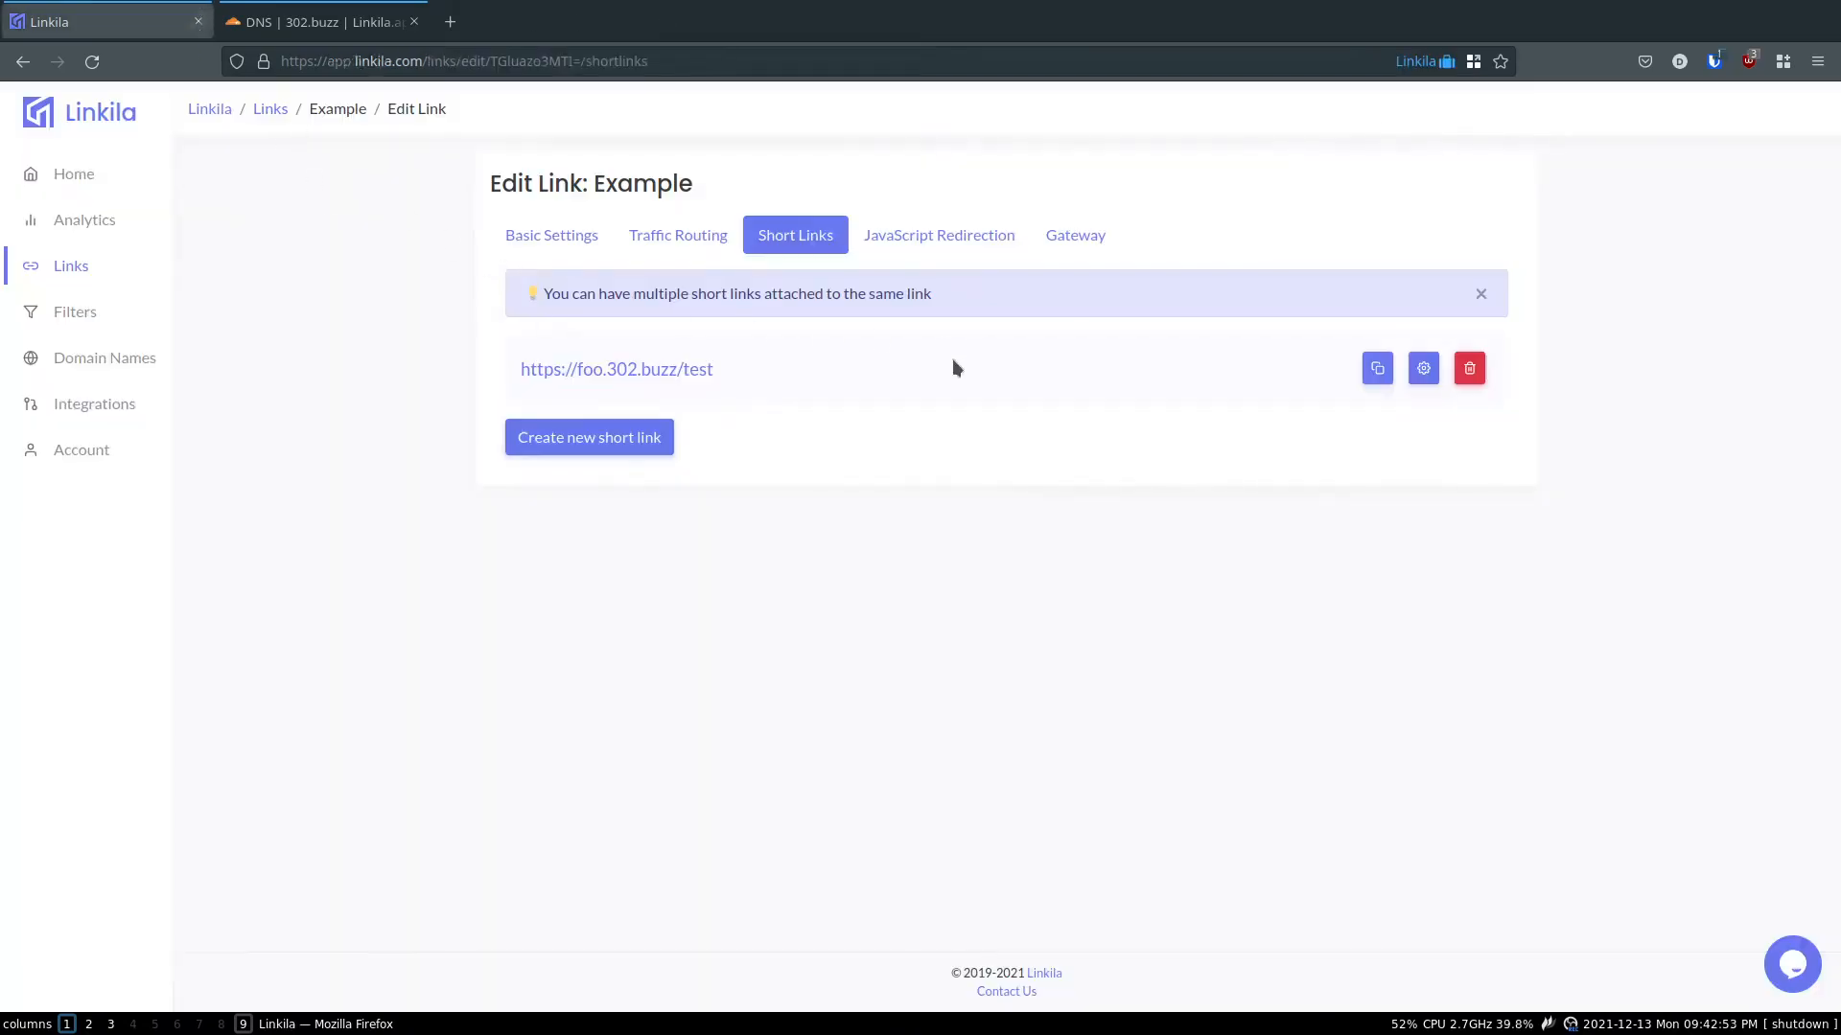
# - View Example's JavaScript redirection snippet, glancing at Traffic Routing in between
pyautogui.click(938, 234)
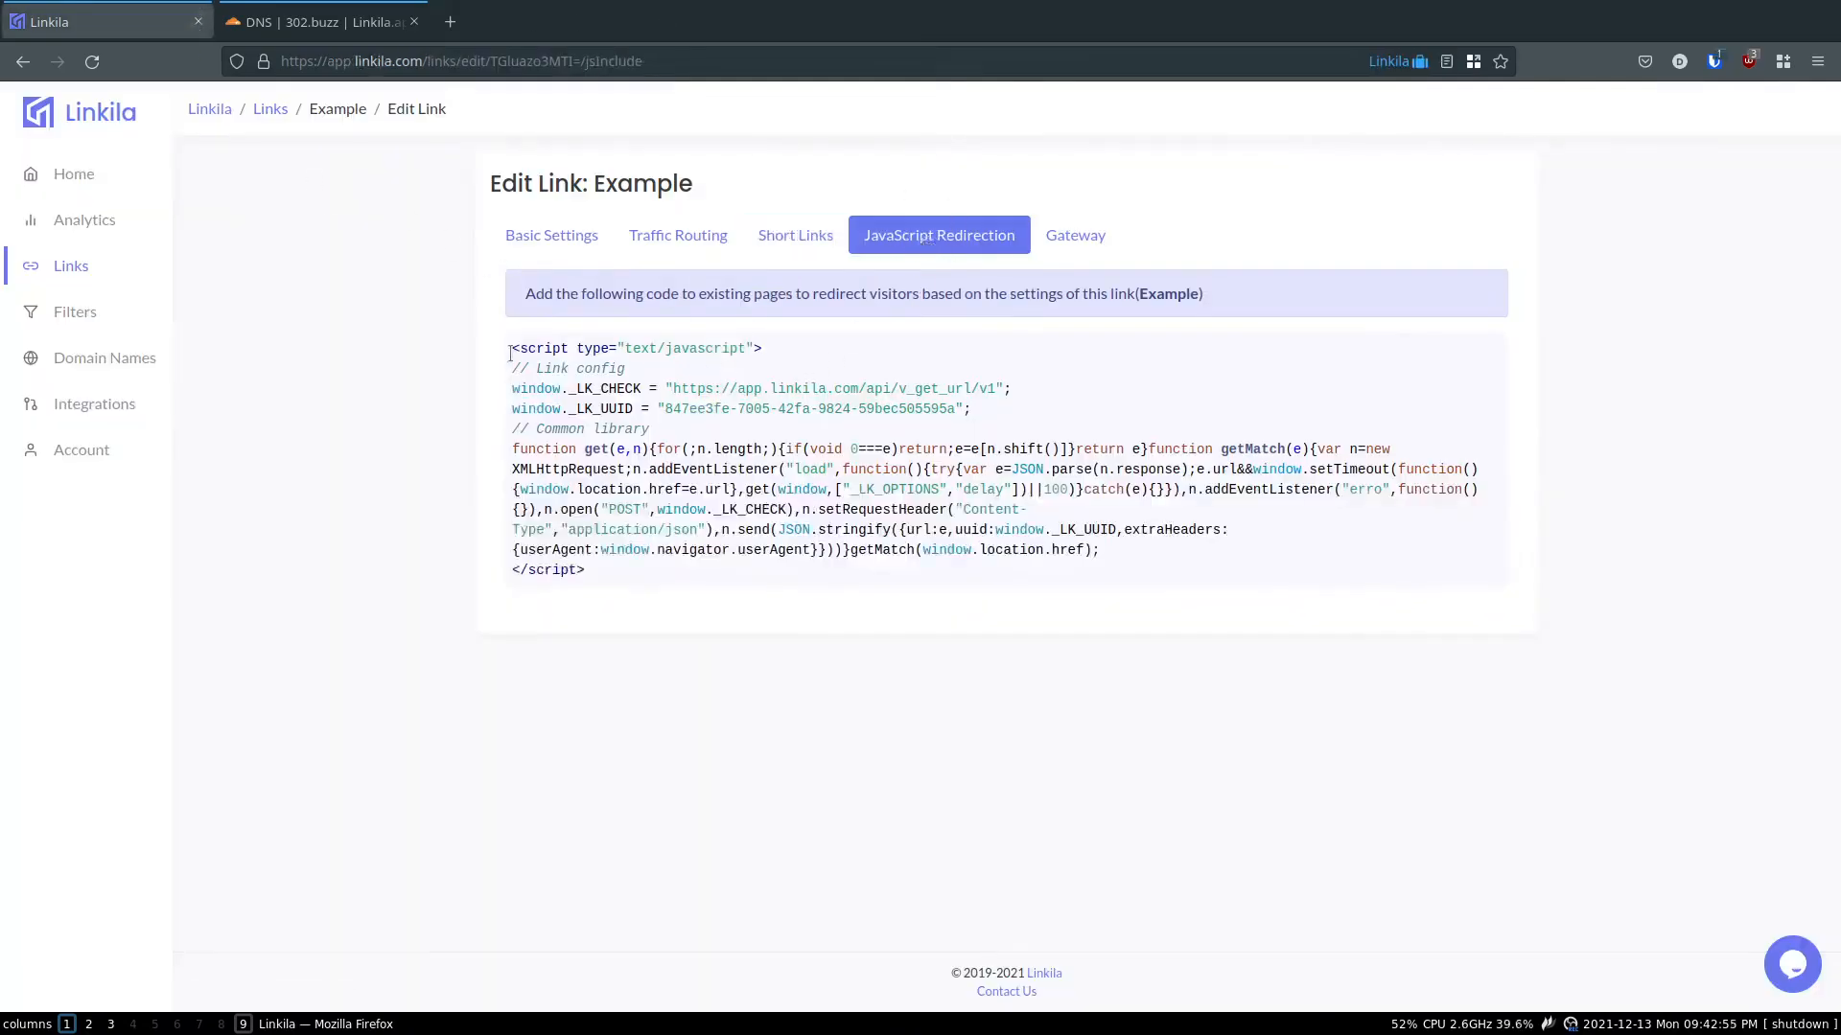
pyautogui.moveTo(673, 602)
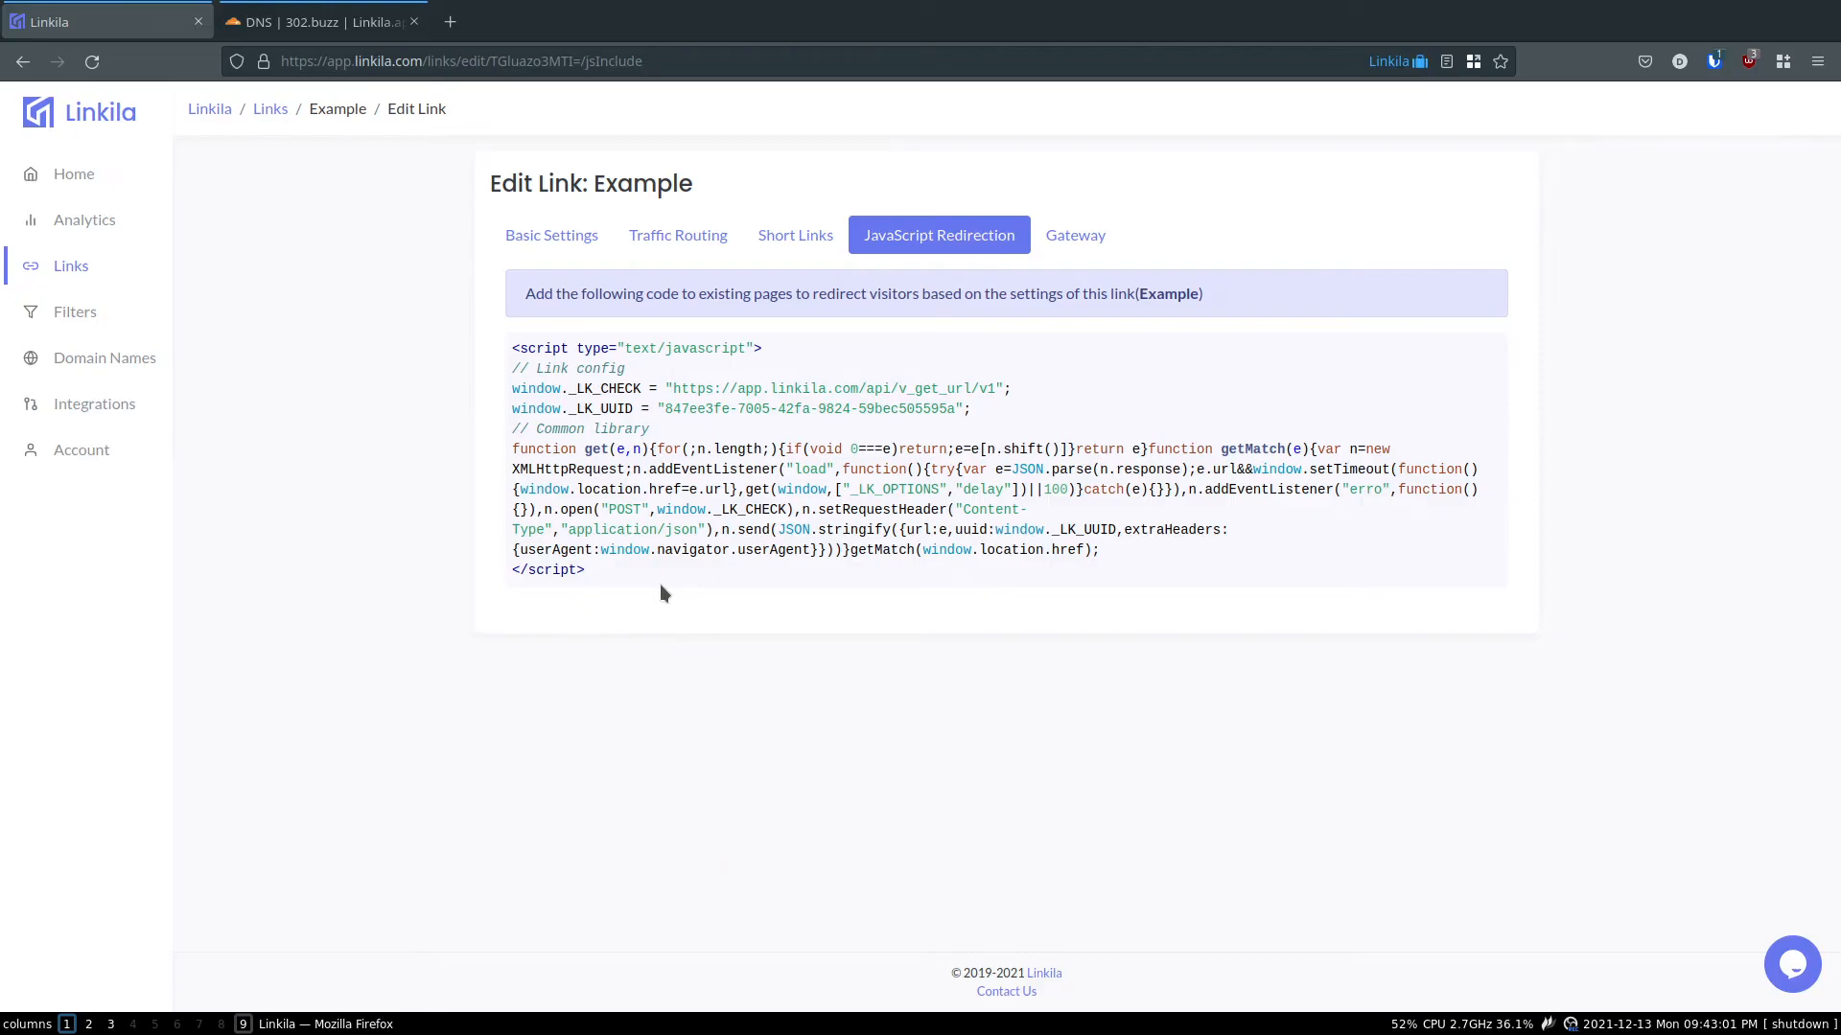
pyautogui.moveTo(658, 588)
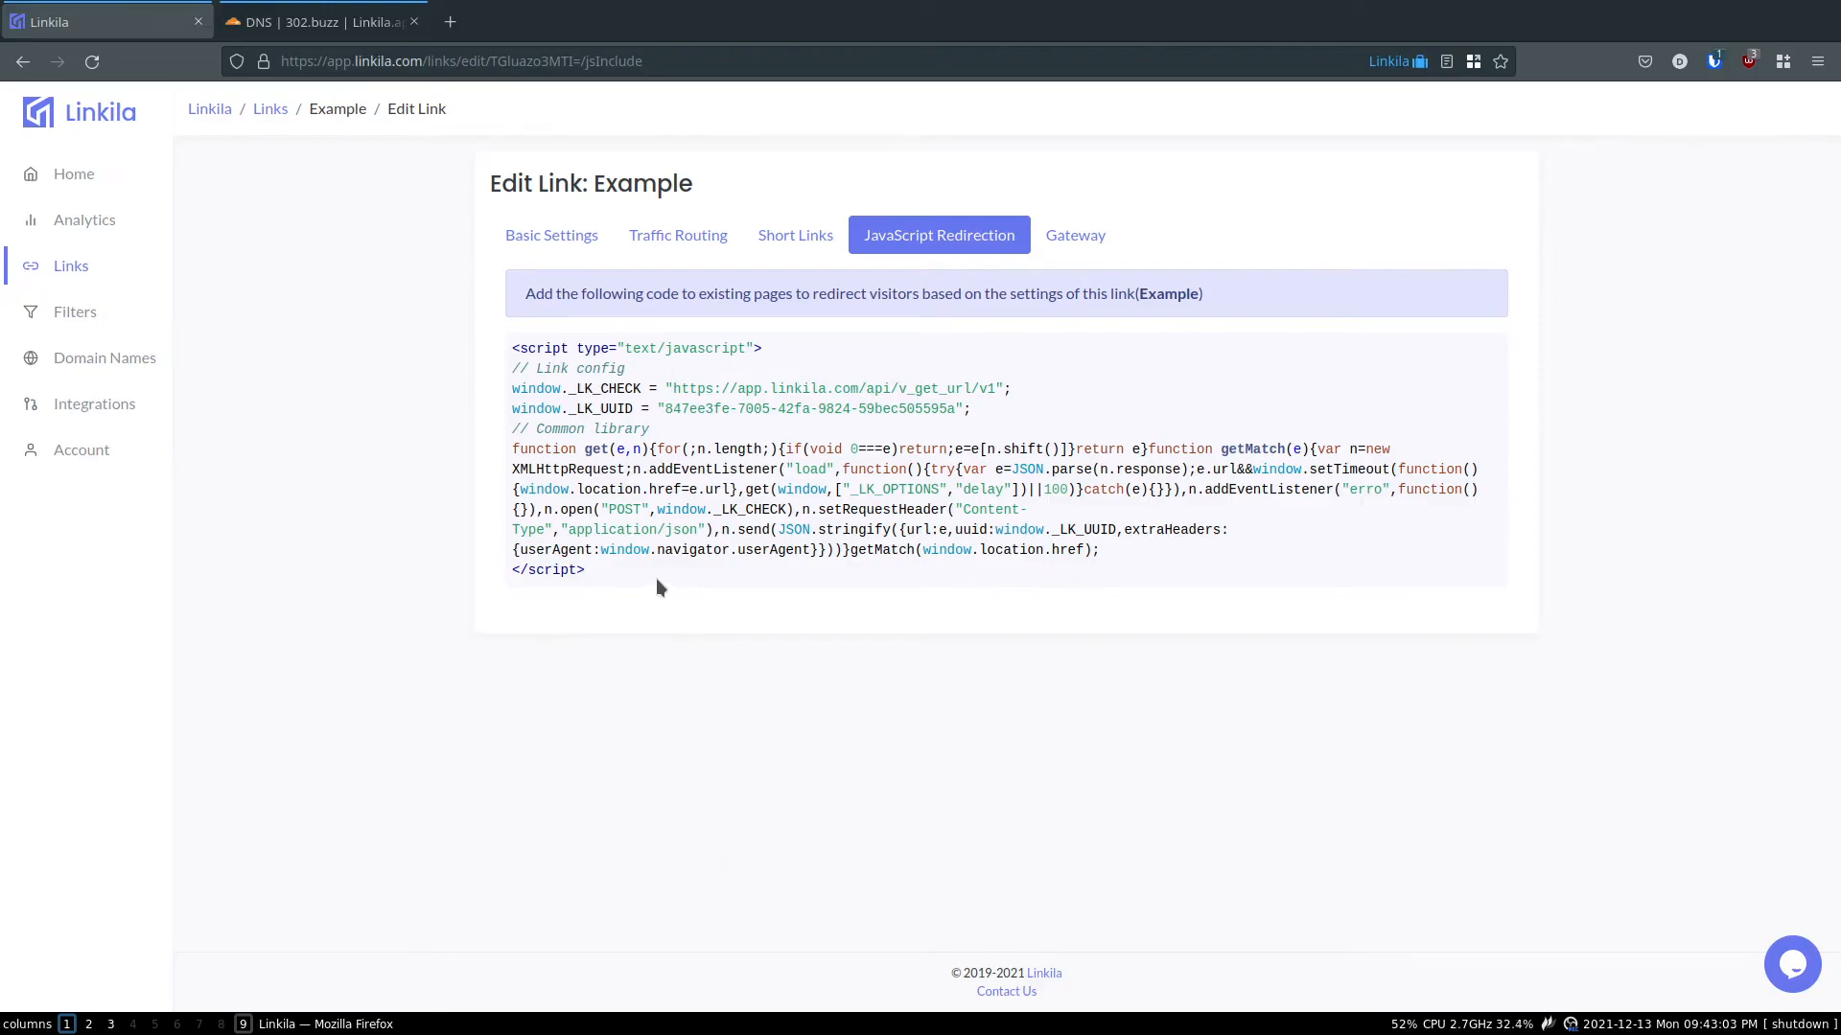
pyautogui.moveTo(566, 549)
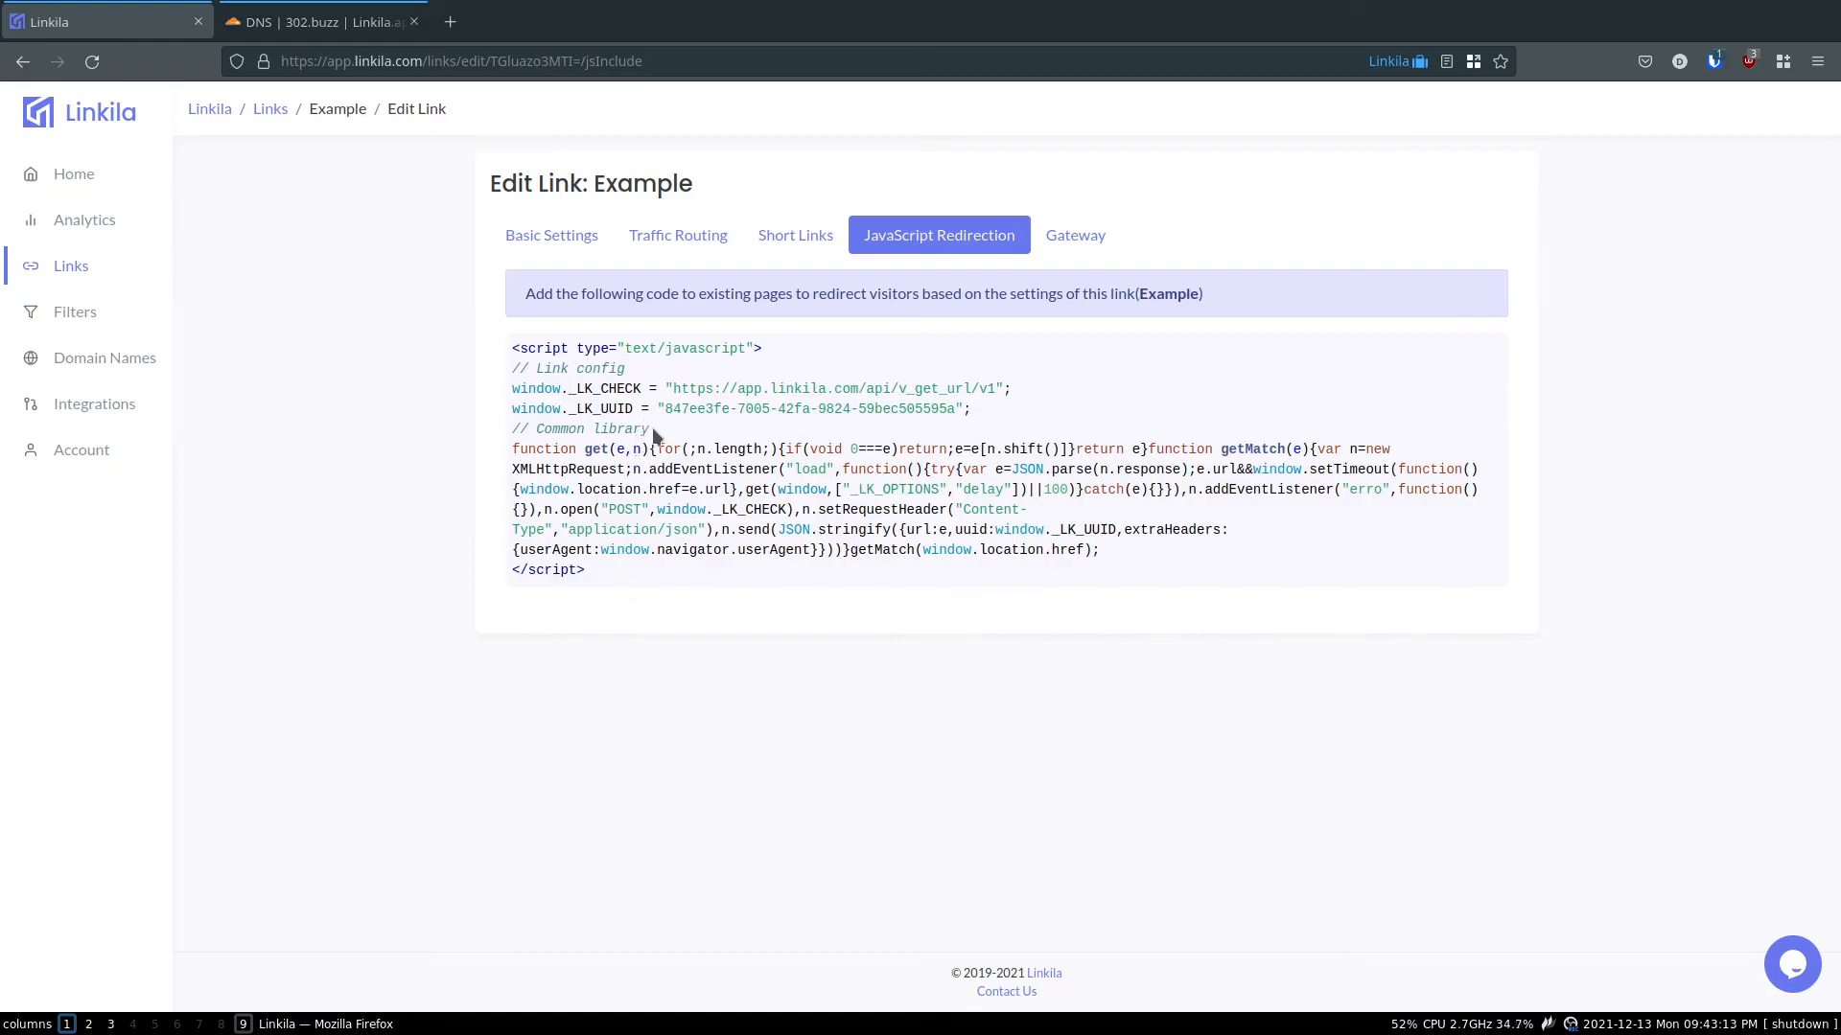
pyautogui.click(678, 235)
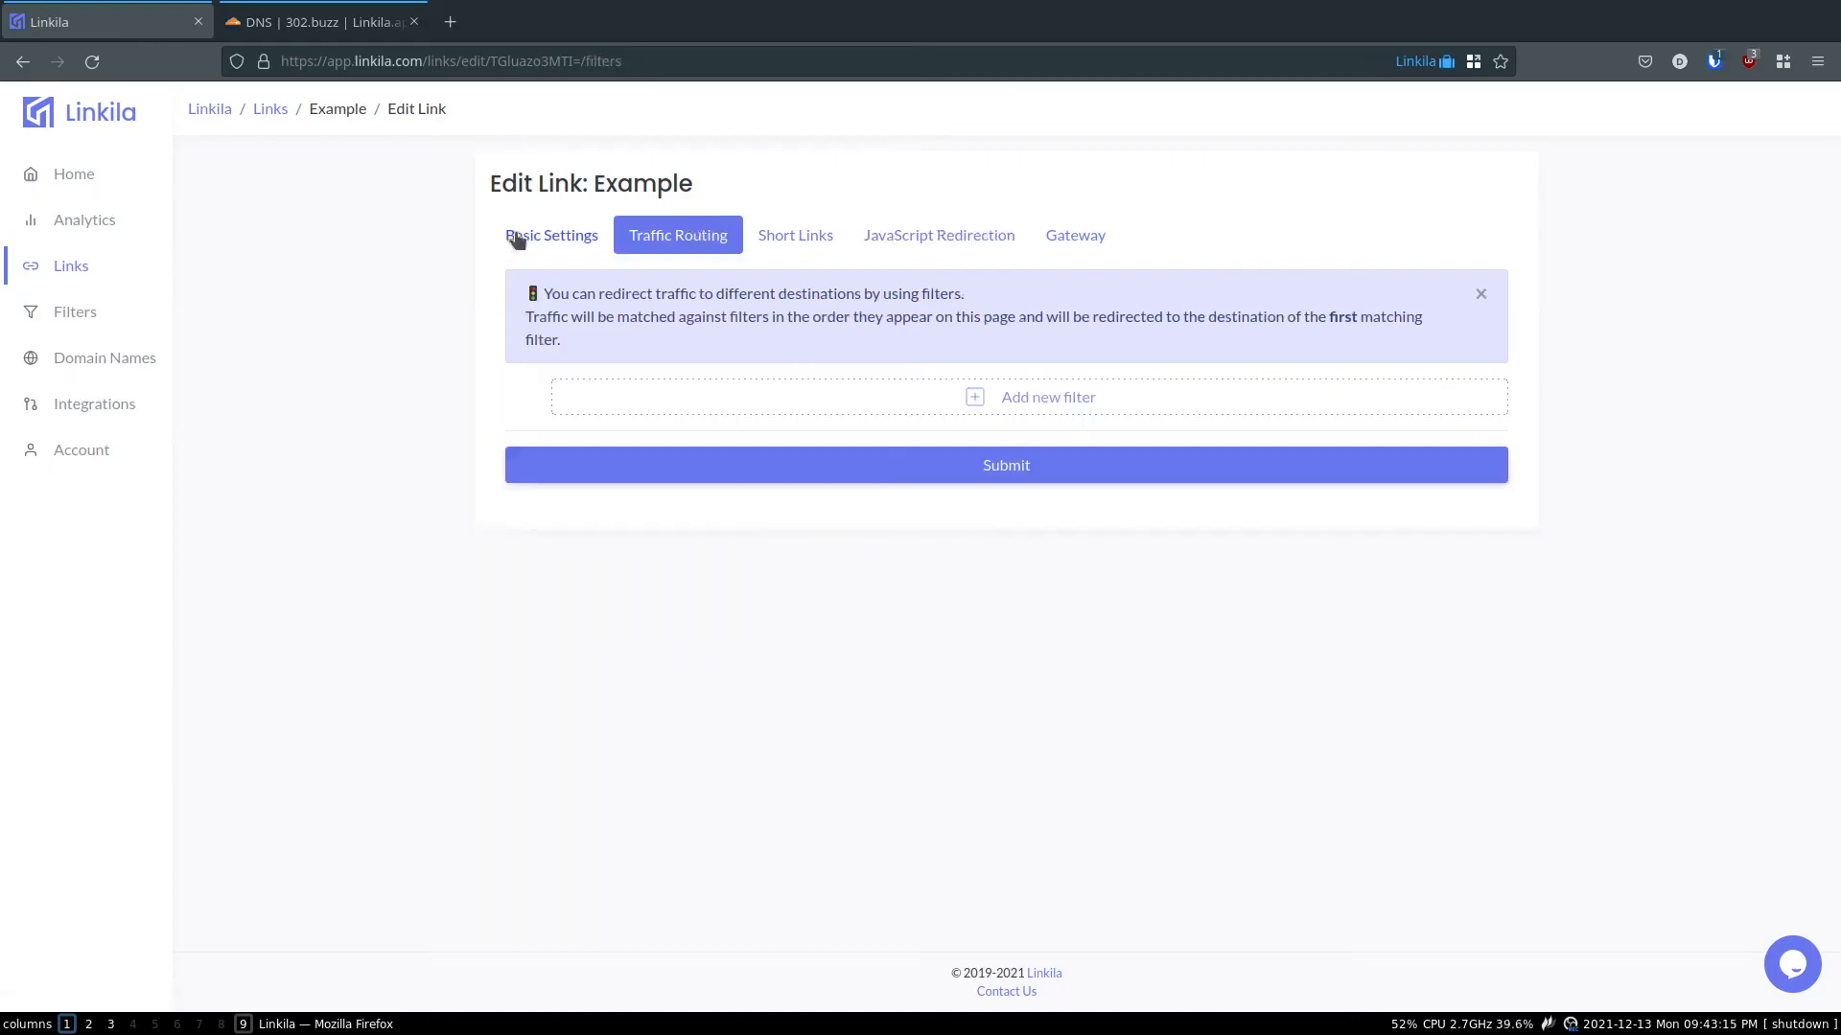
pyautogui.click(938, 235)
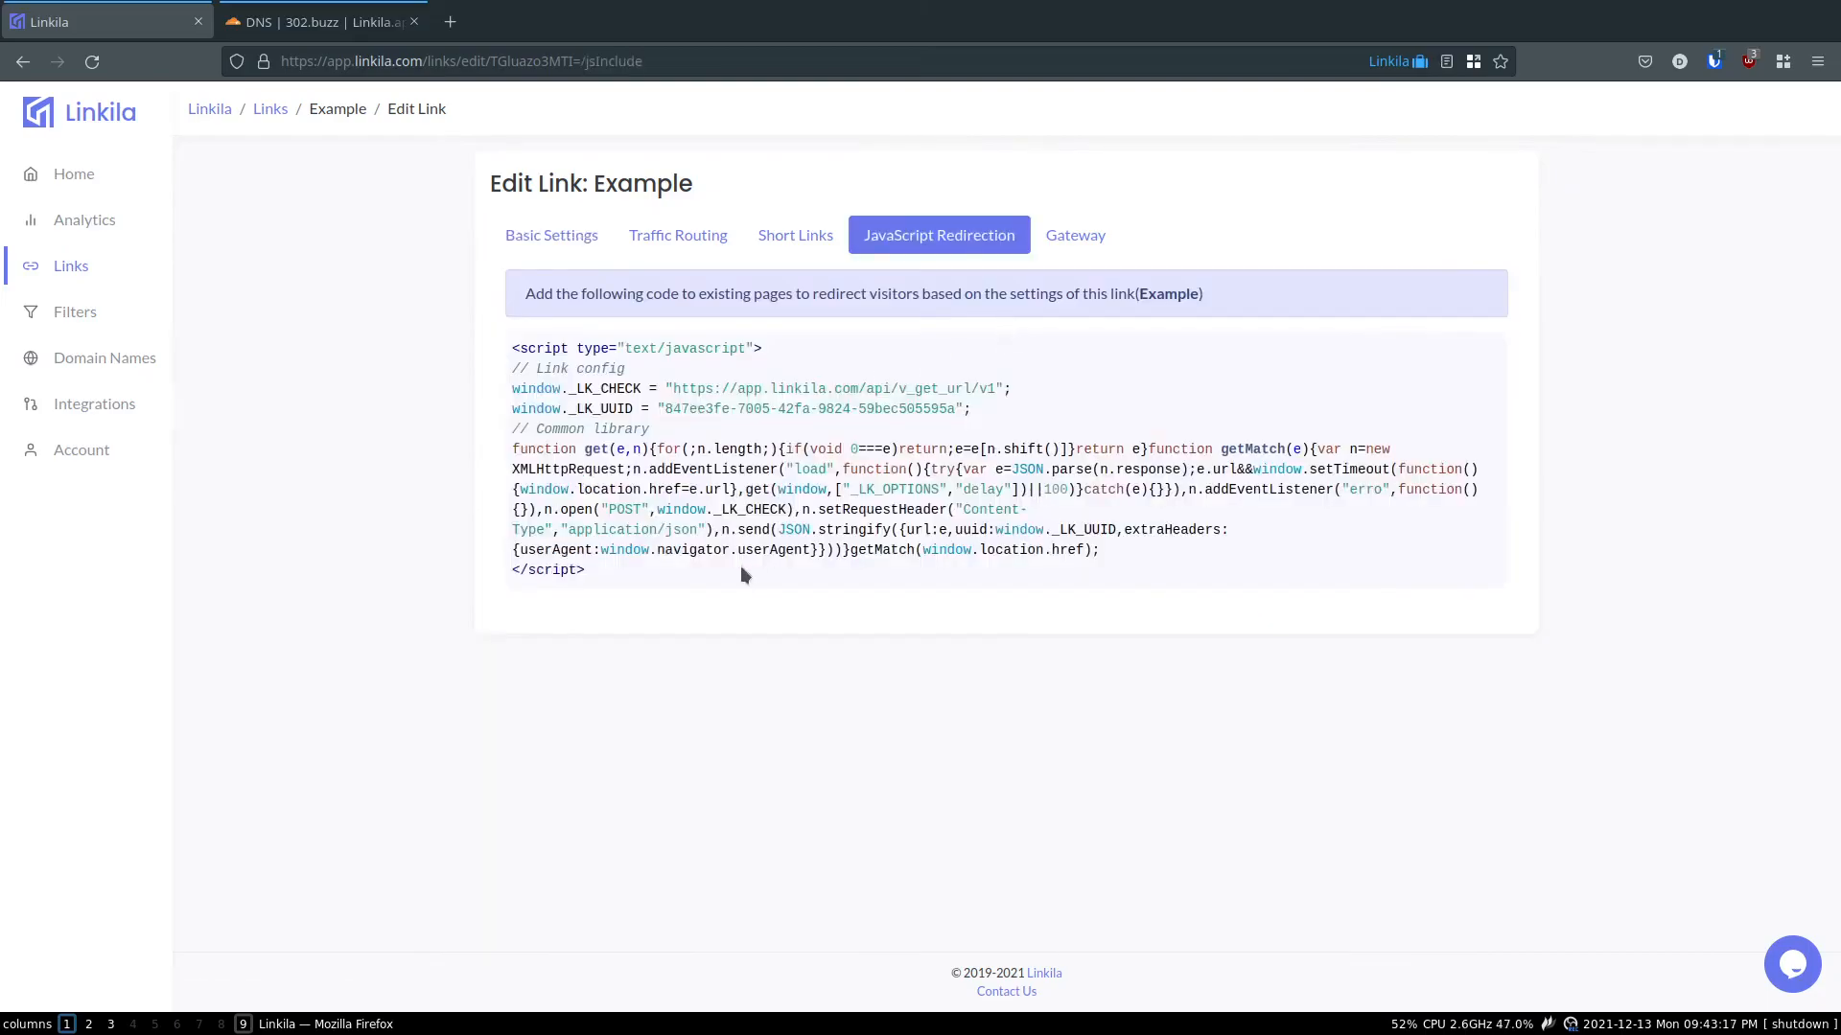
pyautogui.moveTo(700, 589)
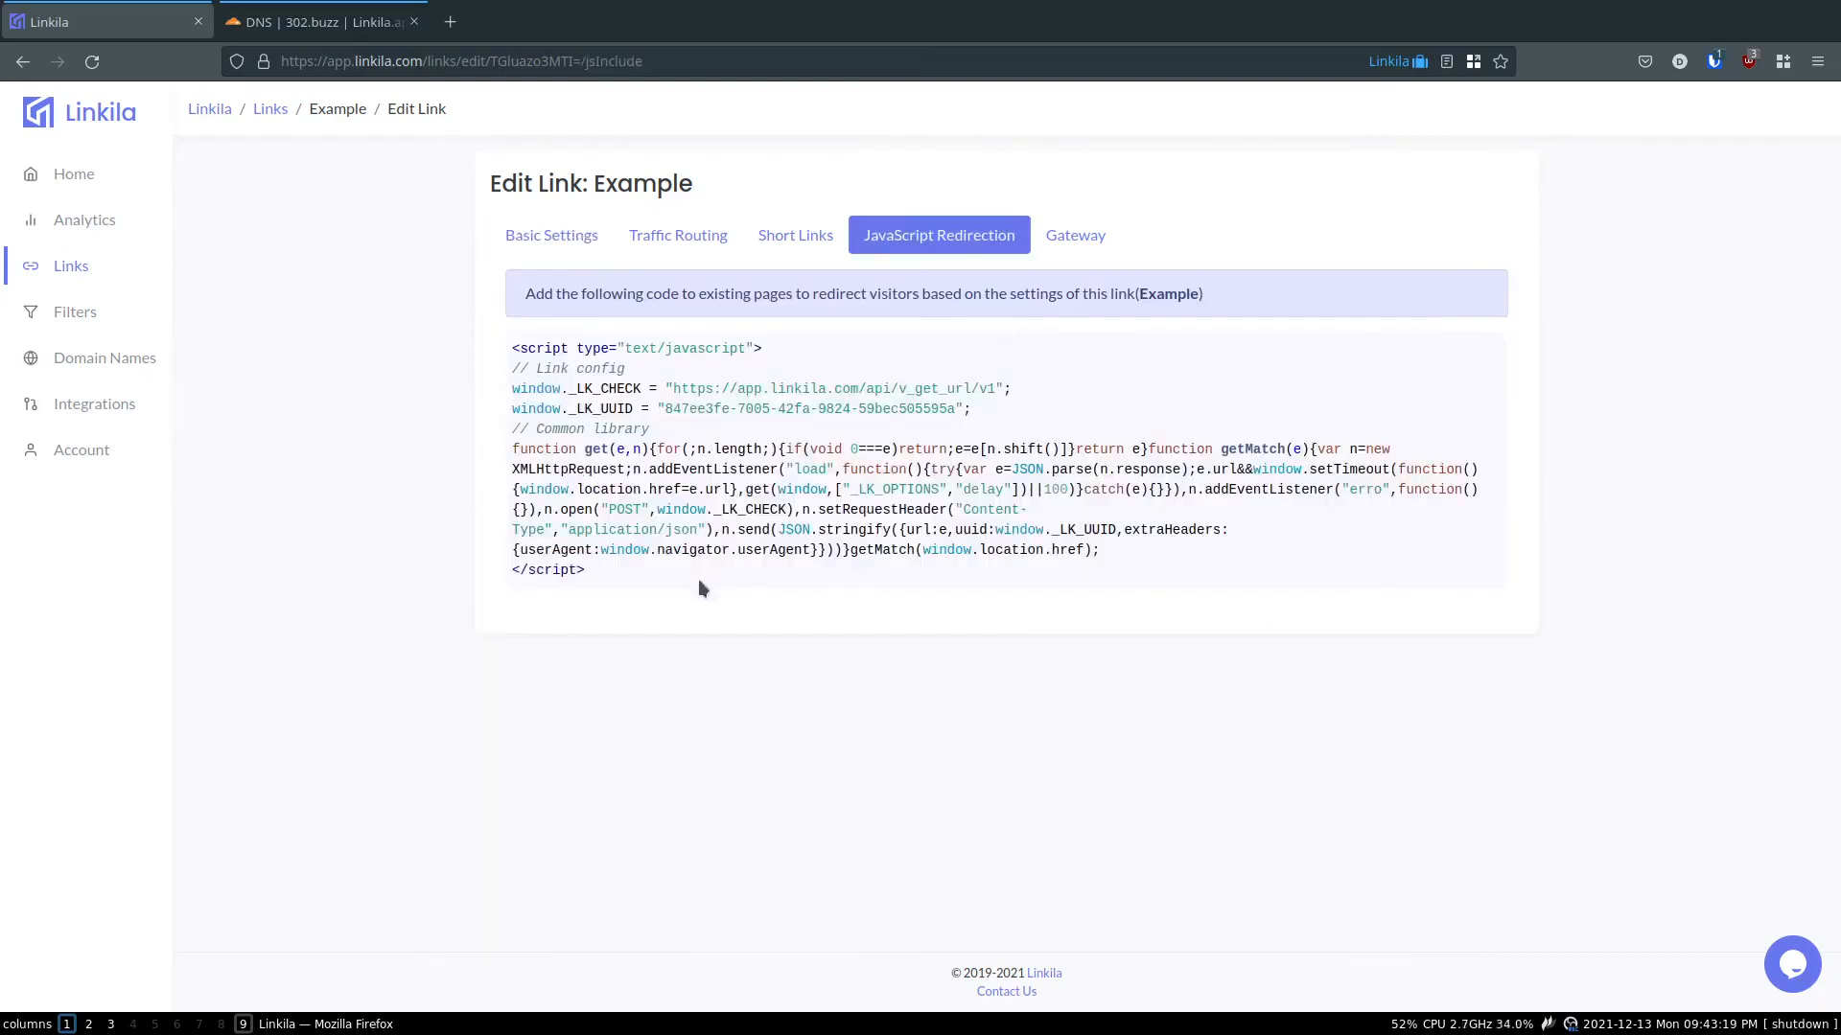
pyautogui.moveTo(1071, 234)
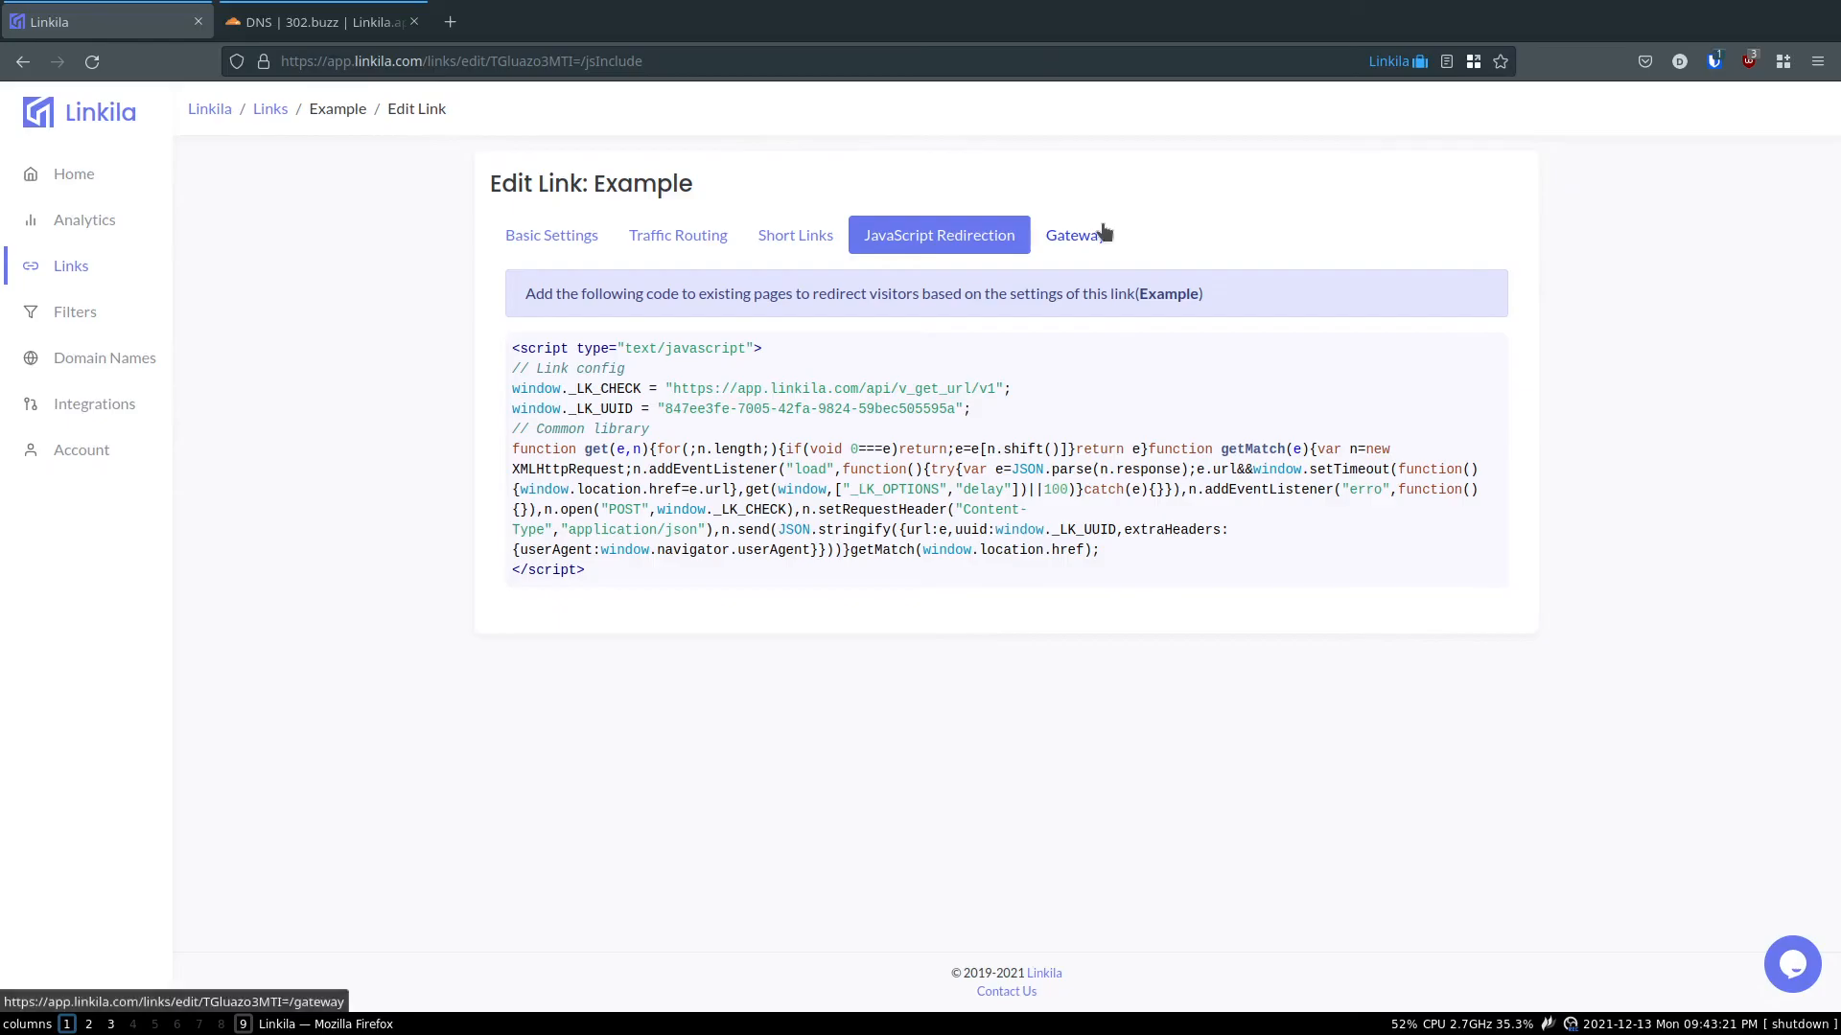
# - Check the gateway scripts, then view analytics showing 5 total visits
pyautogui.click(1073, 235)
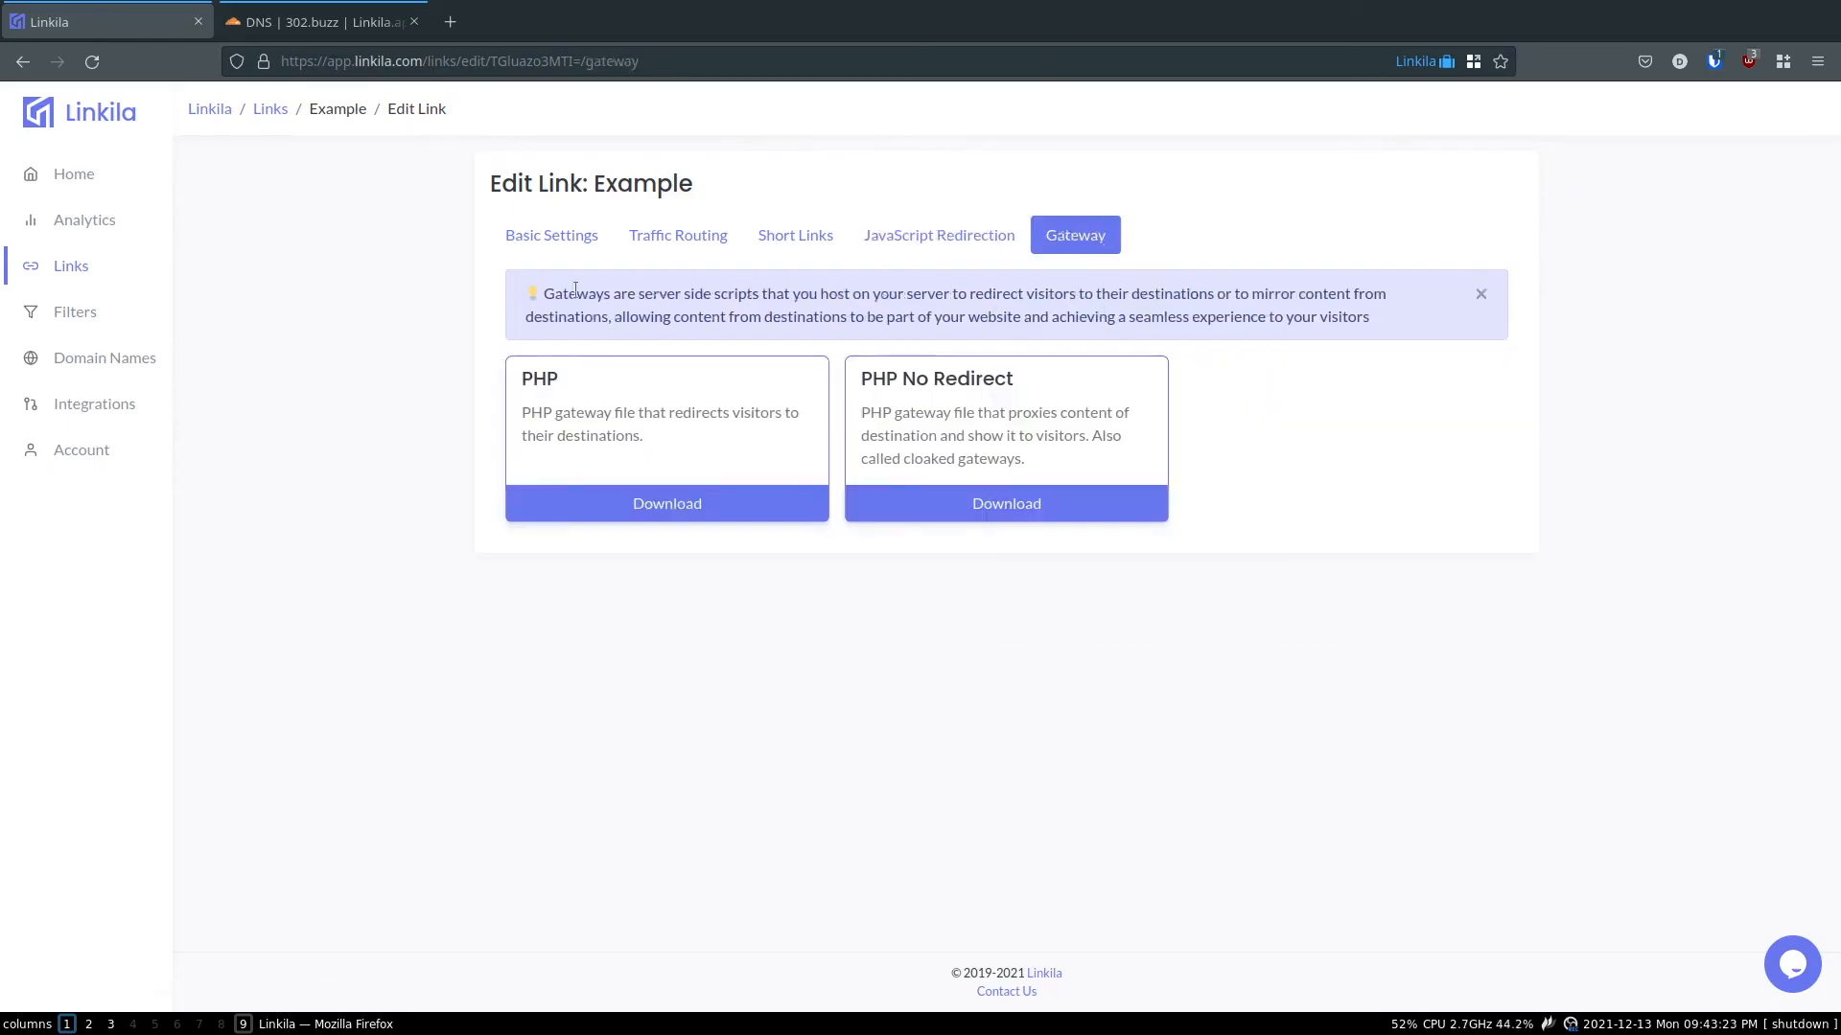
pyautogui.moveTo(1414, 325)
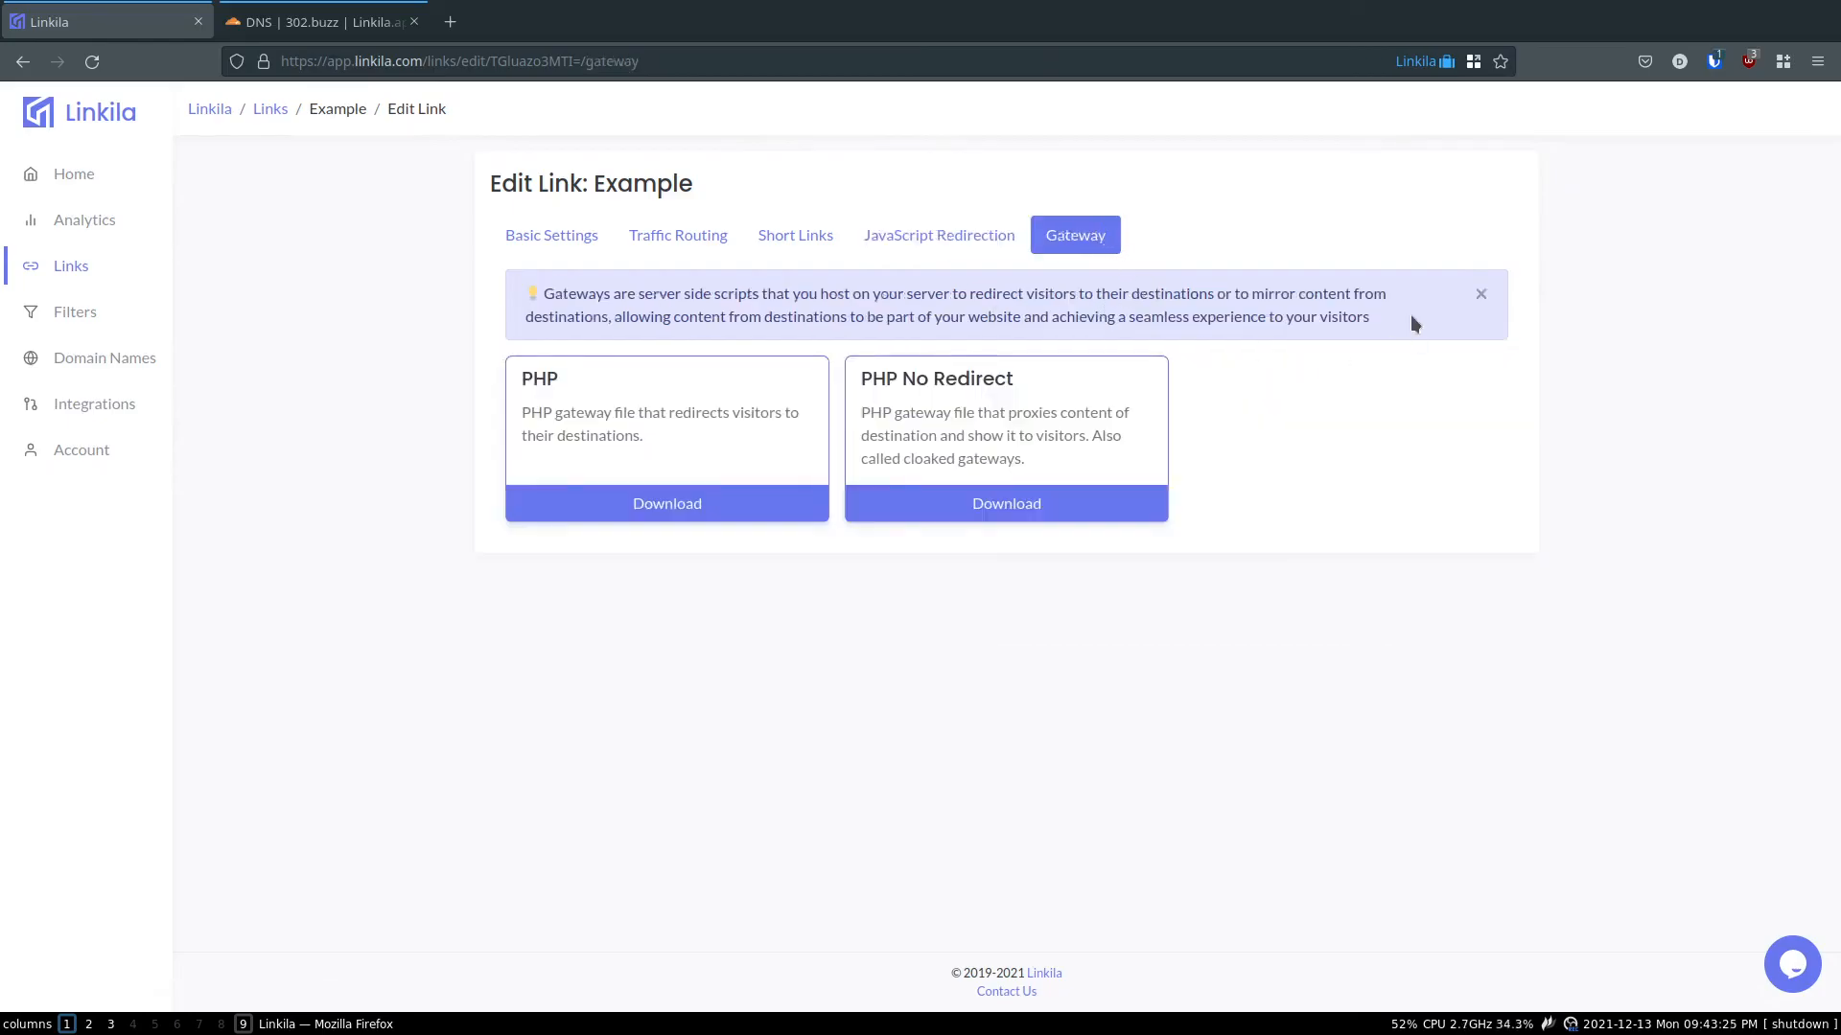
pyautogui.moveTo(1395, 377)
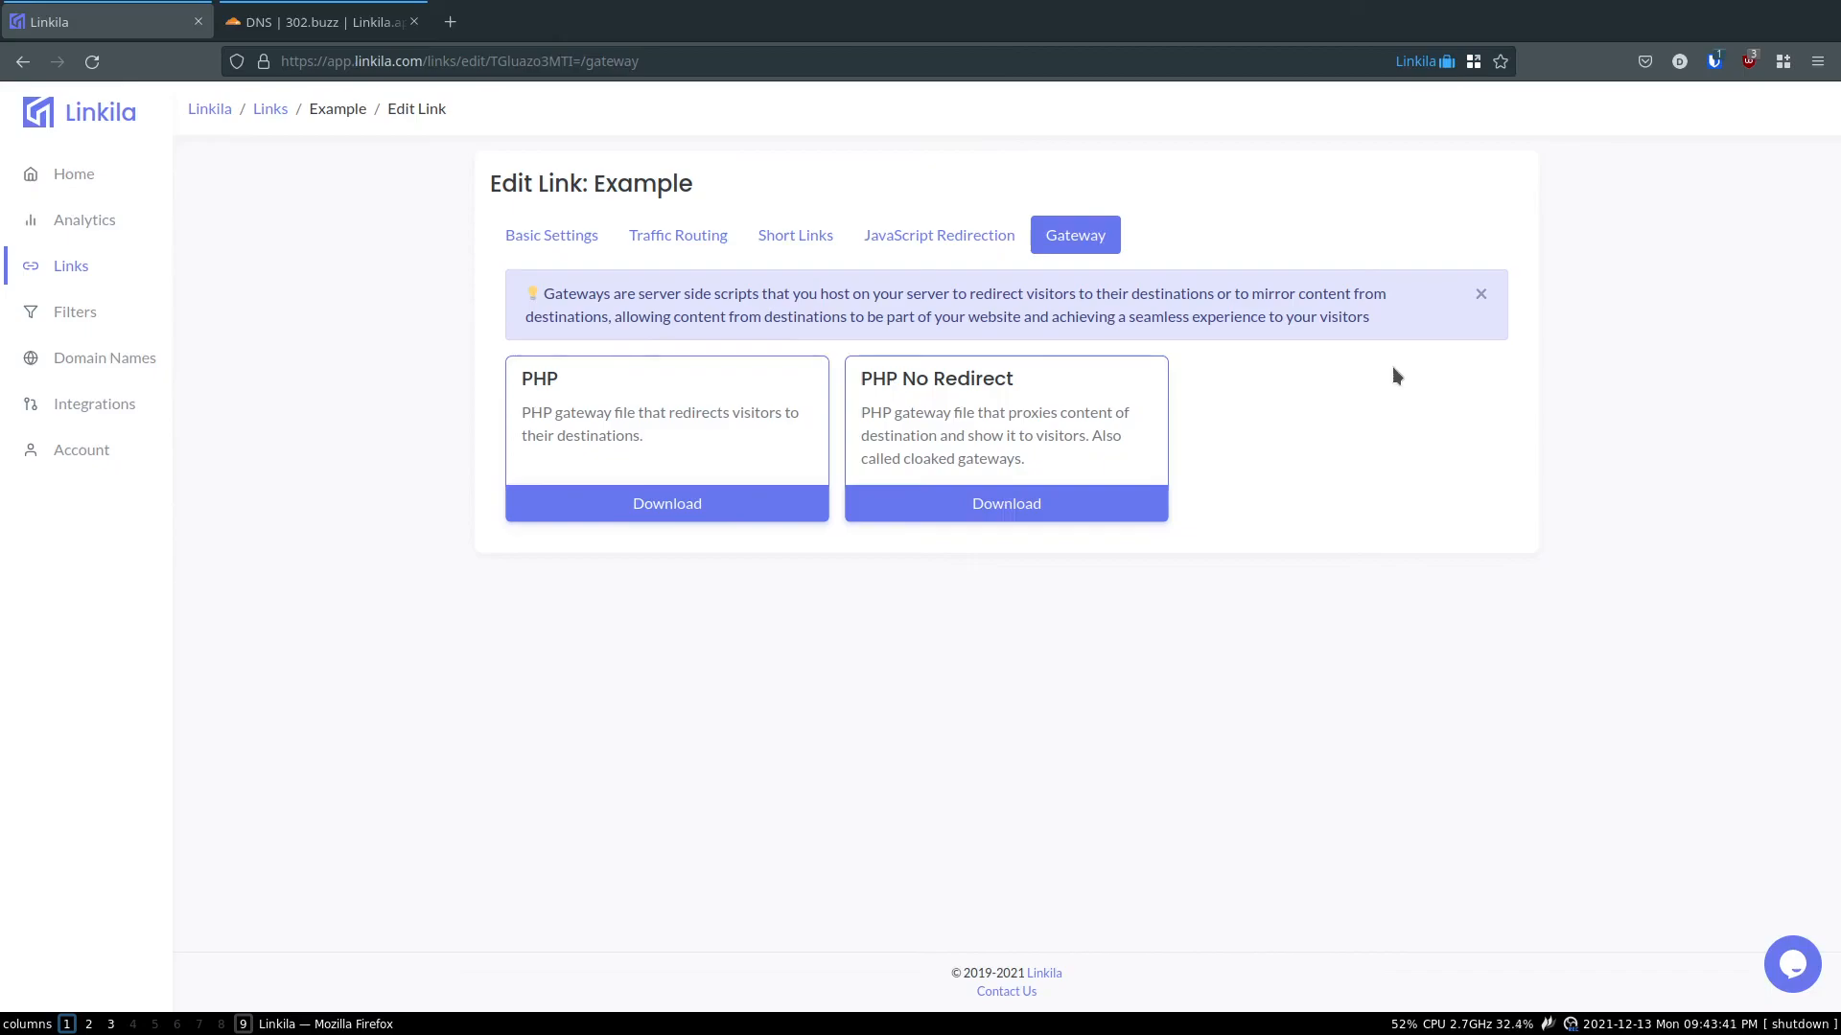
pyautogui.moveTo(1358, 420)
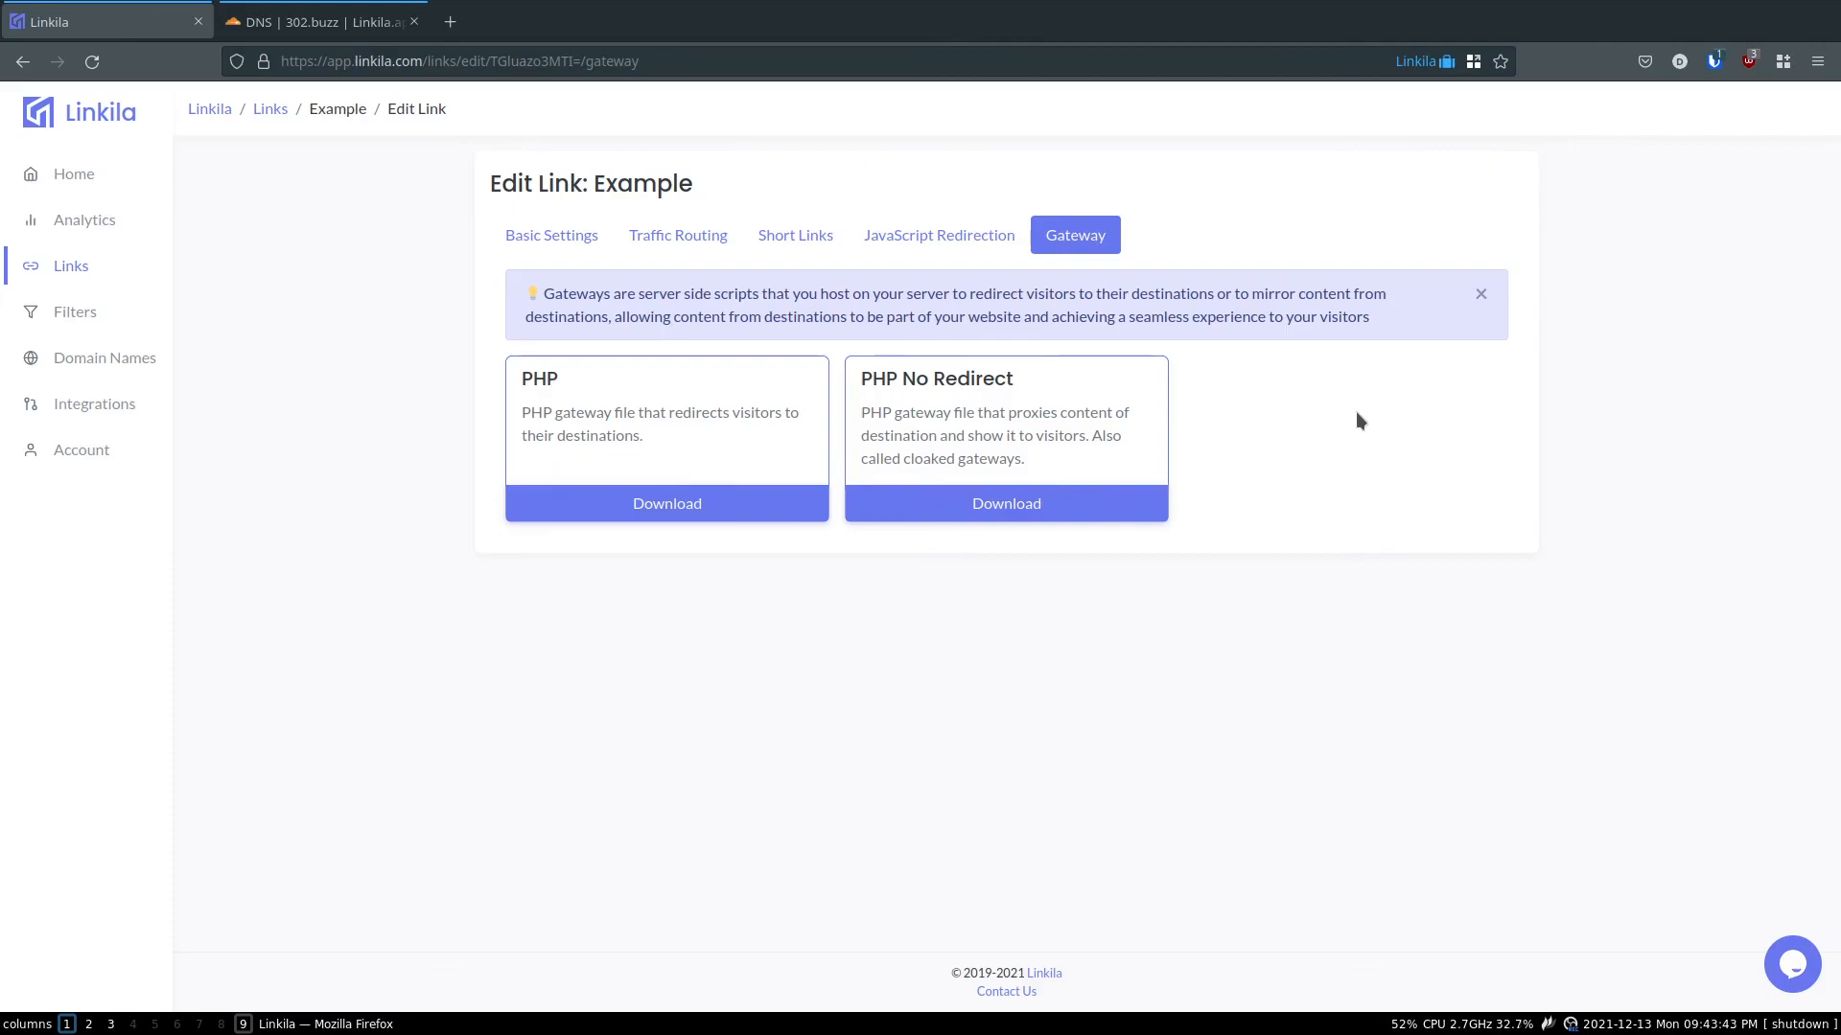
pyautogui.moveTo(1416, 396)
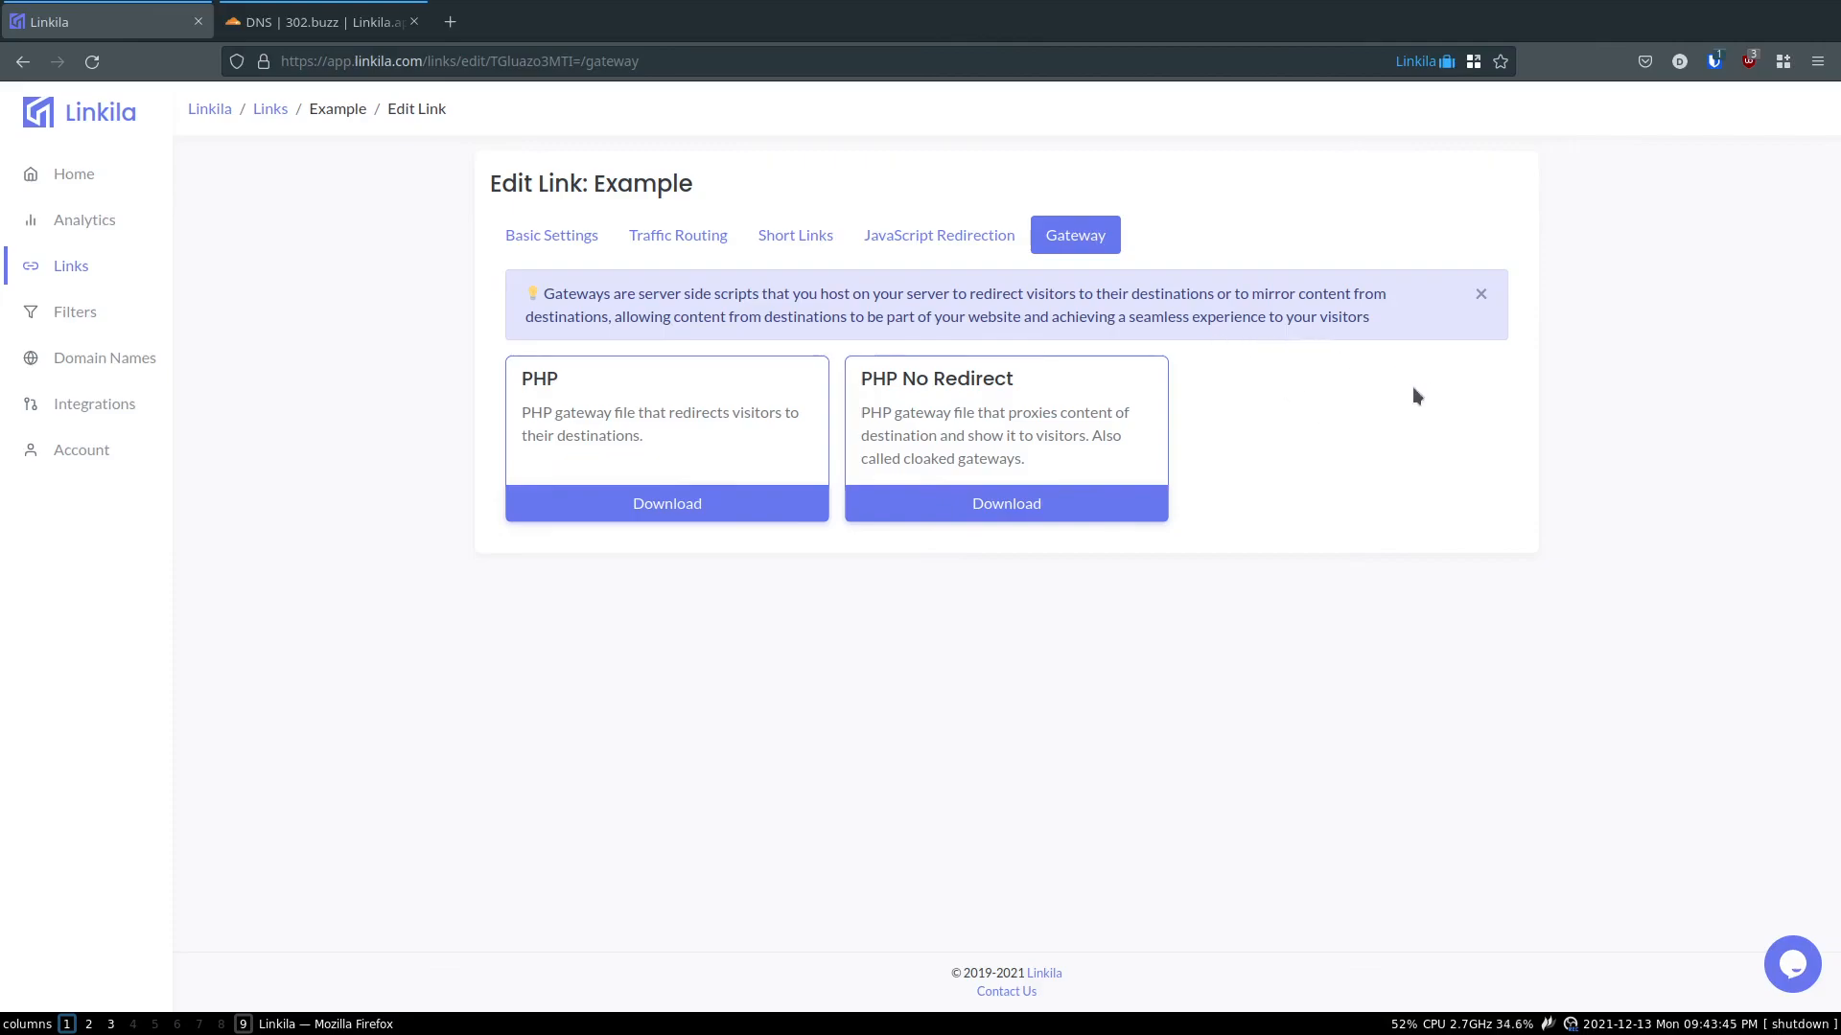
pyautogui.click(938, 235)
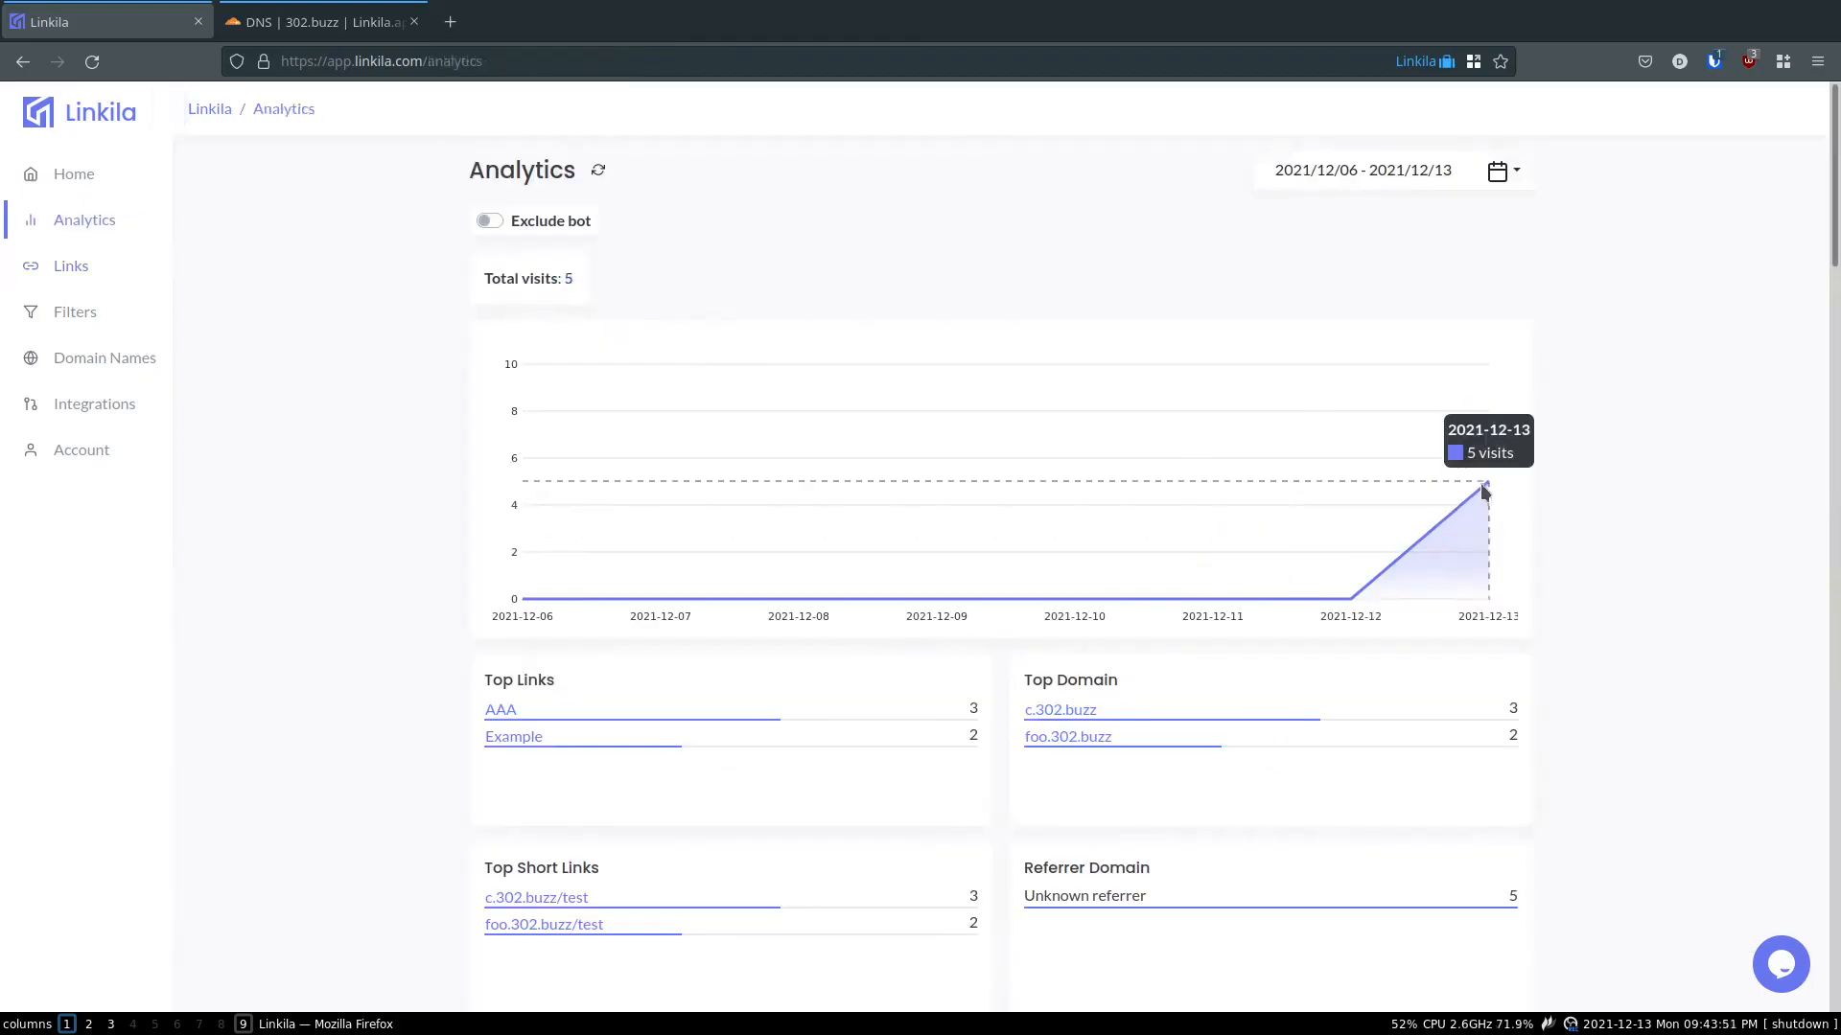
pyautogui.scroll(-3)
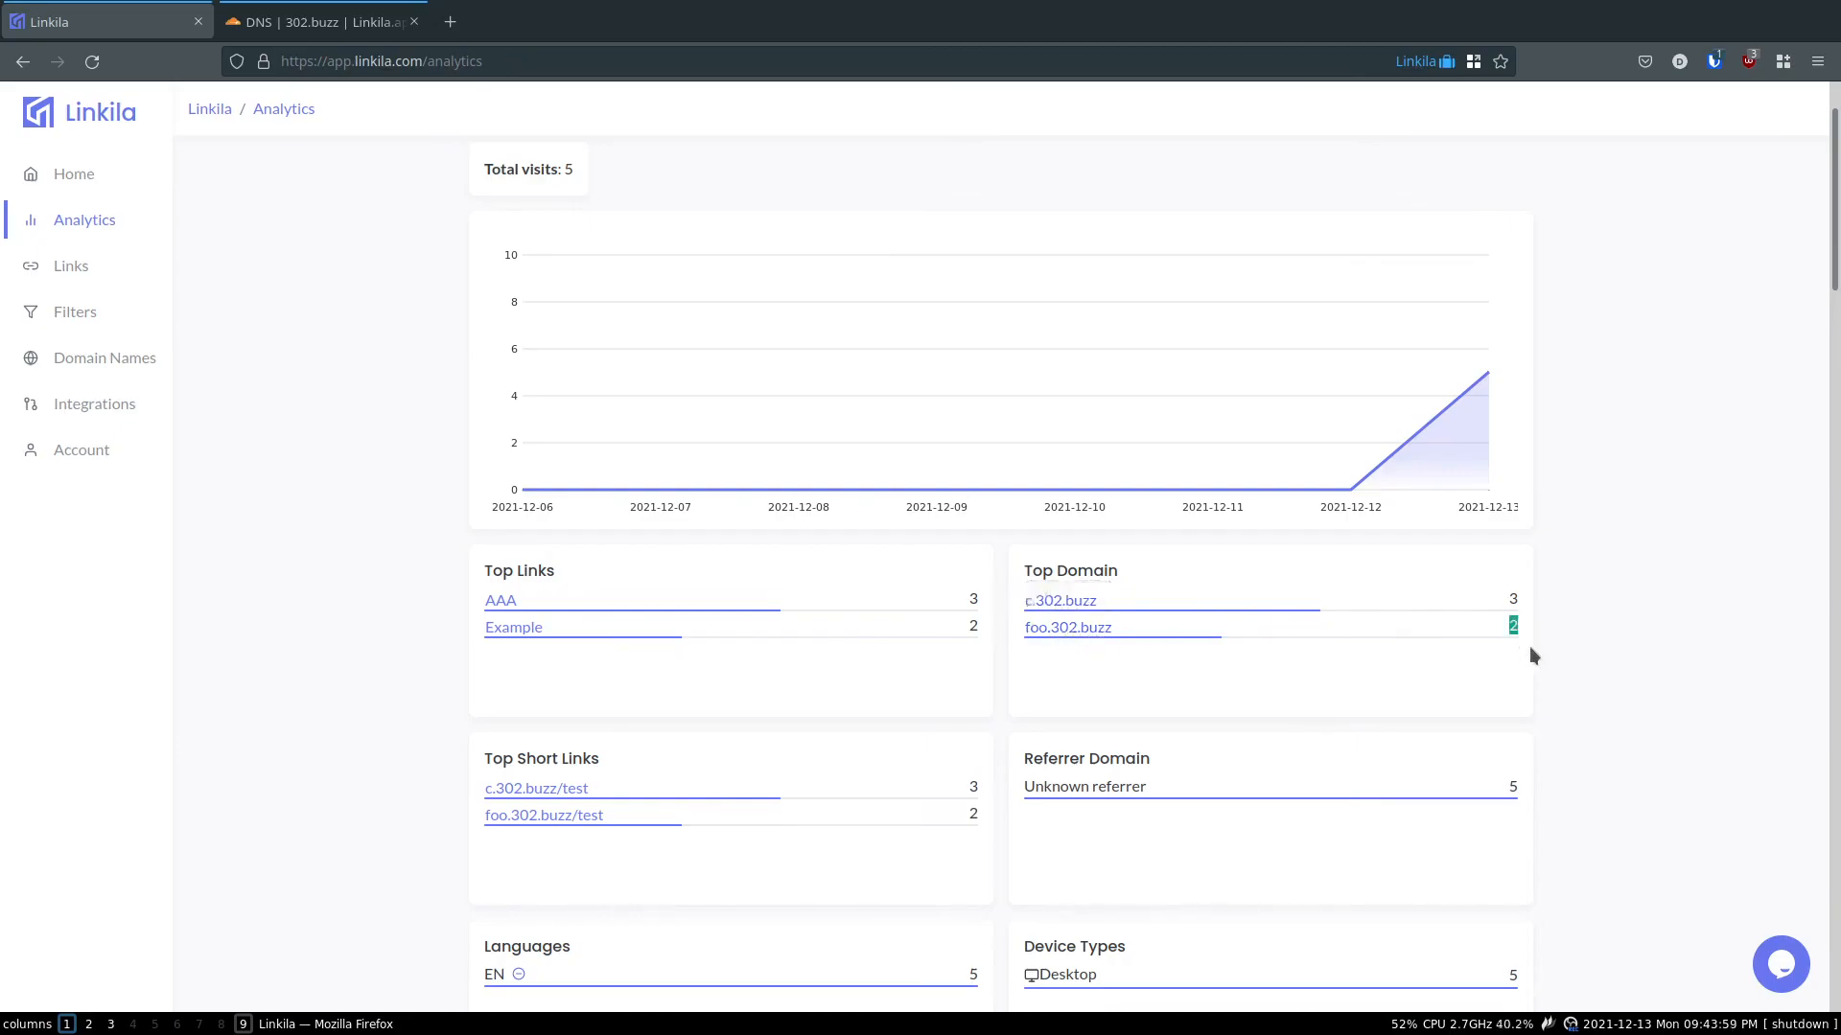
pyautogui.scroll(-3)
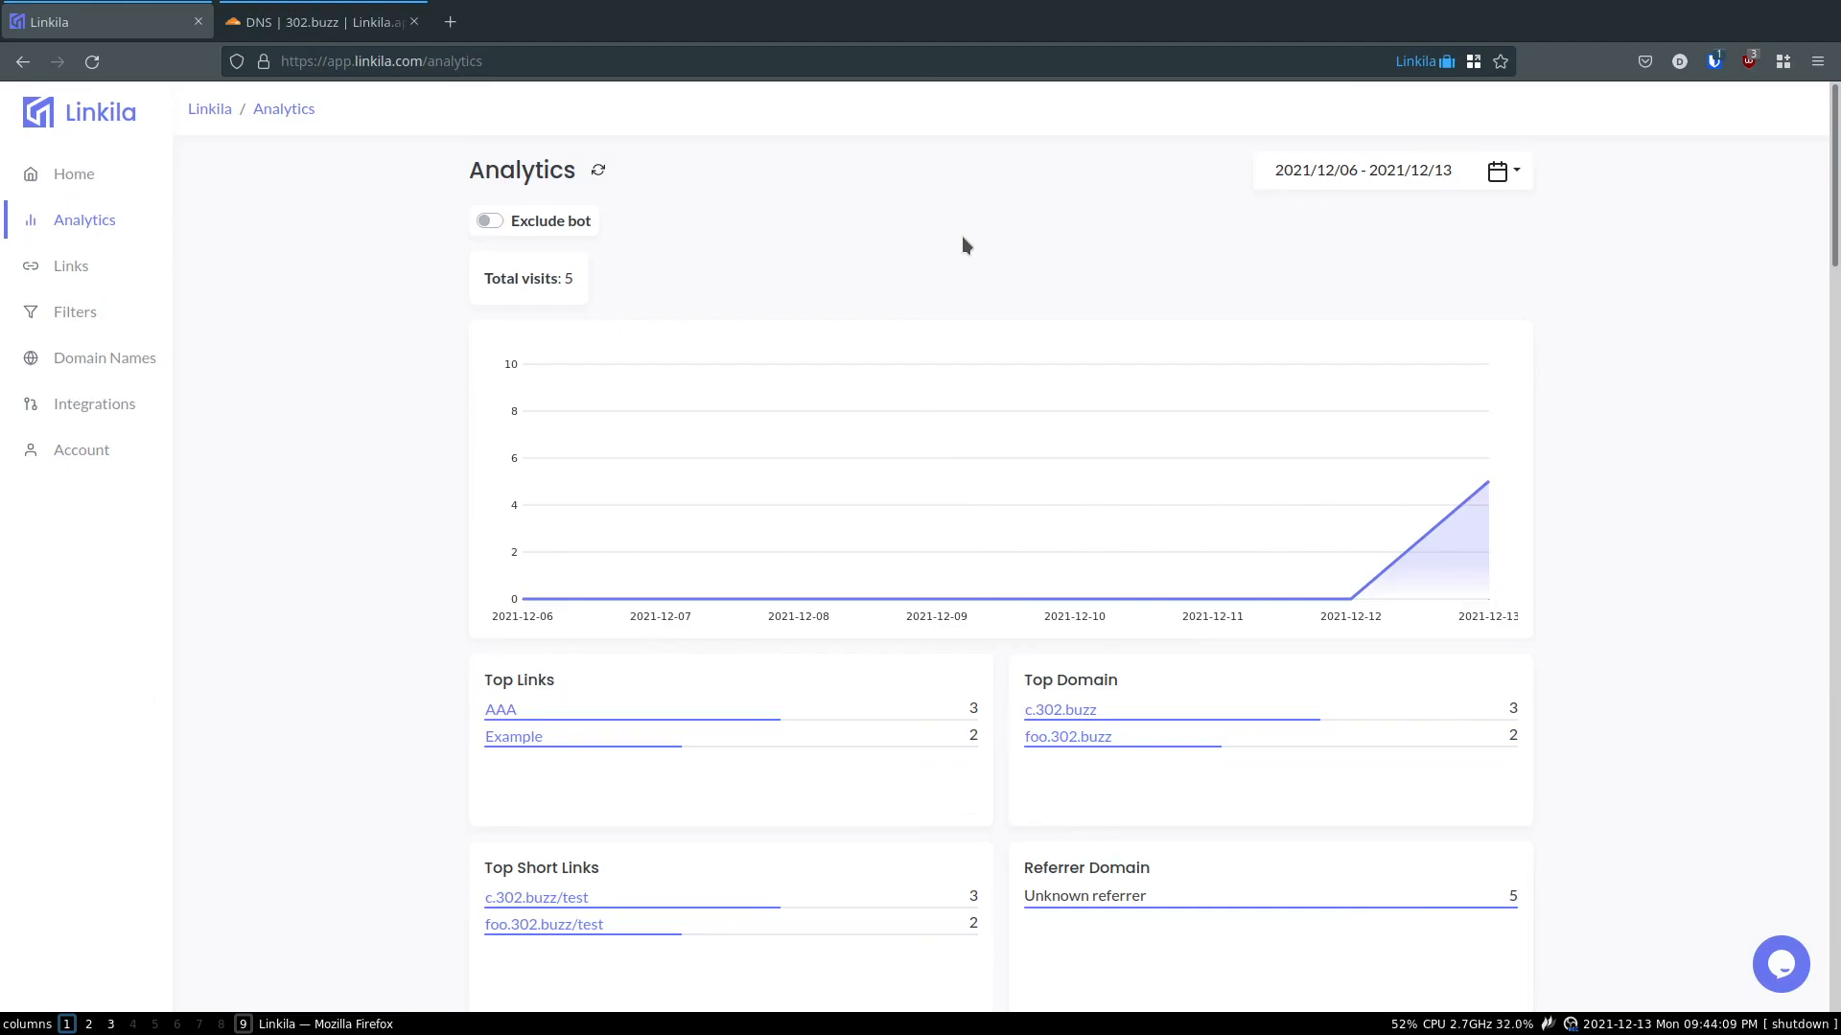
pyautogui.moveTo(883, 242)
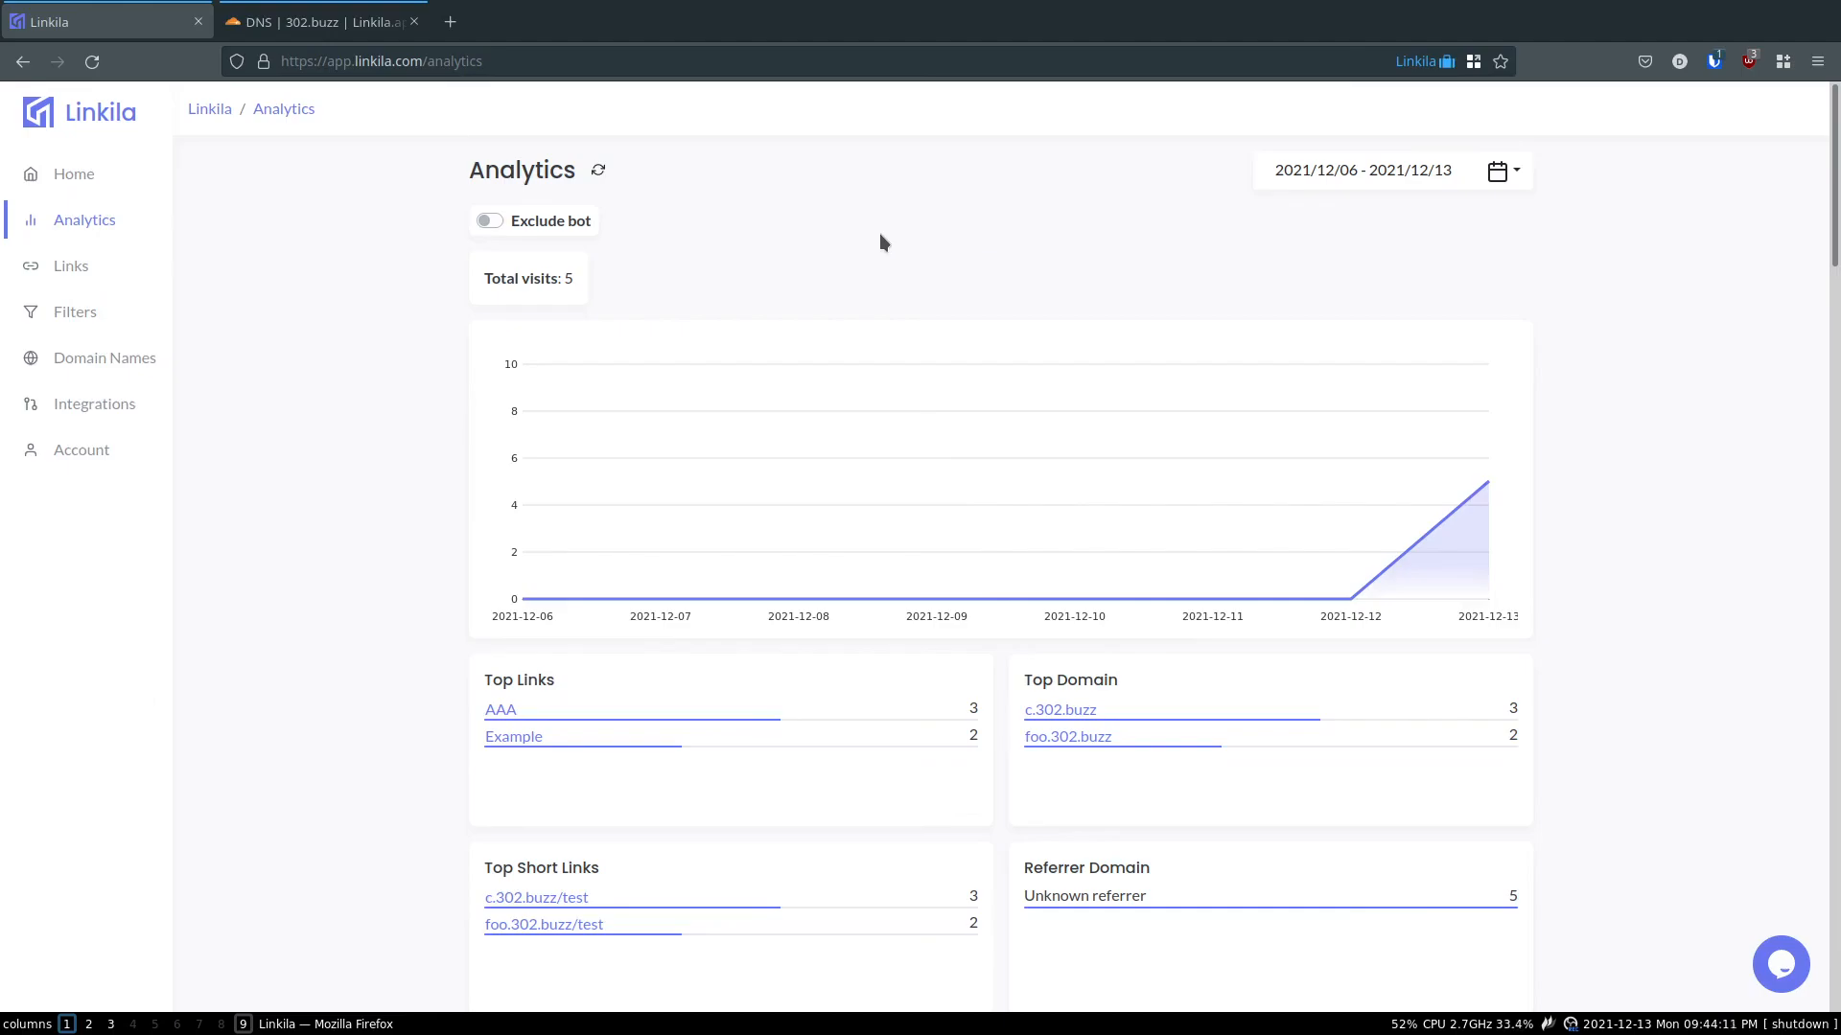